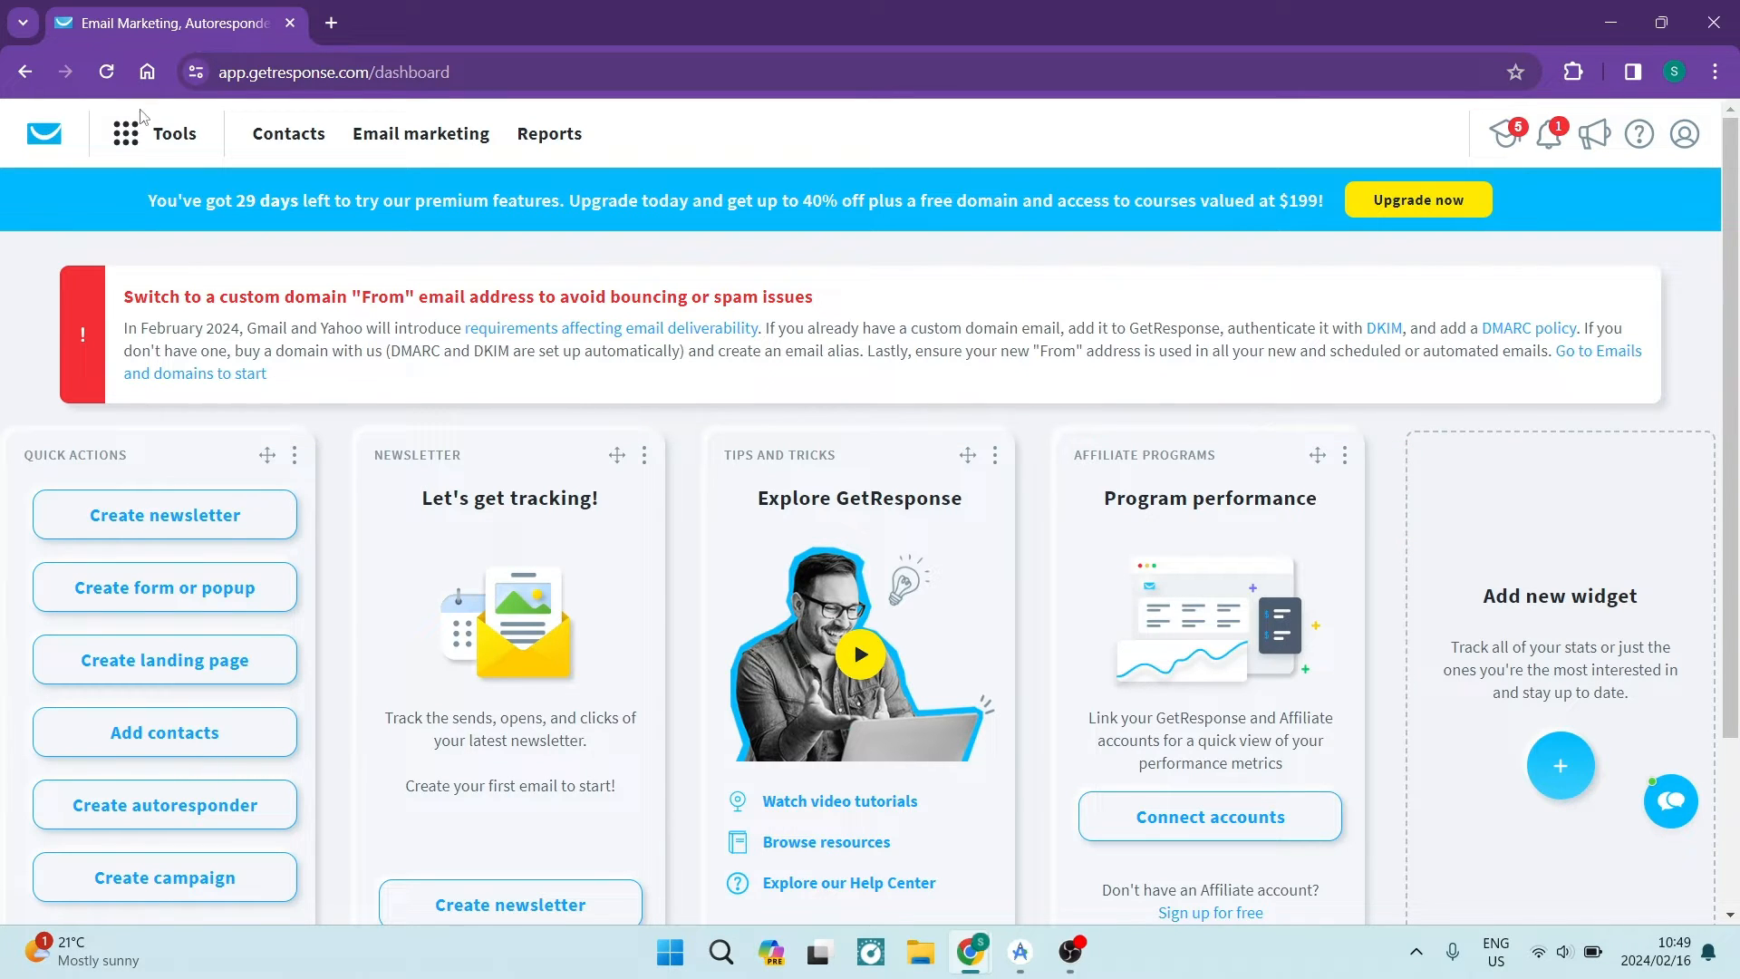
Go from the dashboard's Tools menu to the Forms and popups section
click(127, 133)
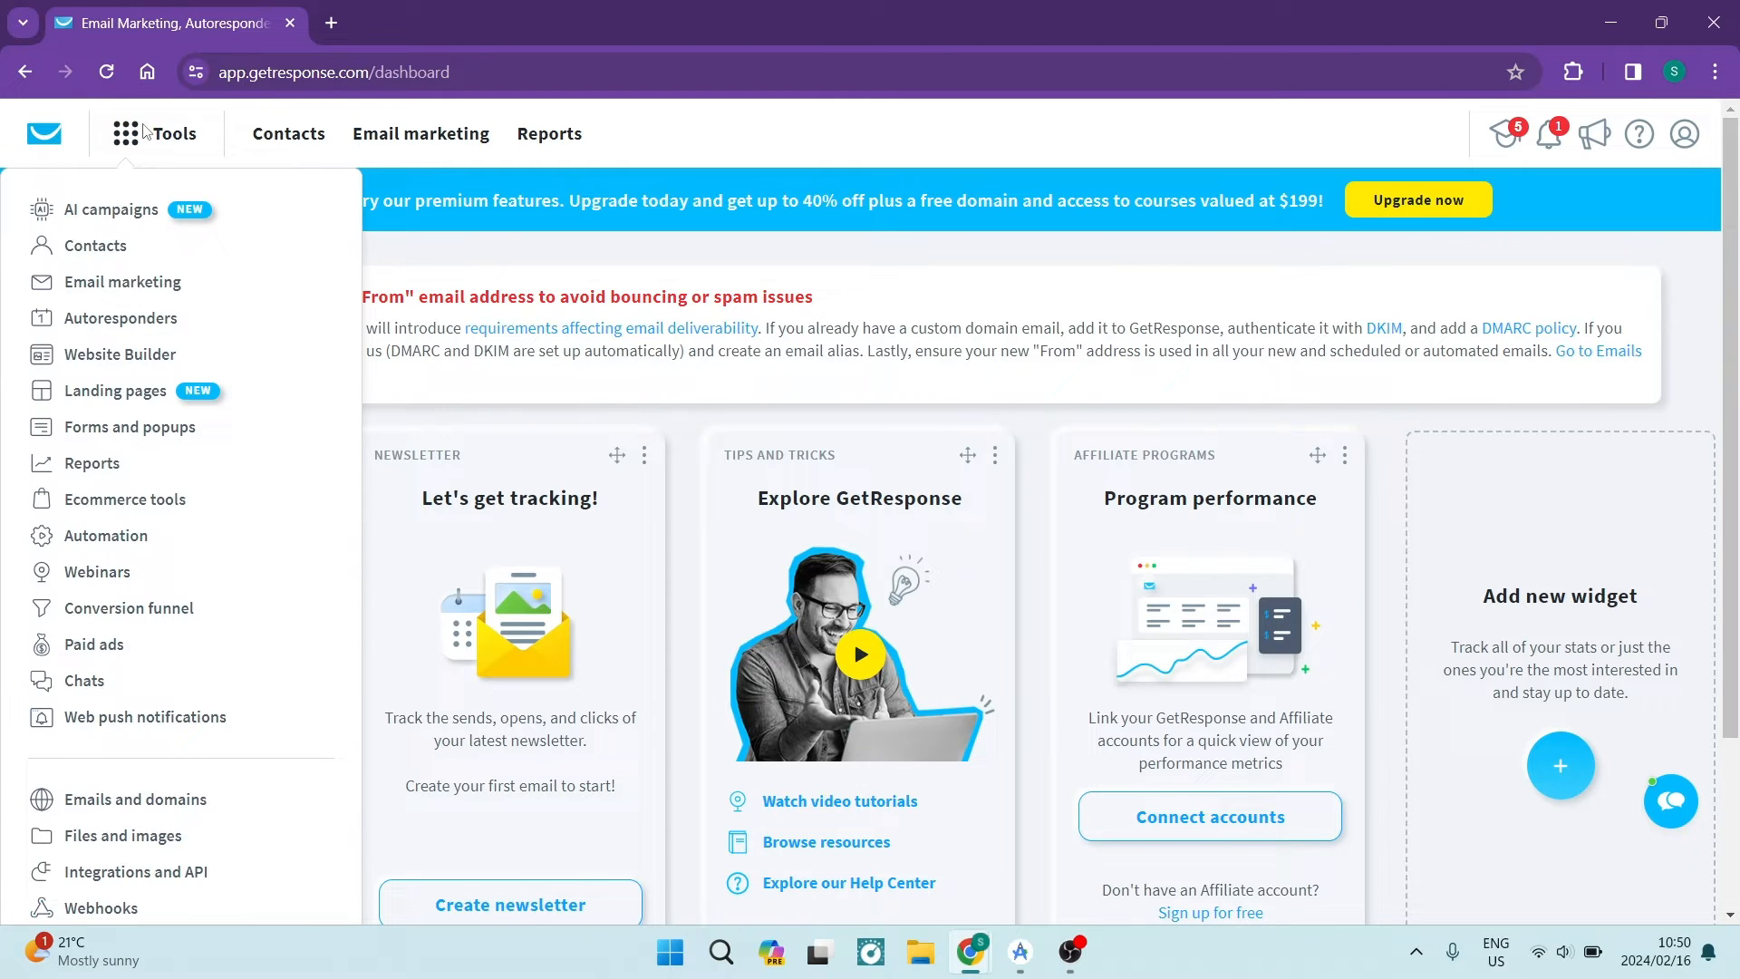
mouse_move(115, 389)
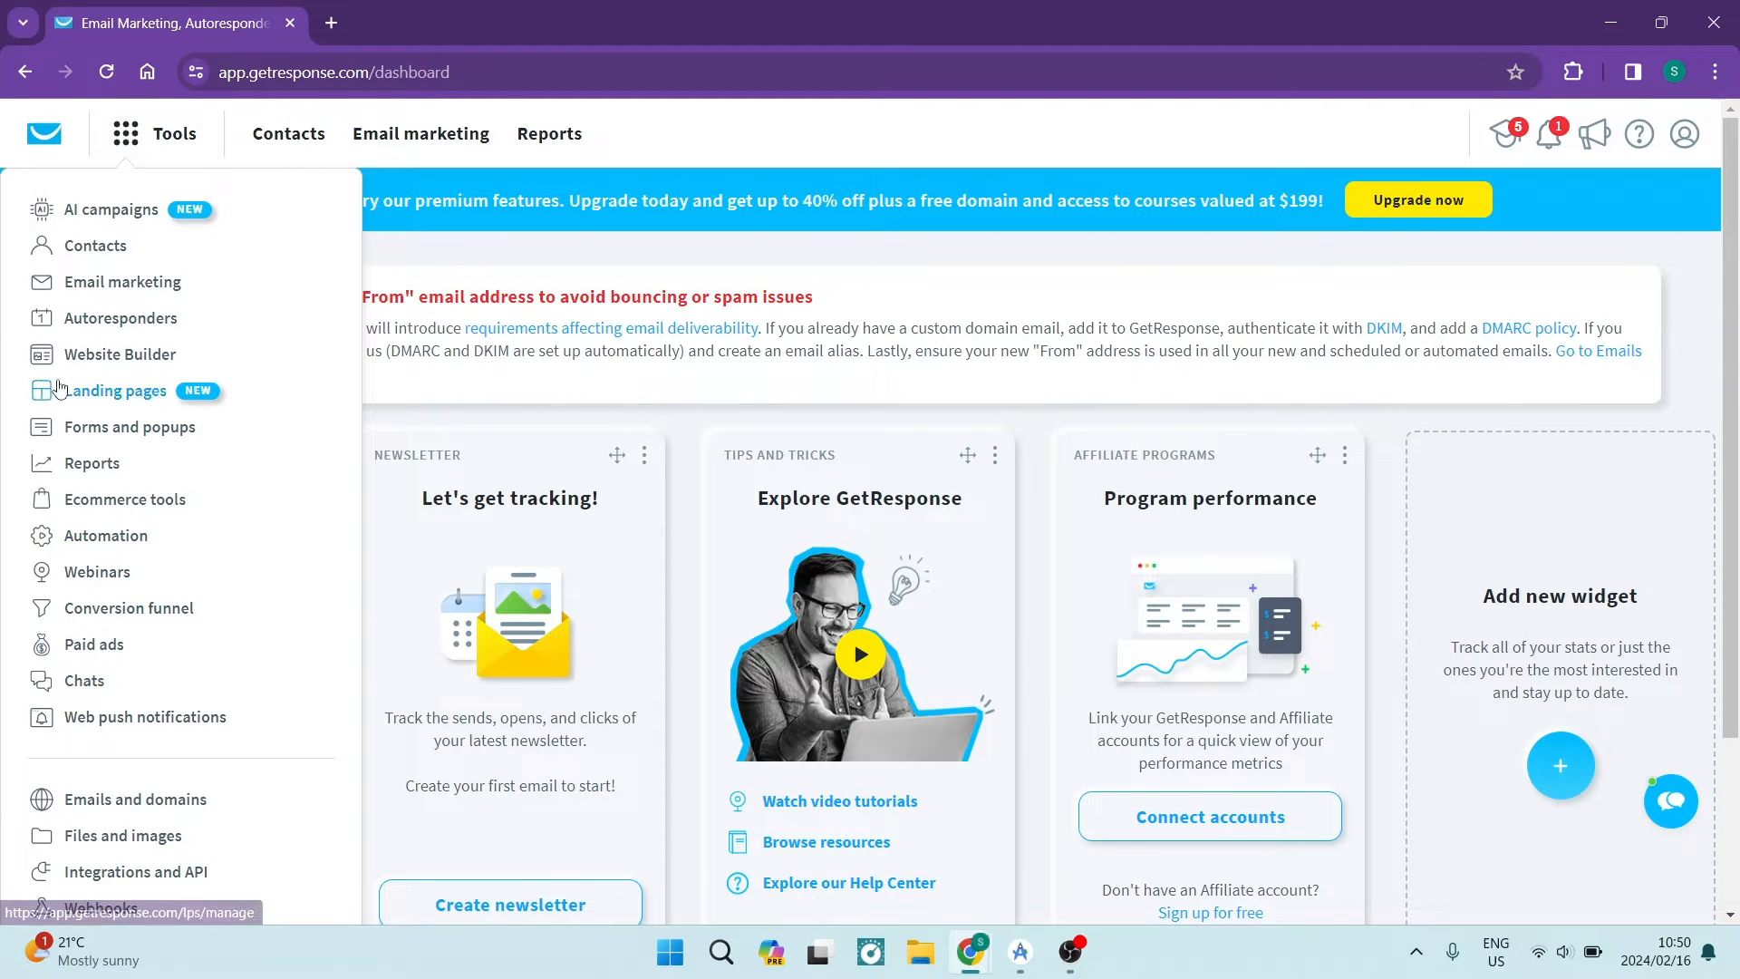
mouse_move(129, 426)
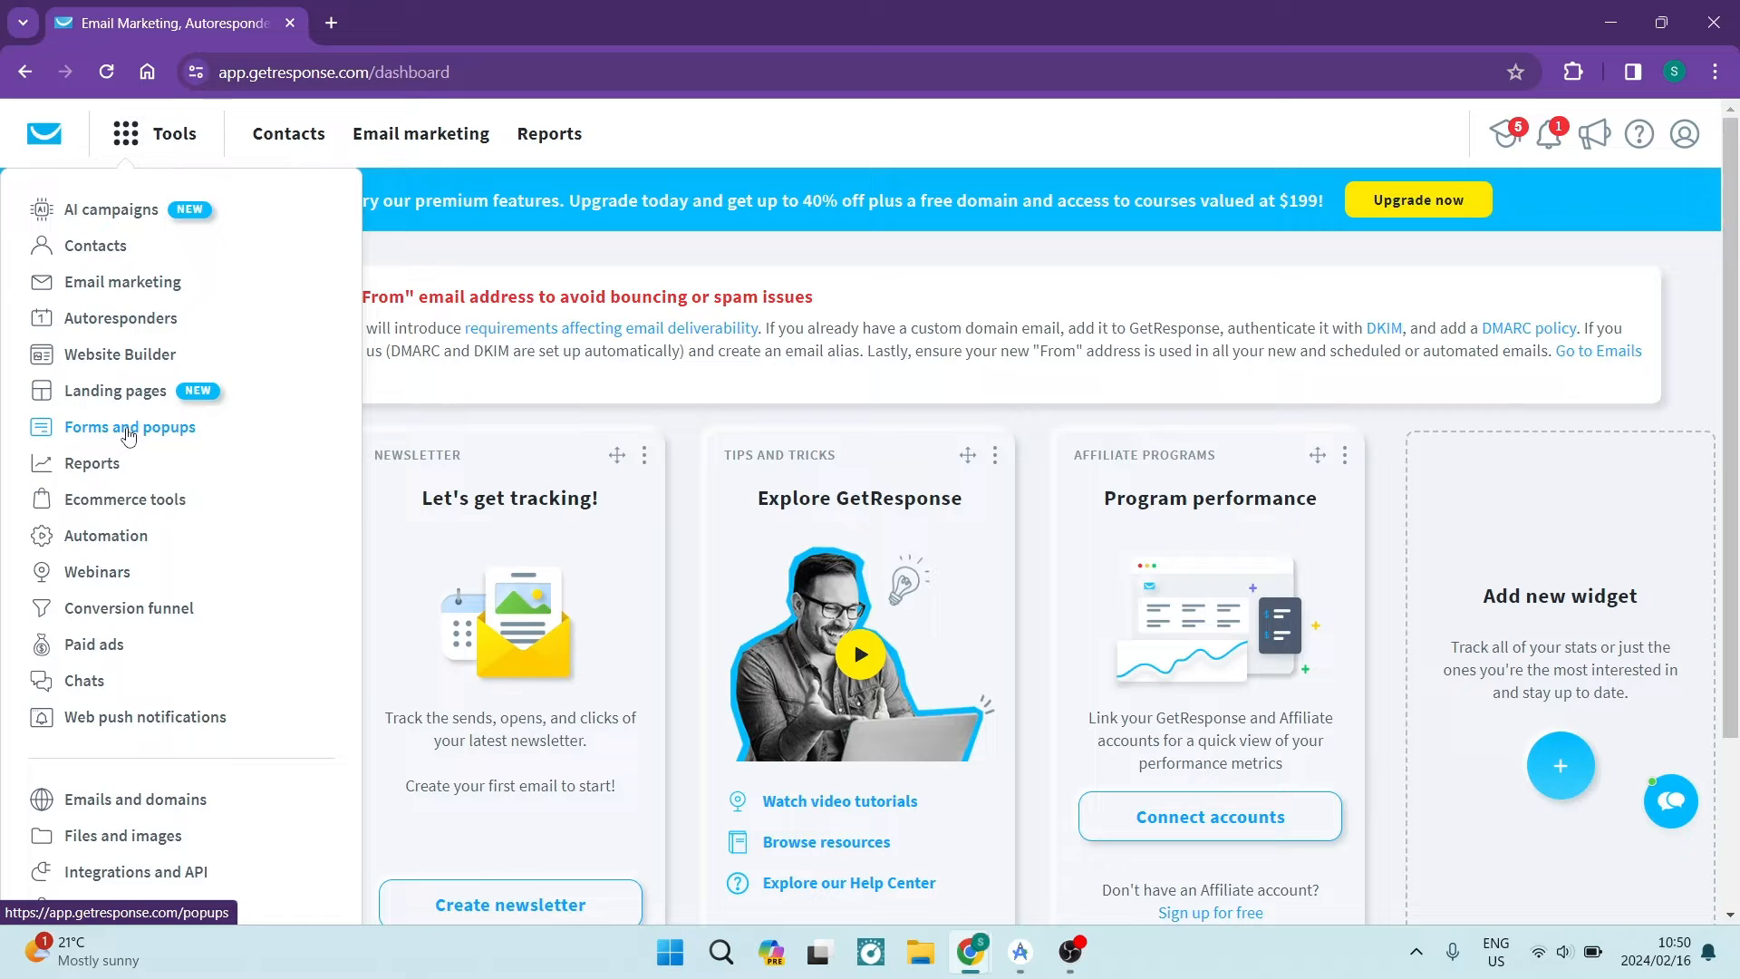
mouse_move(125, 436)
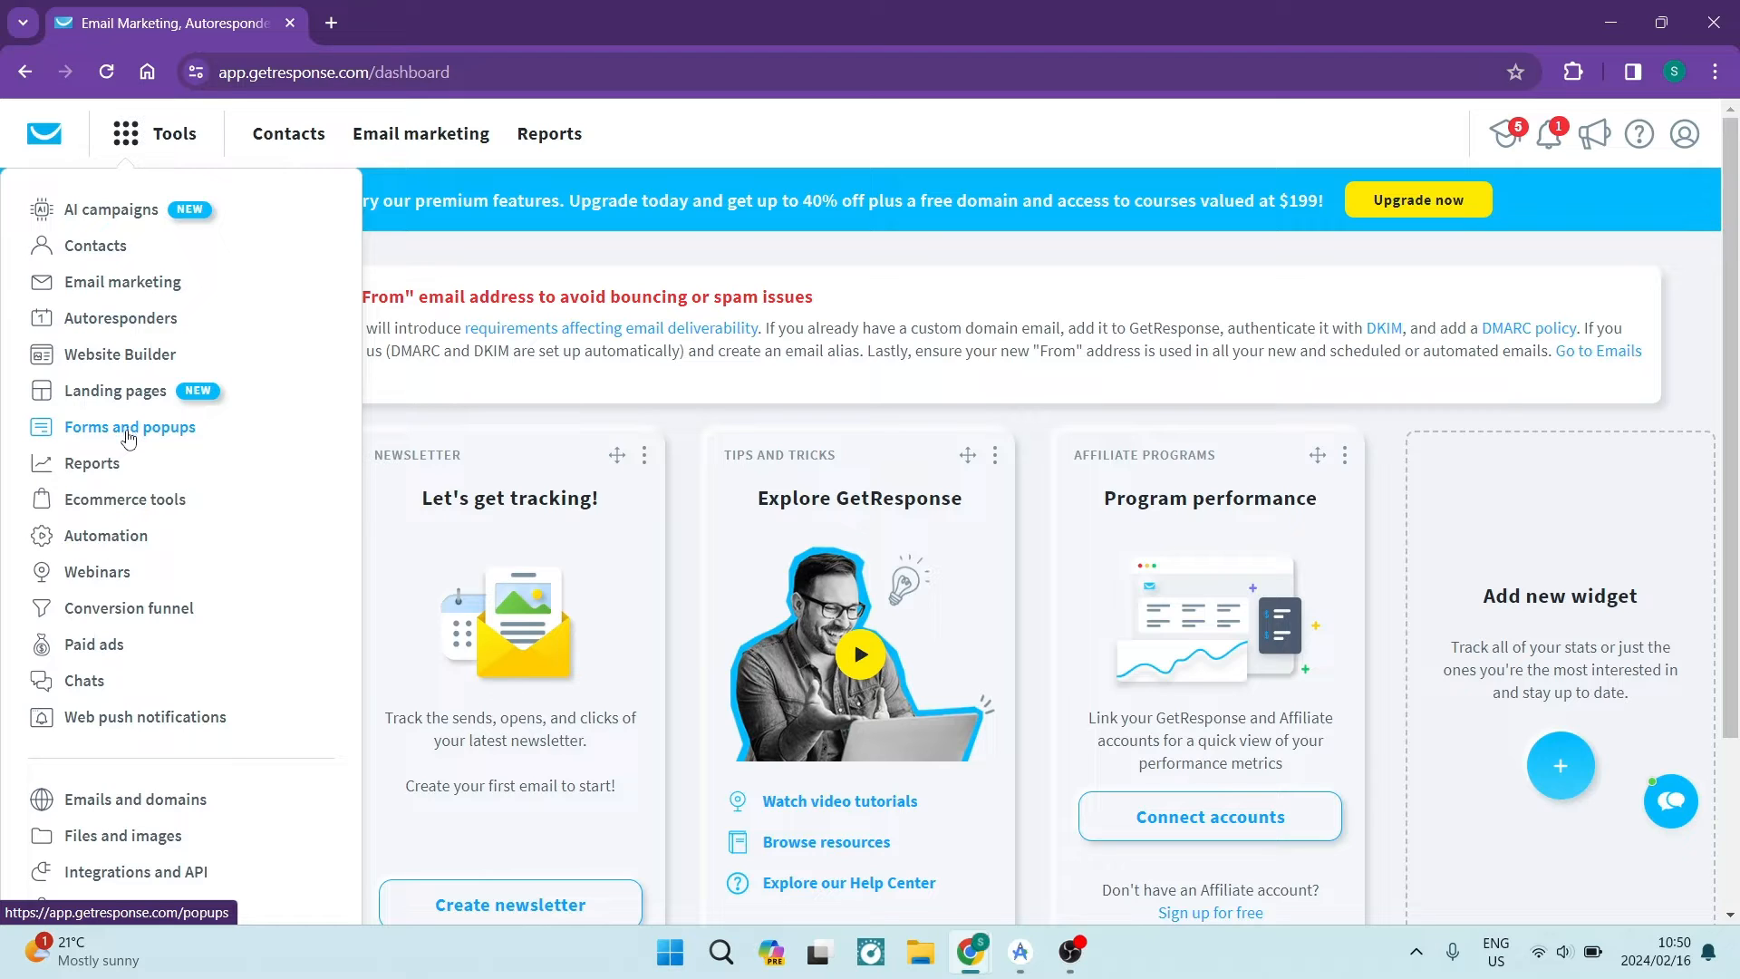
click(128, 426)
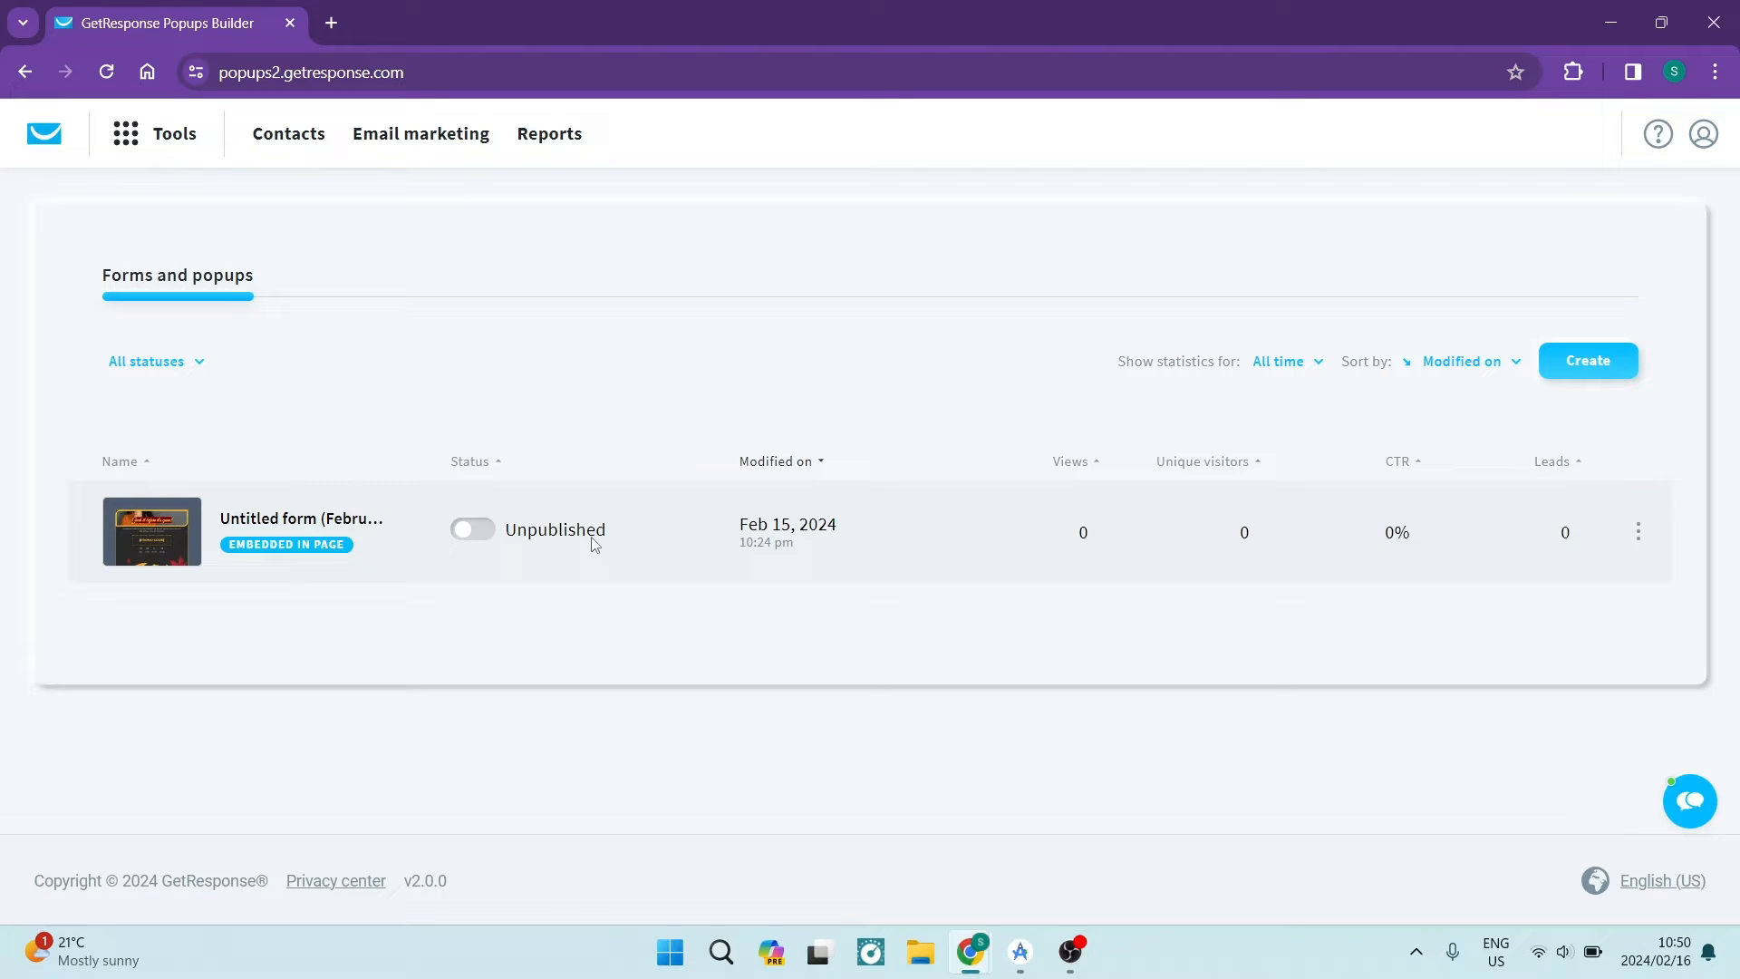
mouse_move(1054, 408)
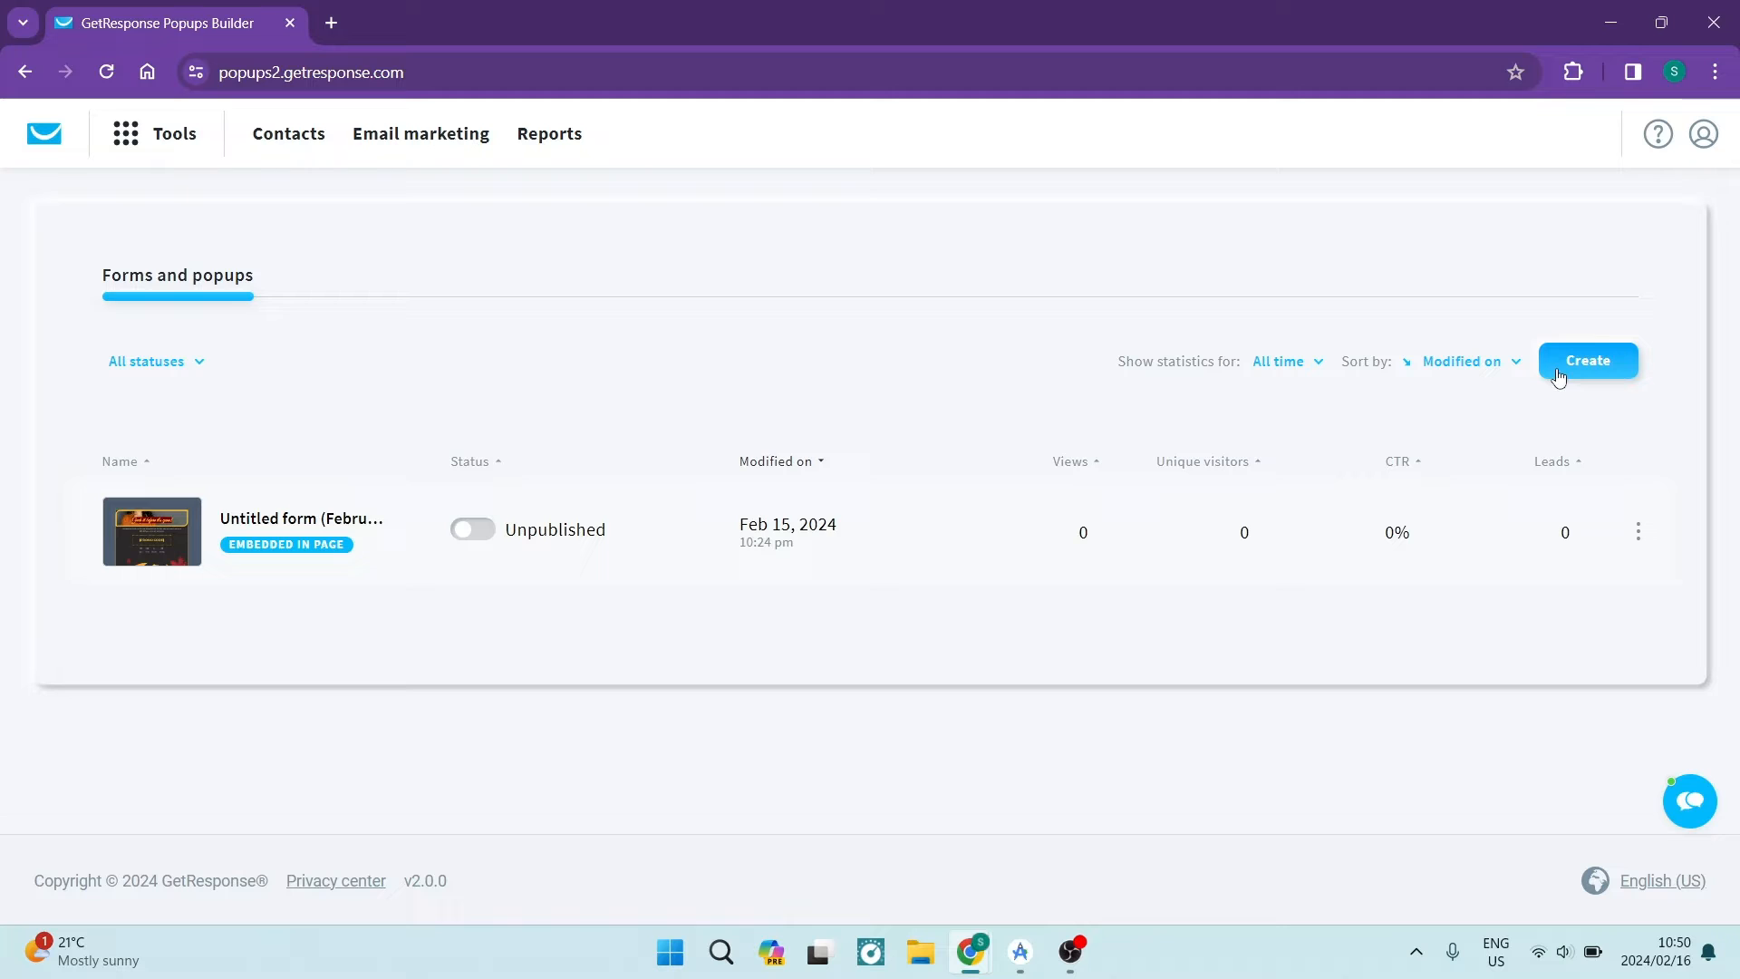
Create a new form with the Embedded in a page display option and continue
click(1586, 359)
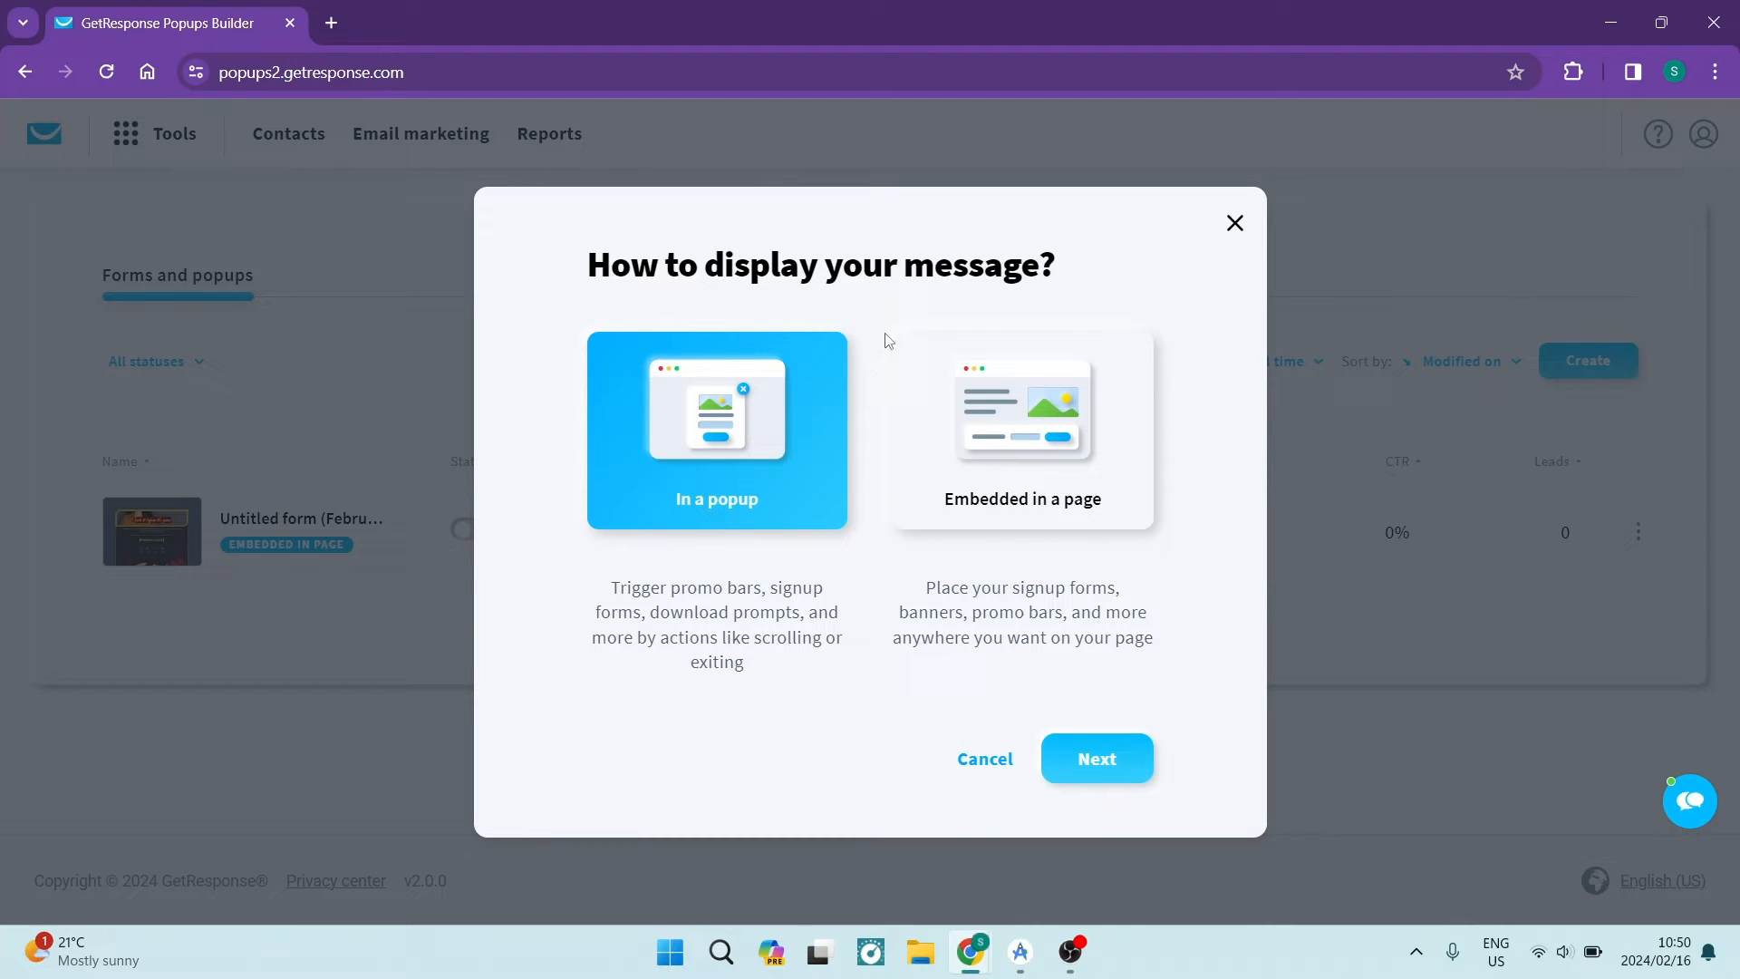
mouse_move(488, 300)
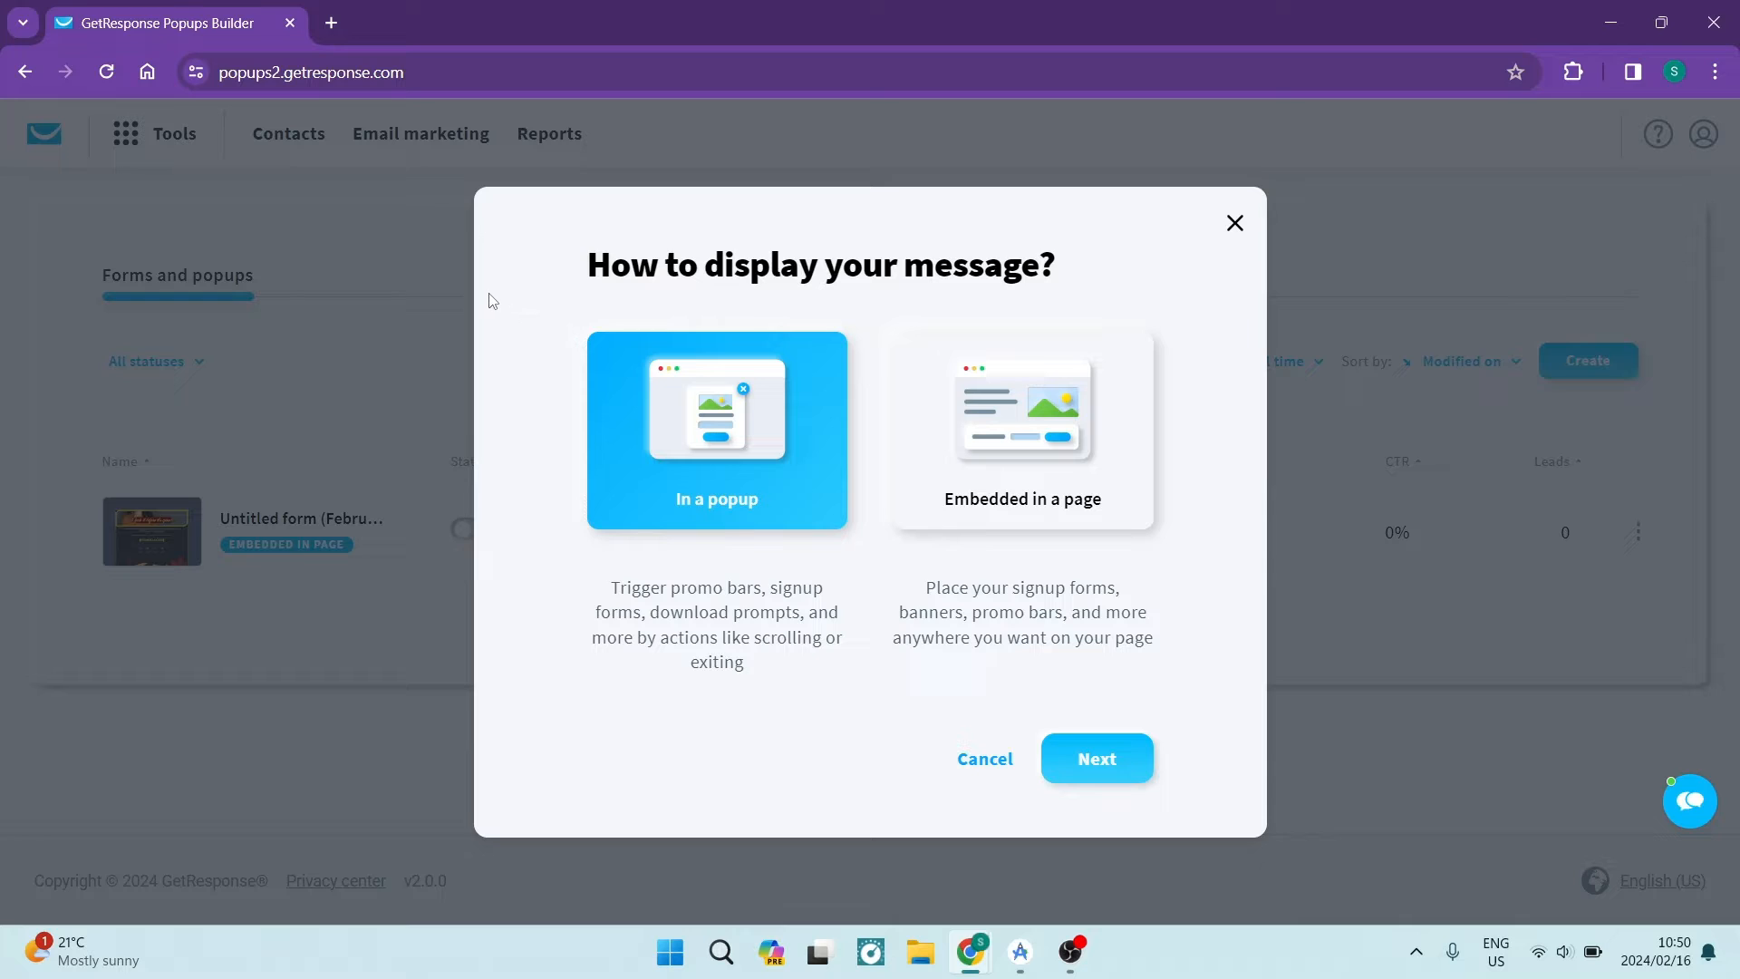
mouse_move(544, 356)
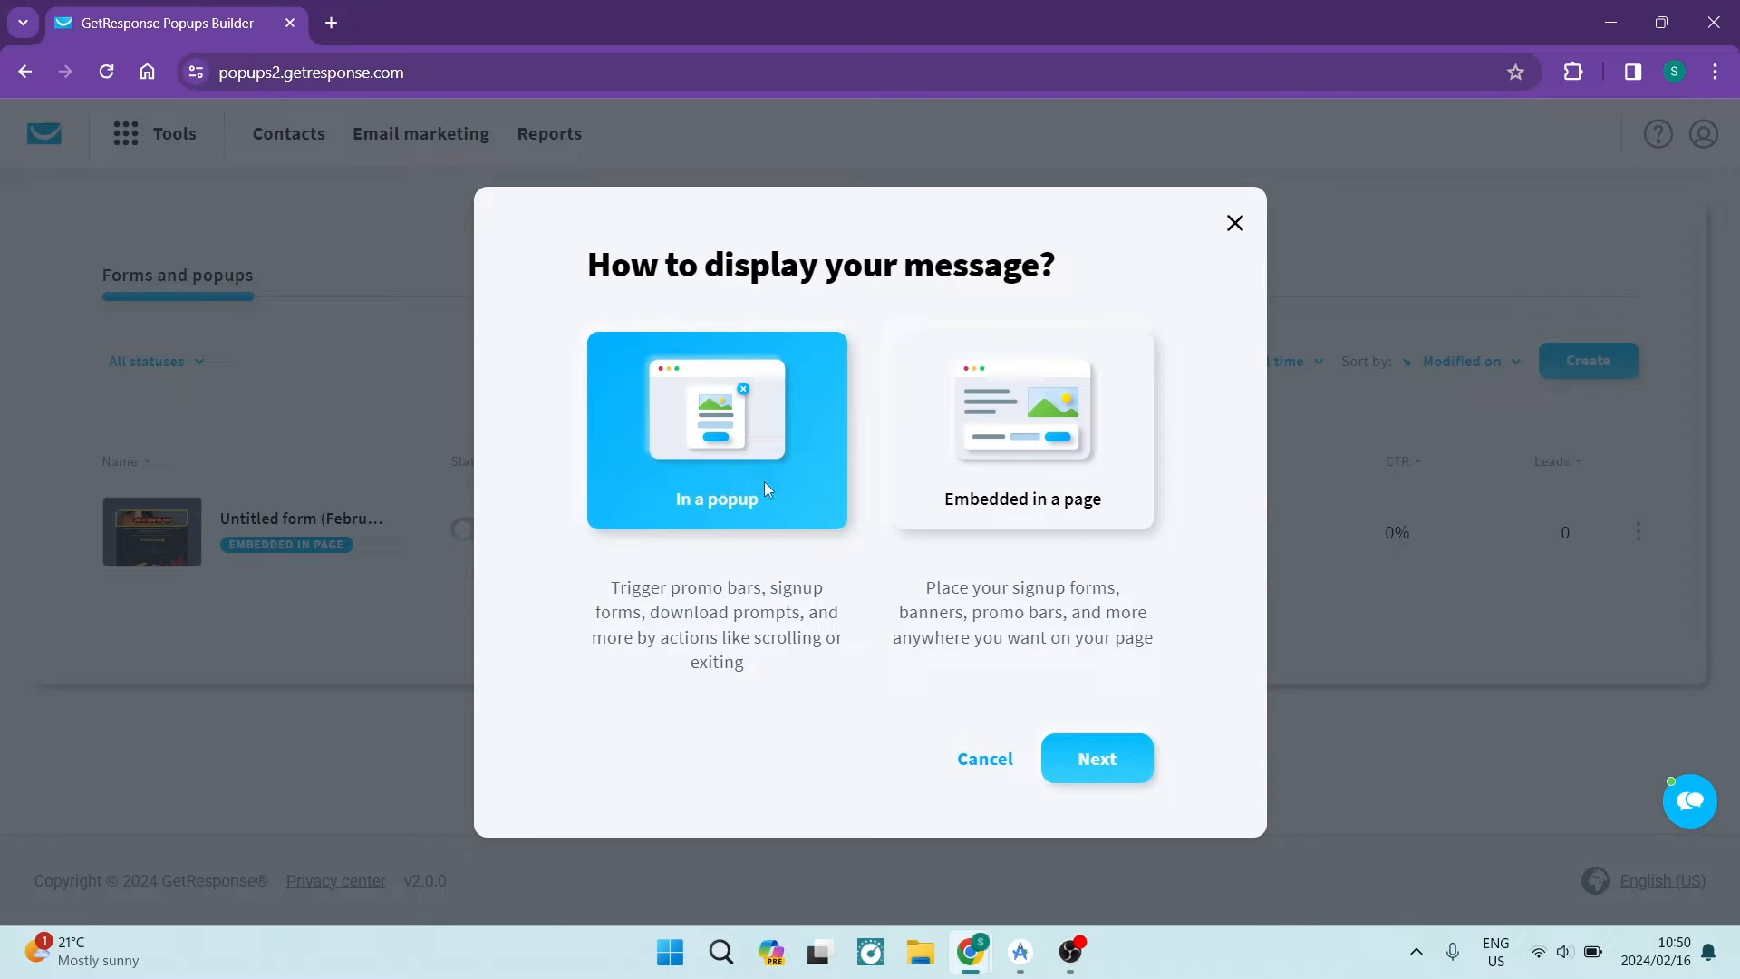
click(1021, 430)
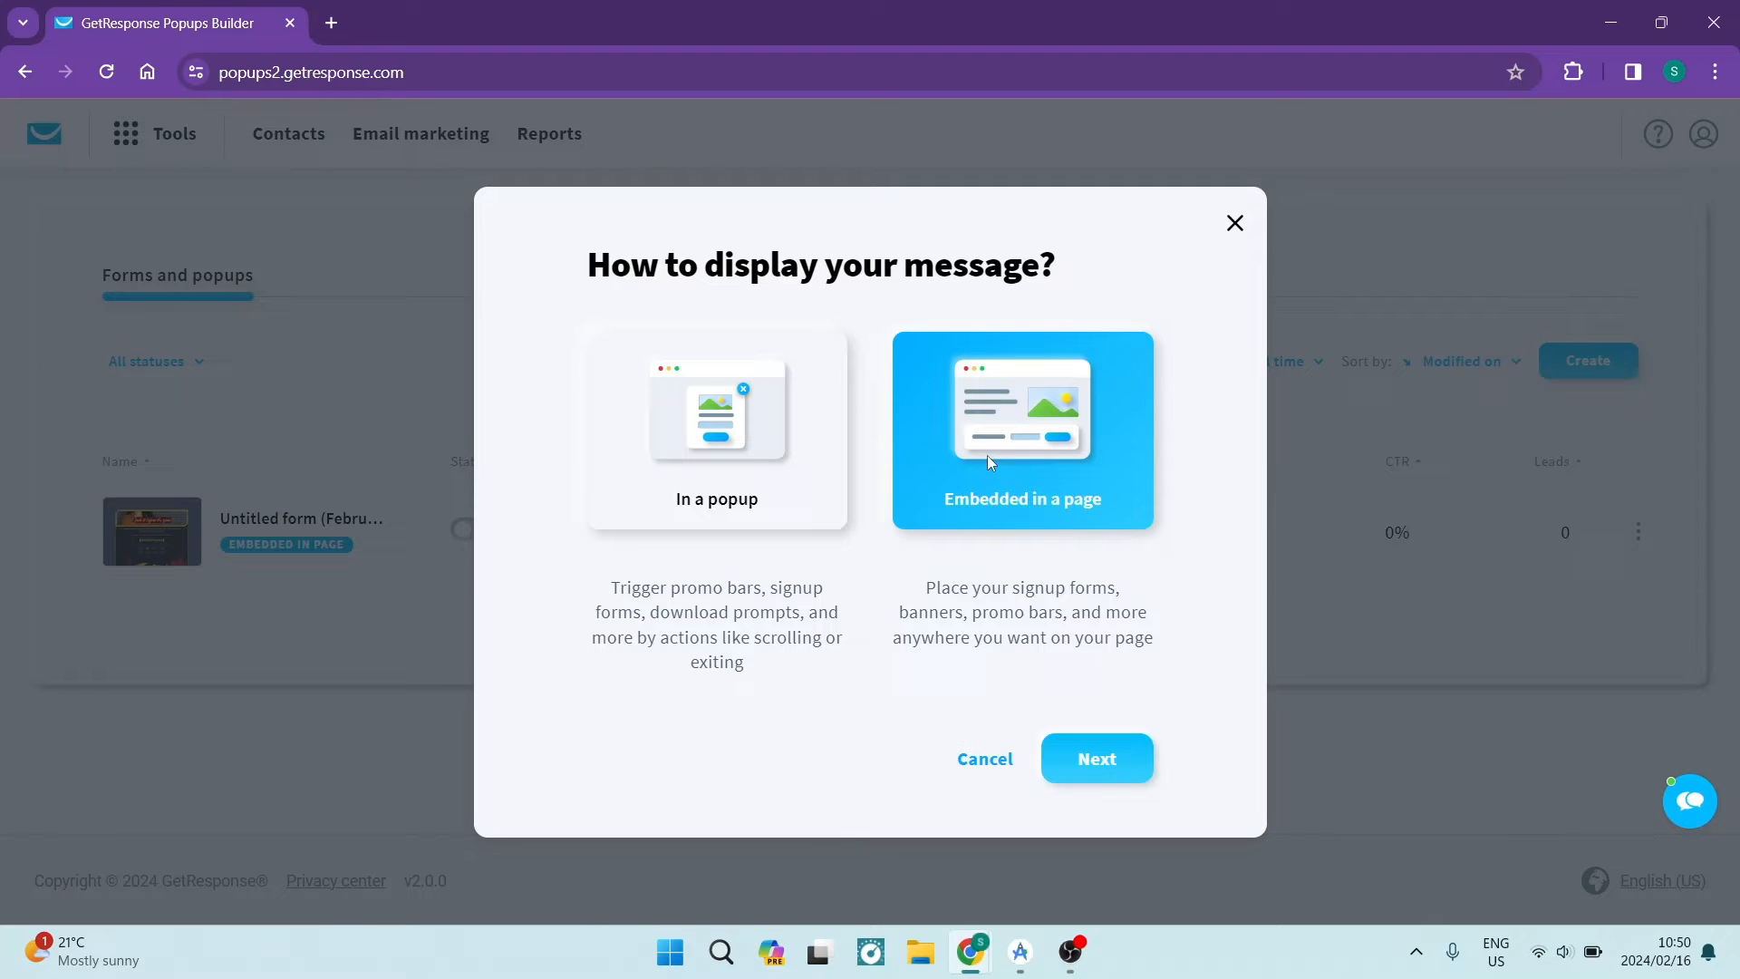
click(716, 431)
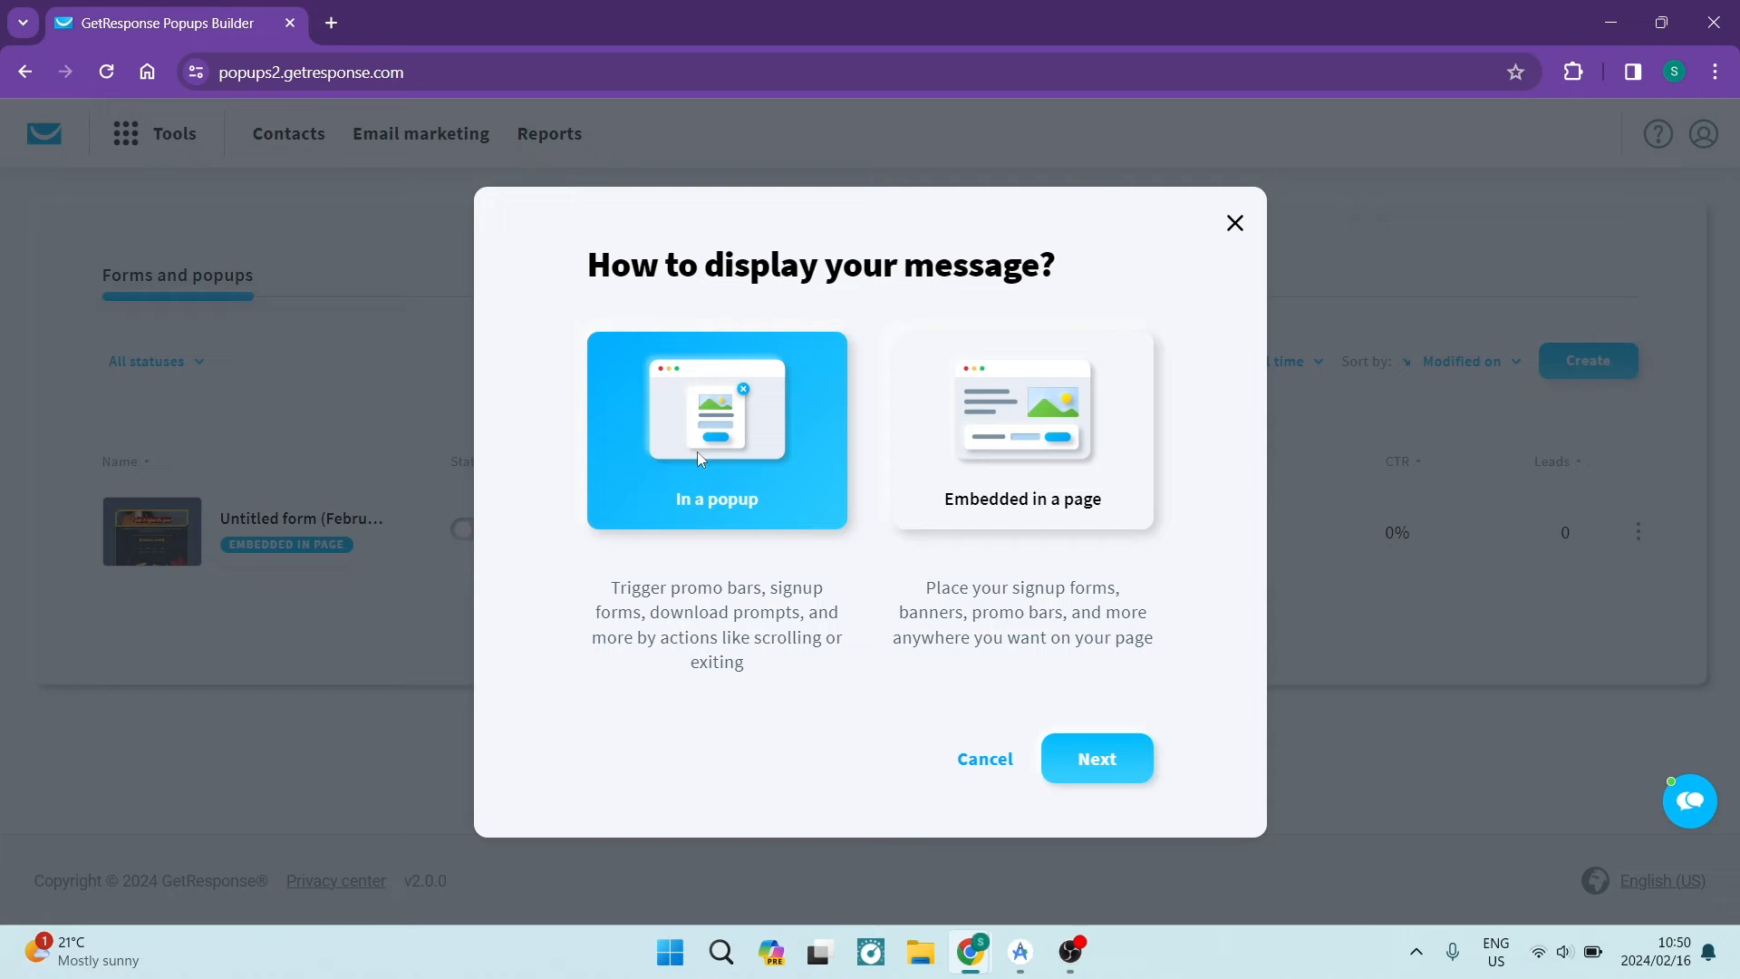
click(1020, 430)
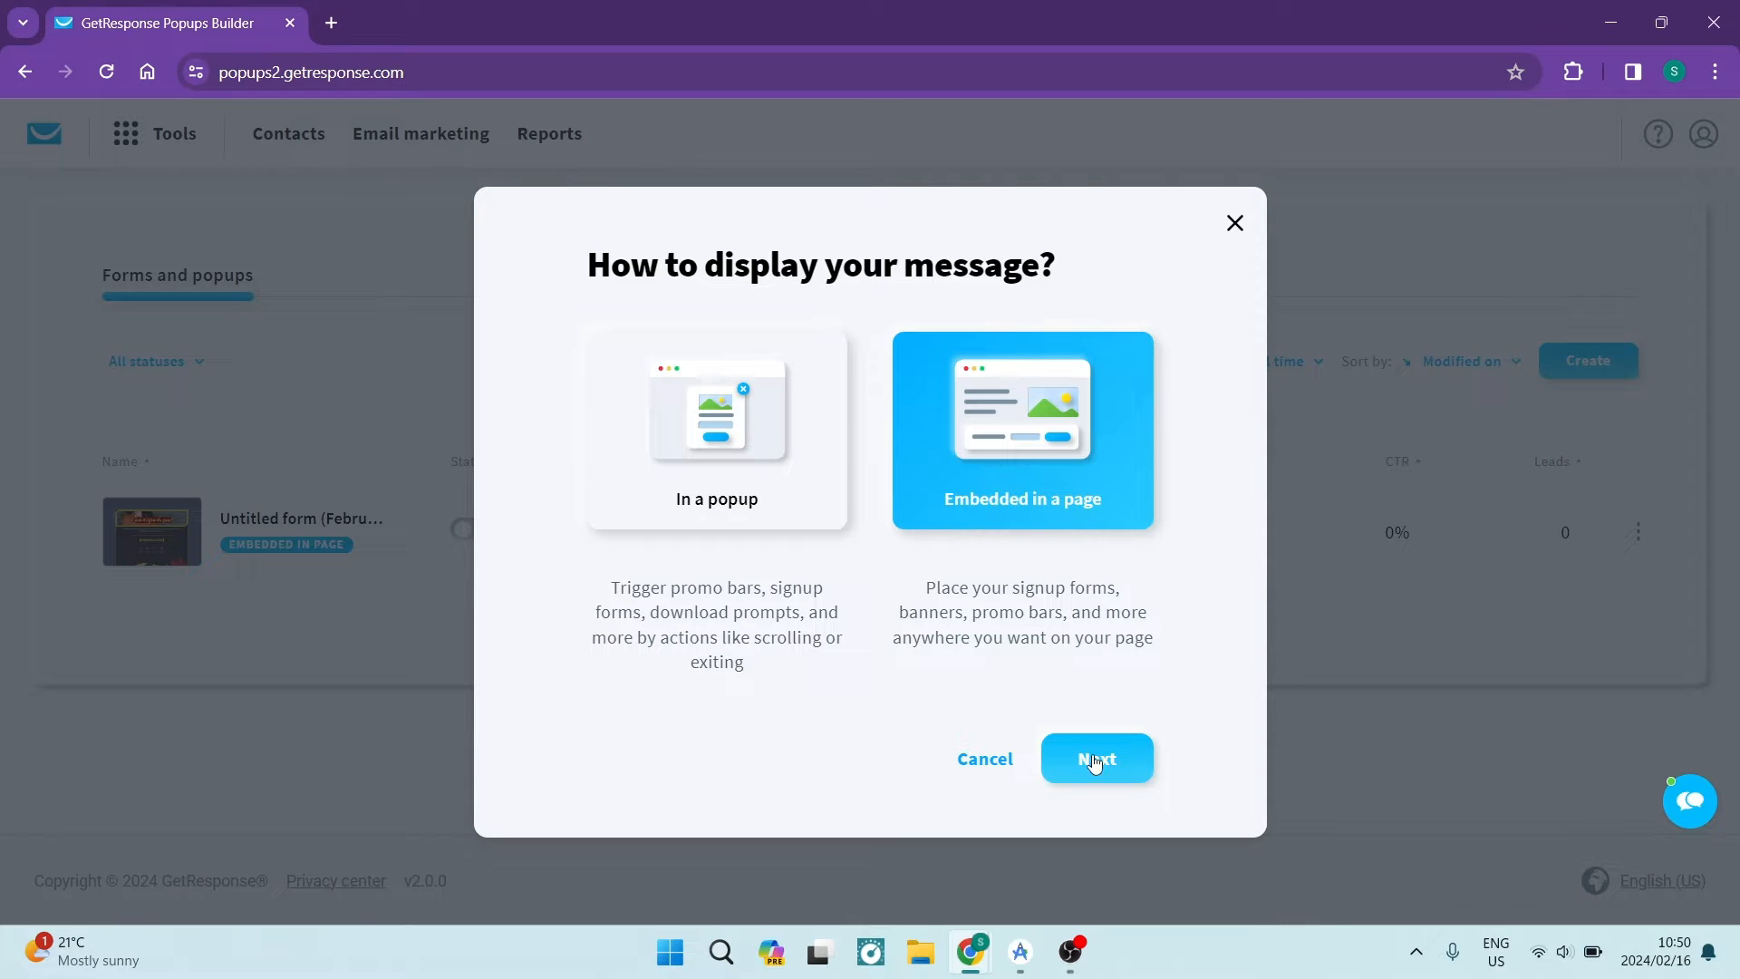
click(1096, 759)
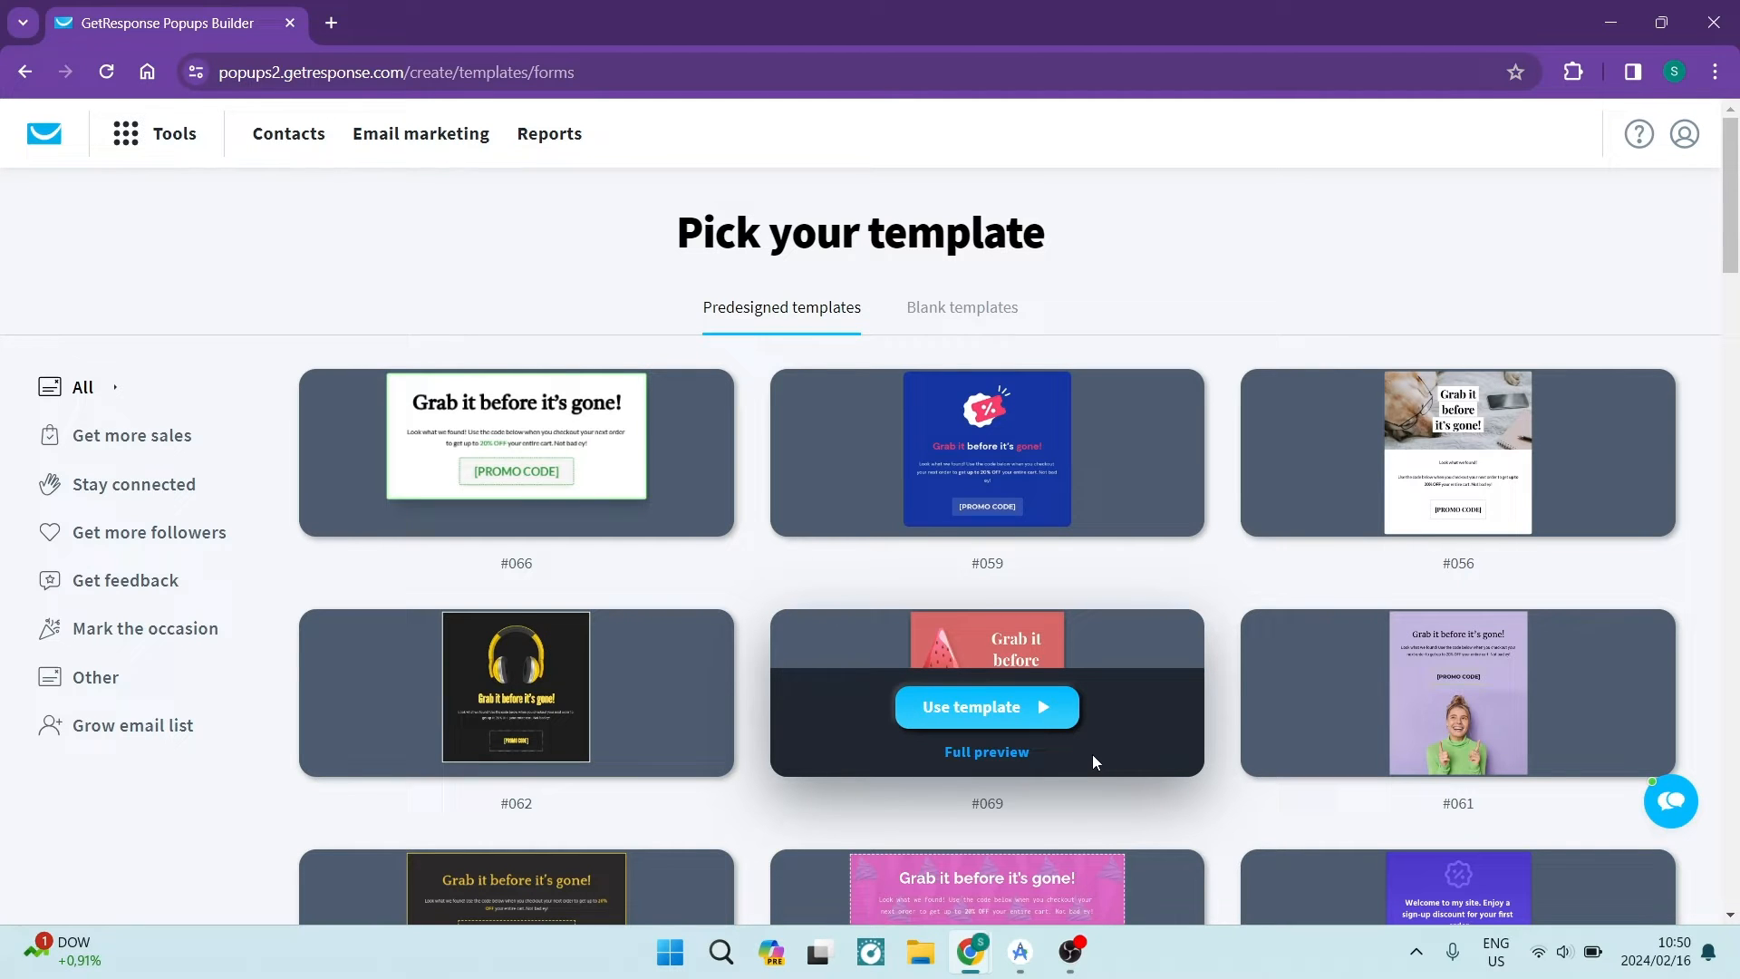
Browse the templates, glance at Blank templates, then use predesigned template #069
scroll(down, 3)
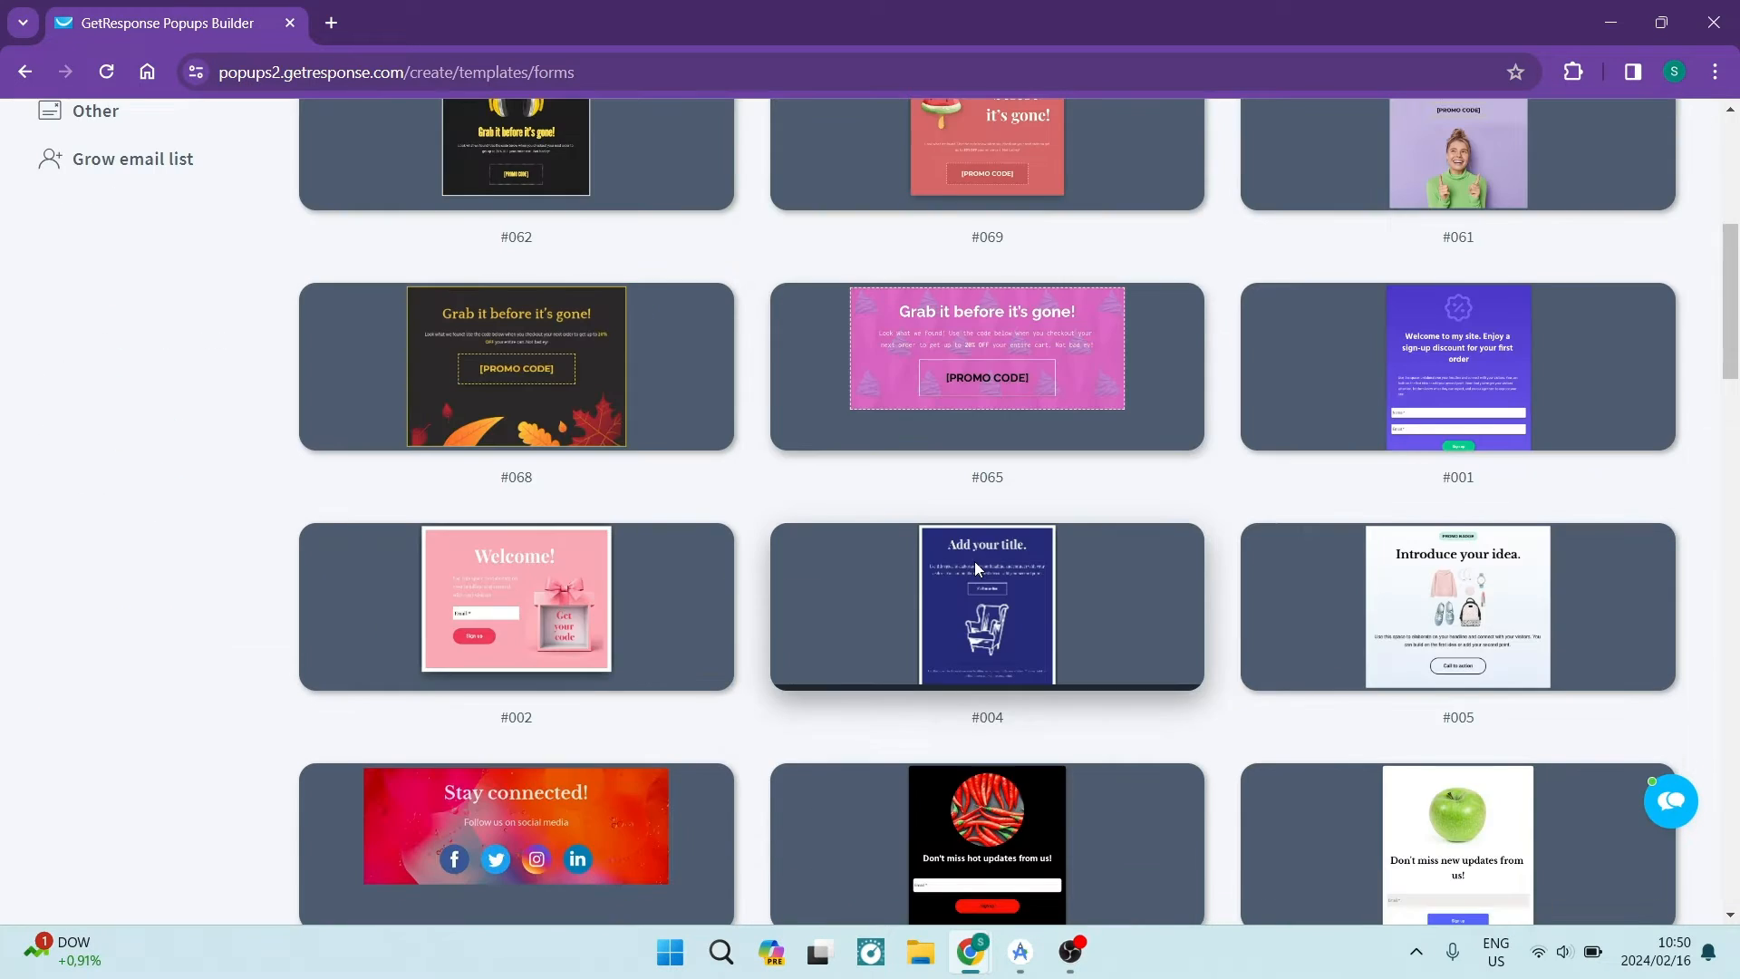
scroll(down, 3)
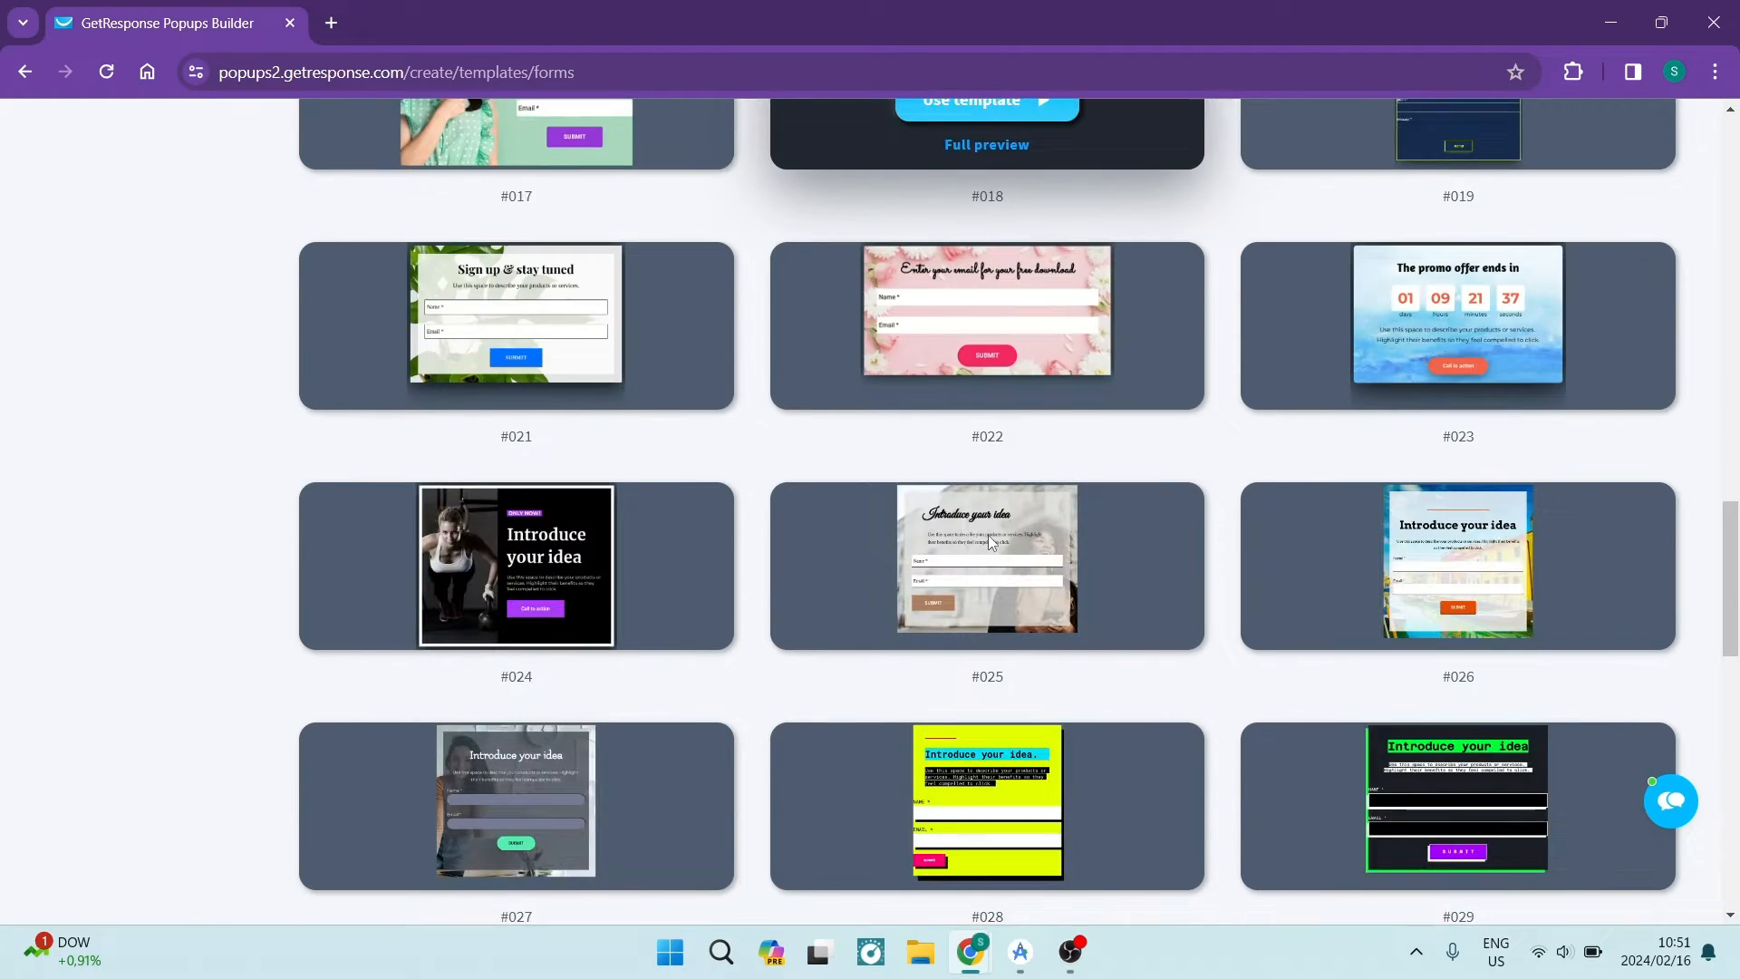
scroll(down, 3)
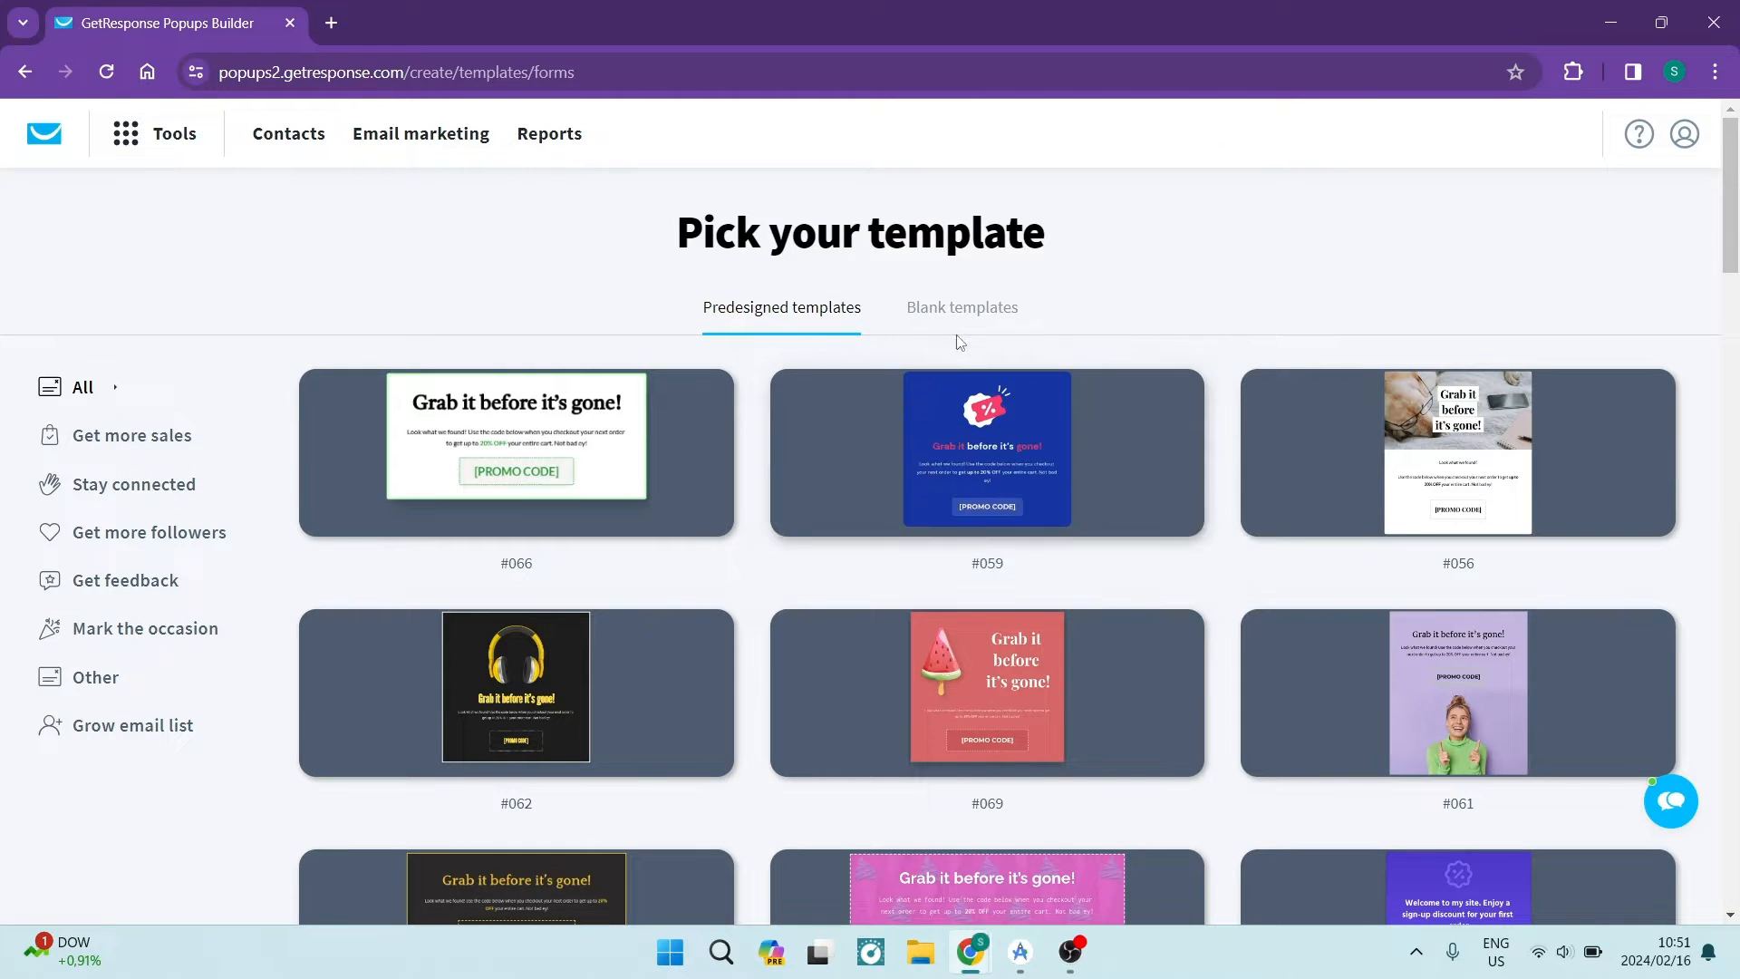
click(971, 307)
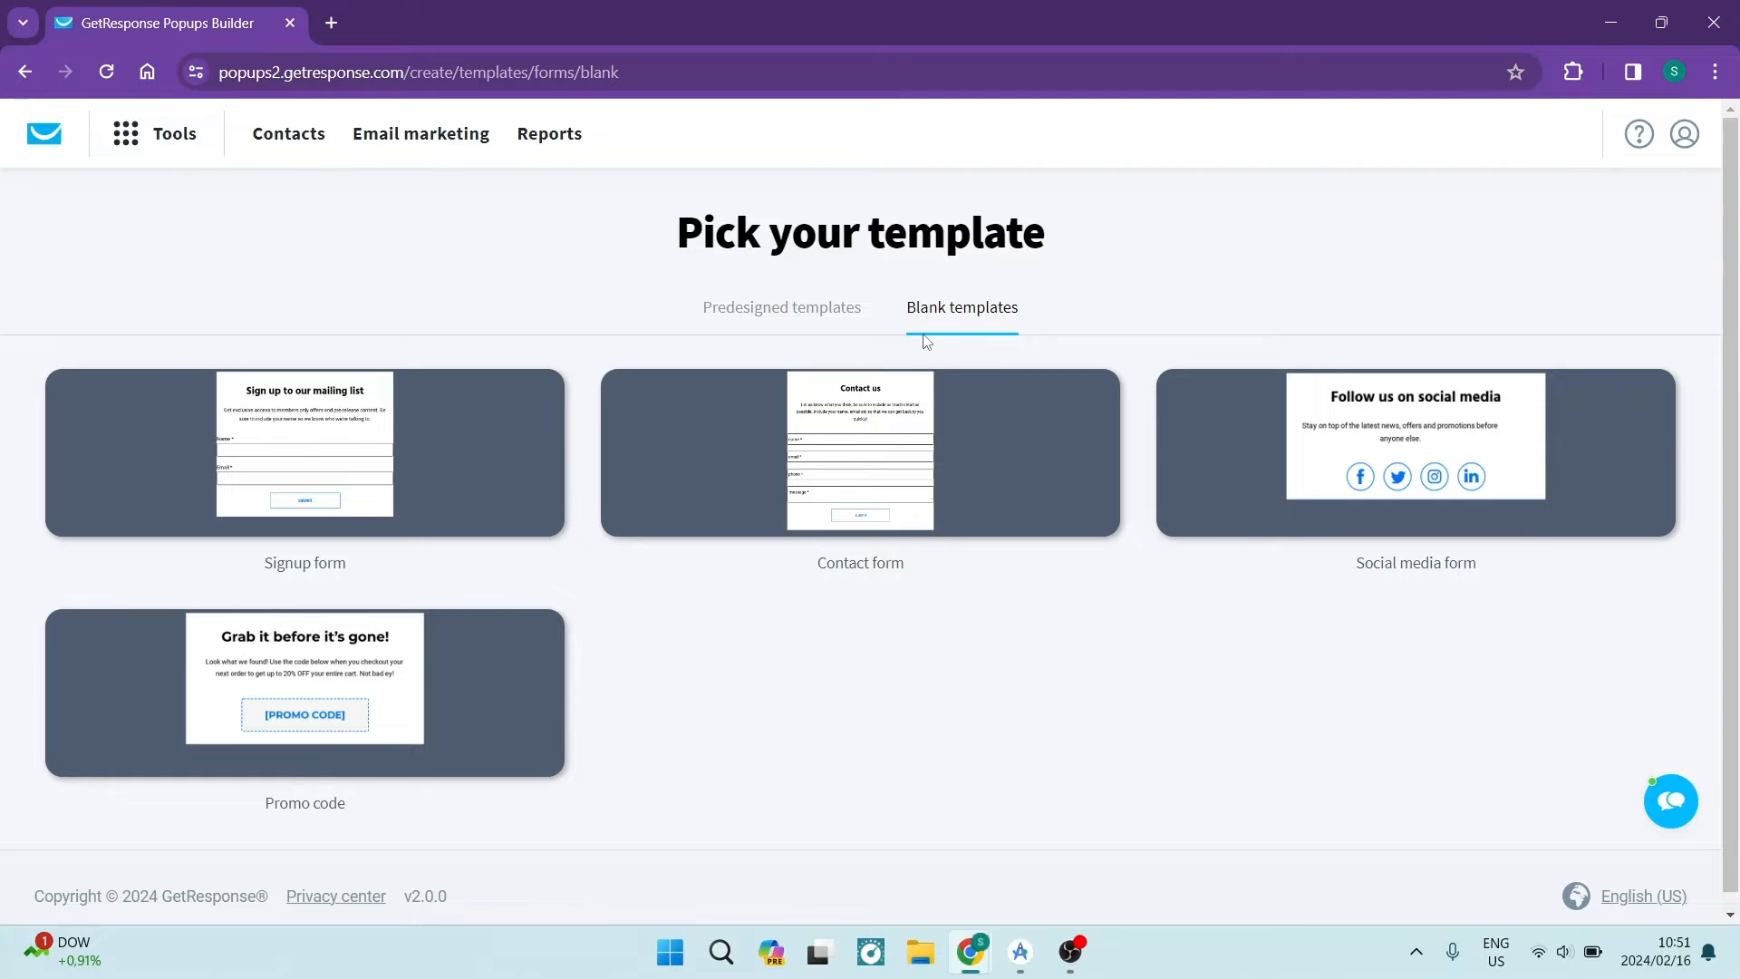
mouse_move(783, 596)
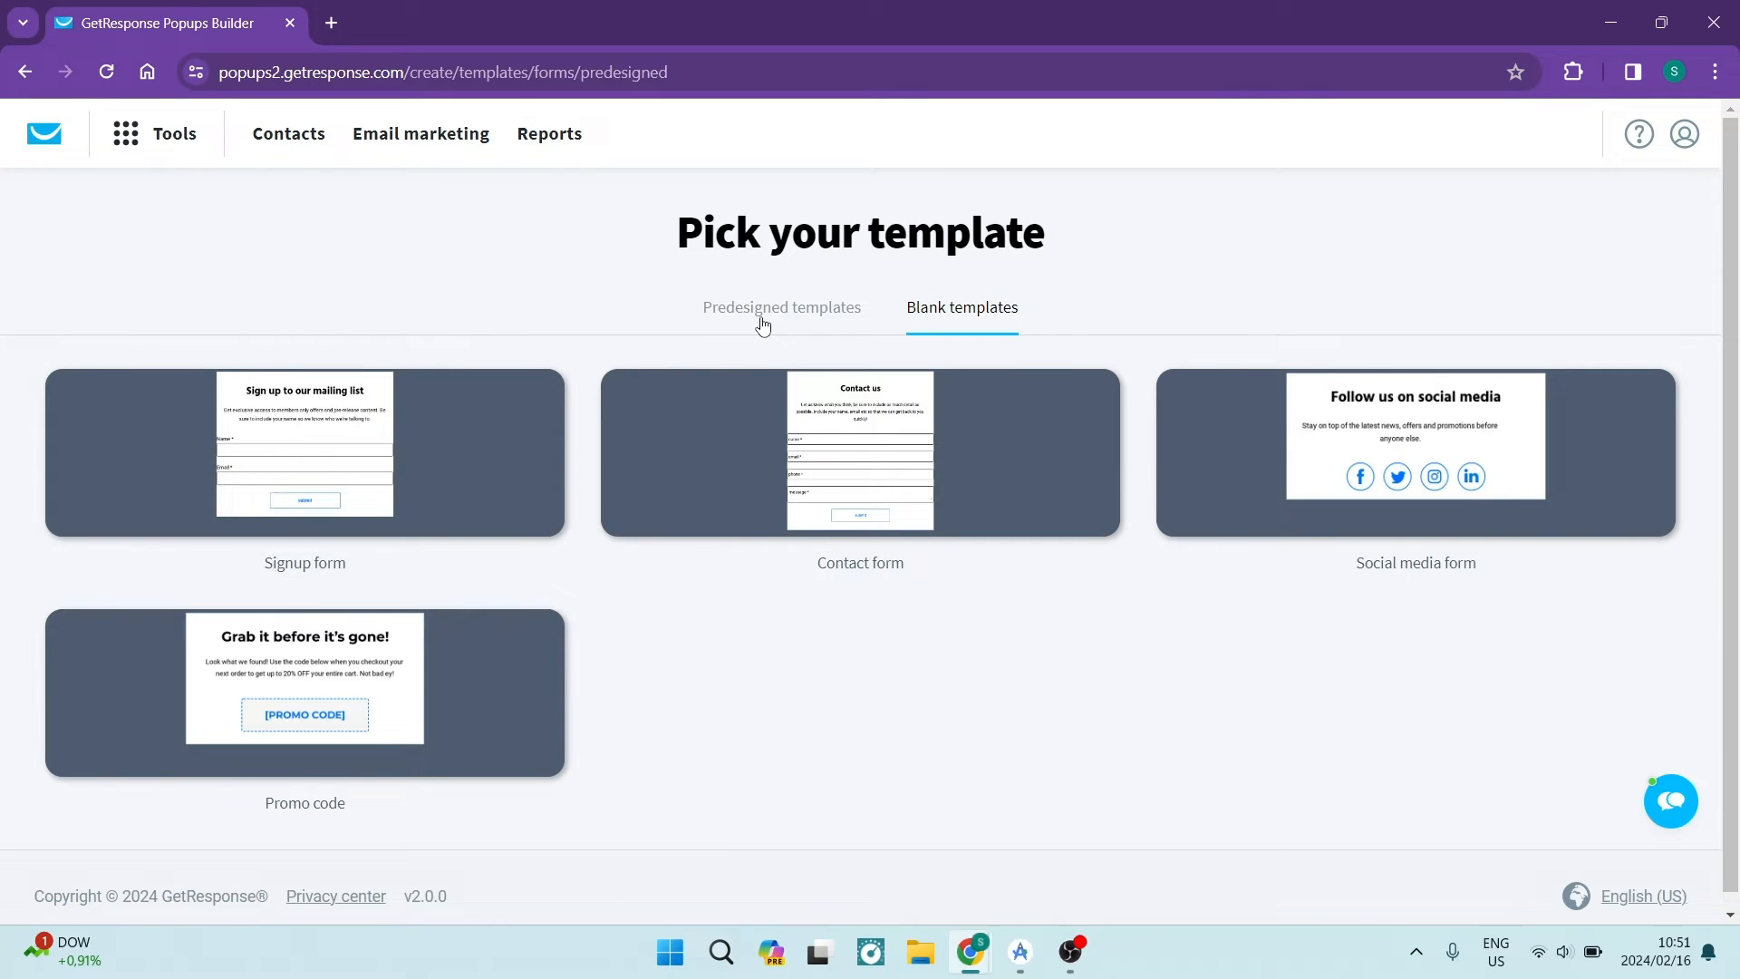
click(781, 307)
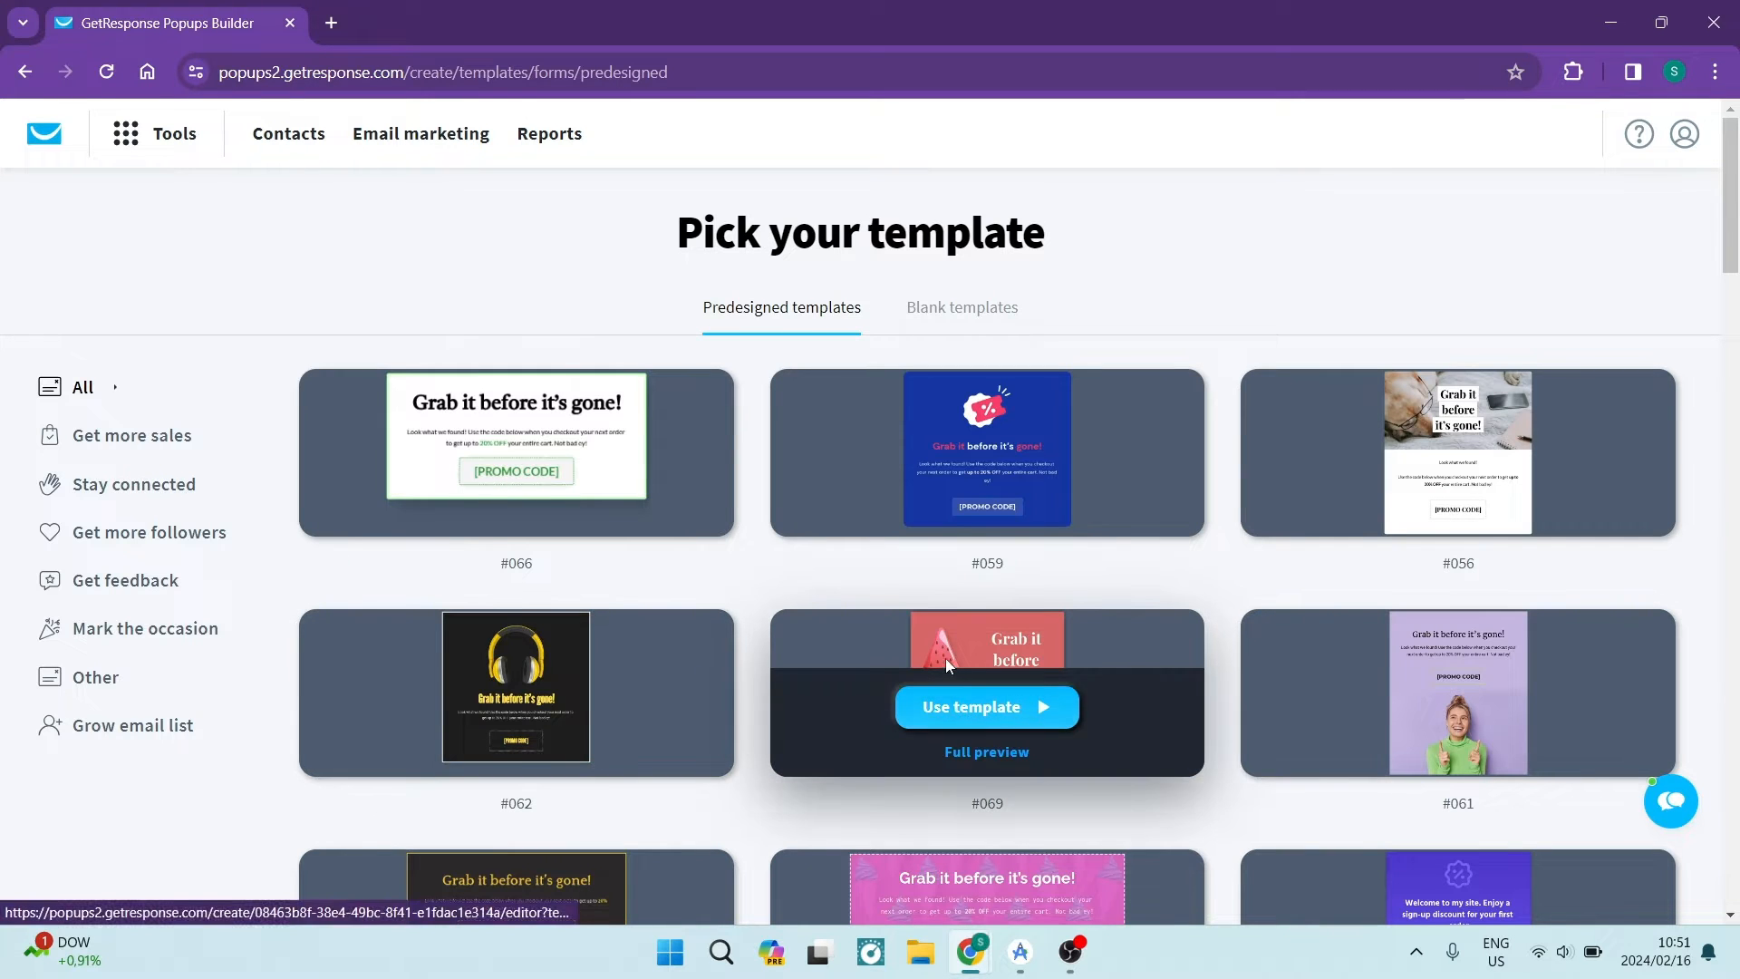
scroll(down, 3)
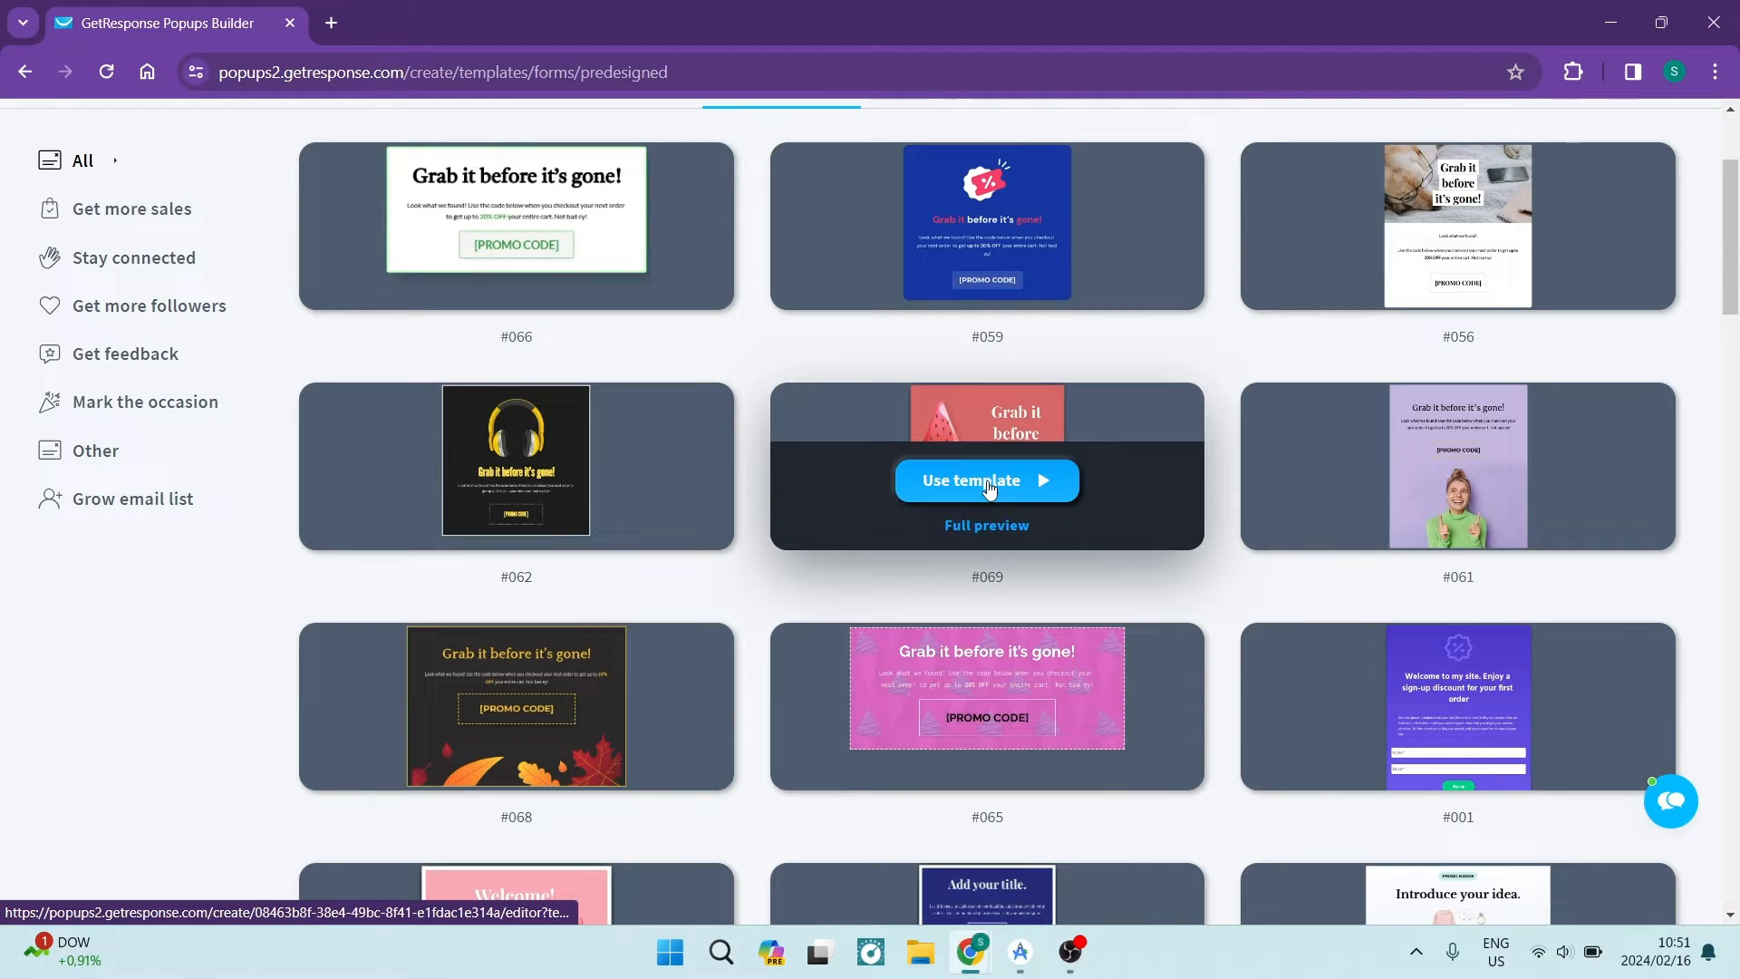
click(984, 479)
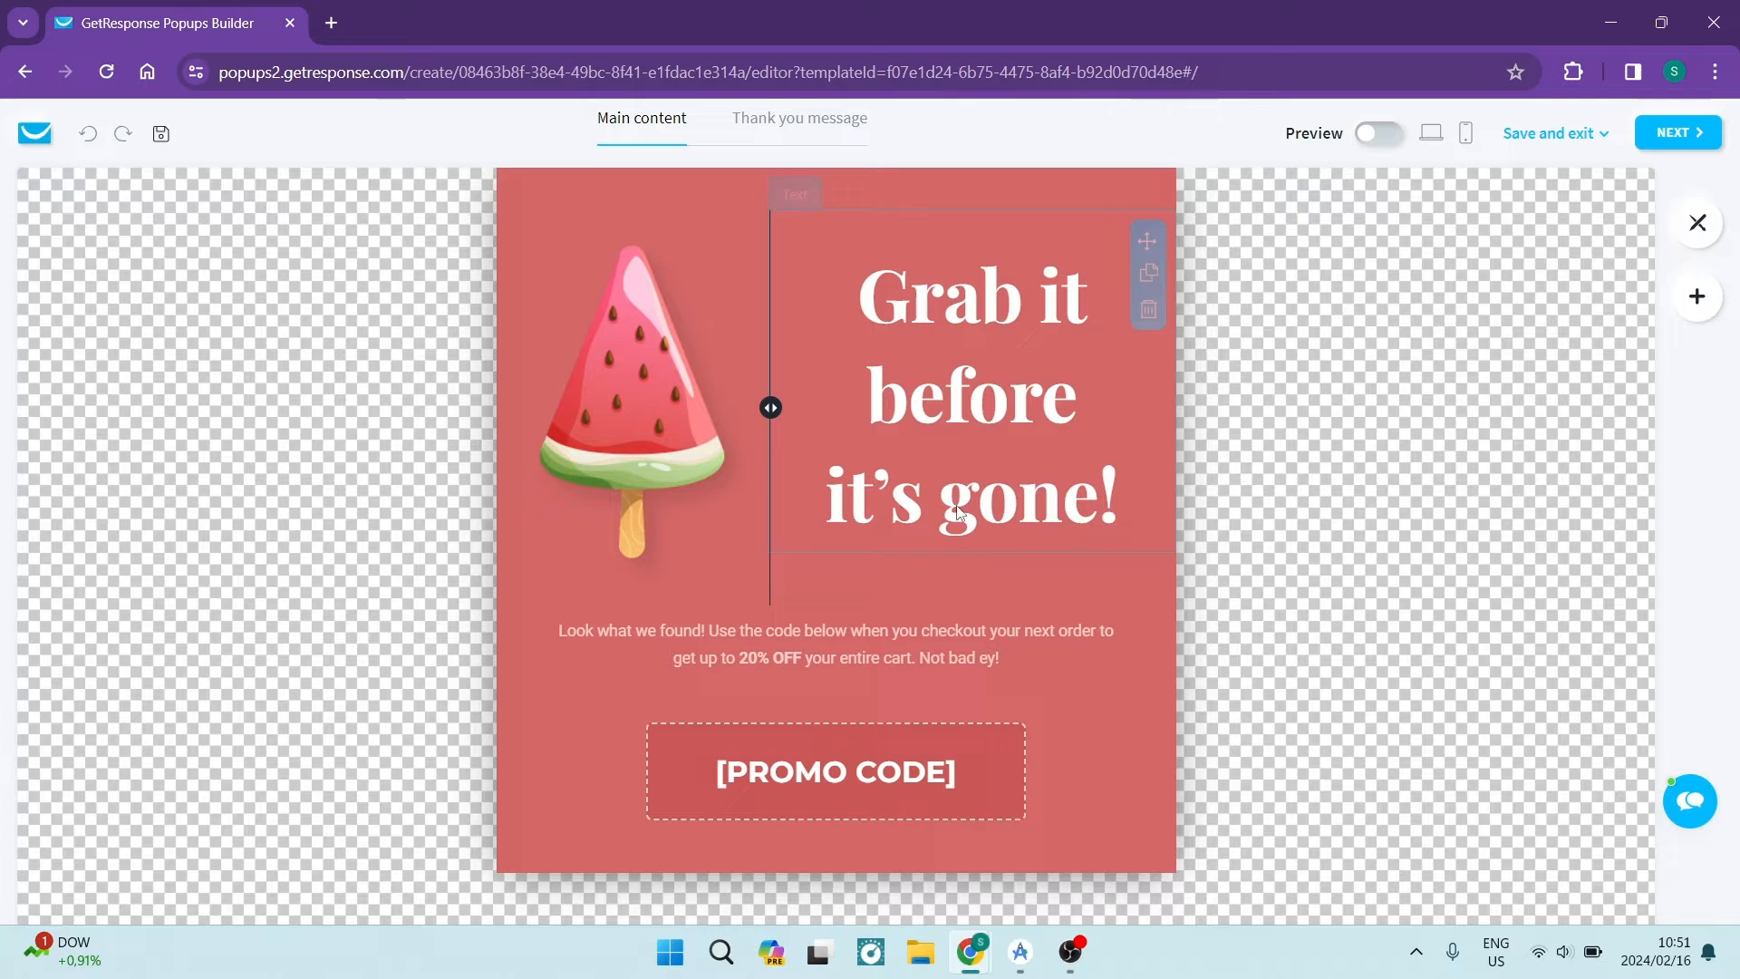
click(834, 771)
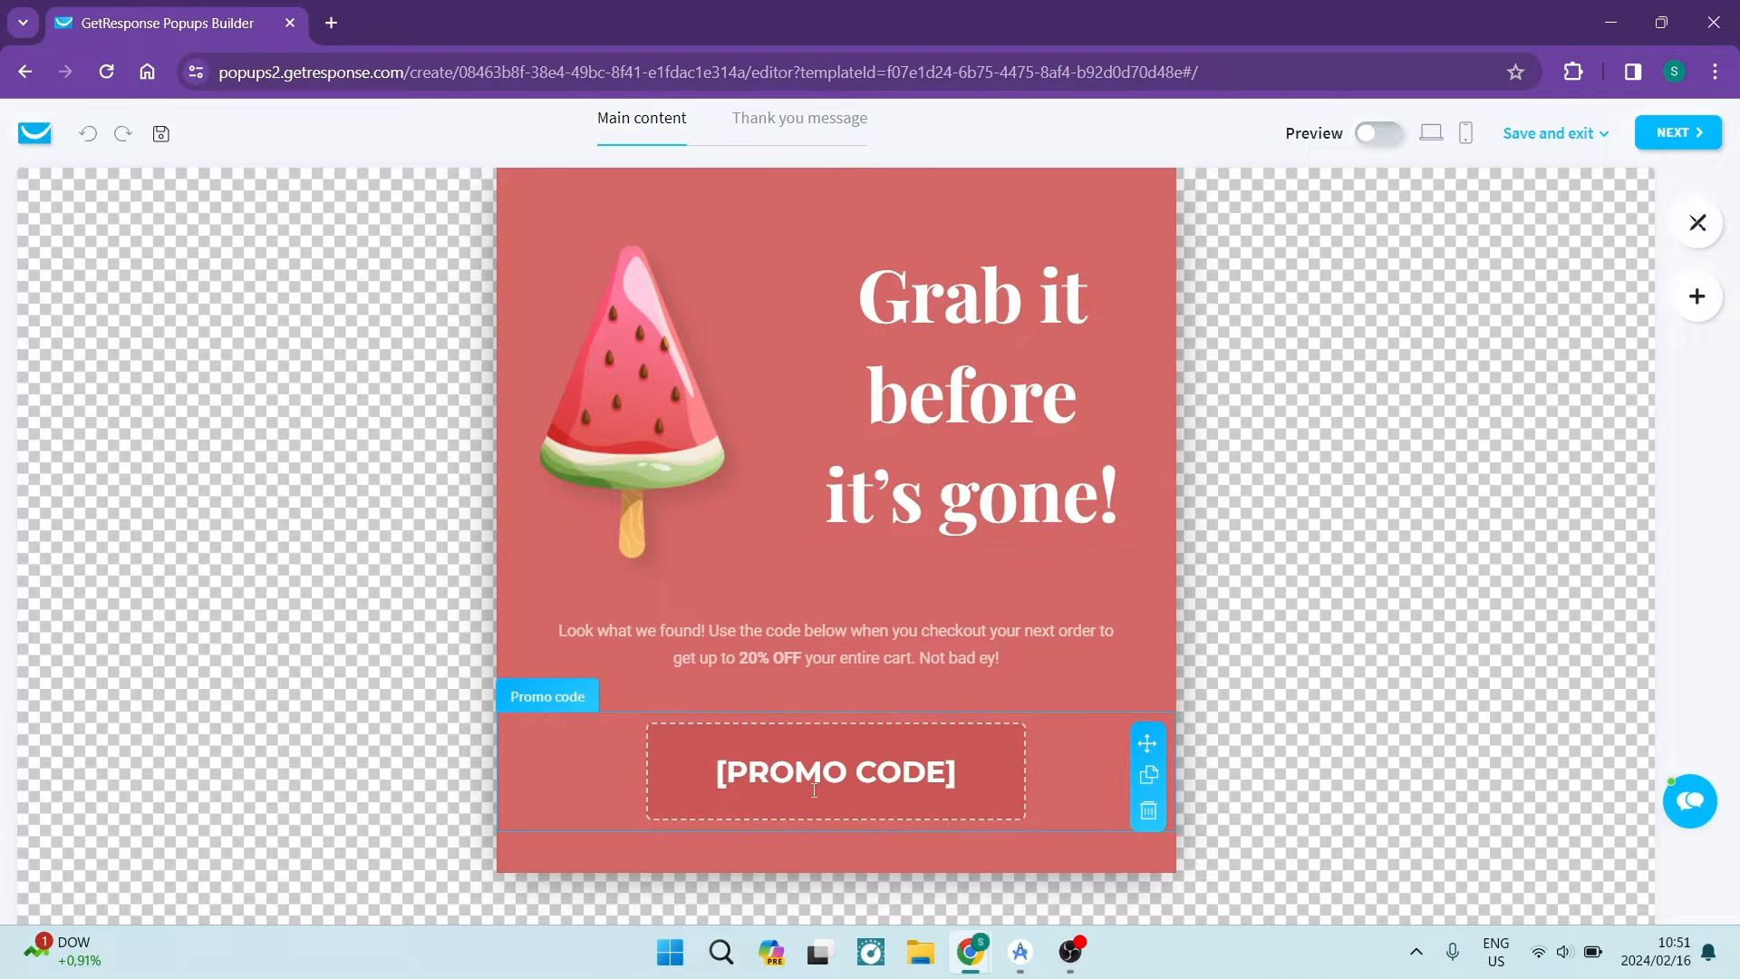
click(971, 394)
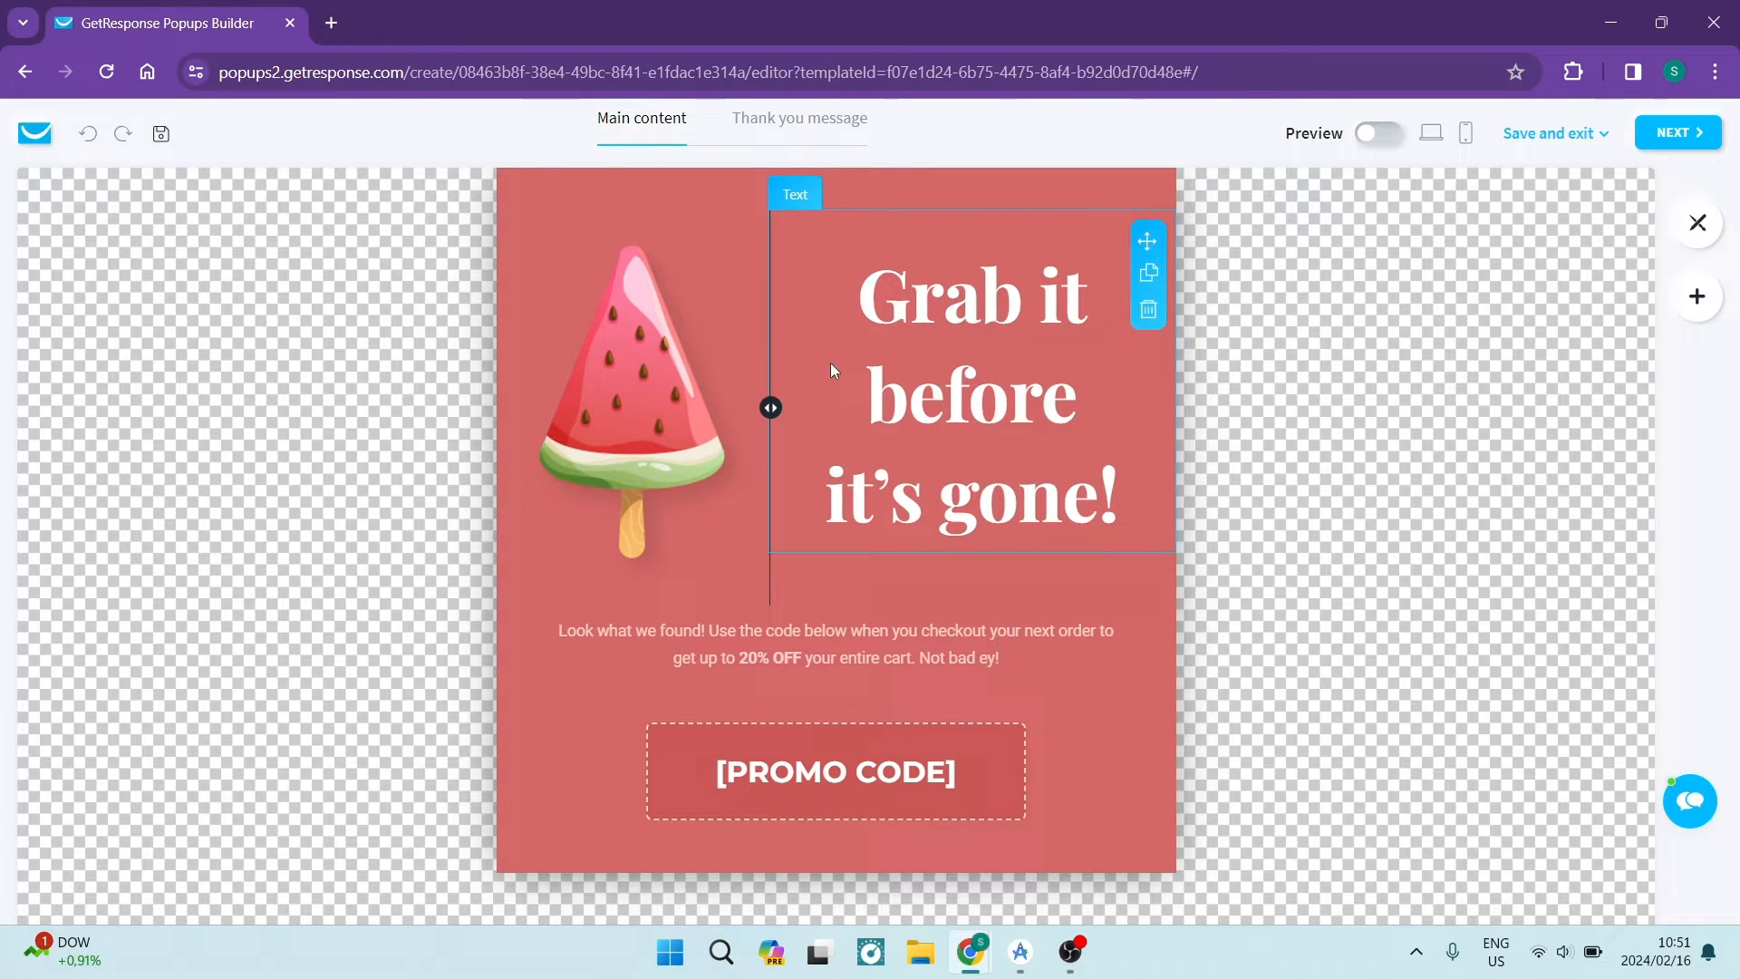
click(797, 118)
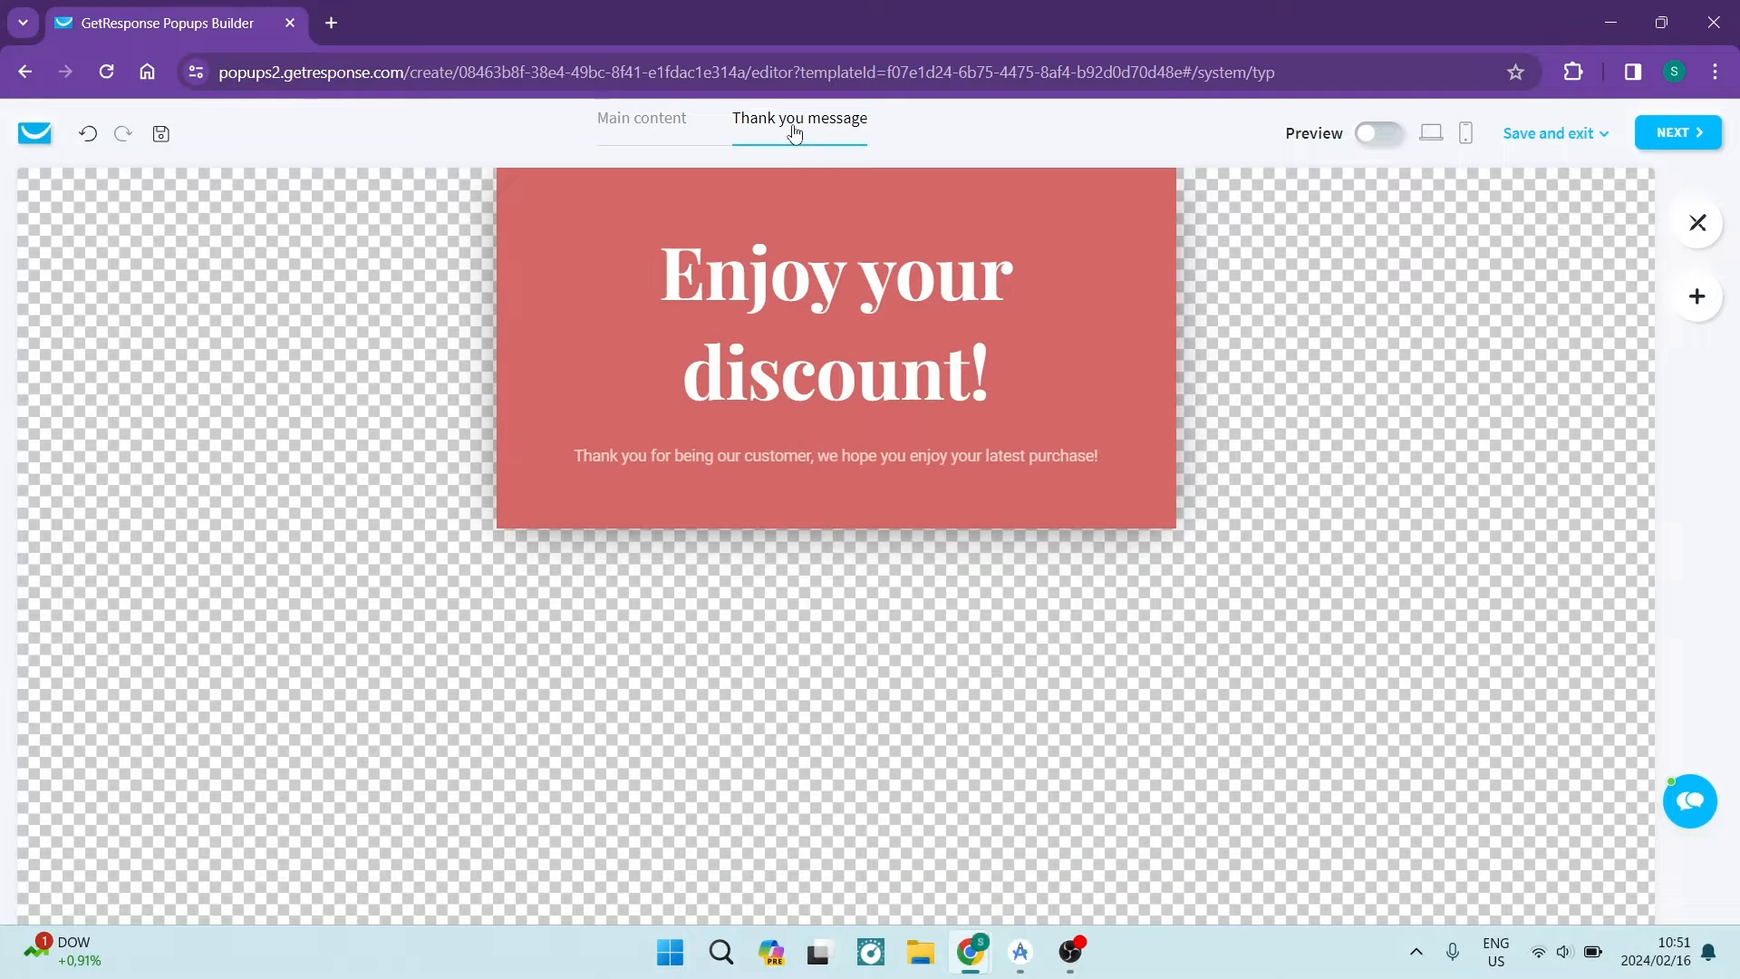
mouse_move(826, 444)
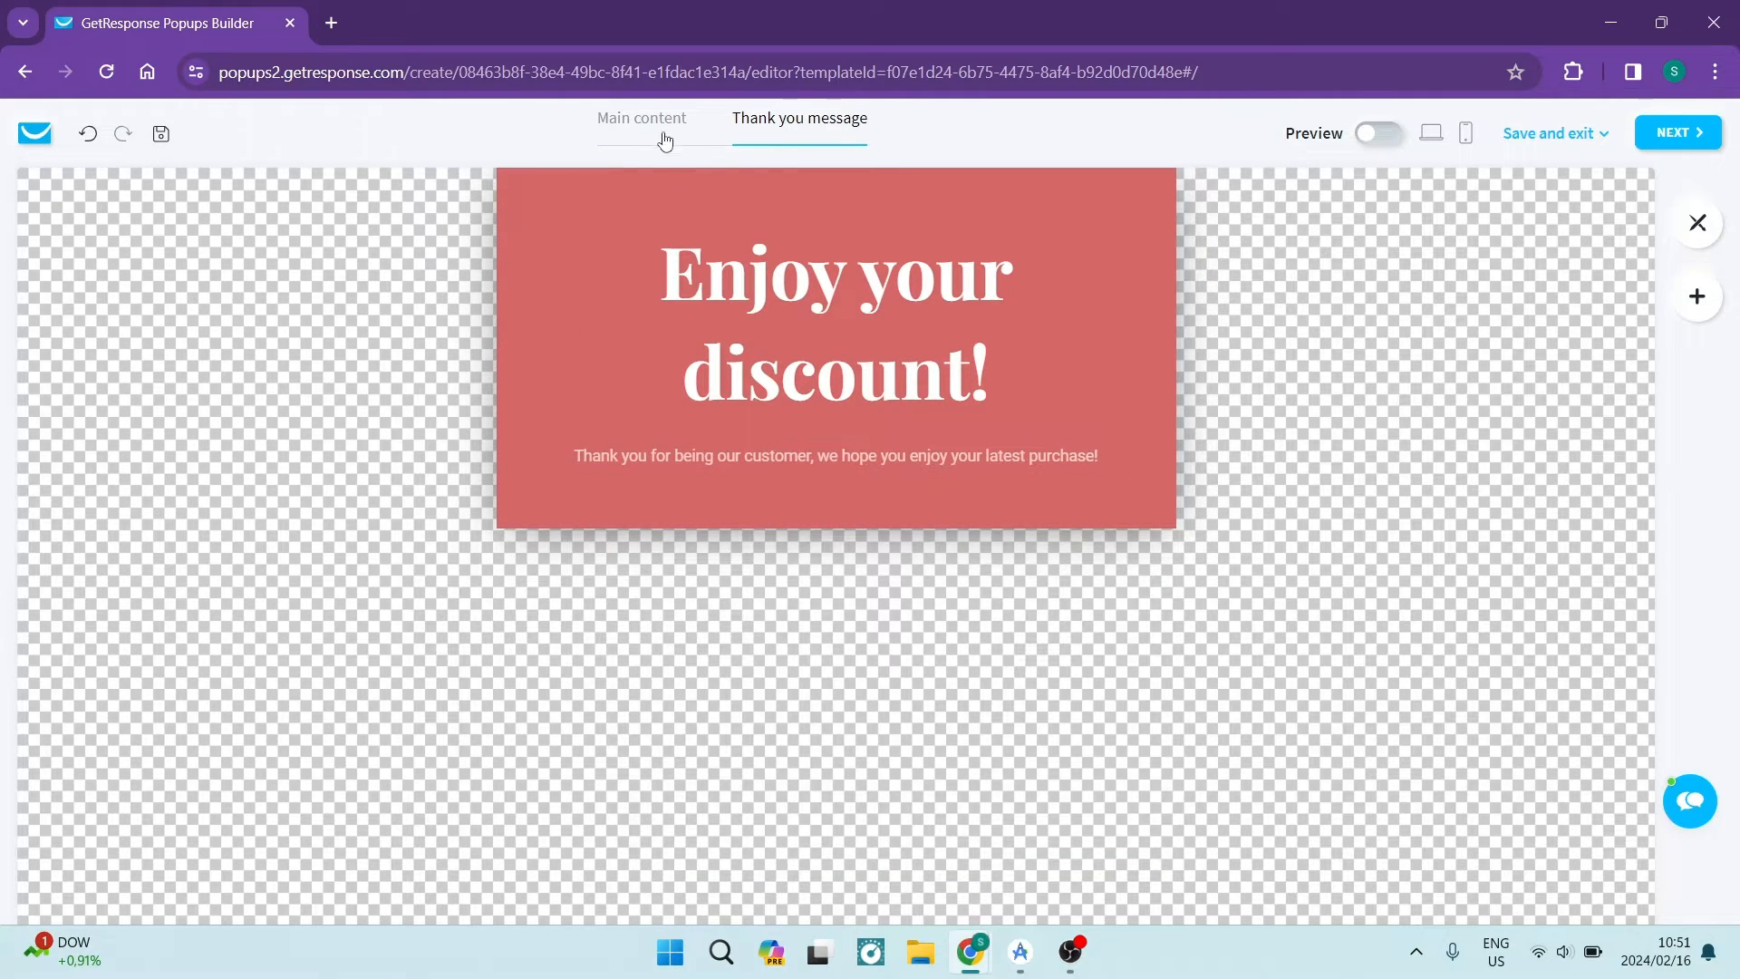
click(640, 117)
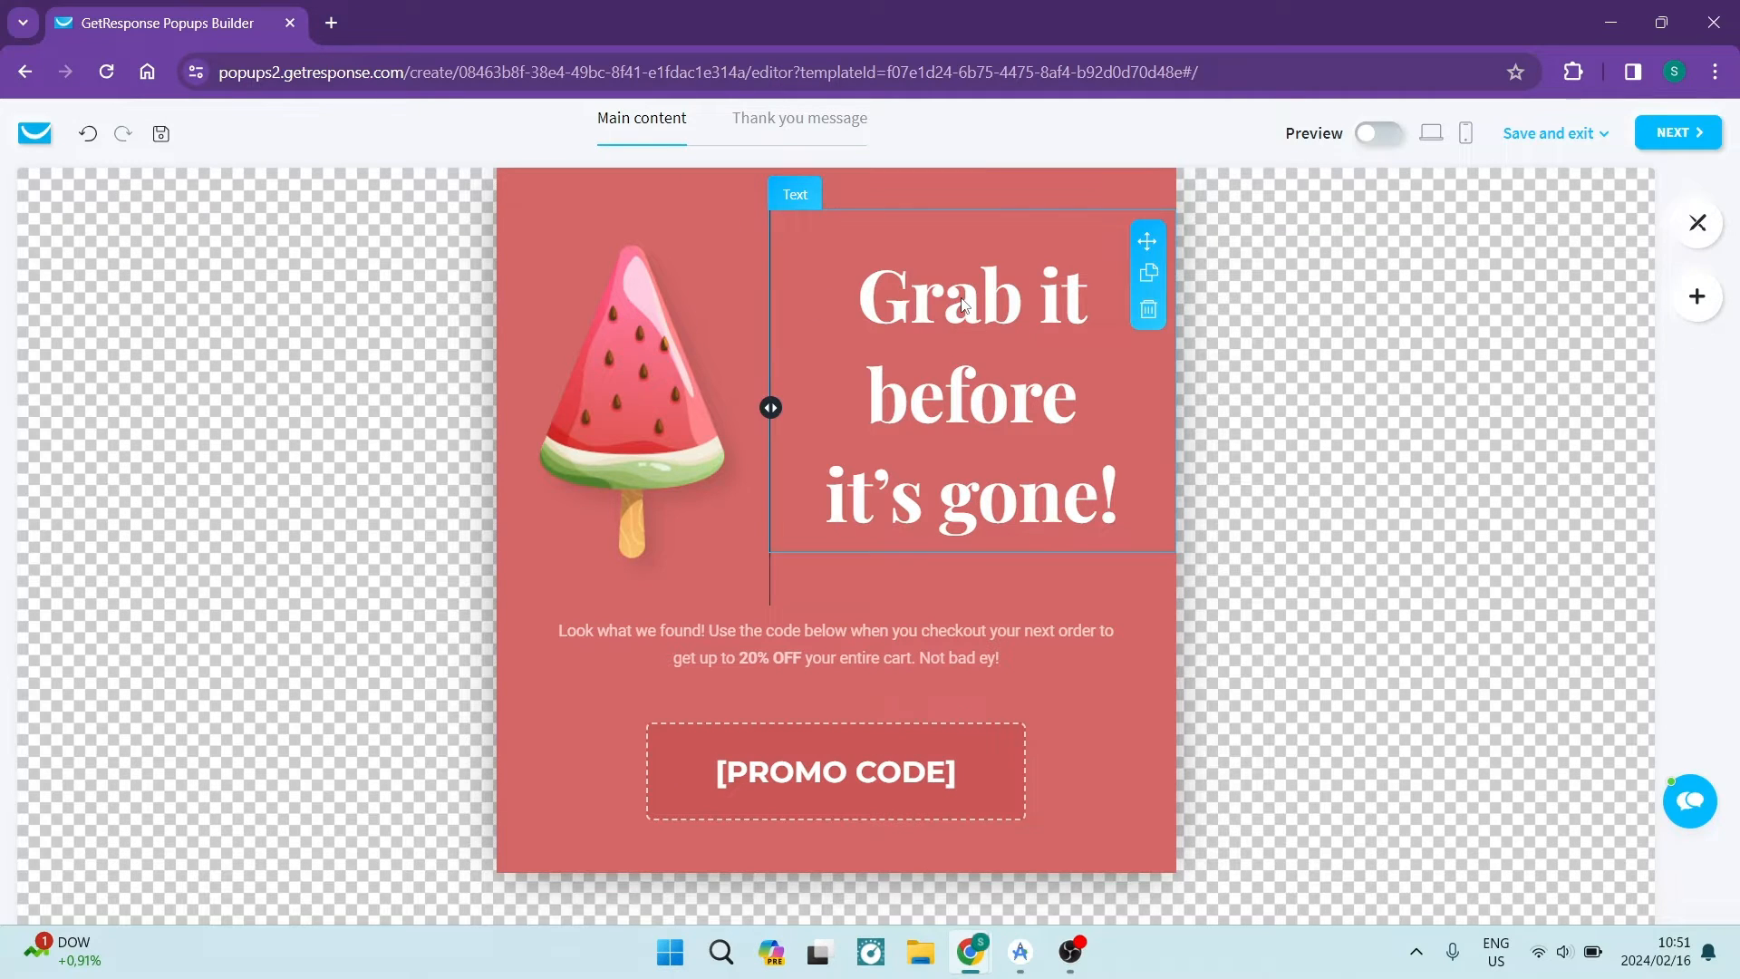
click(969, 300)
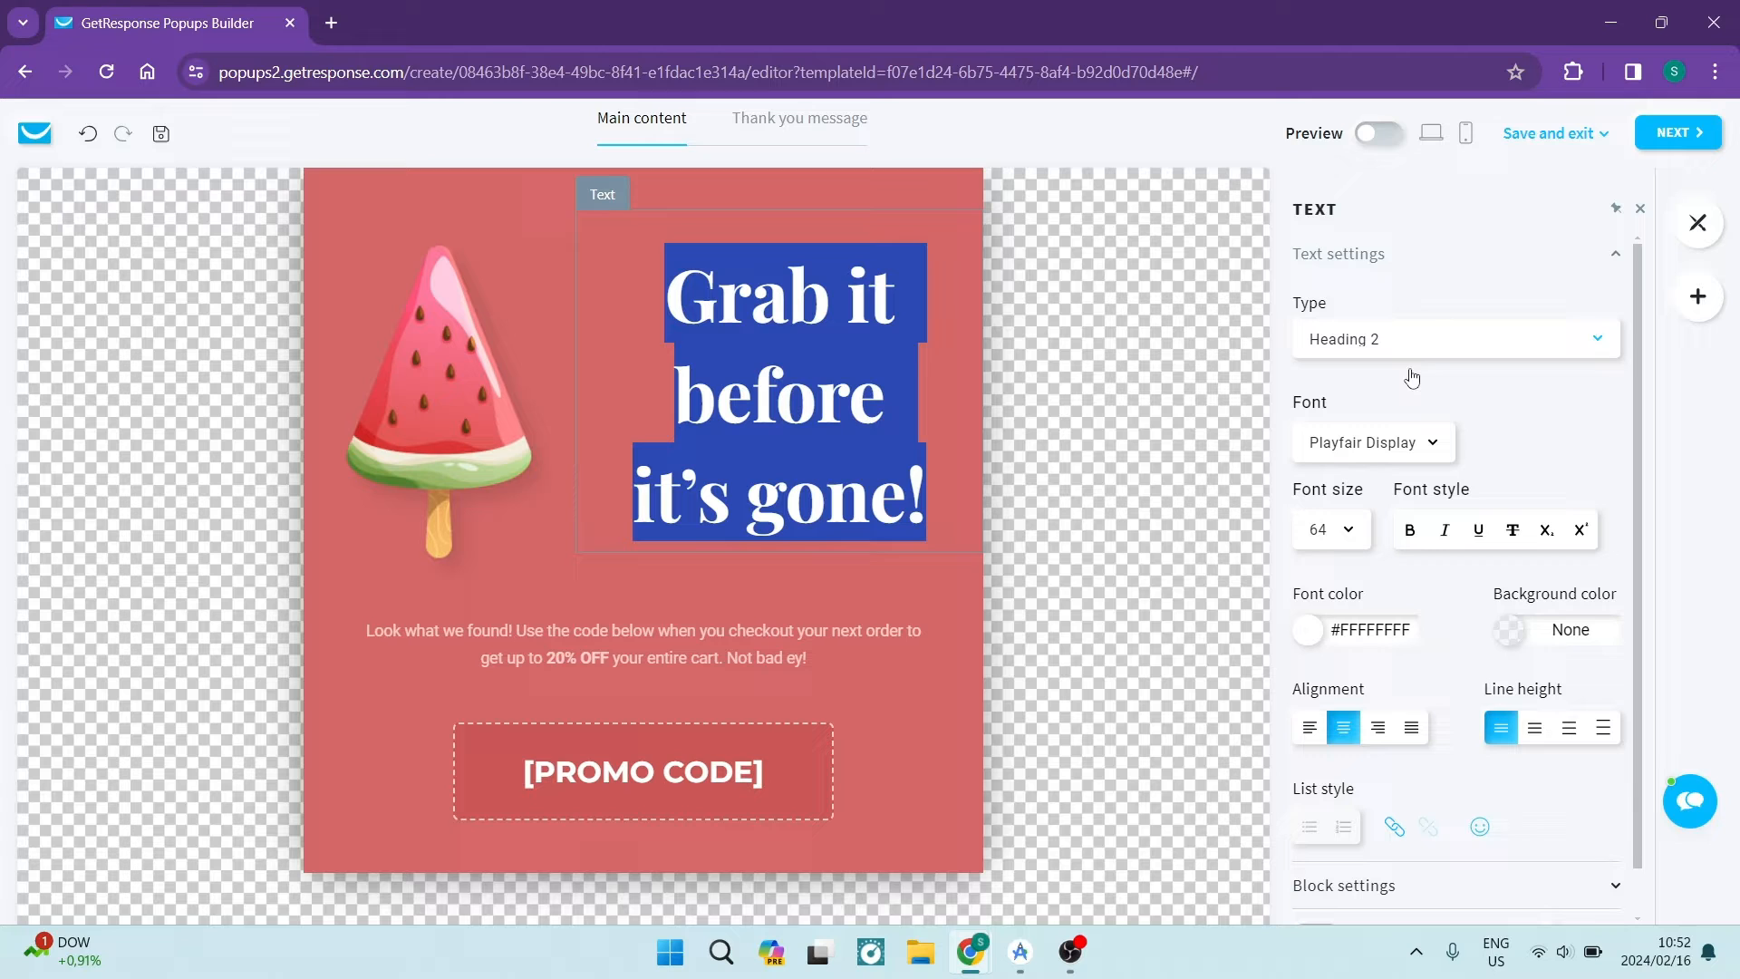
mouse_move(1419, 347)
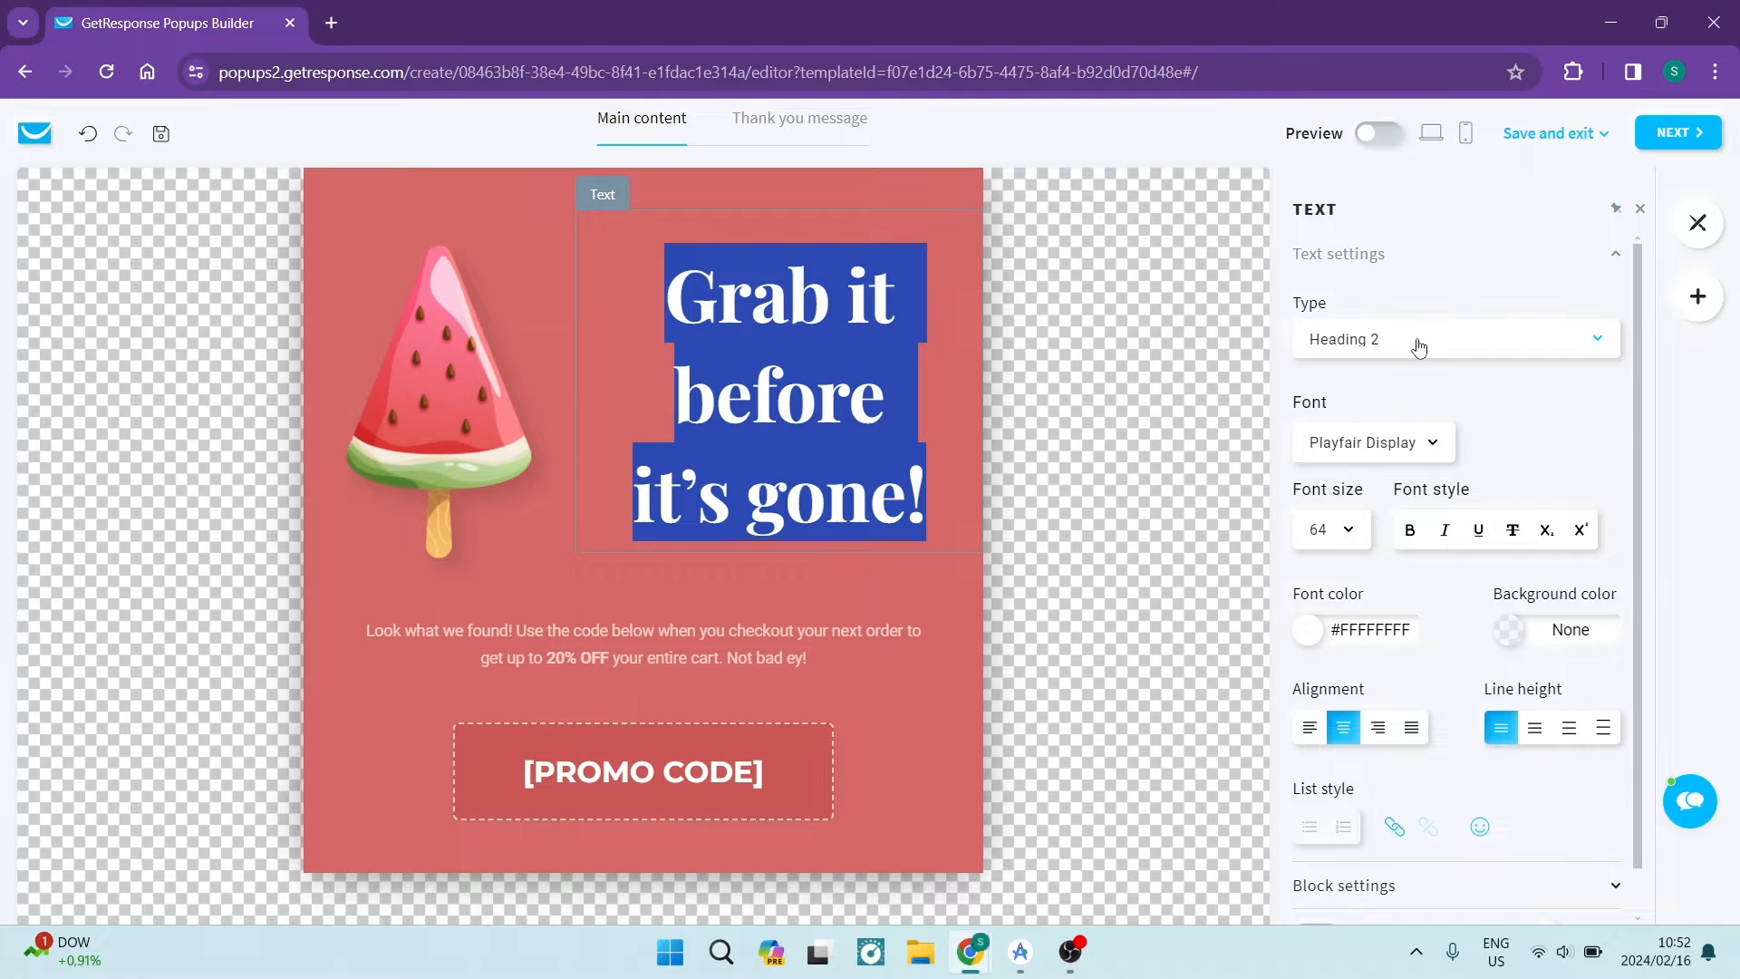
Make the headline Heading 1, shrink it to size 56, and underline it
click(1451, 338)
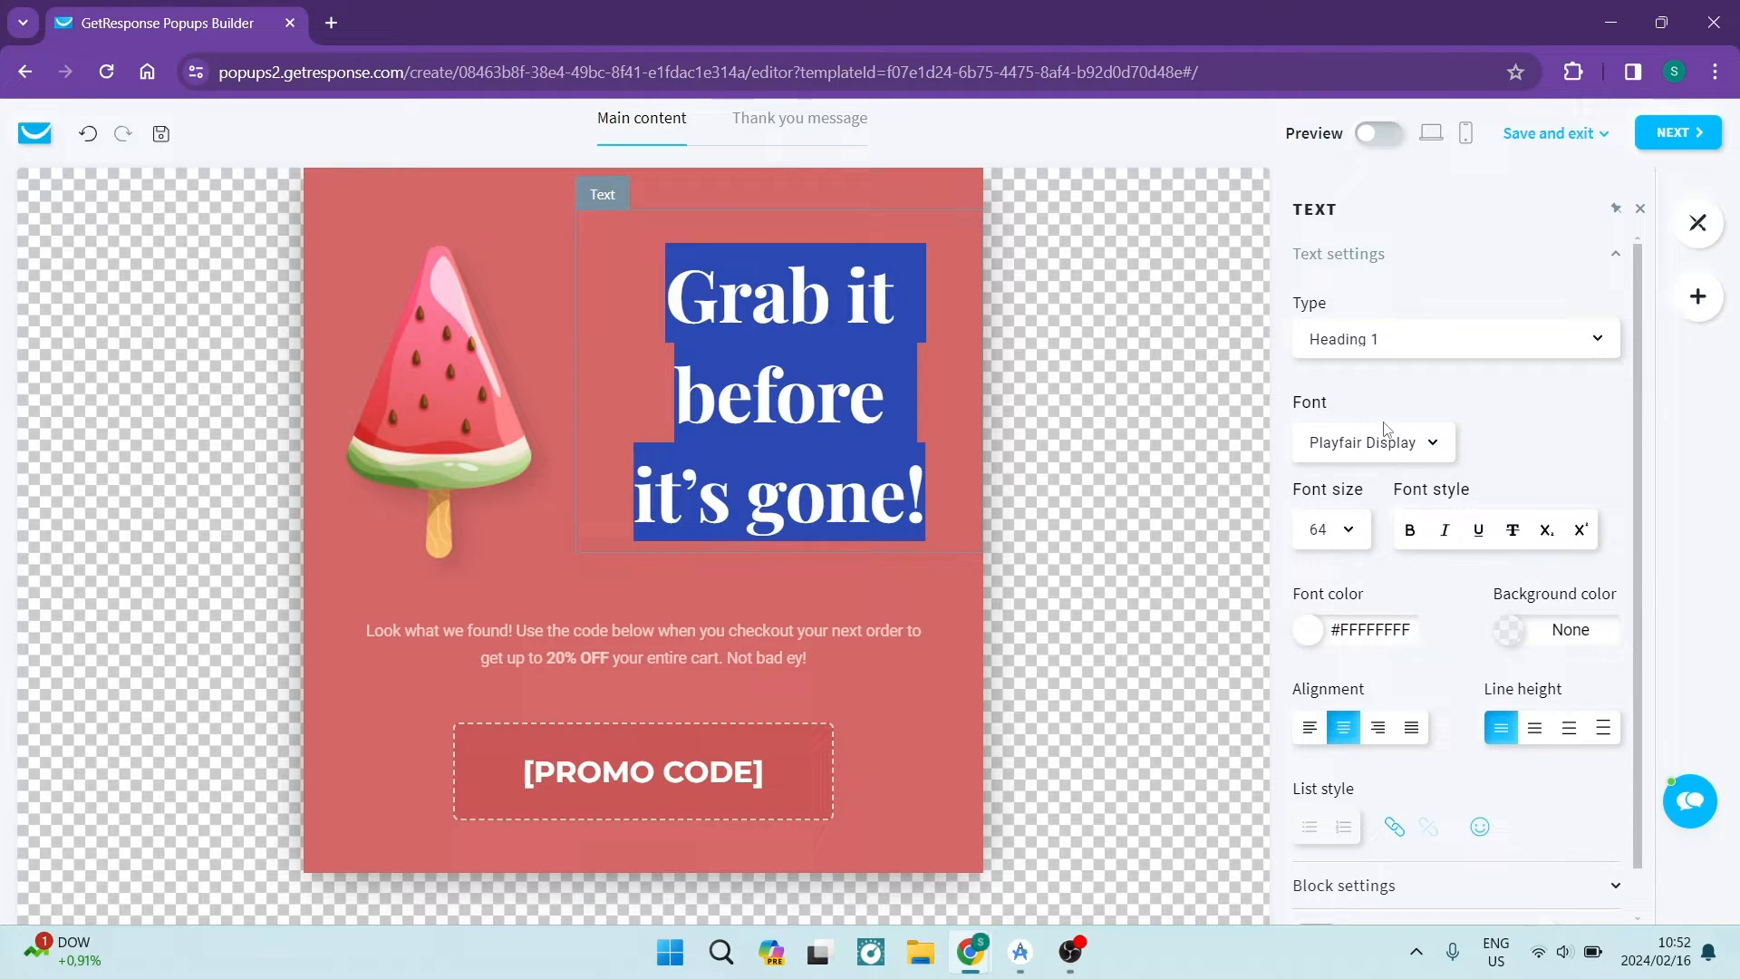
click(1371, 441)
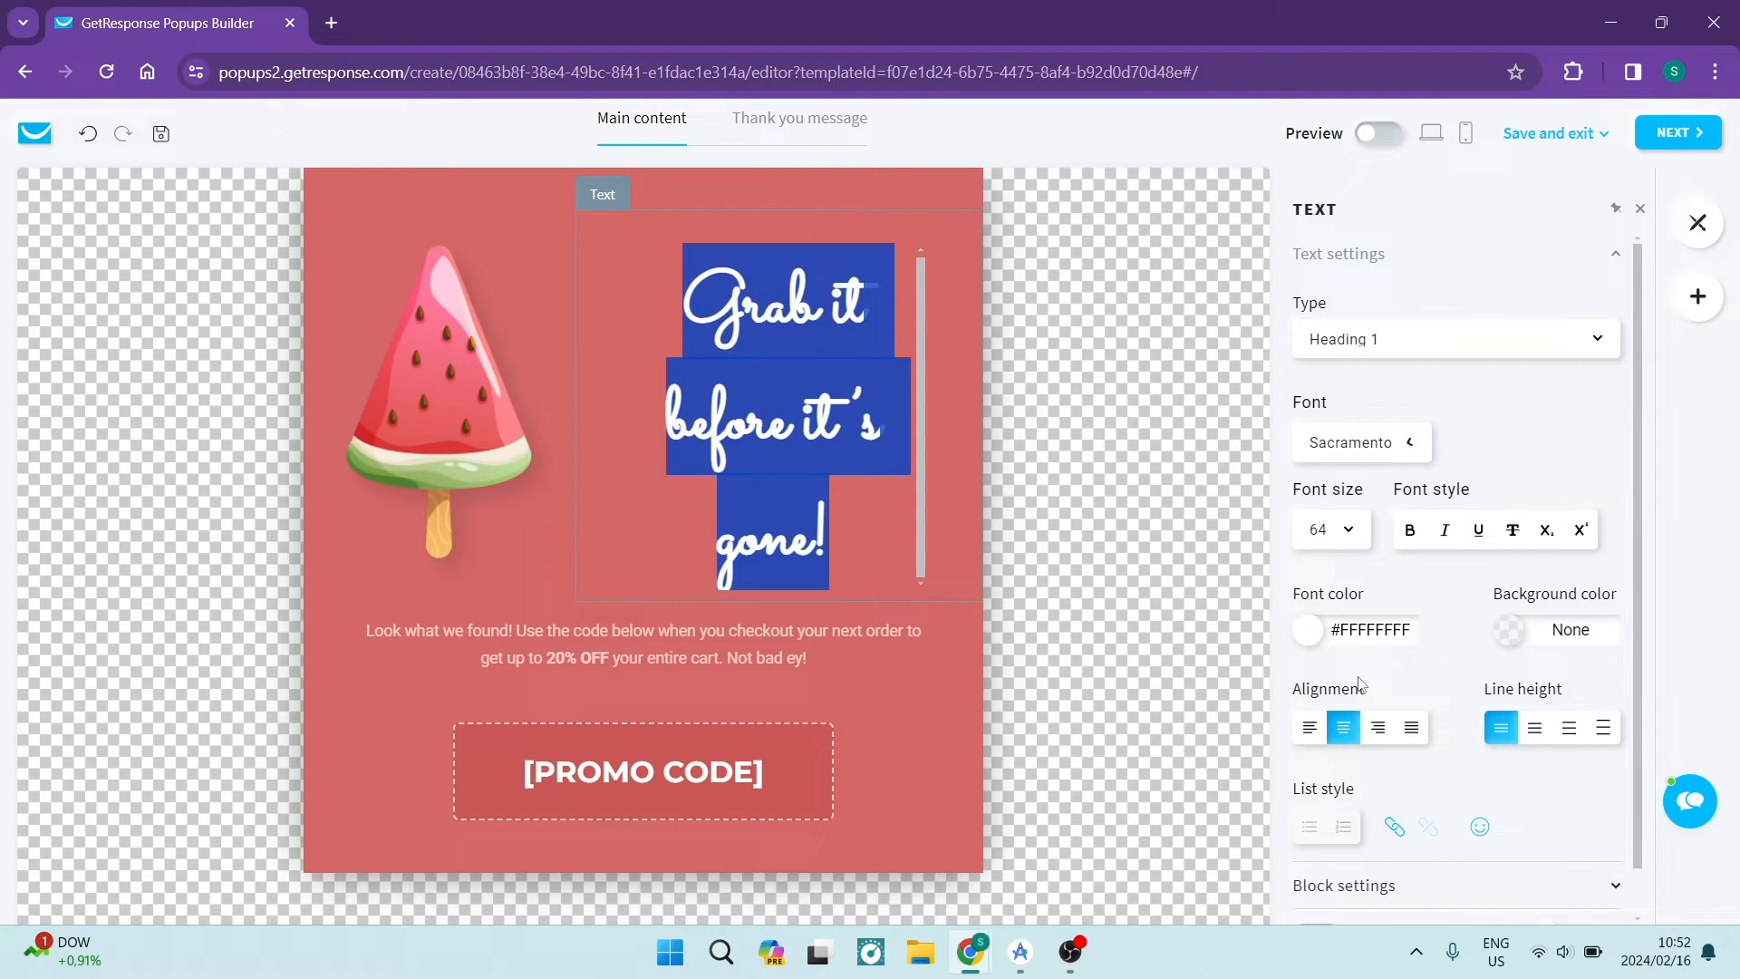
scroll(down, 3)
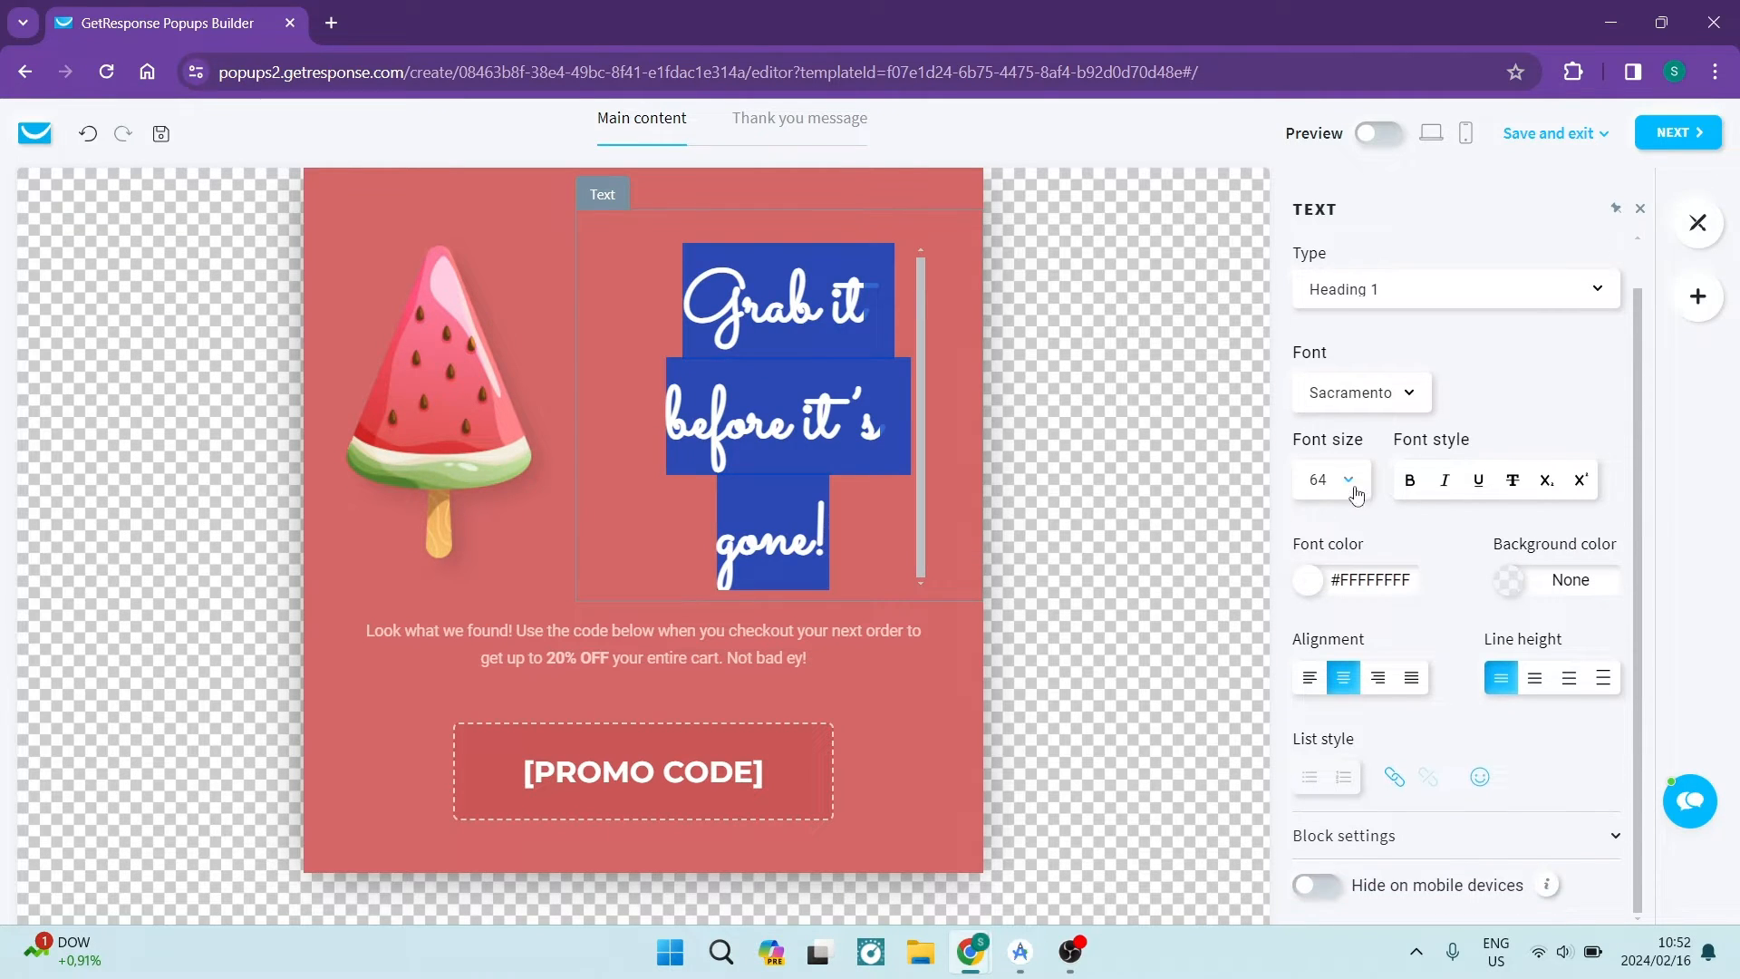
click(1331, 479)
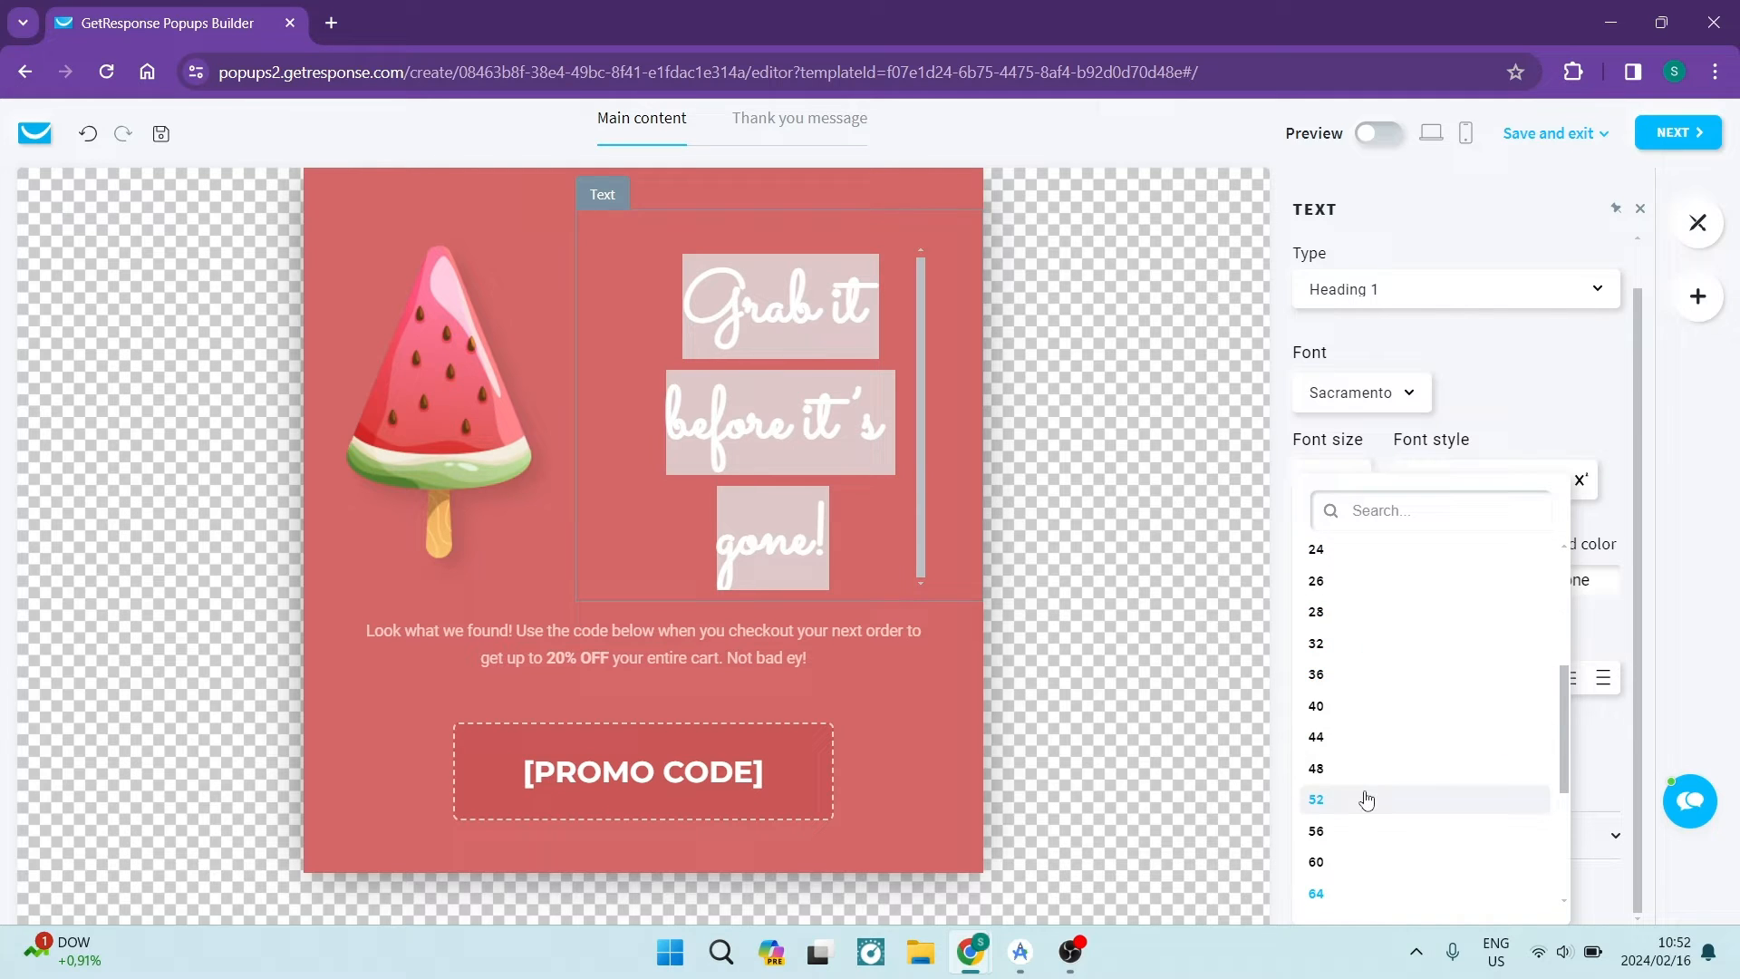
click(1315, 830)
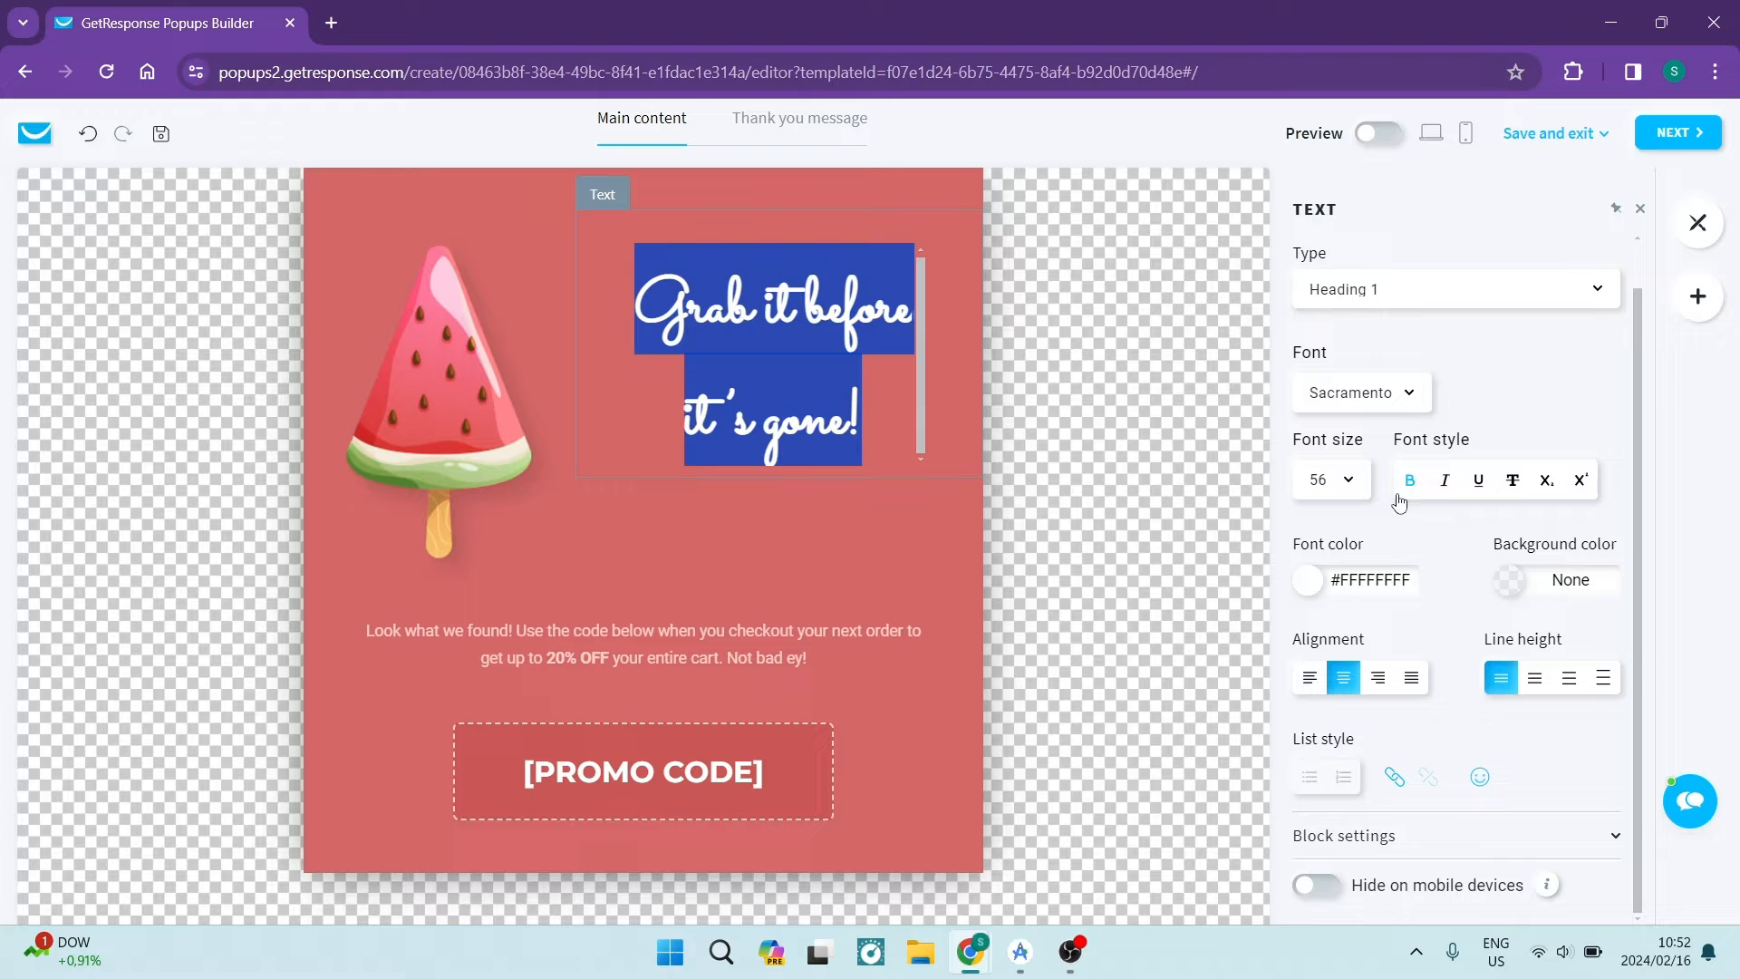
click(1478, 479)
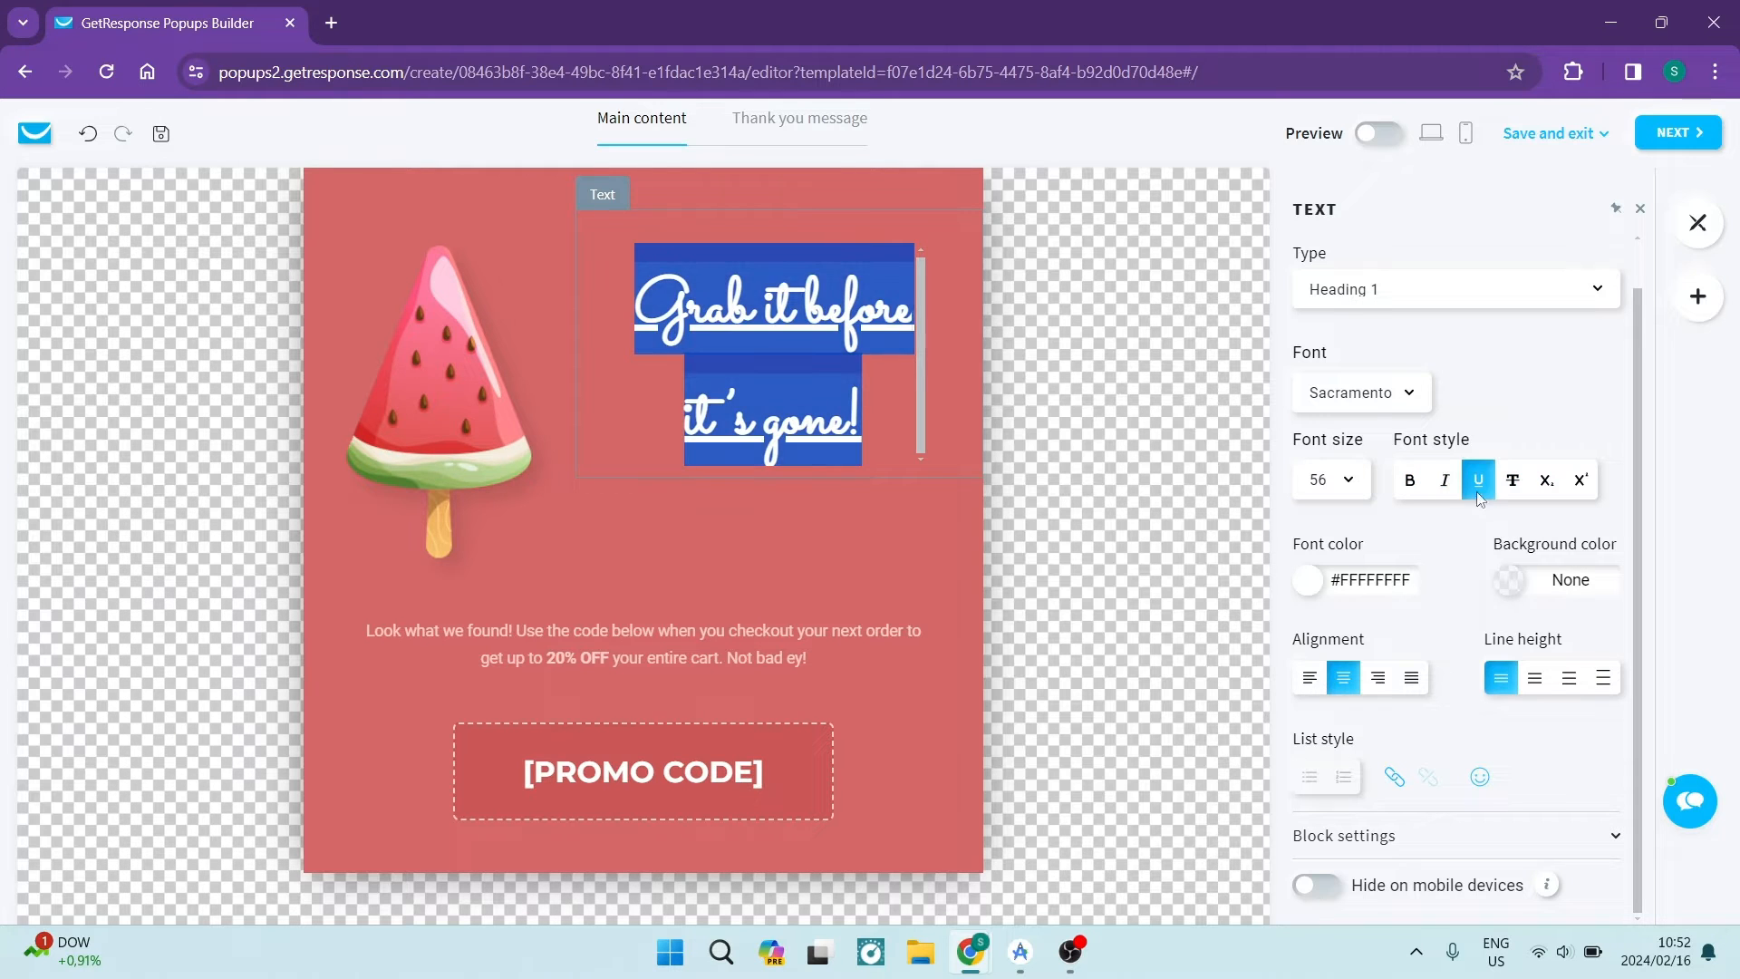
mouse_move(1310, 582)
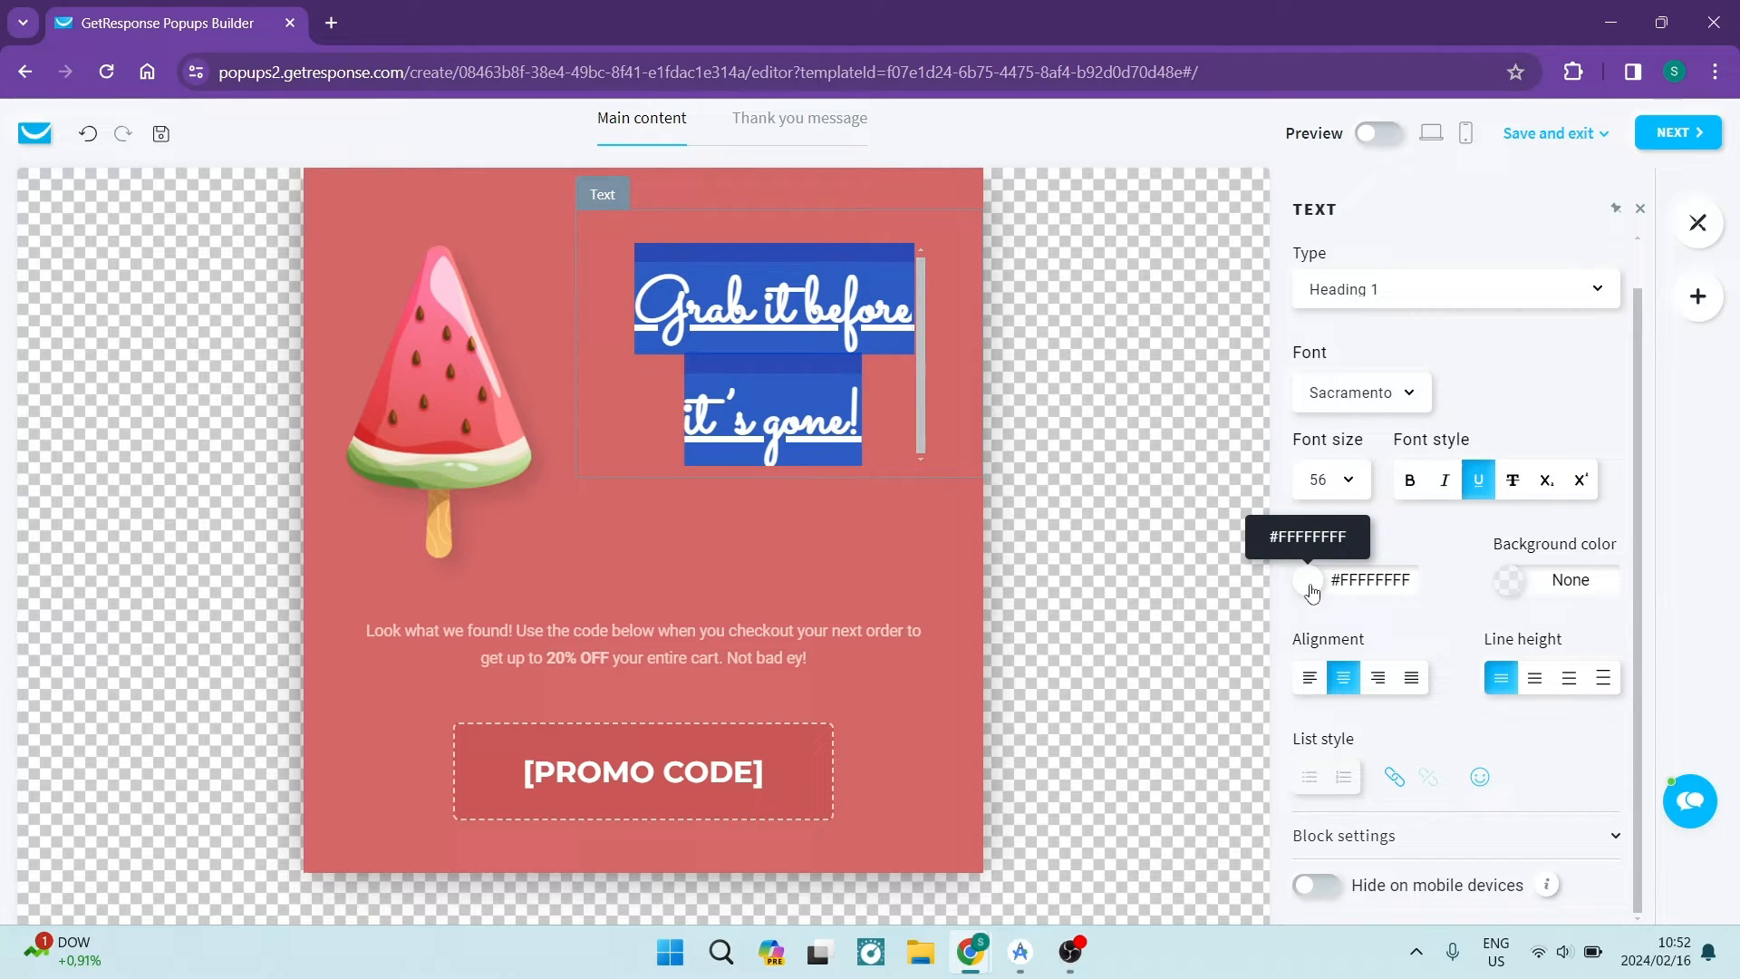
Give the heading a black background and coral text #D66868FF sampled from the form
click(1309, 580)
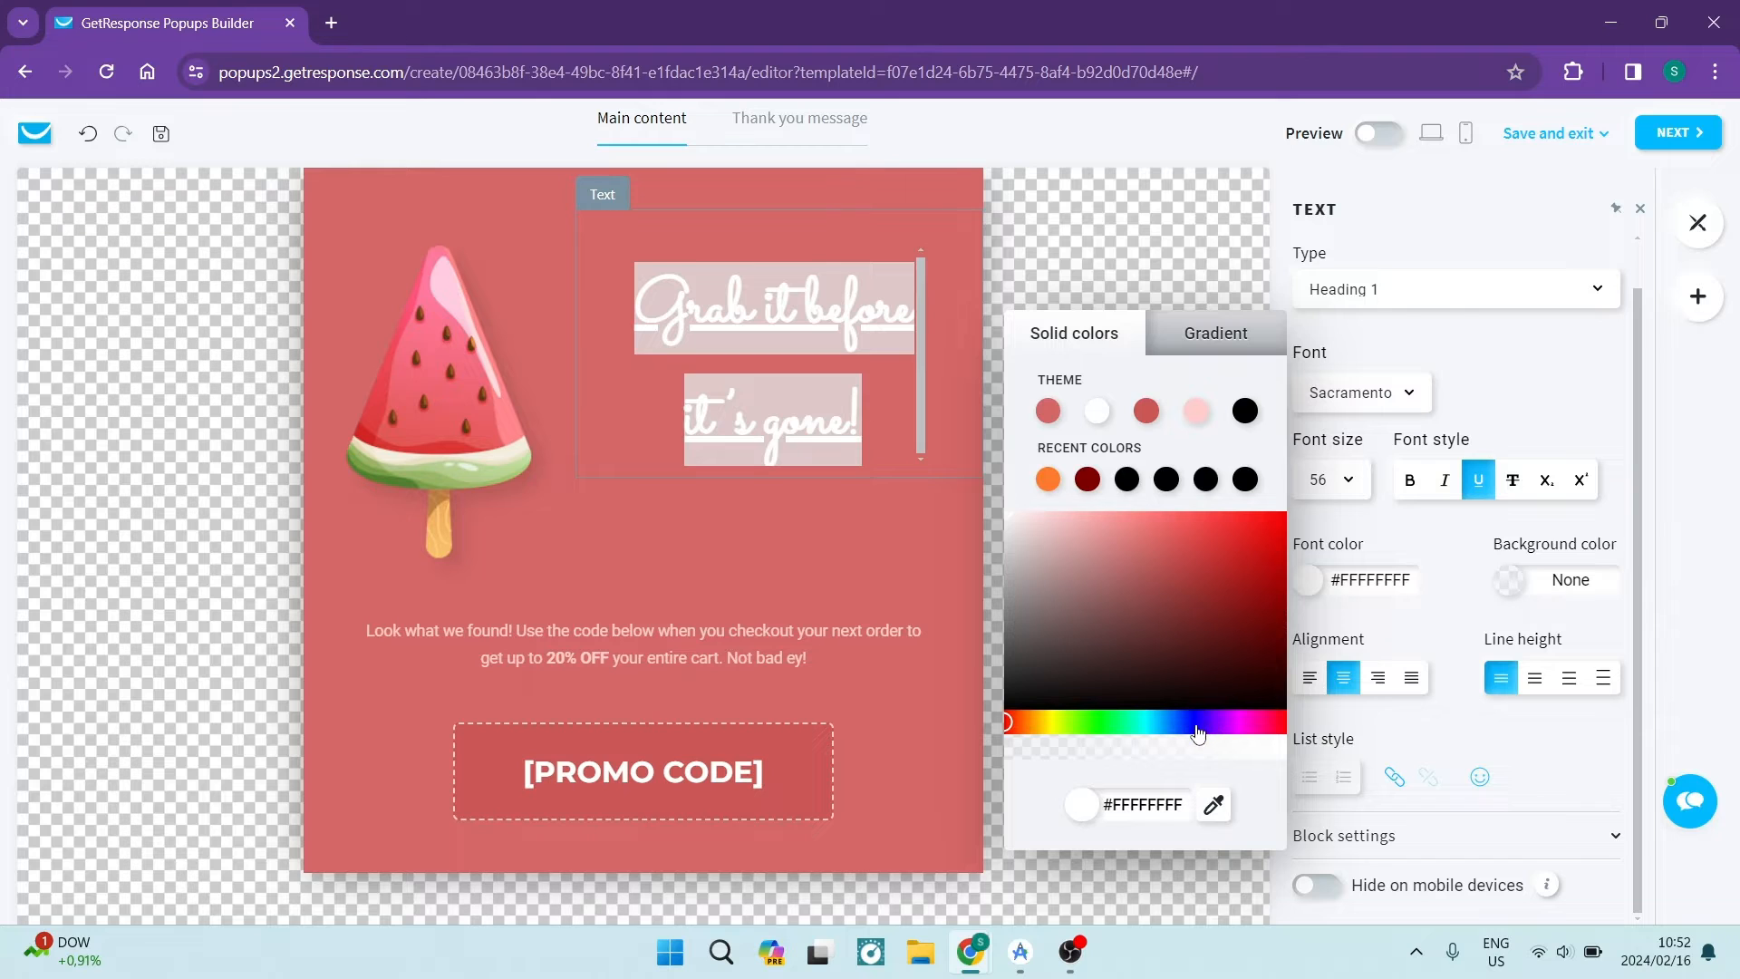
click(1509, 579)
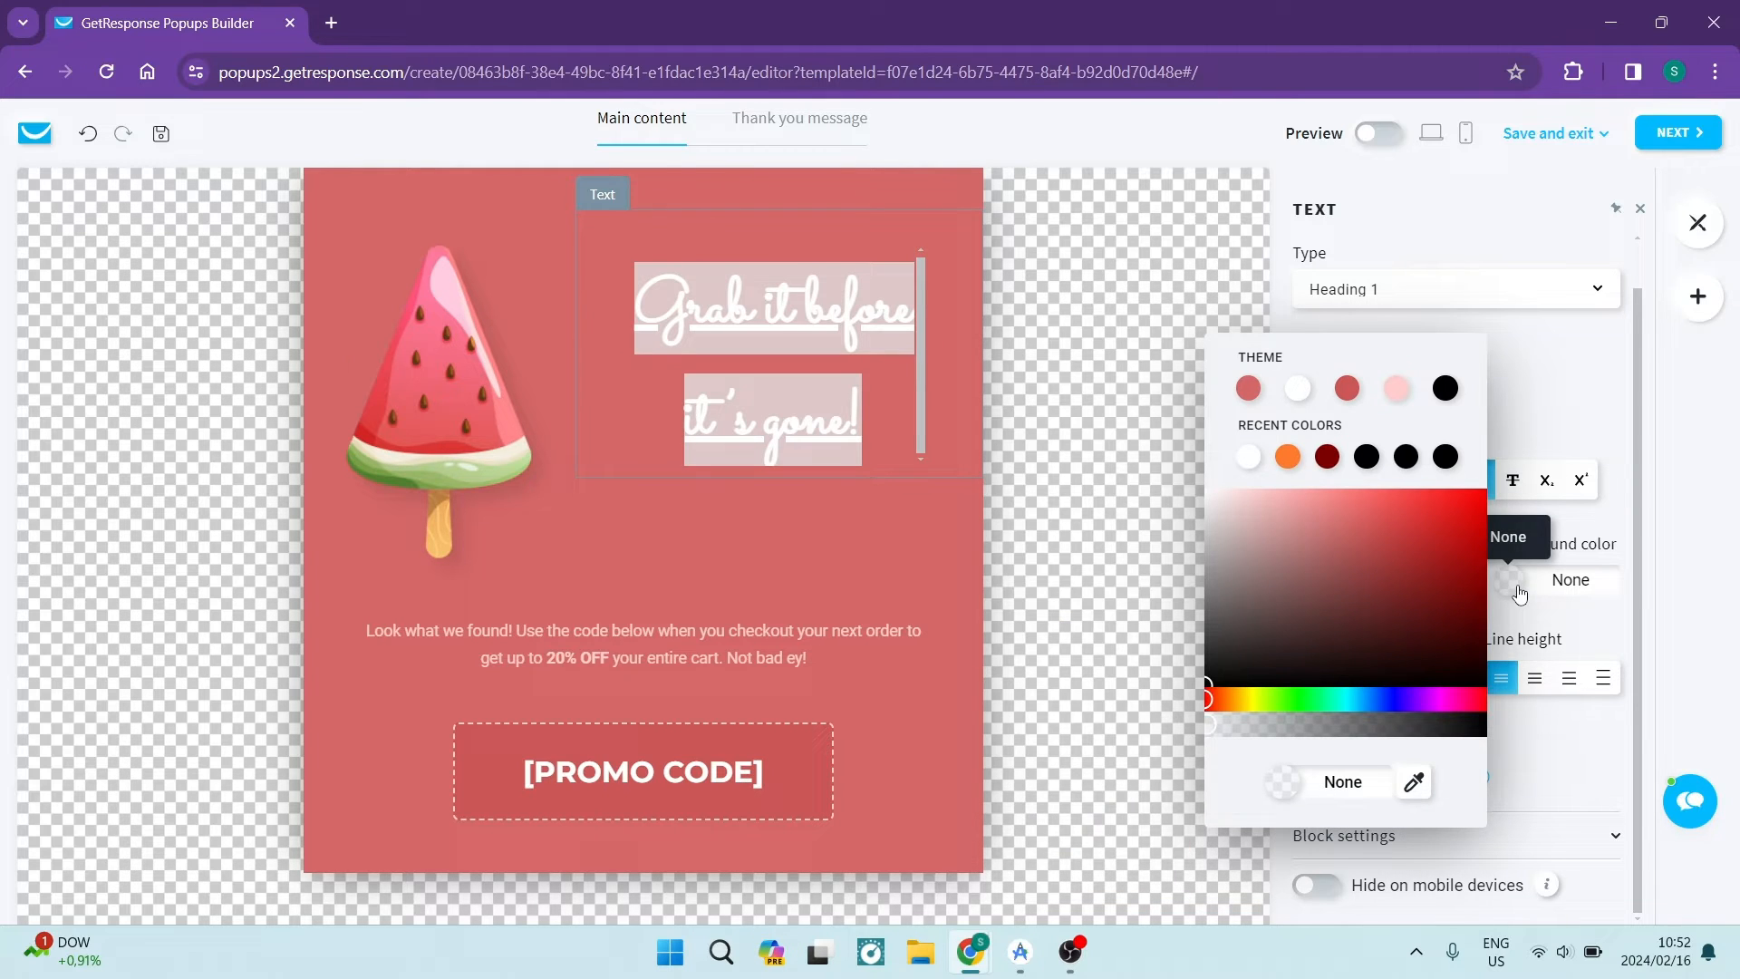
mouse_move(1379, 638)
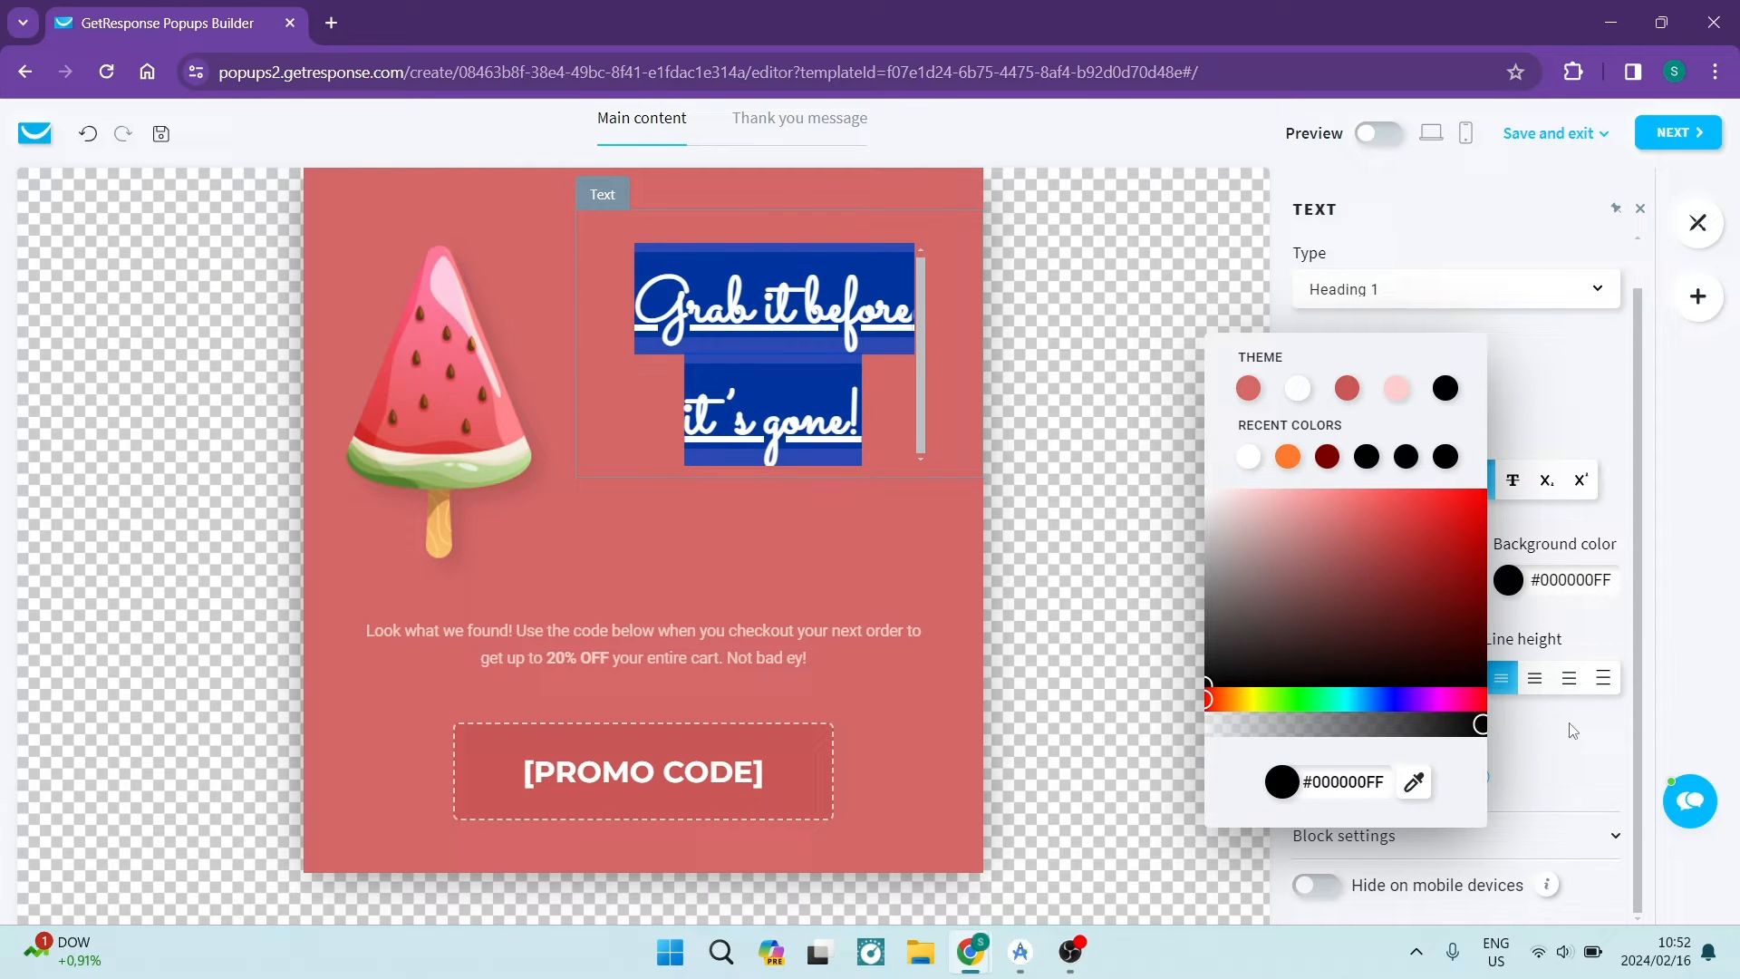
click(1479, 678)
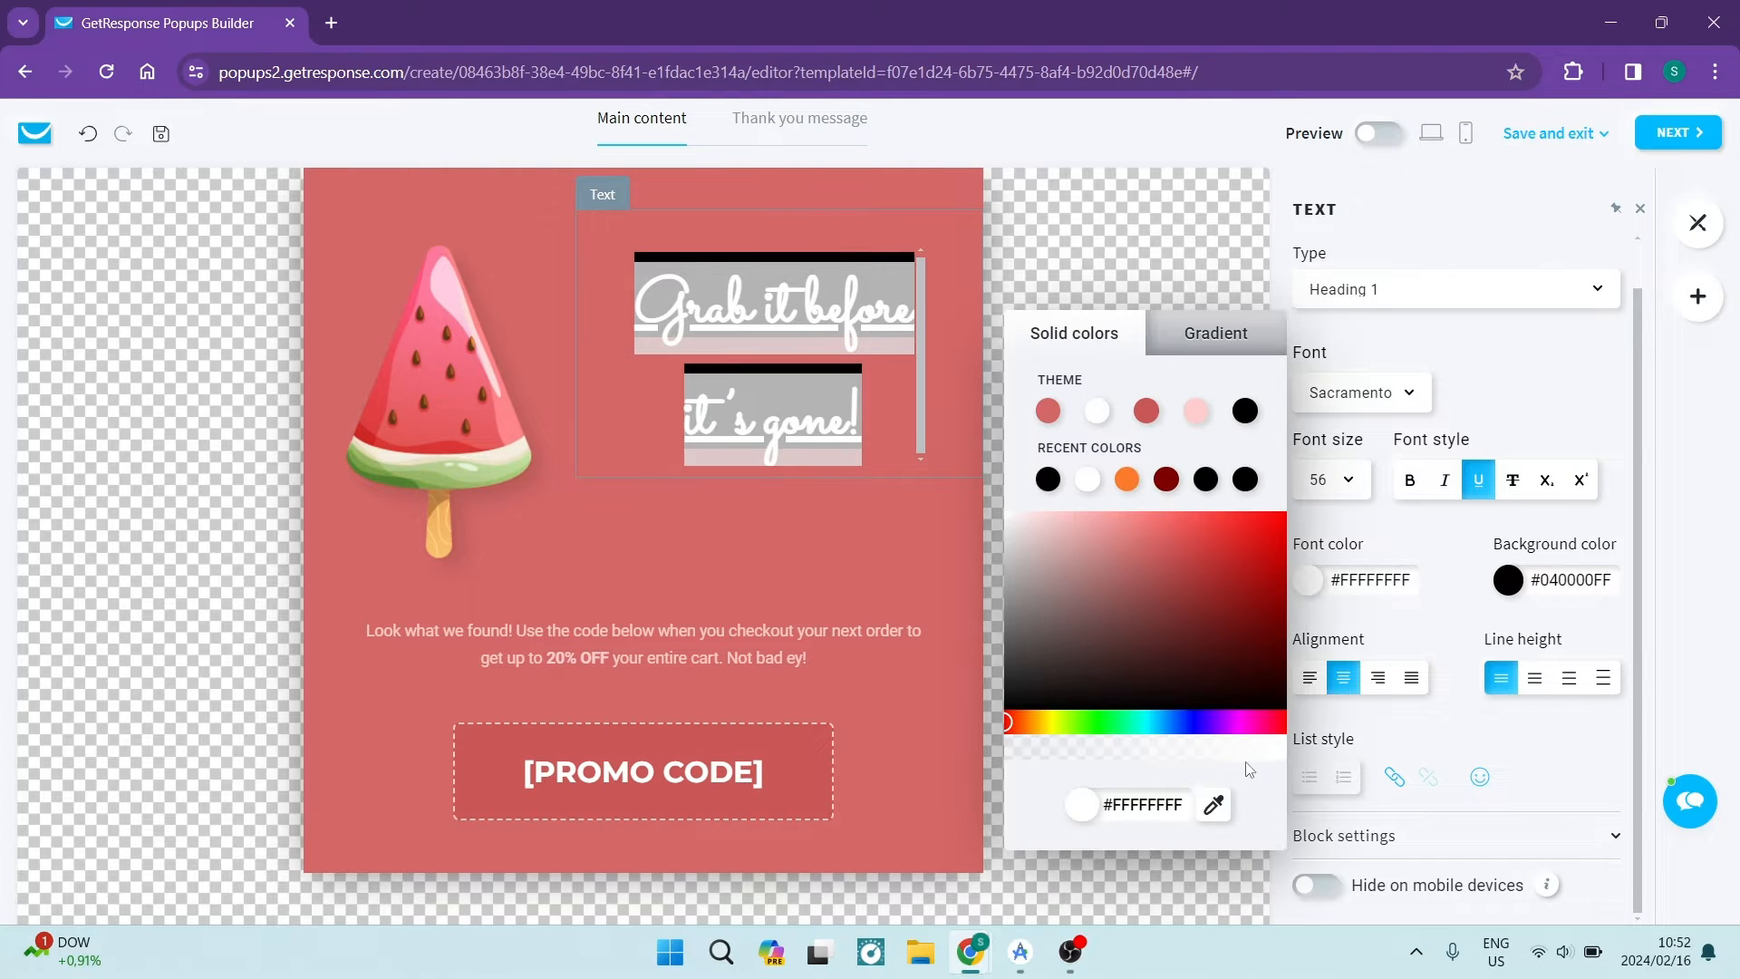
click(1212, 805)
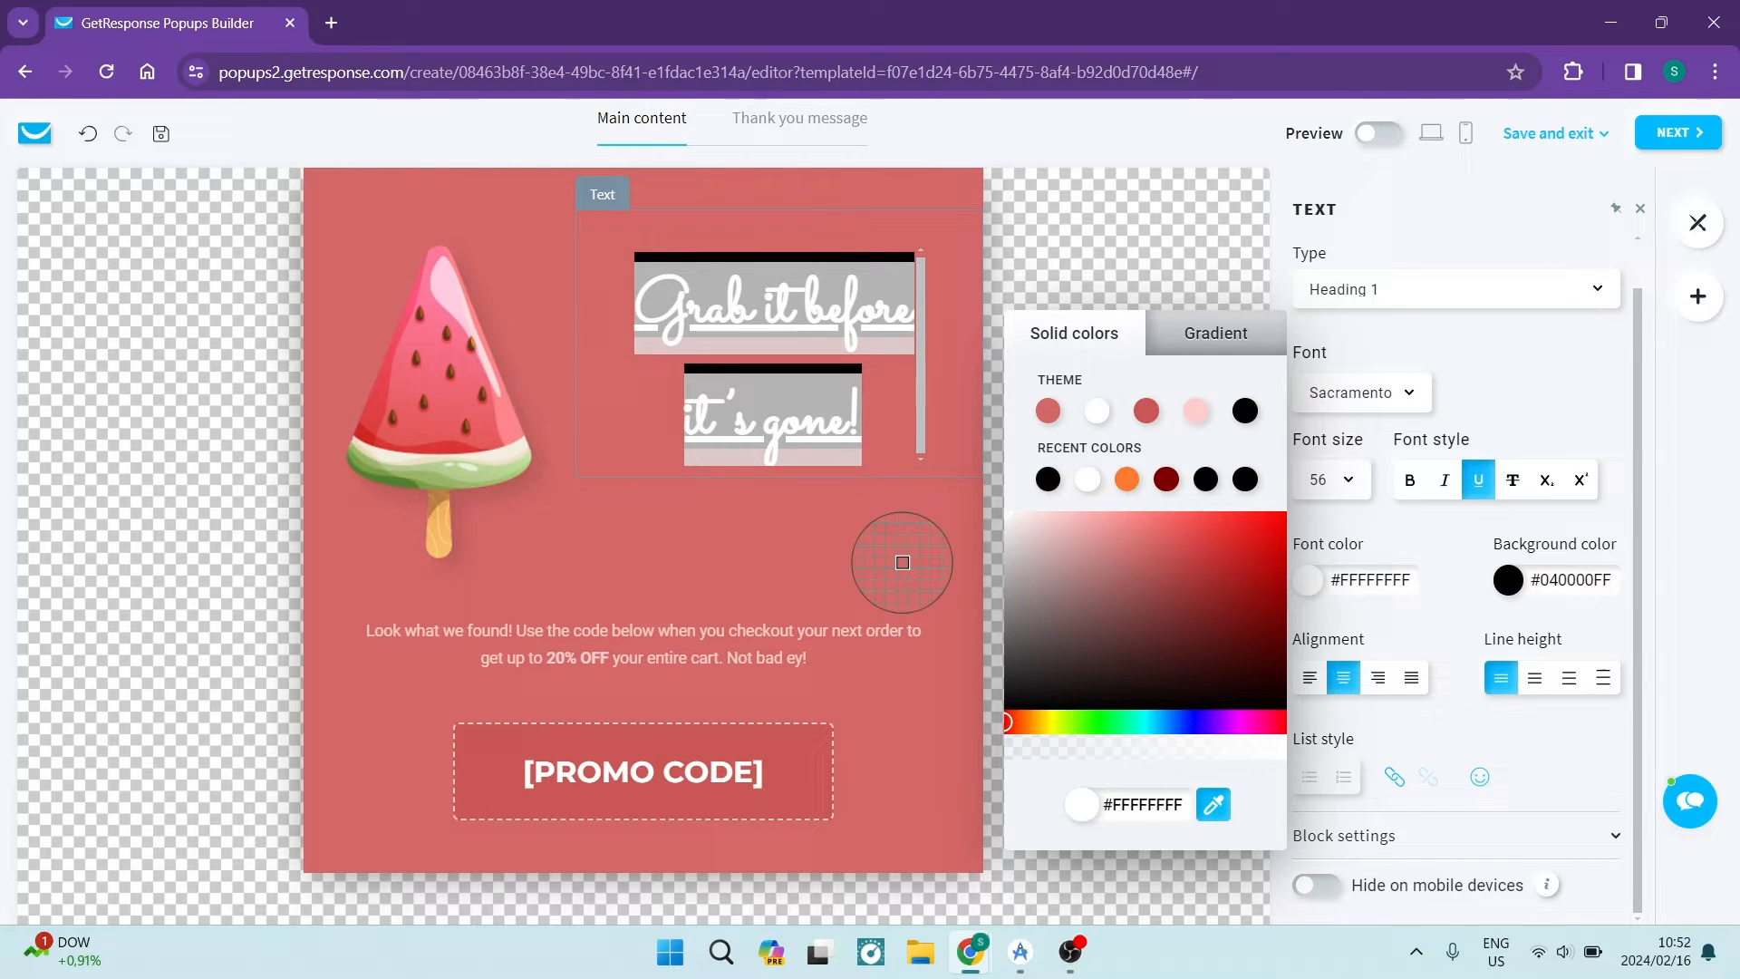
click(1148, 542)
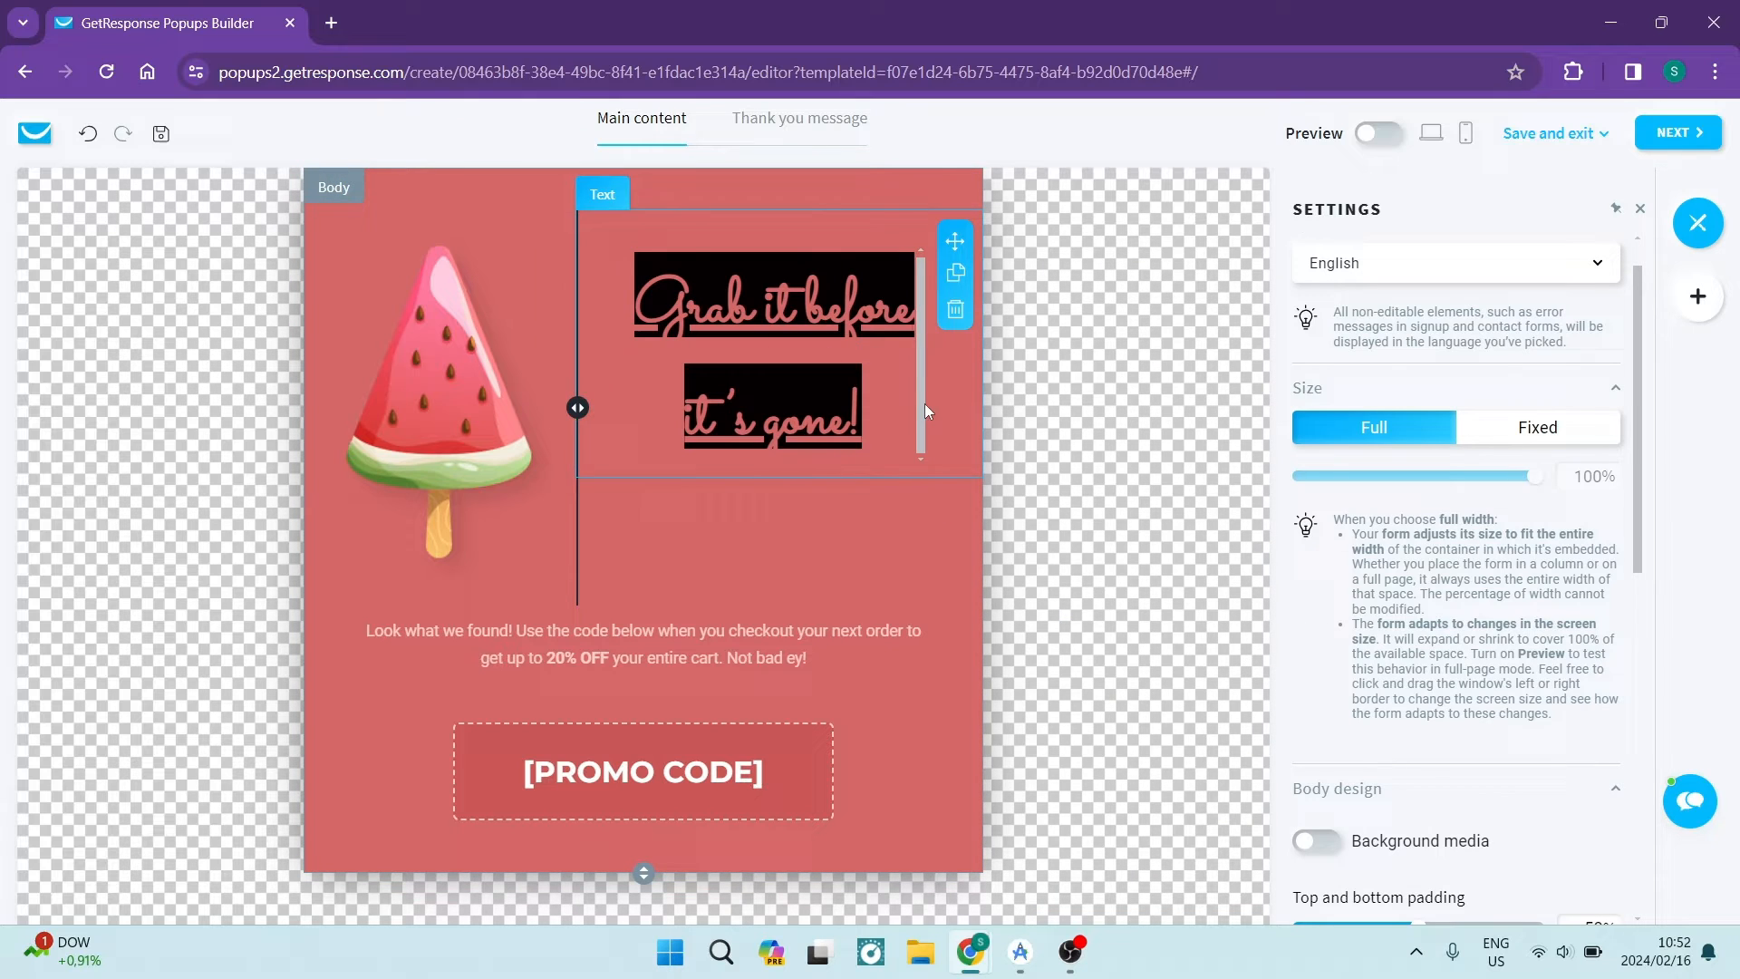
click(773, 311)
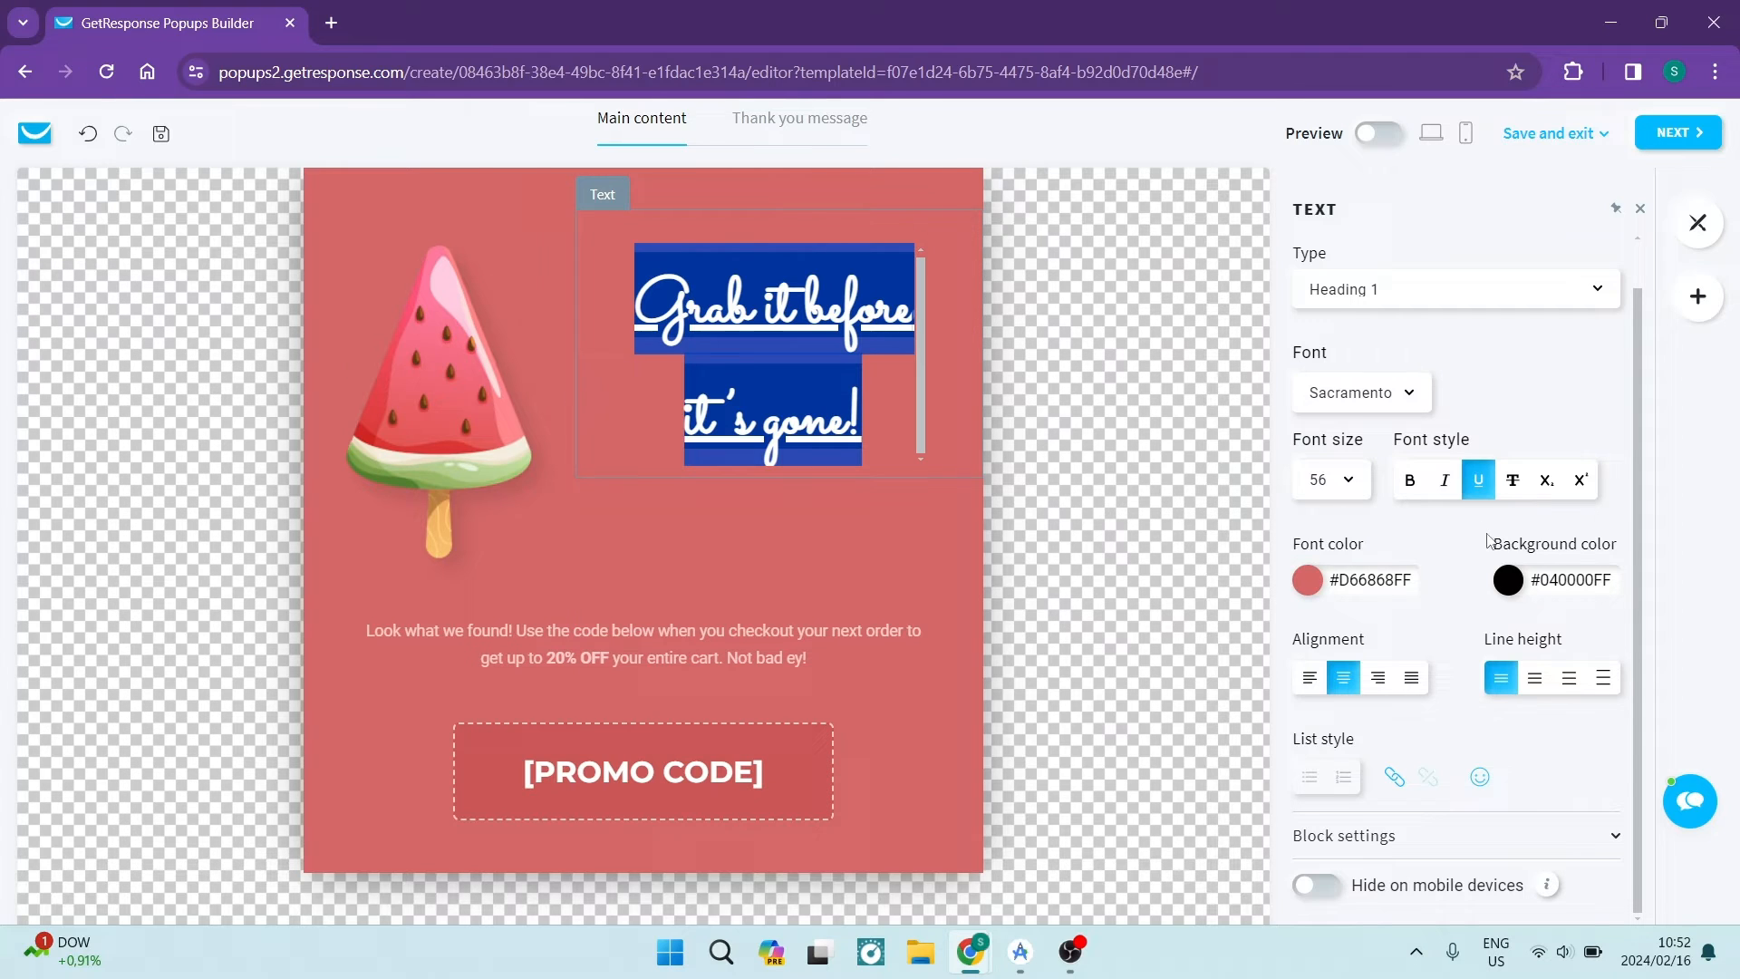
mouse_move(1543, 680)
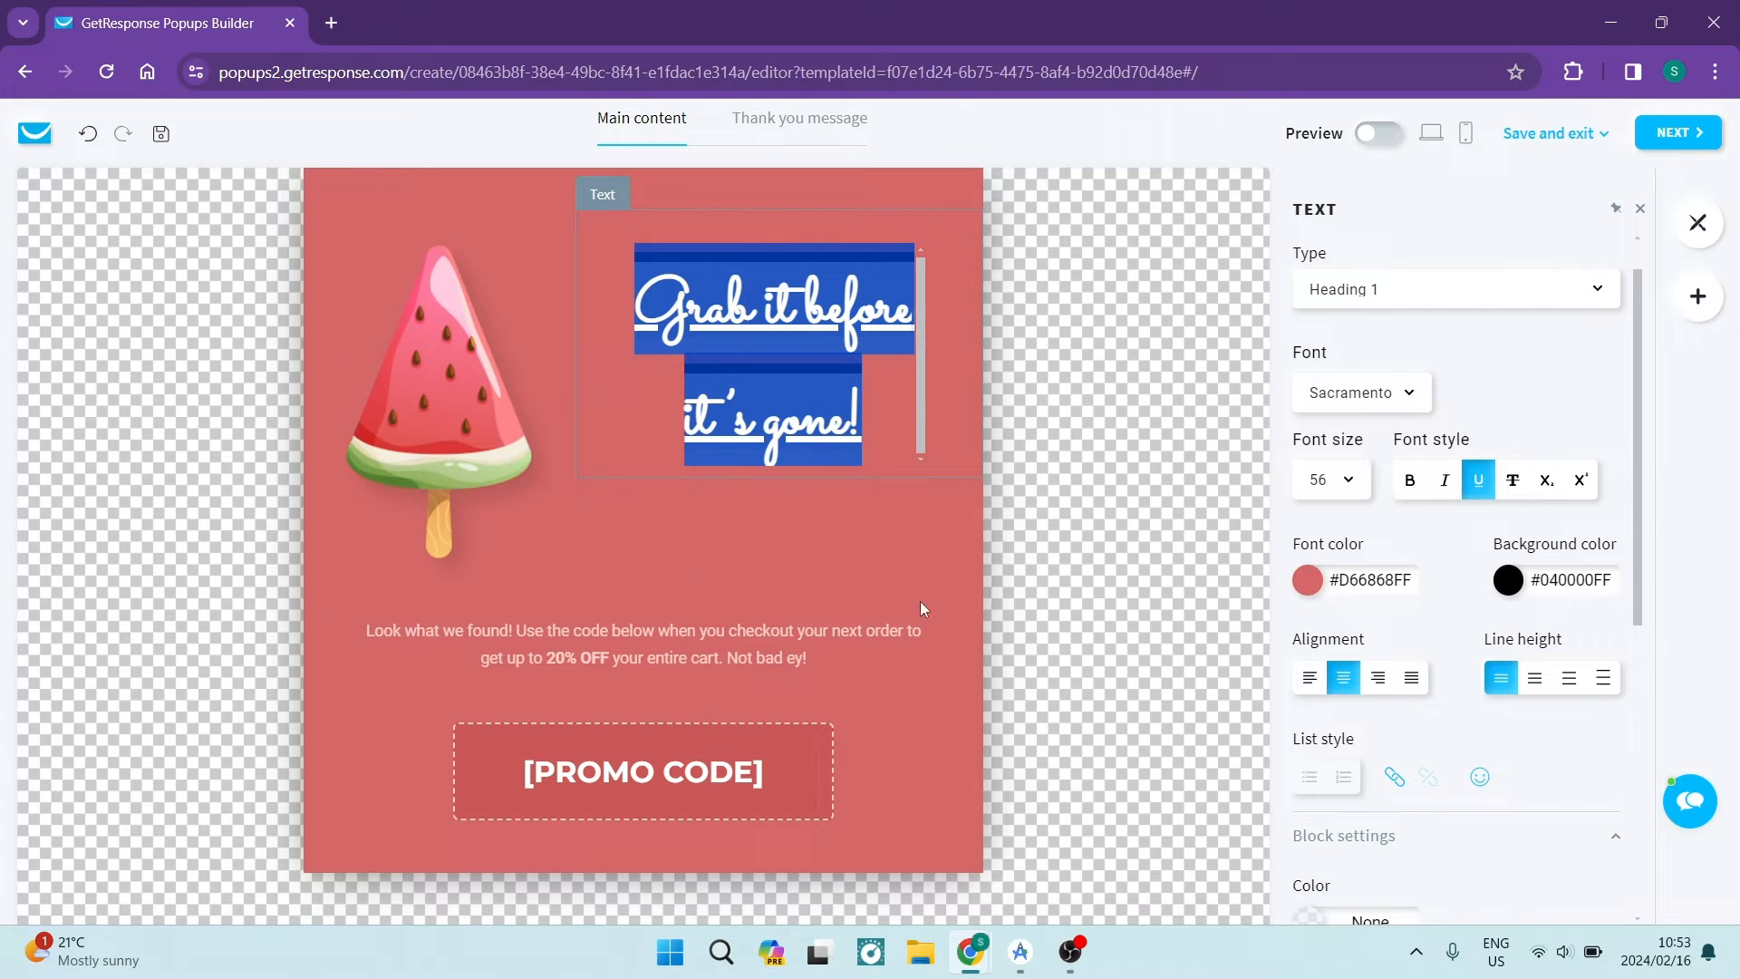
Switch on Background media in the heading block's Block settings
scroll(down, 3)
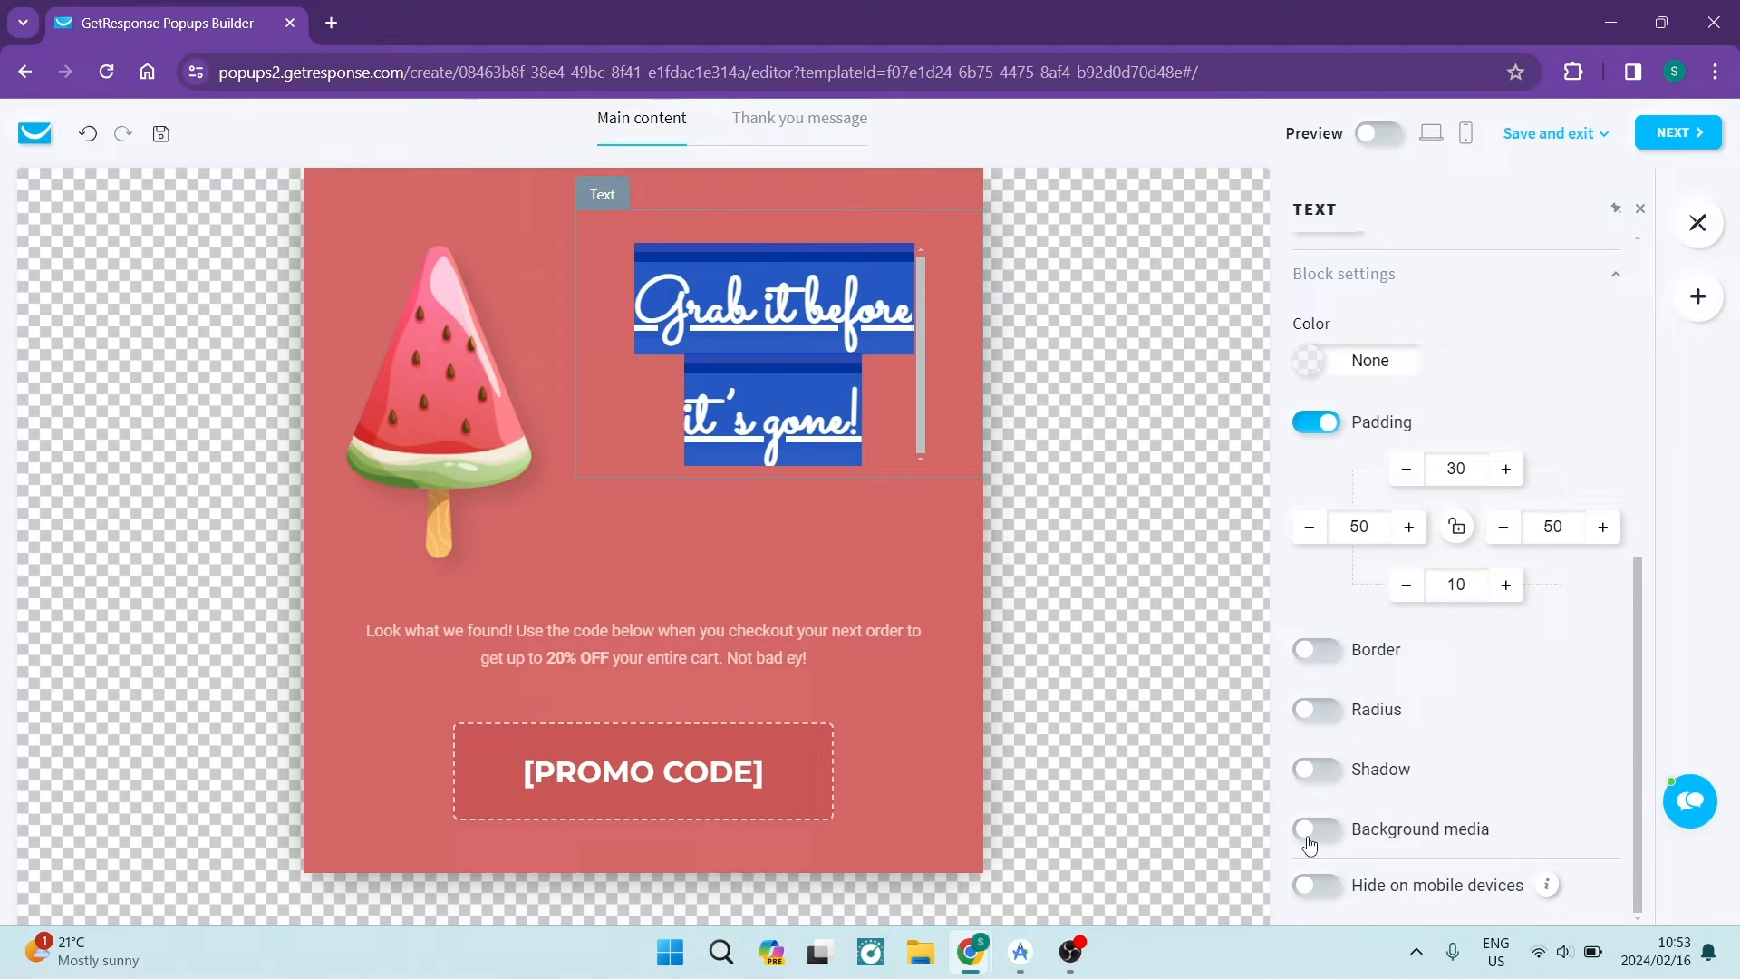
click(1316, 829)
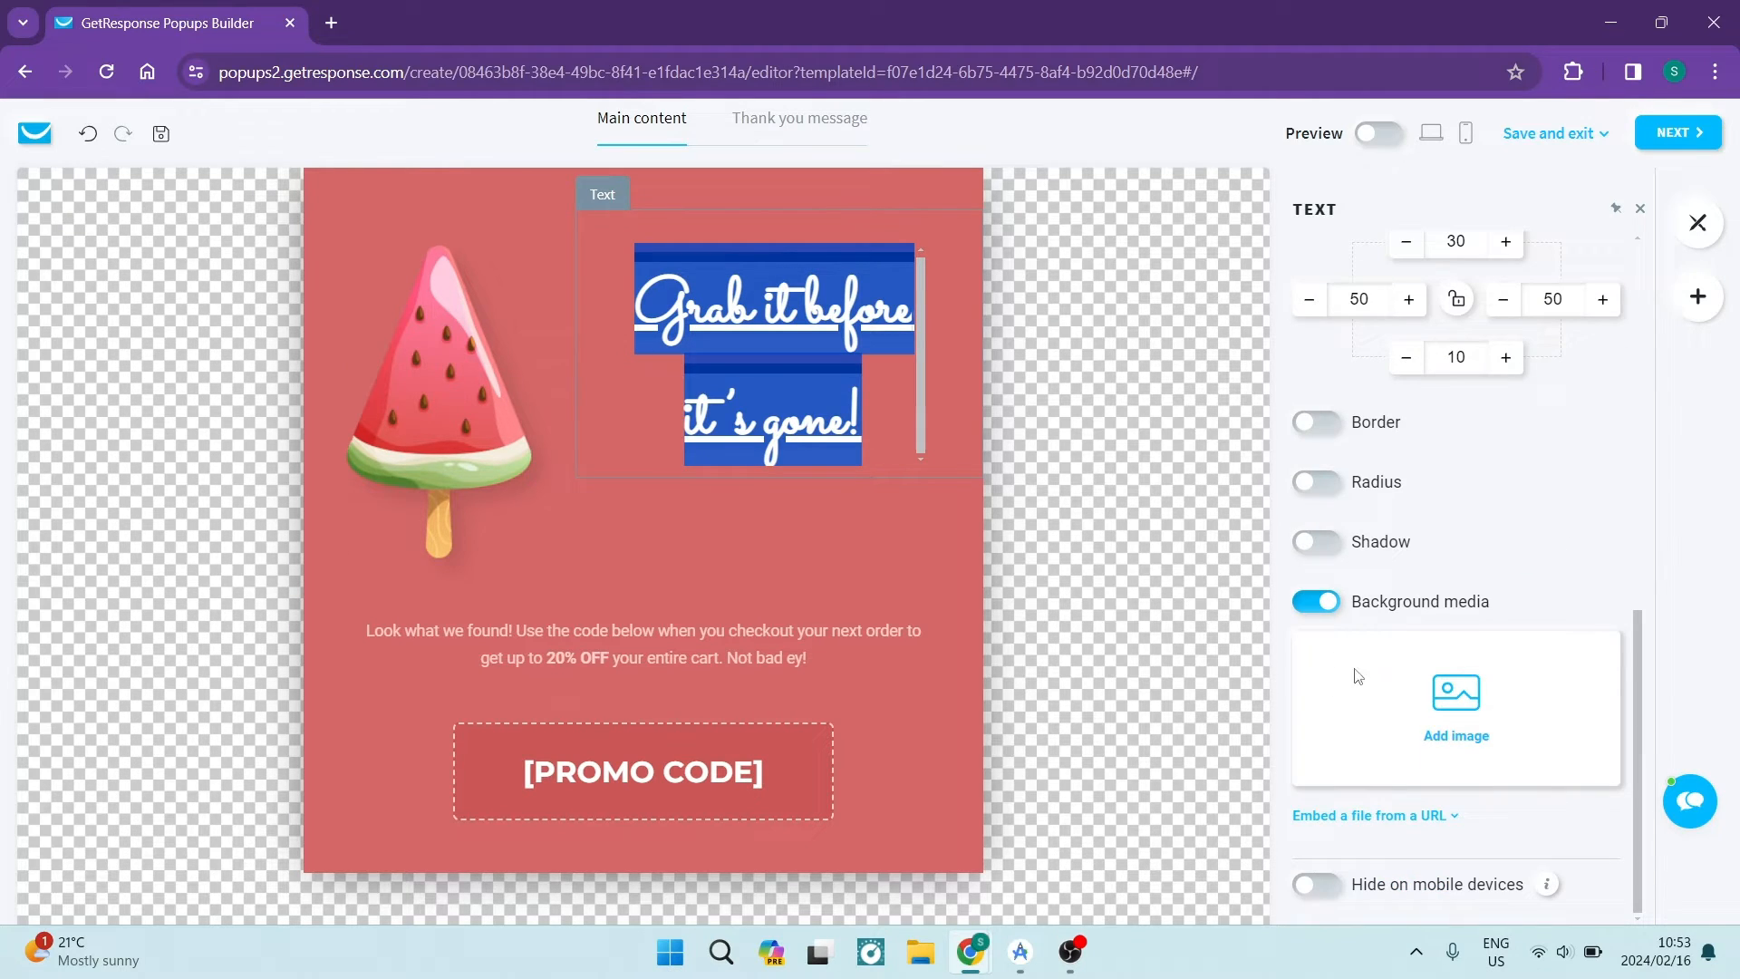
mouse_move(1443, 824)
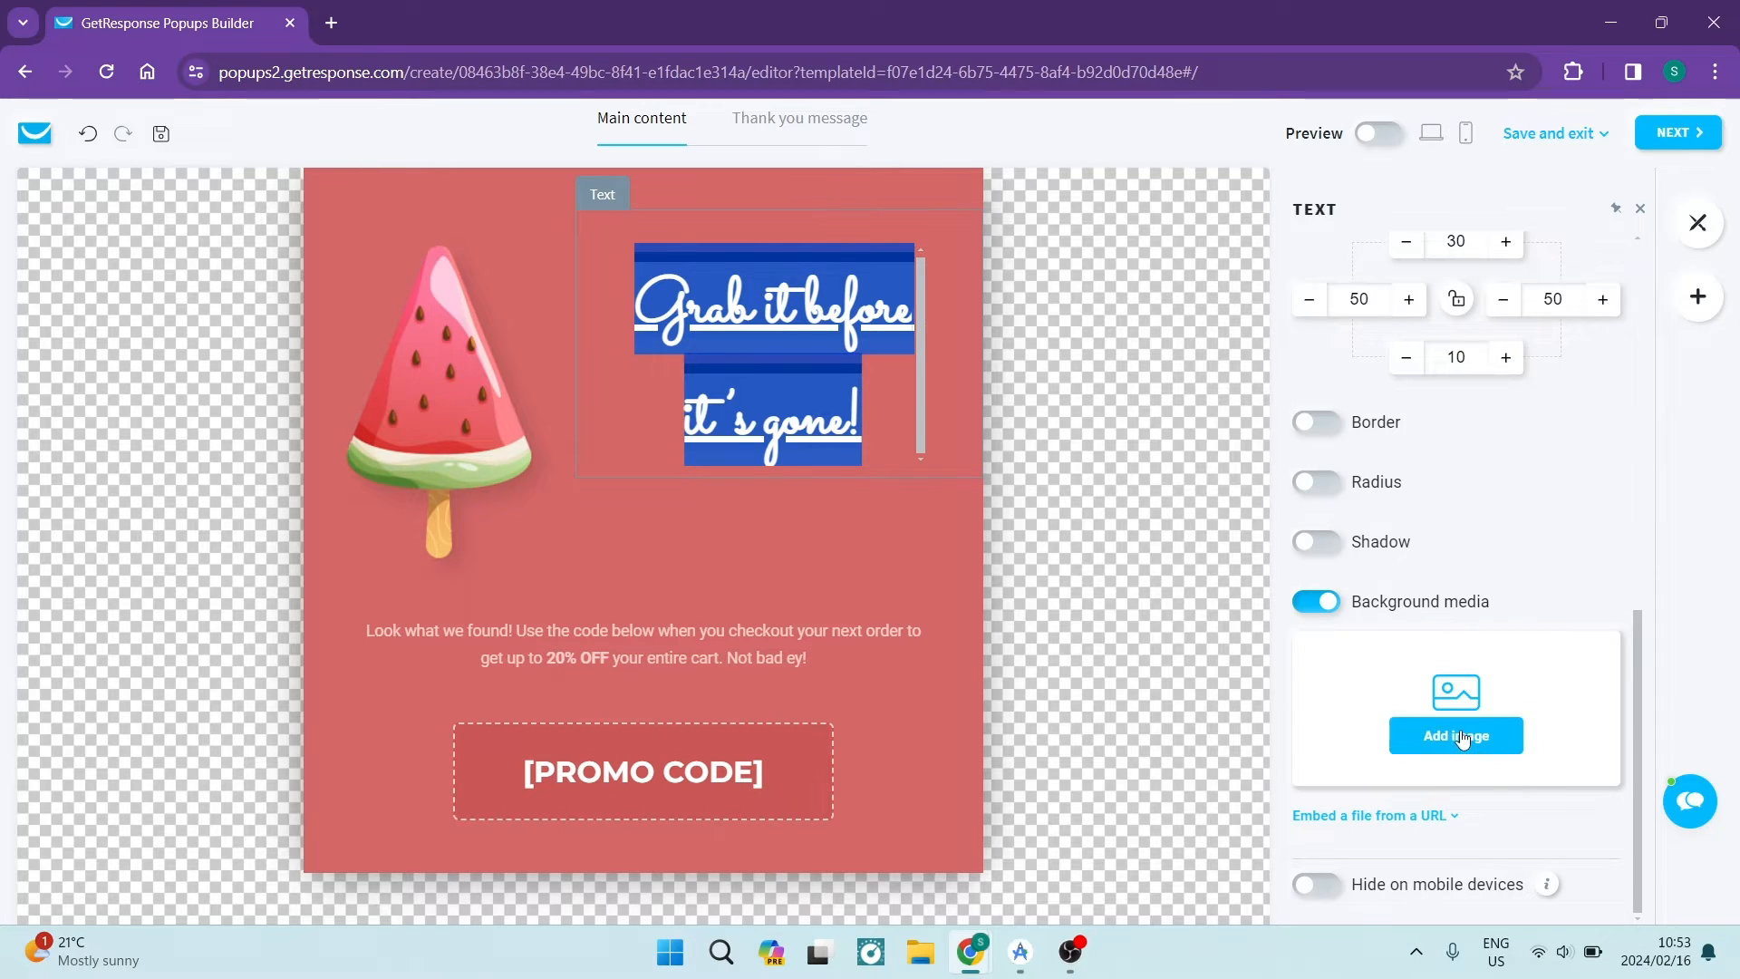
Use the free stock beach photo of a woman in sunglasses as the heading background
click(1454, 735)
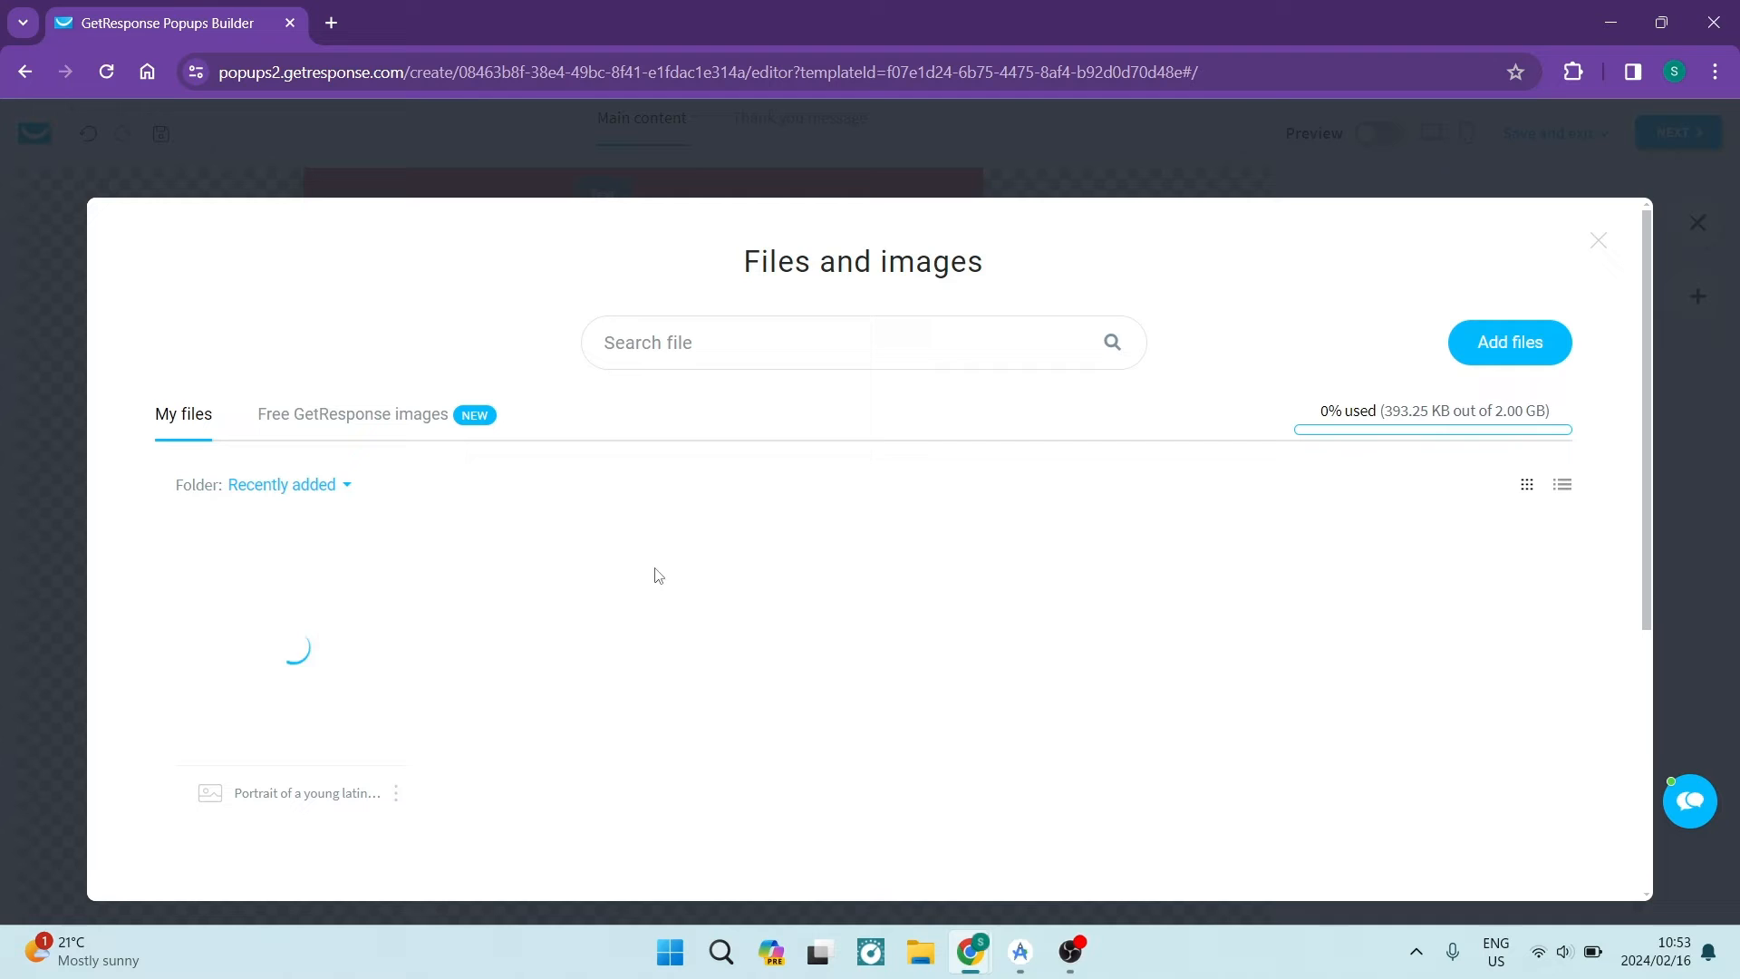
click(351, 414)
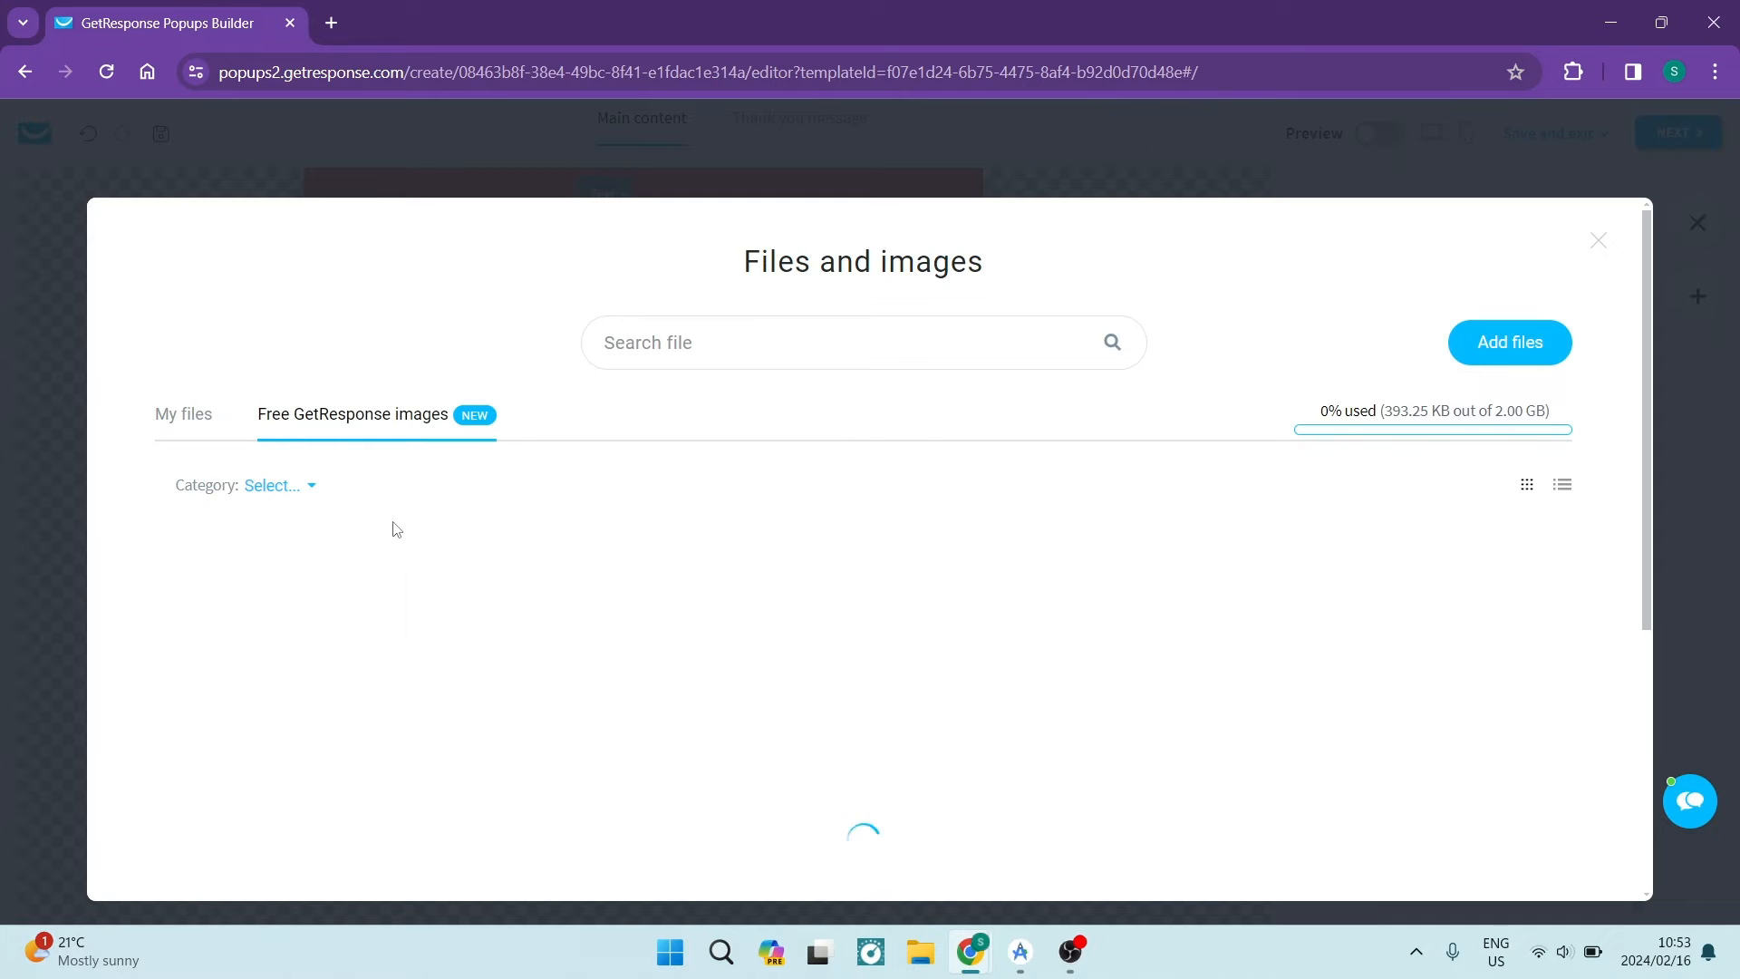
click(276, 485)
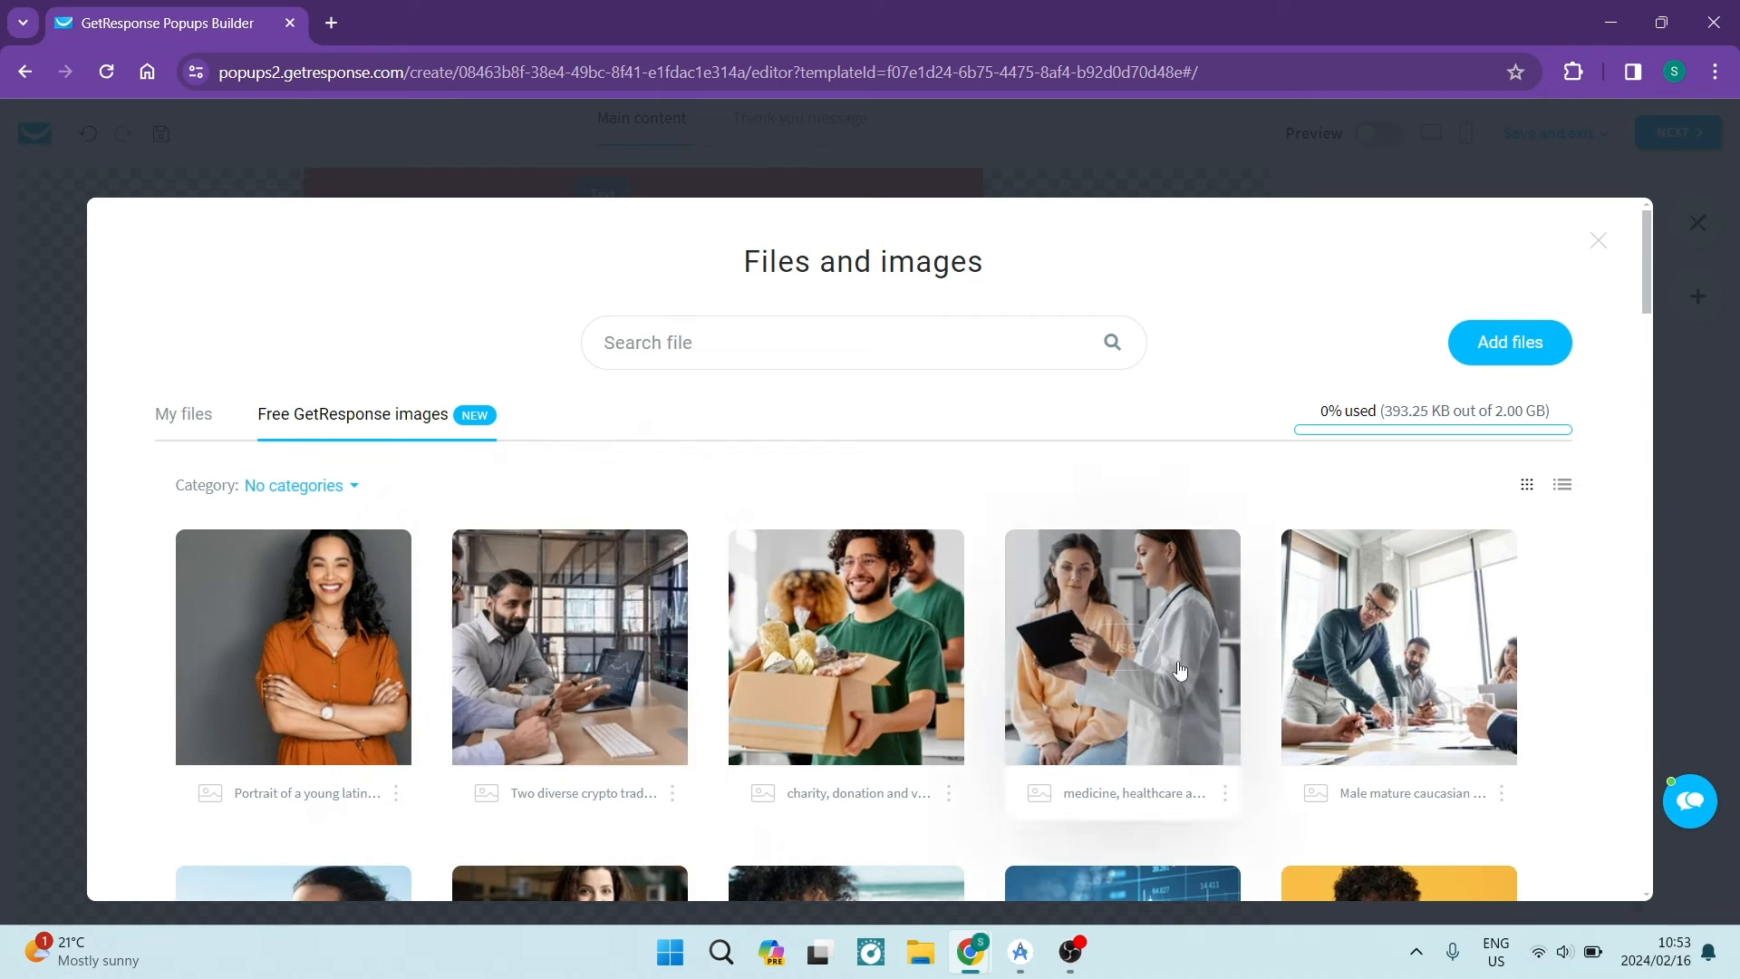
scroll(down, 3)
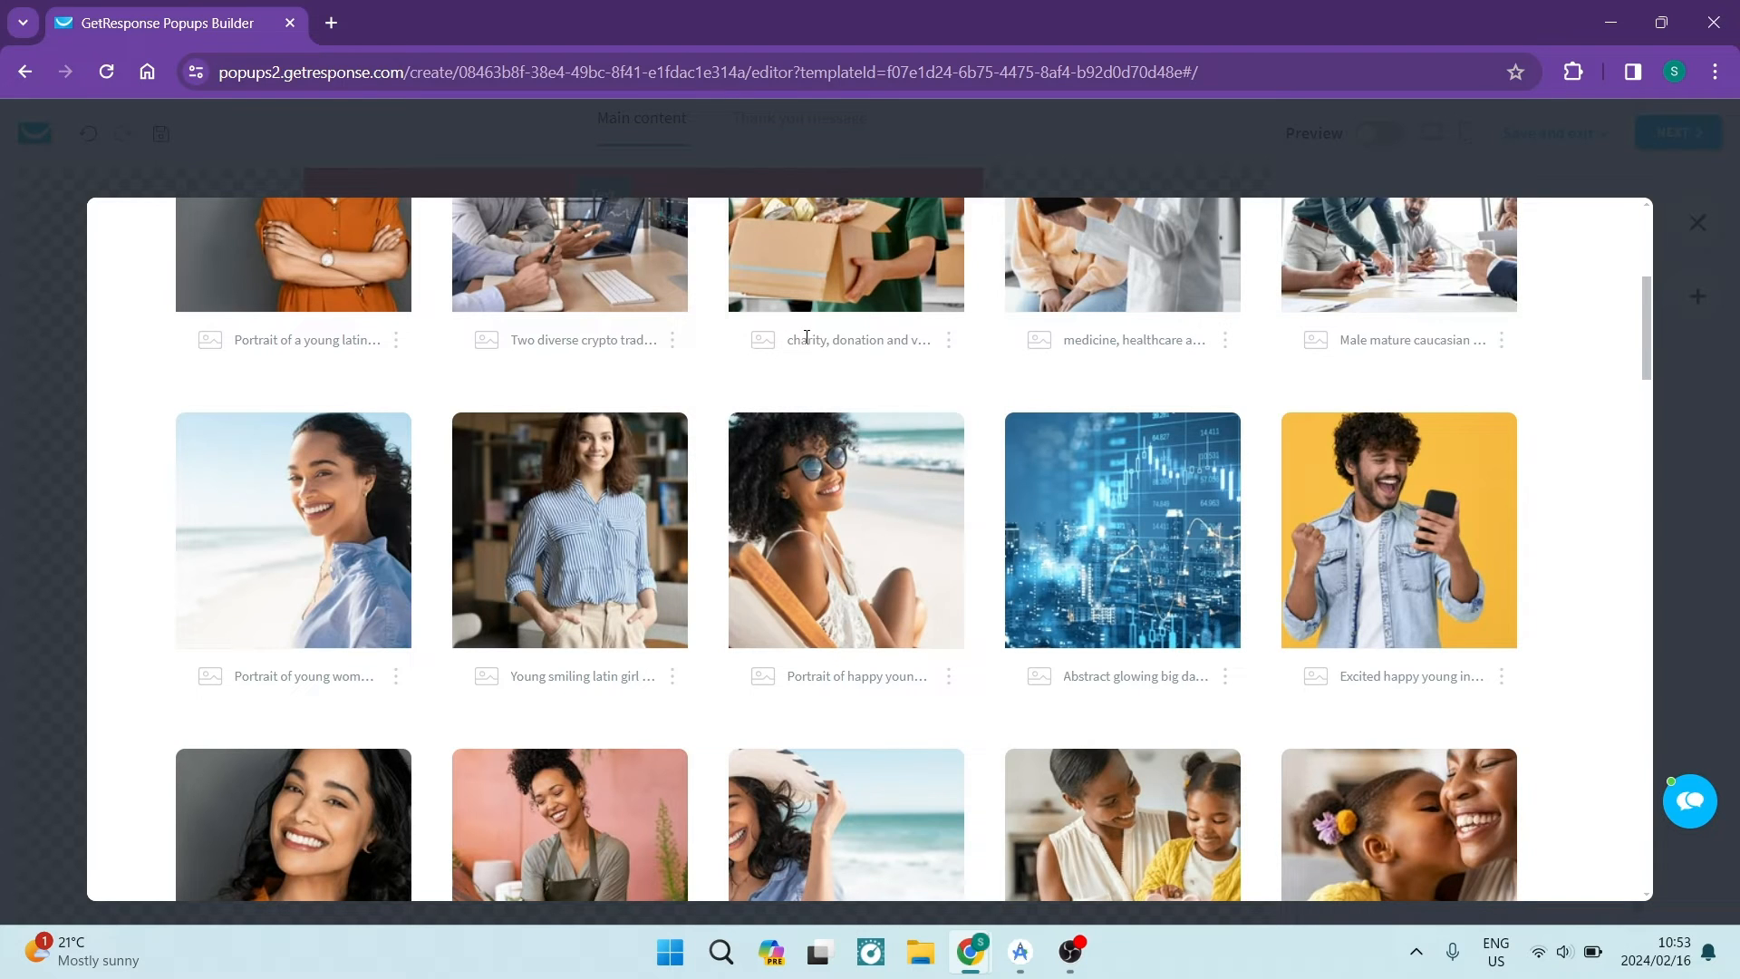
click(1697, 222)
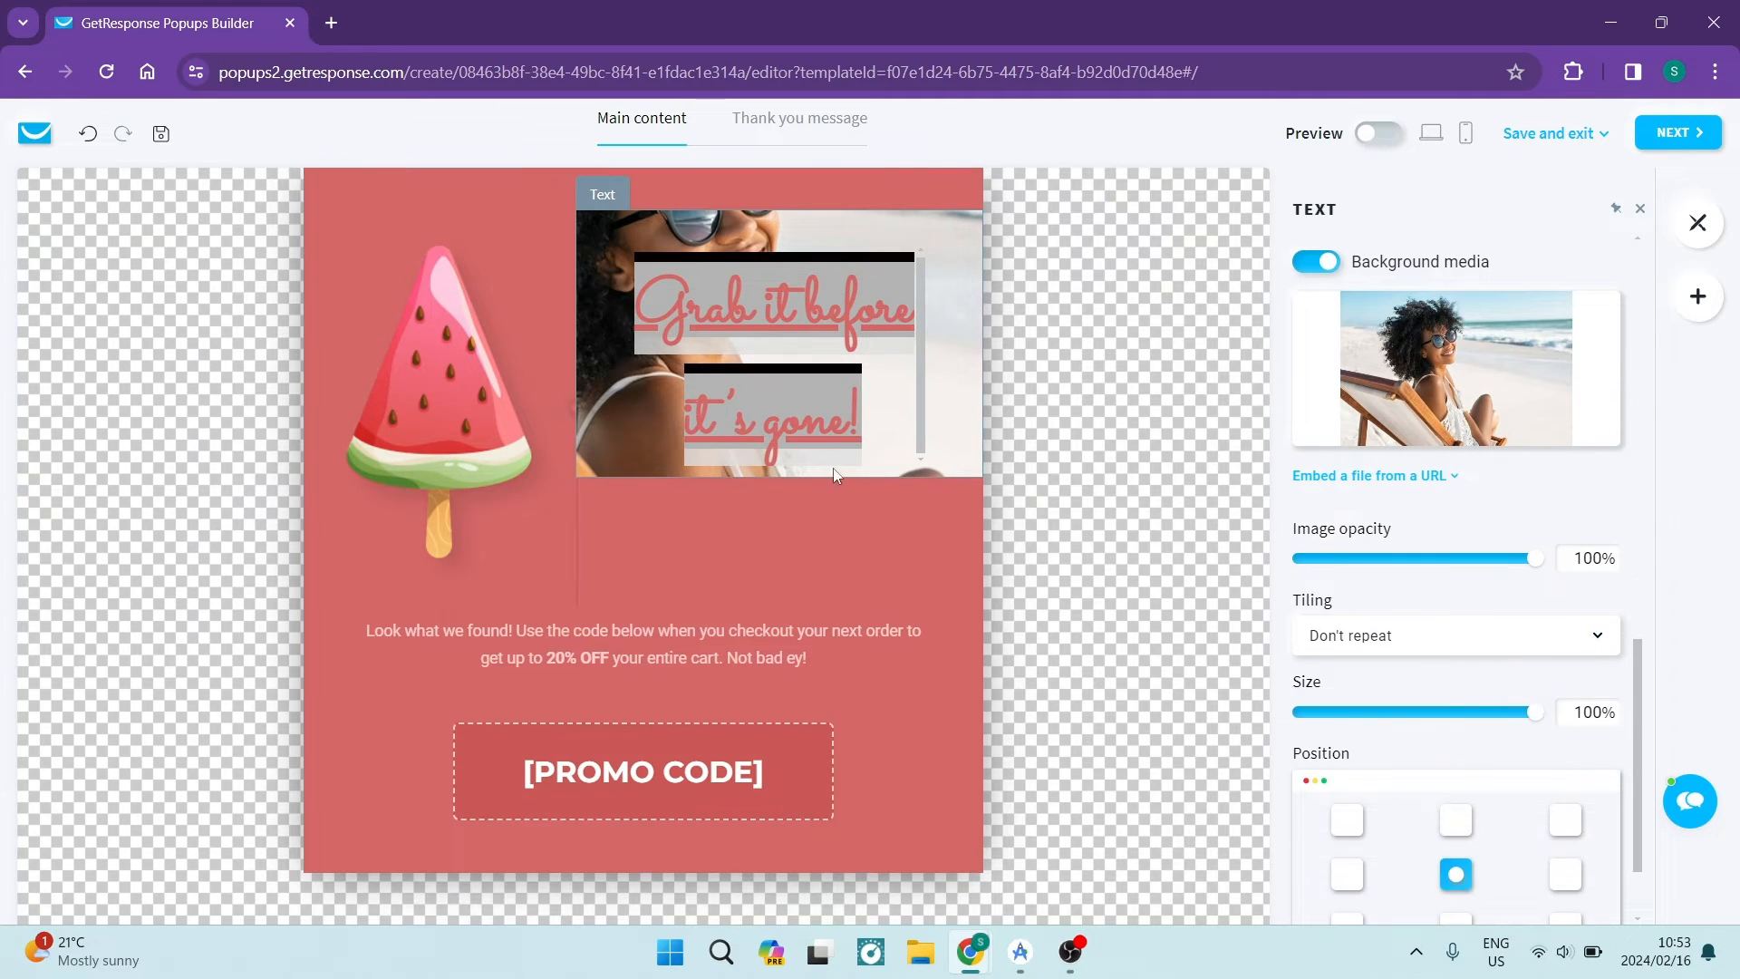
scroll(down, 3)
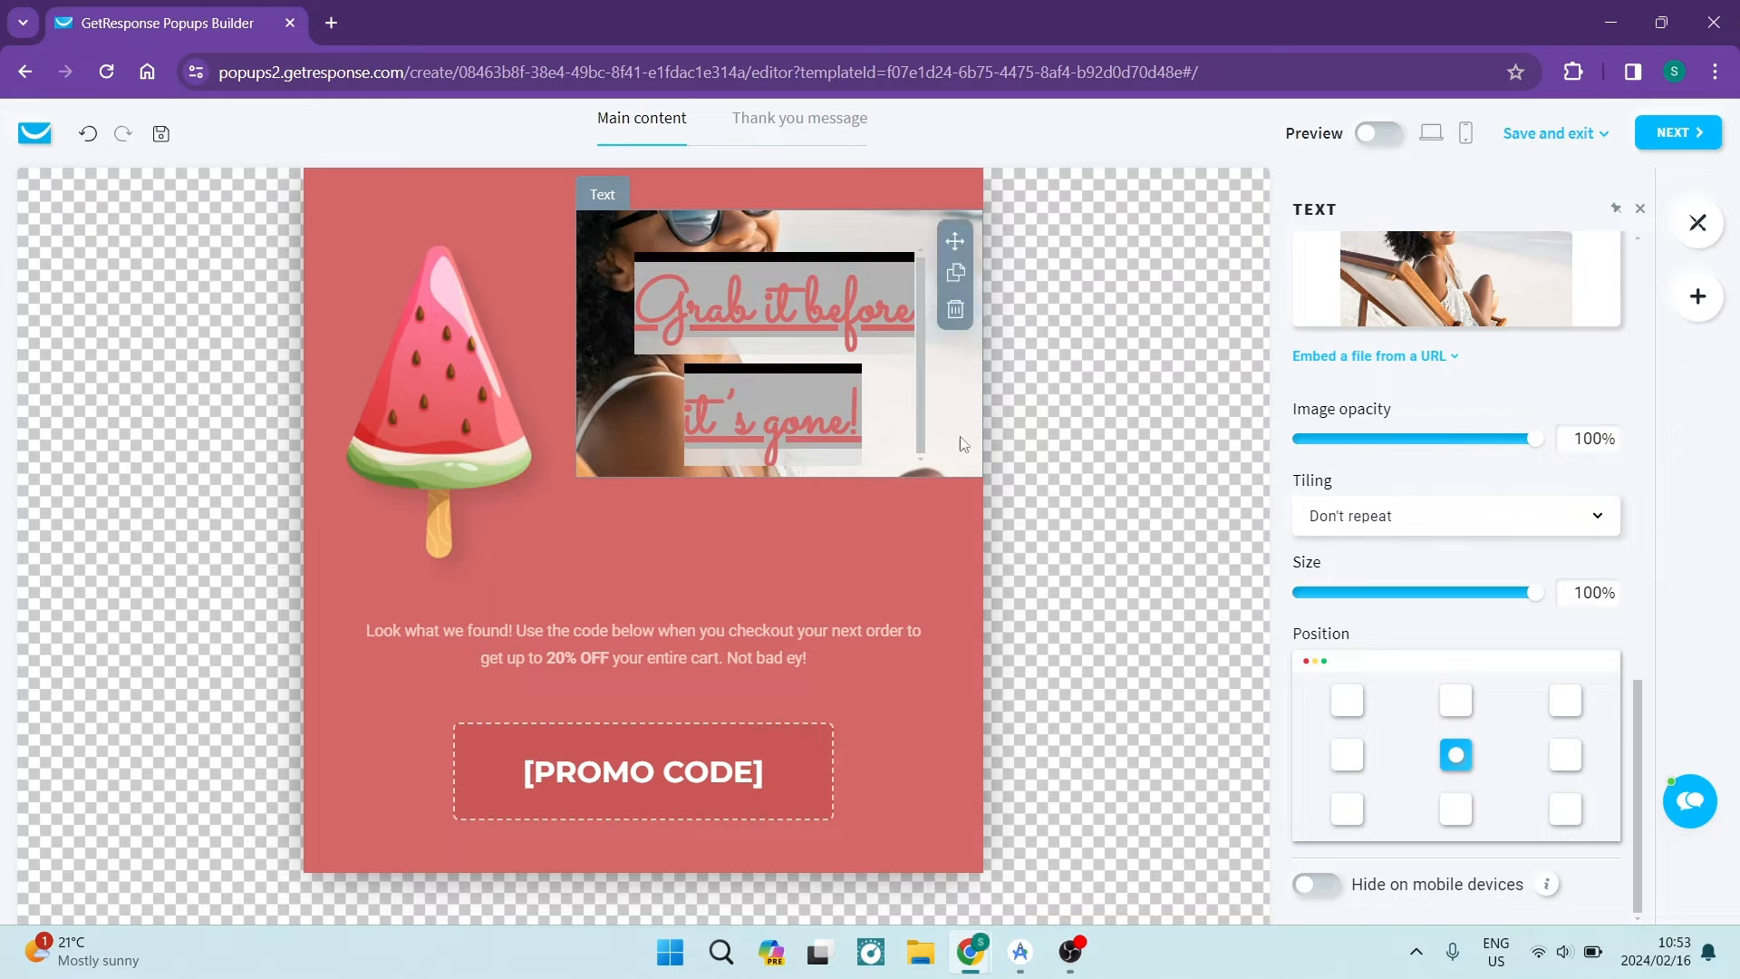
mouse_move(1401, 534)
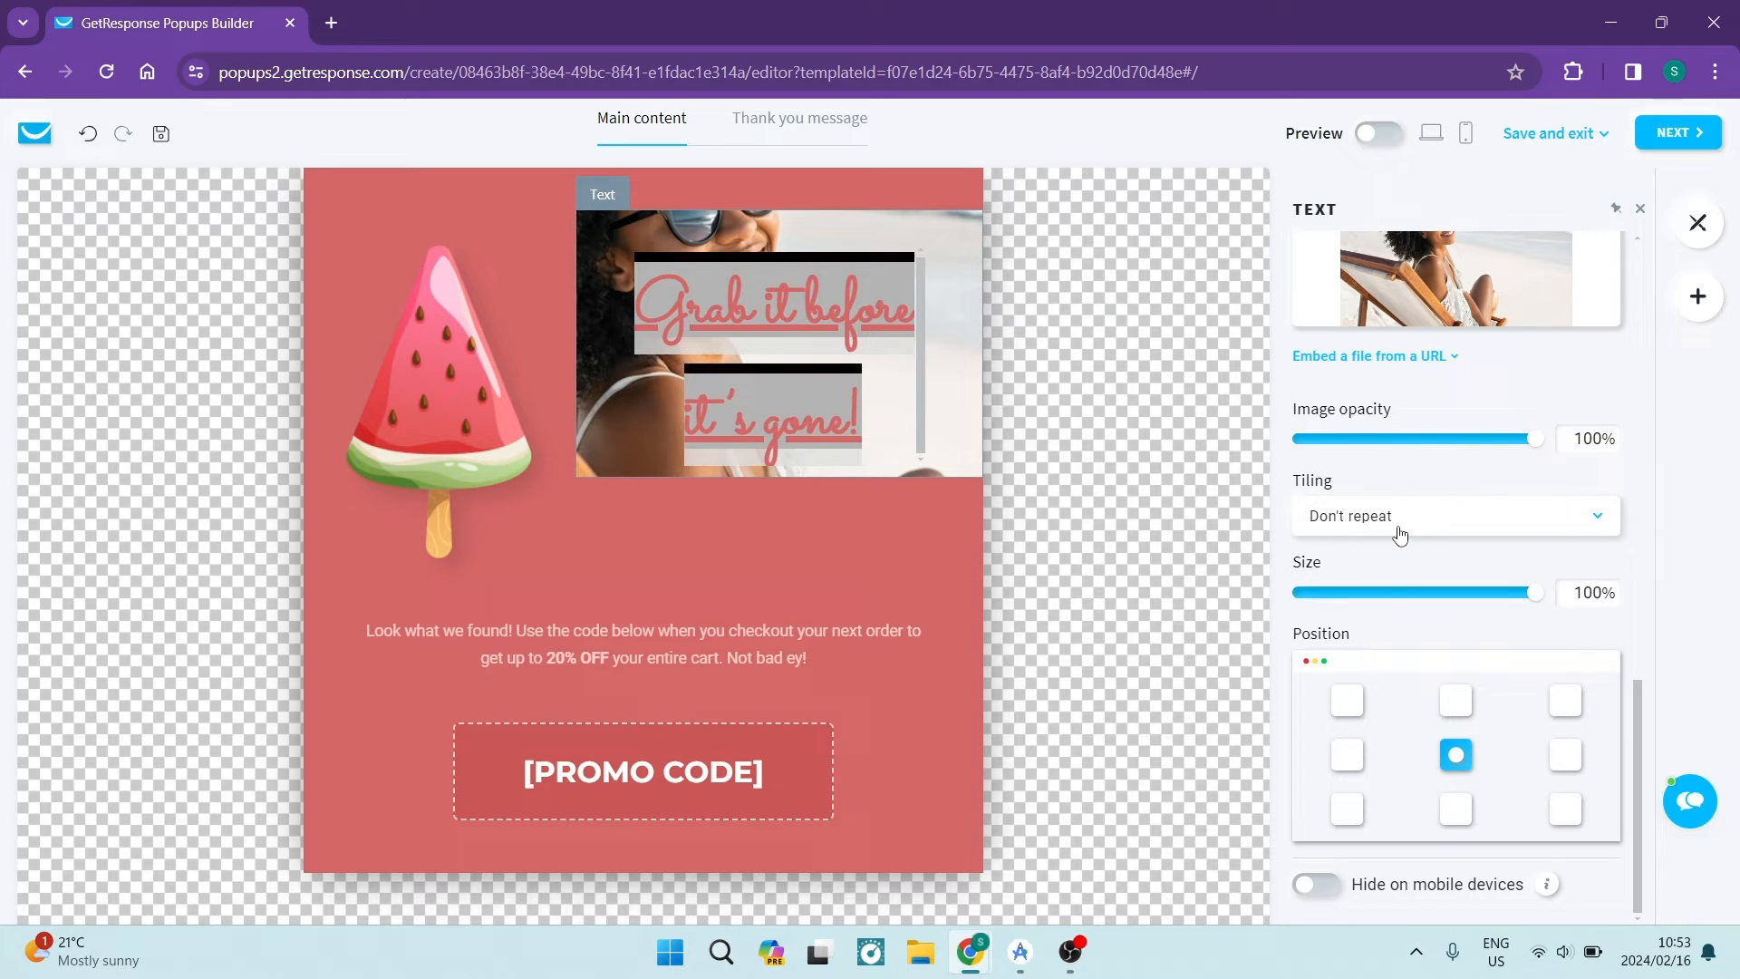
mouse_move(1394, 523)
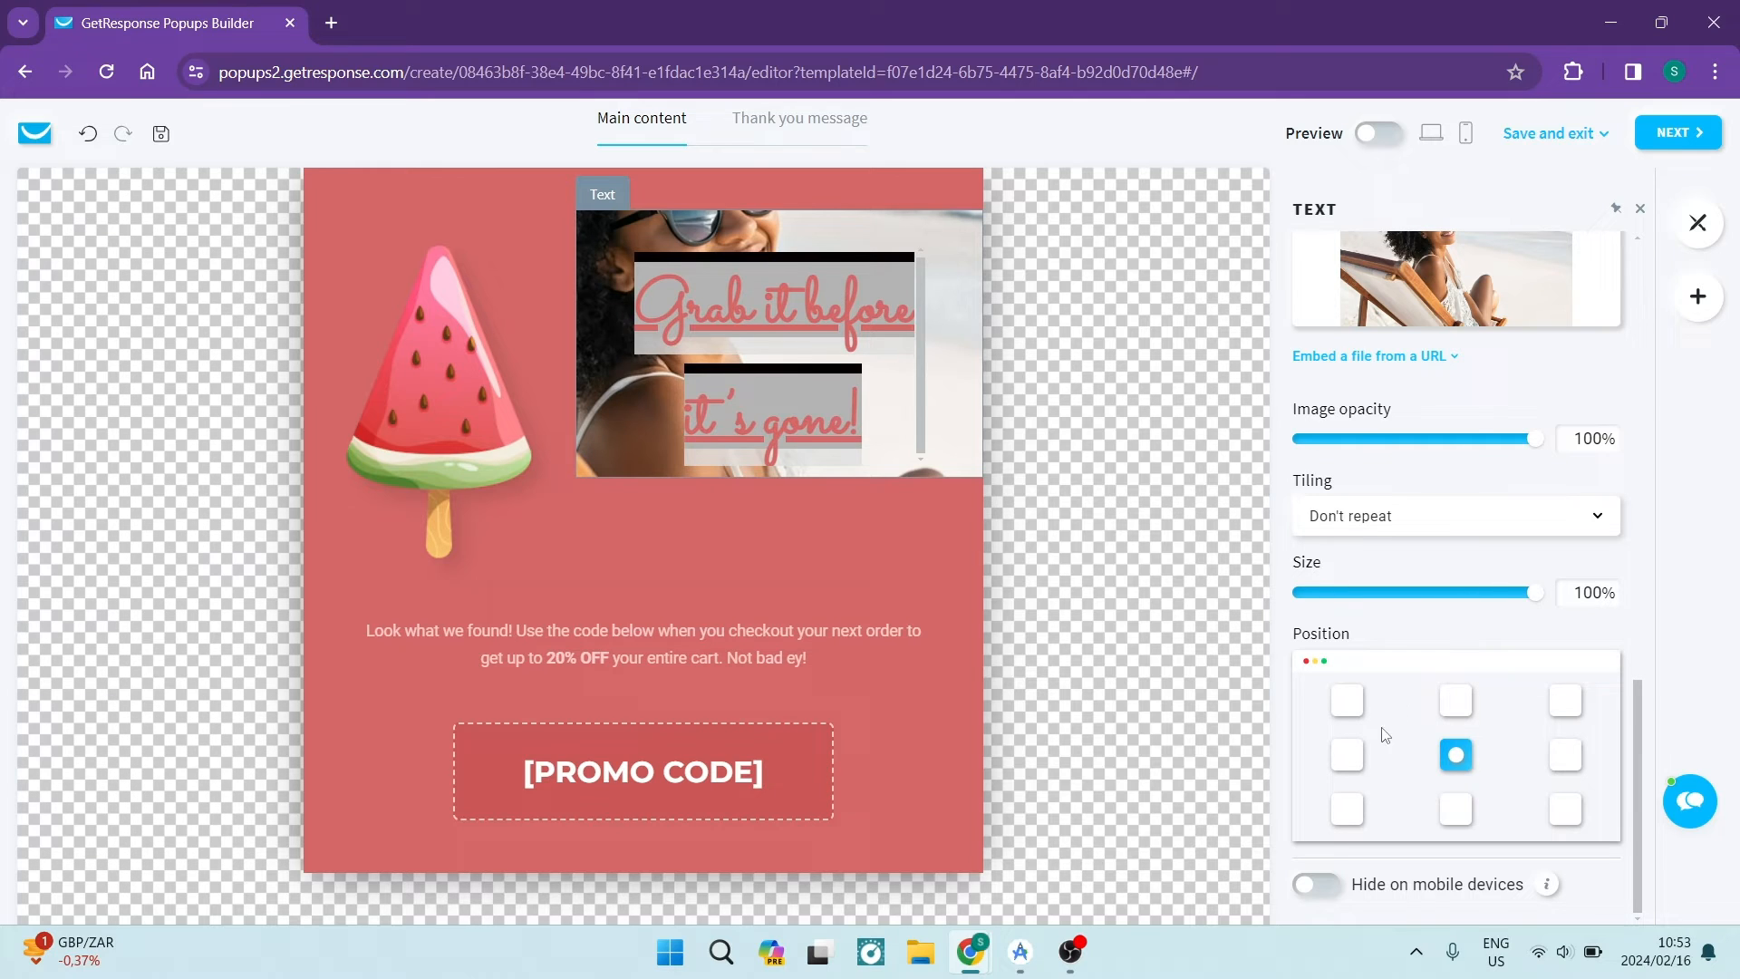
mouse_move(1321, 926)
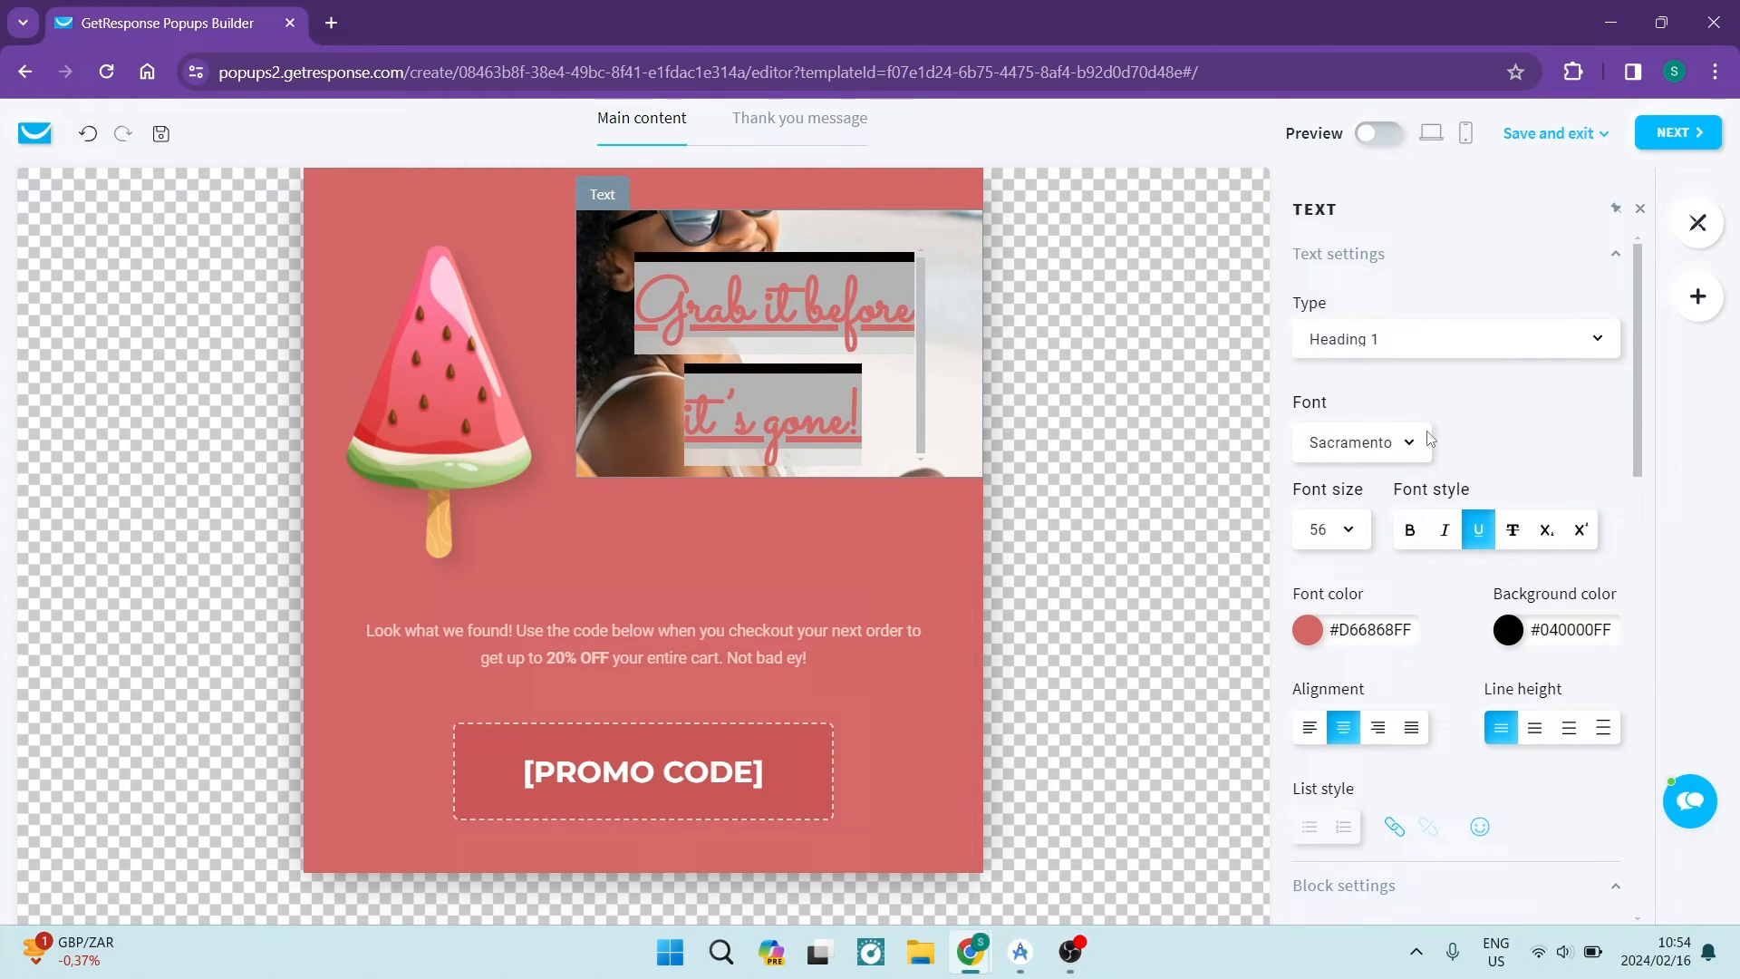
Select the watermelon image, review its link options, and expand its 400×330 window settings
click(439, 416)
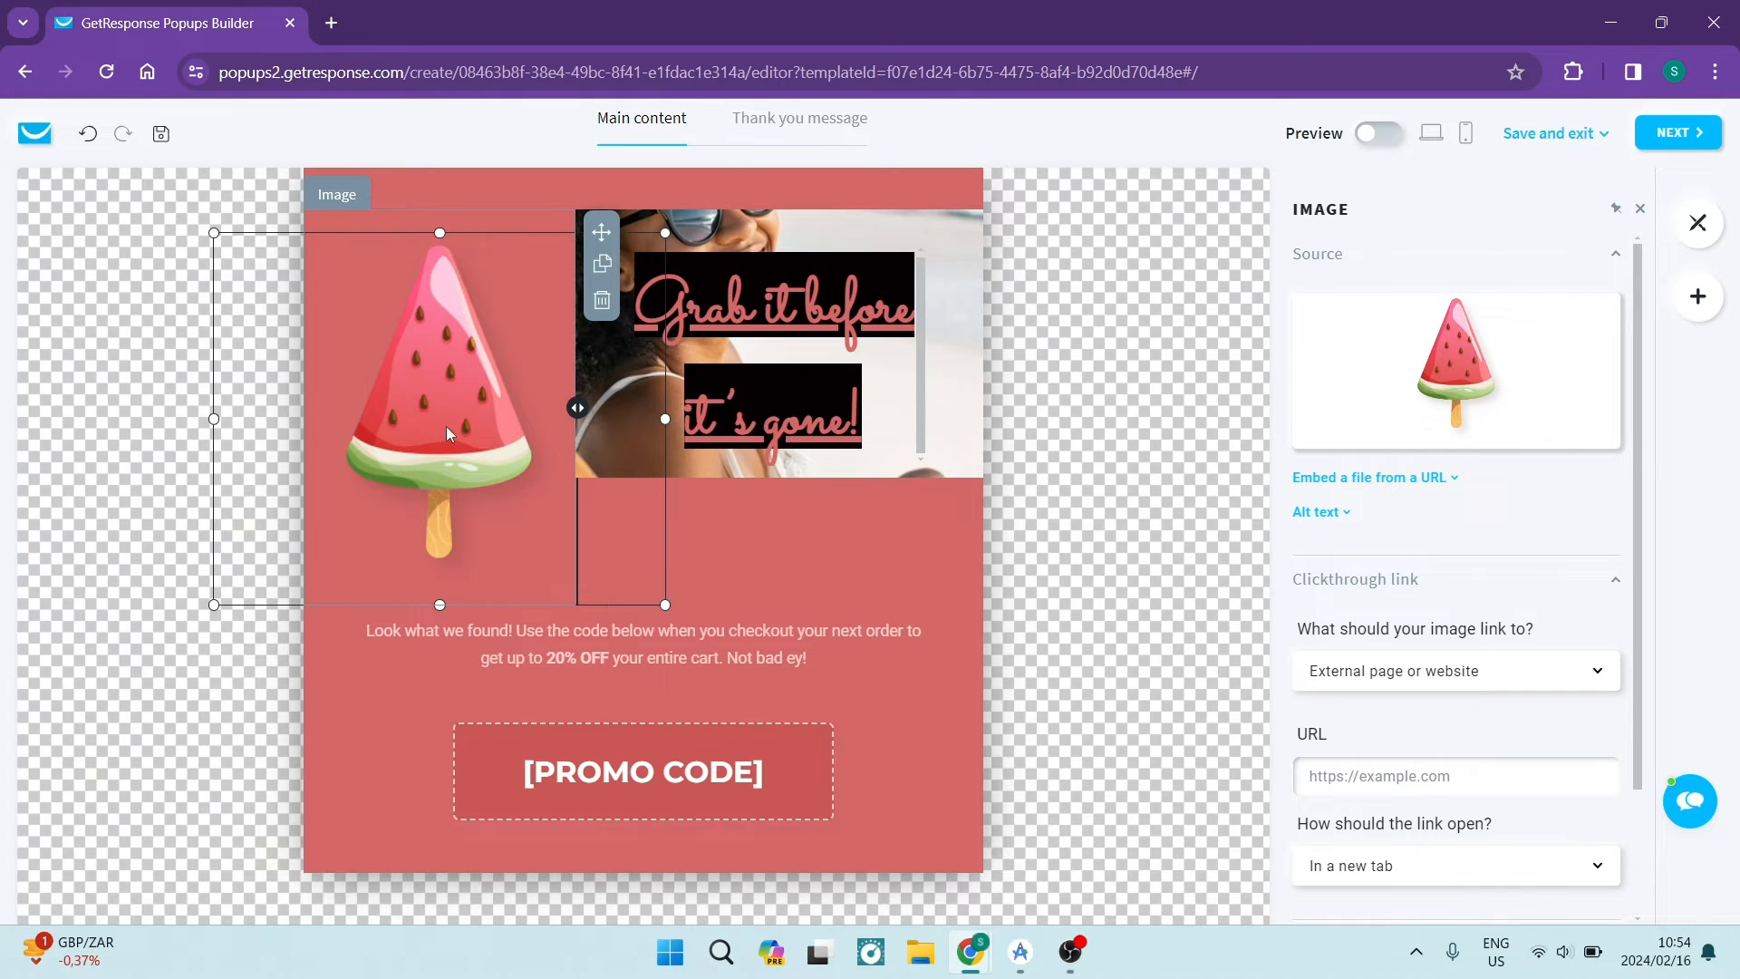
mouse_move(446, 427)
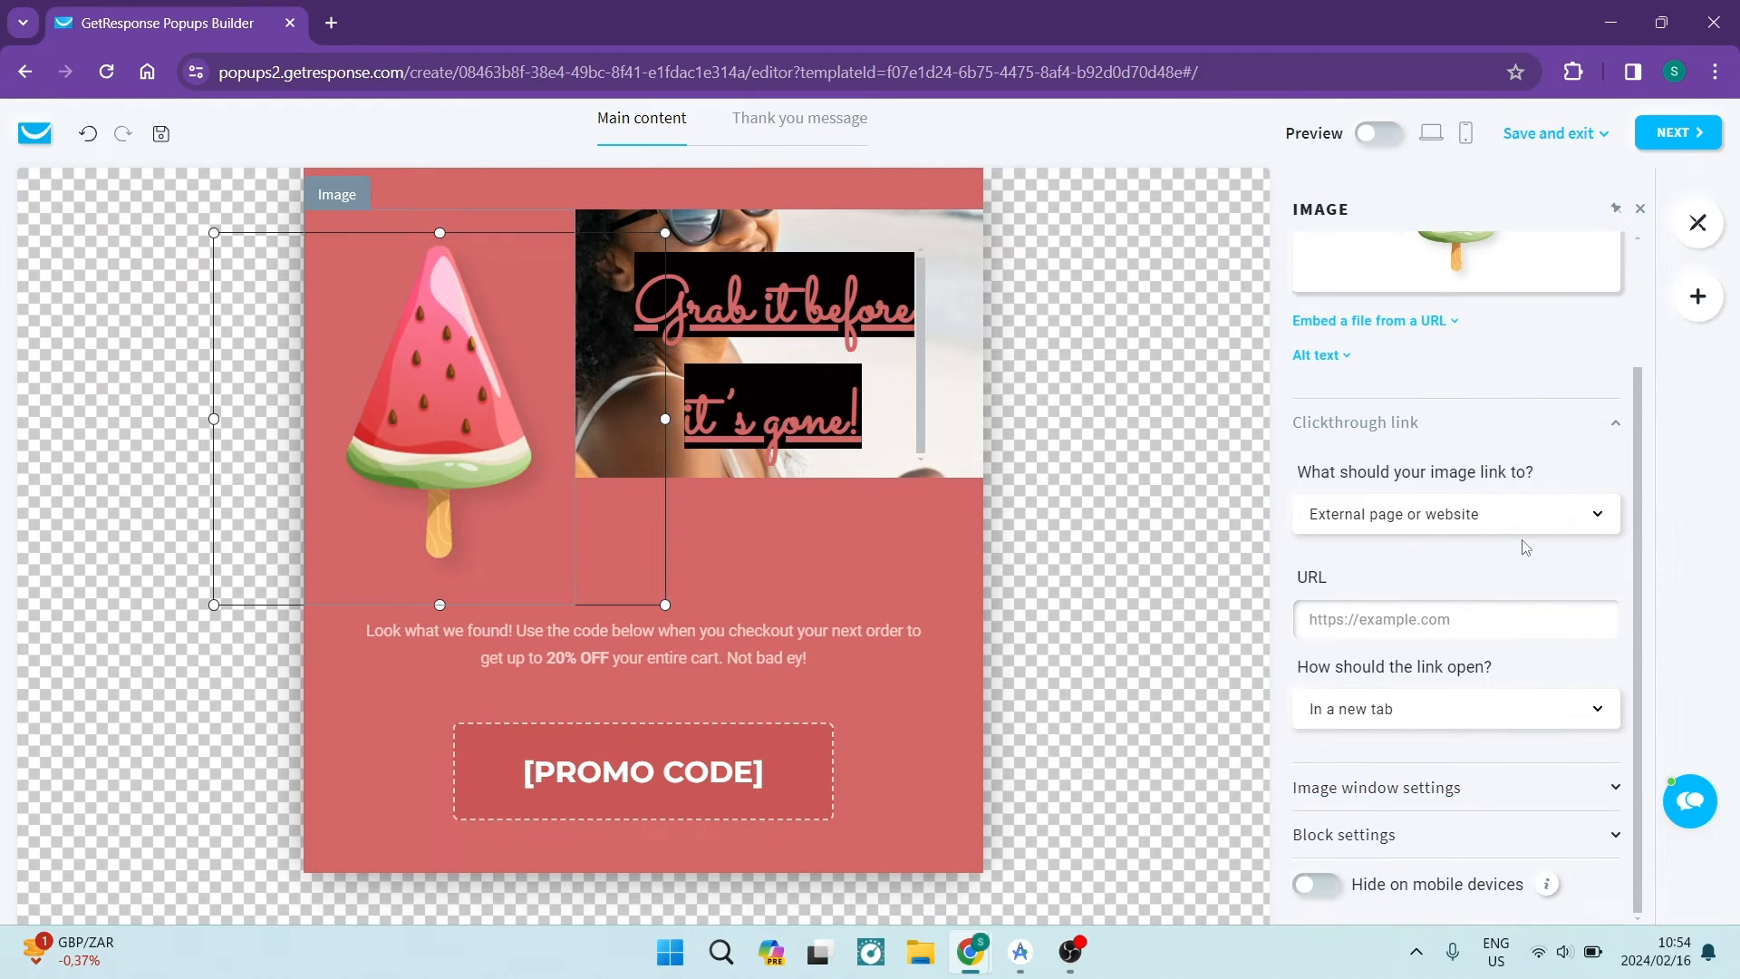
mouse_move(1495, 660)
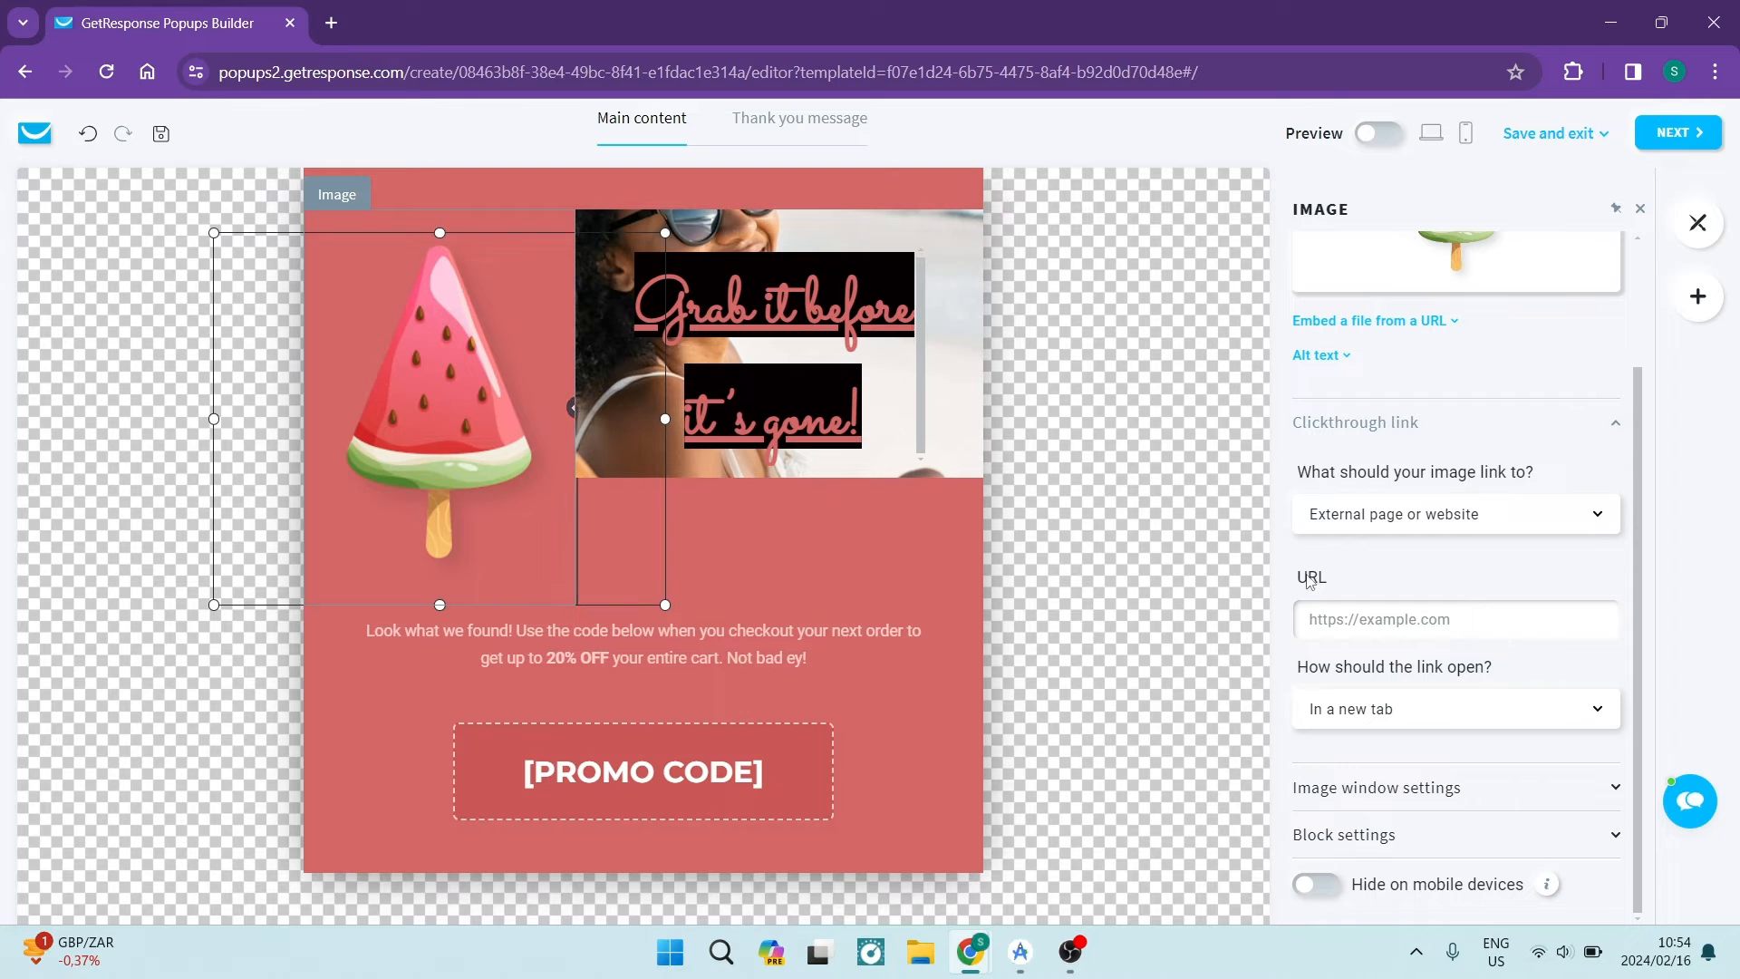
click(1454, 619)
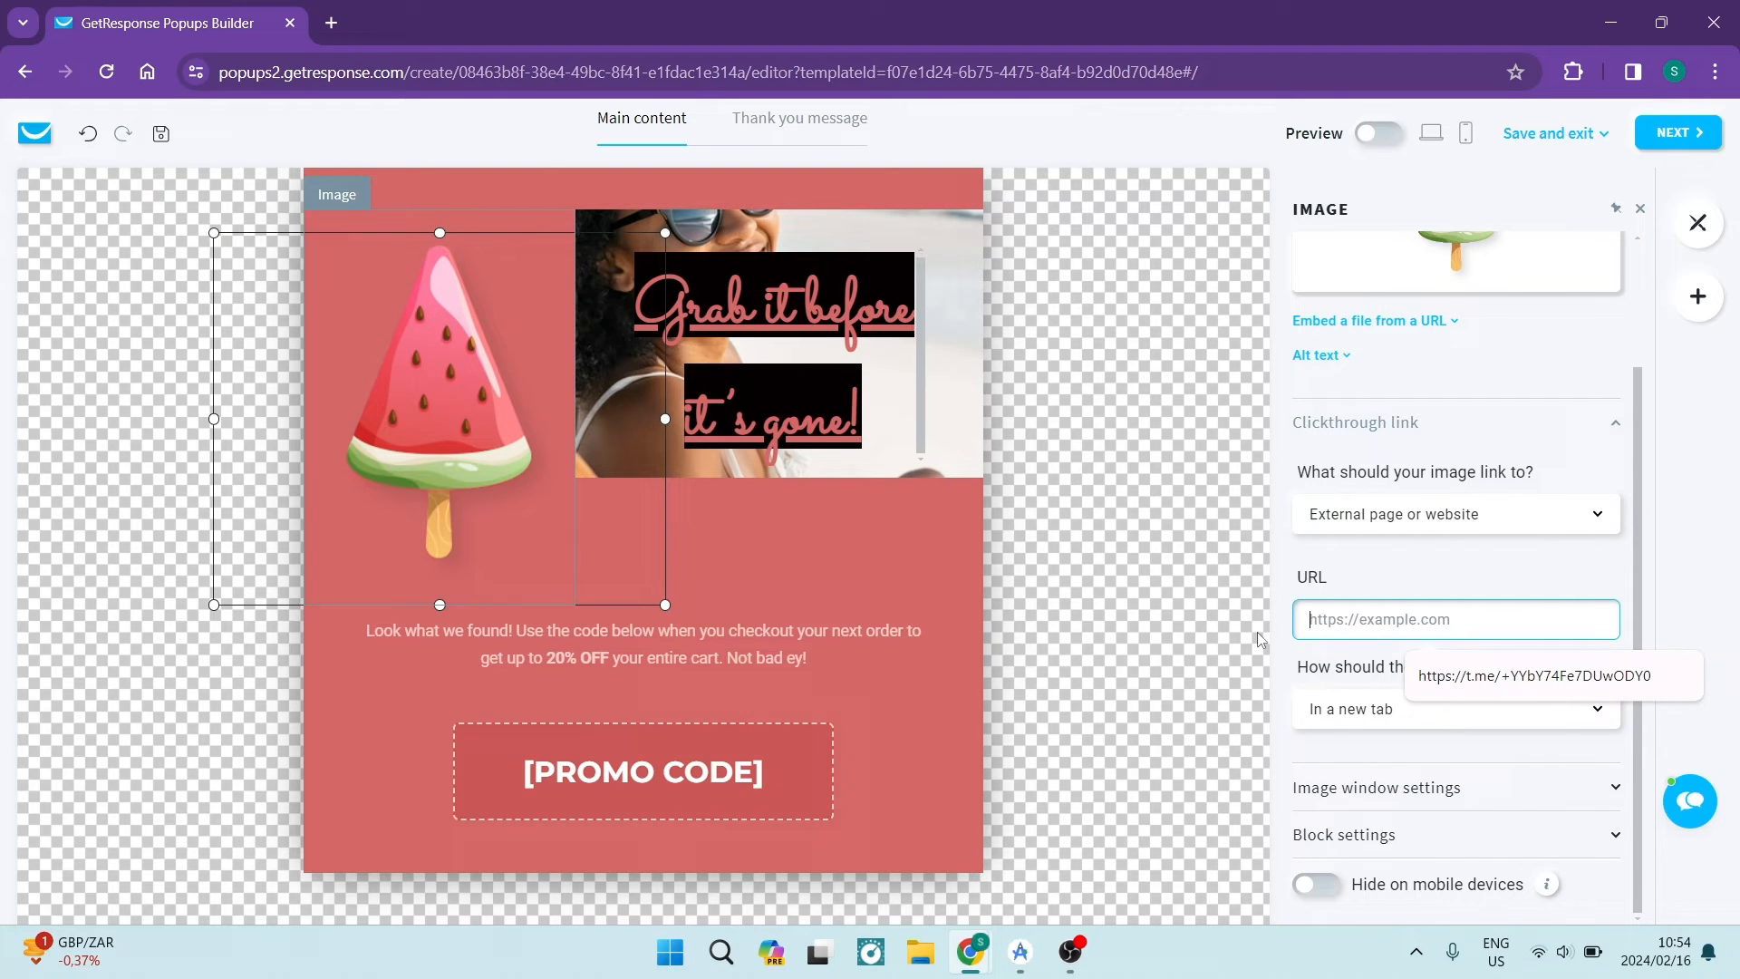
click(1453, 707)
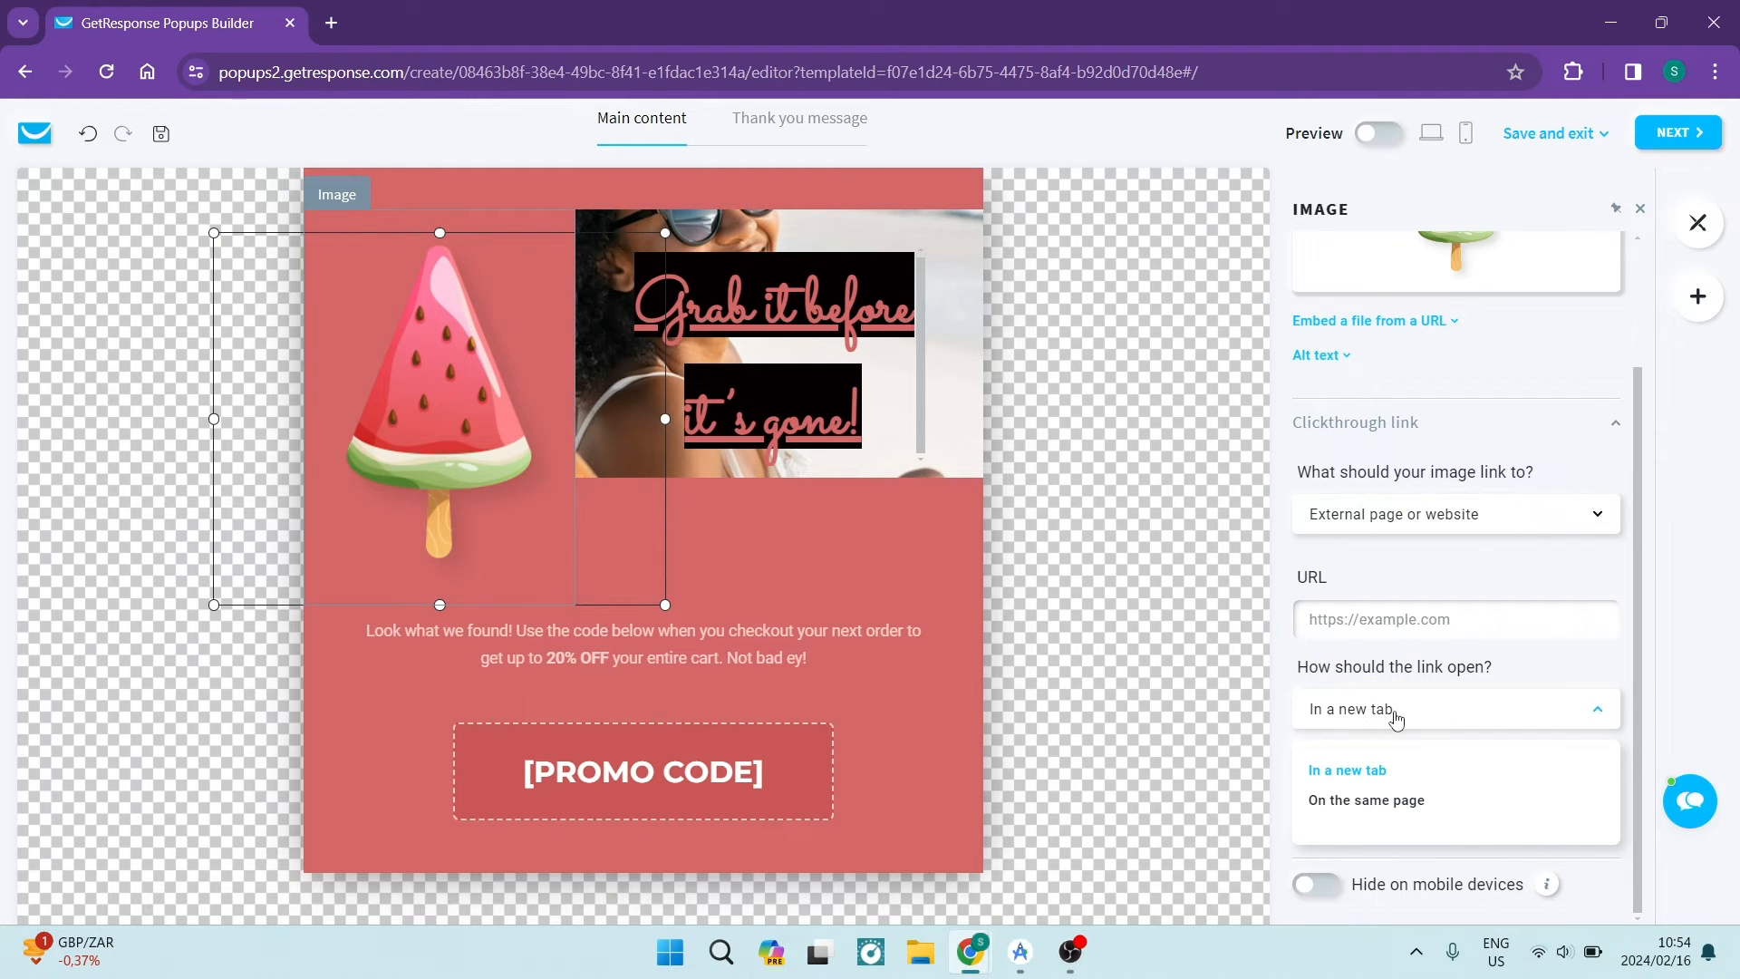
mouse_move(1405, 751)
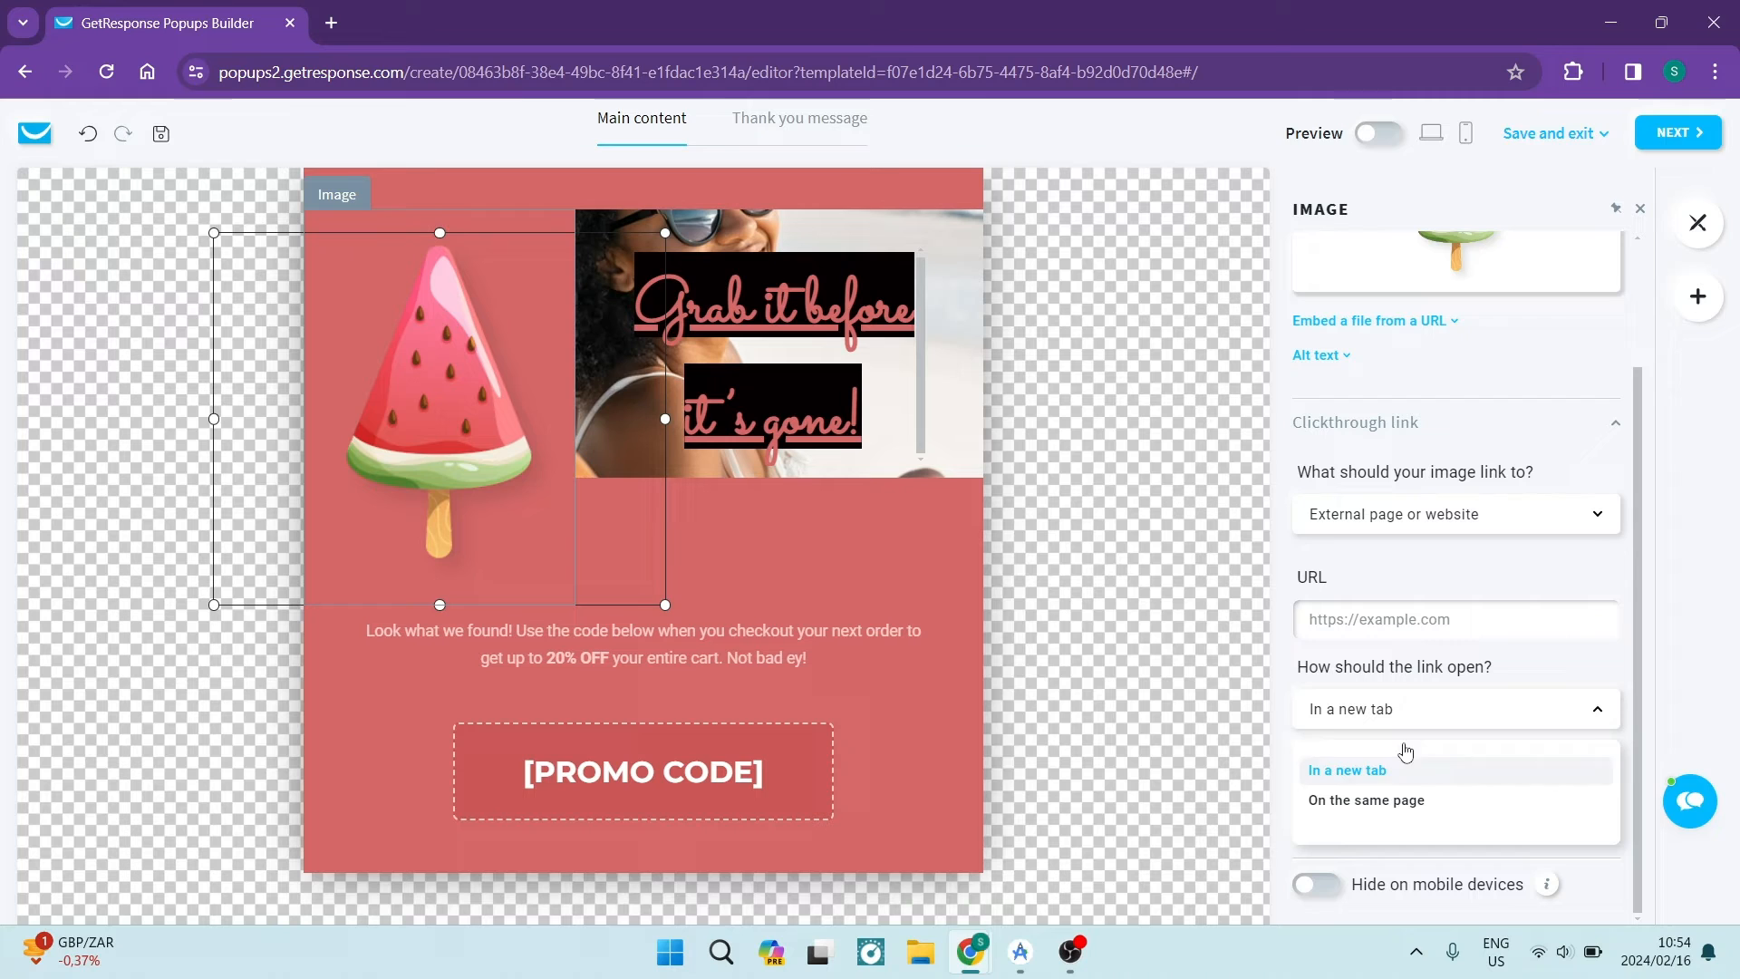
click(1345, 769)
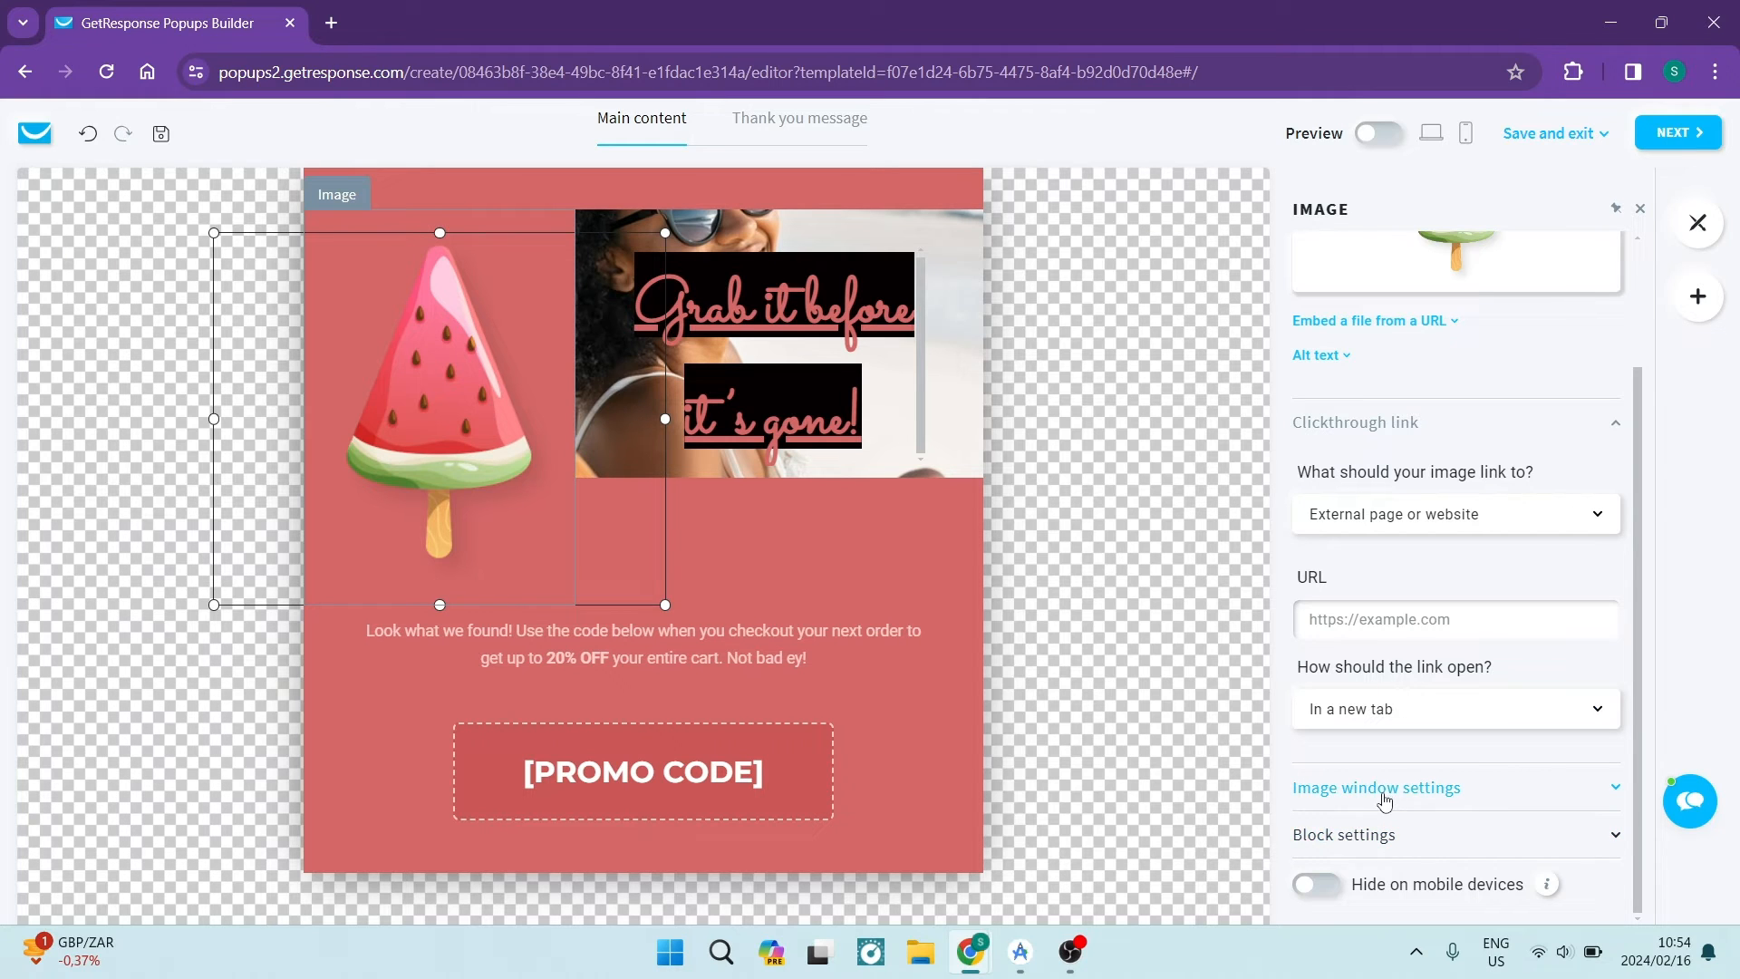
click(1376, 787)
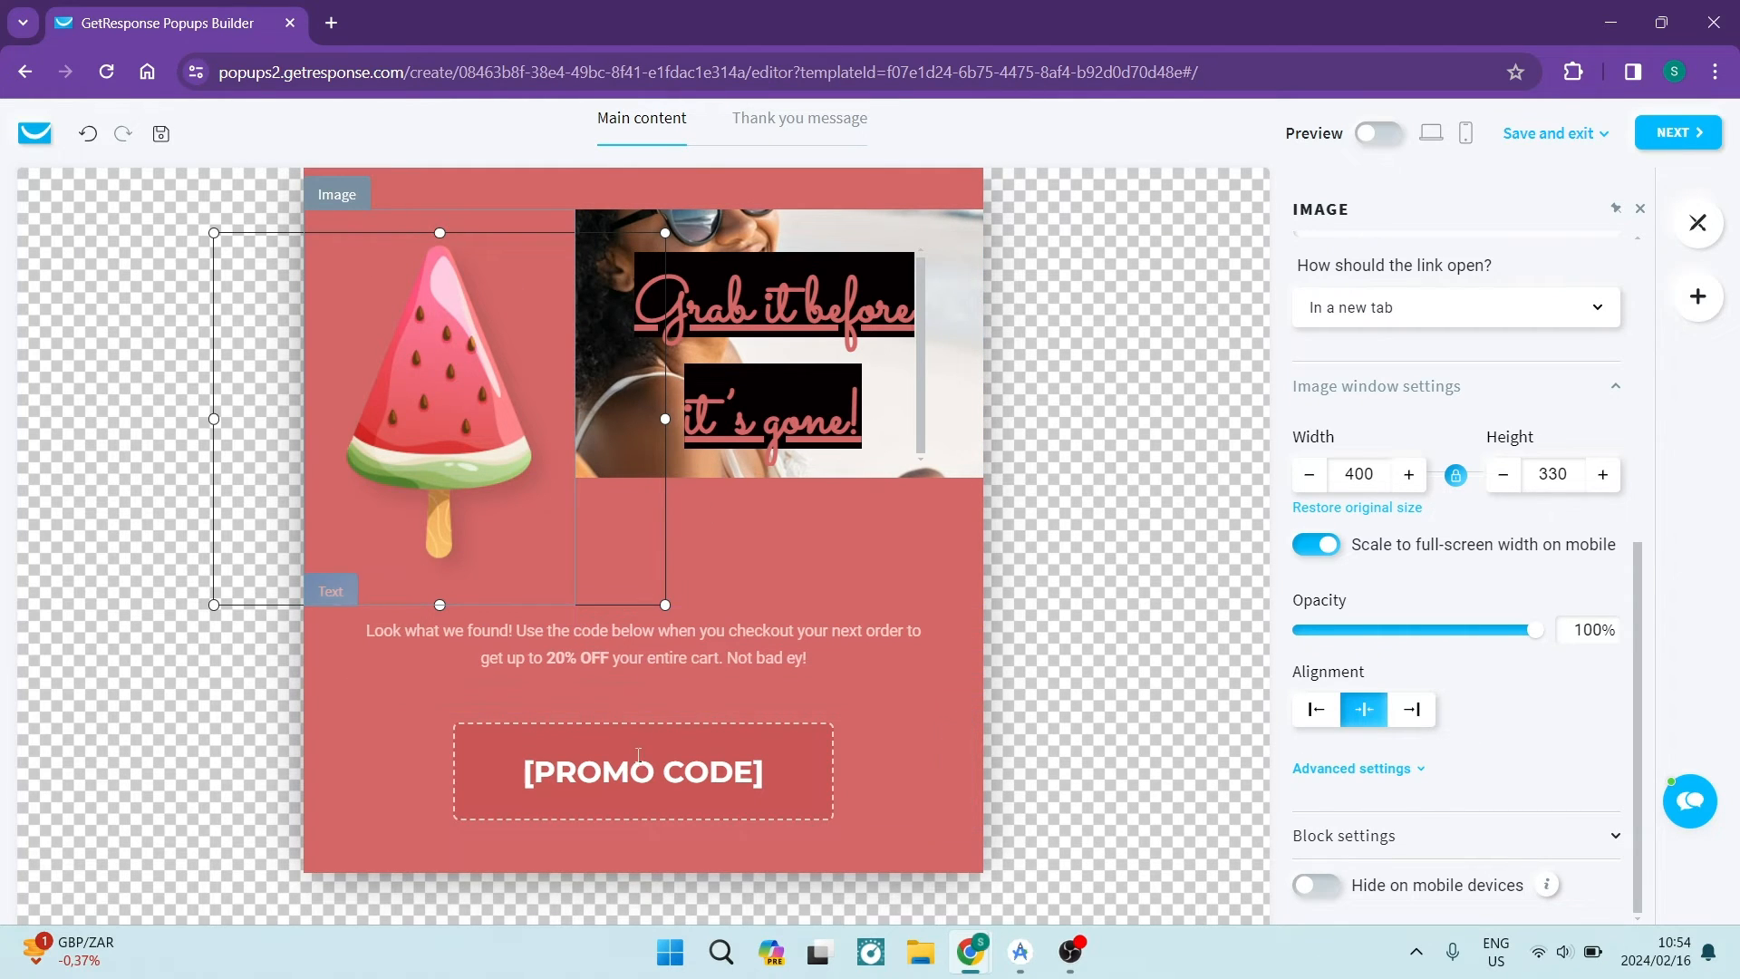
Draft a new promo code 1010 with a name in a new tab, then return to the builder
click(643, 772)
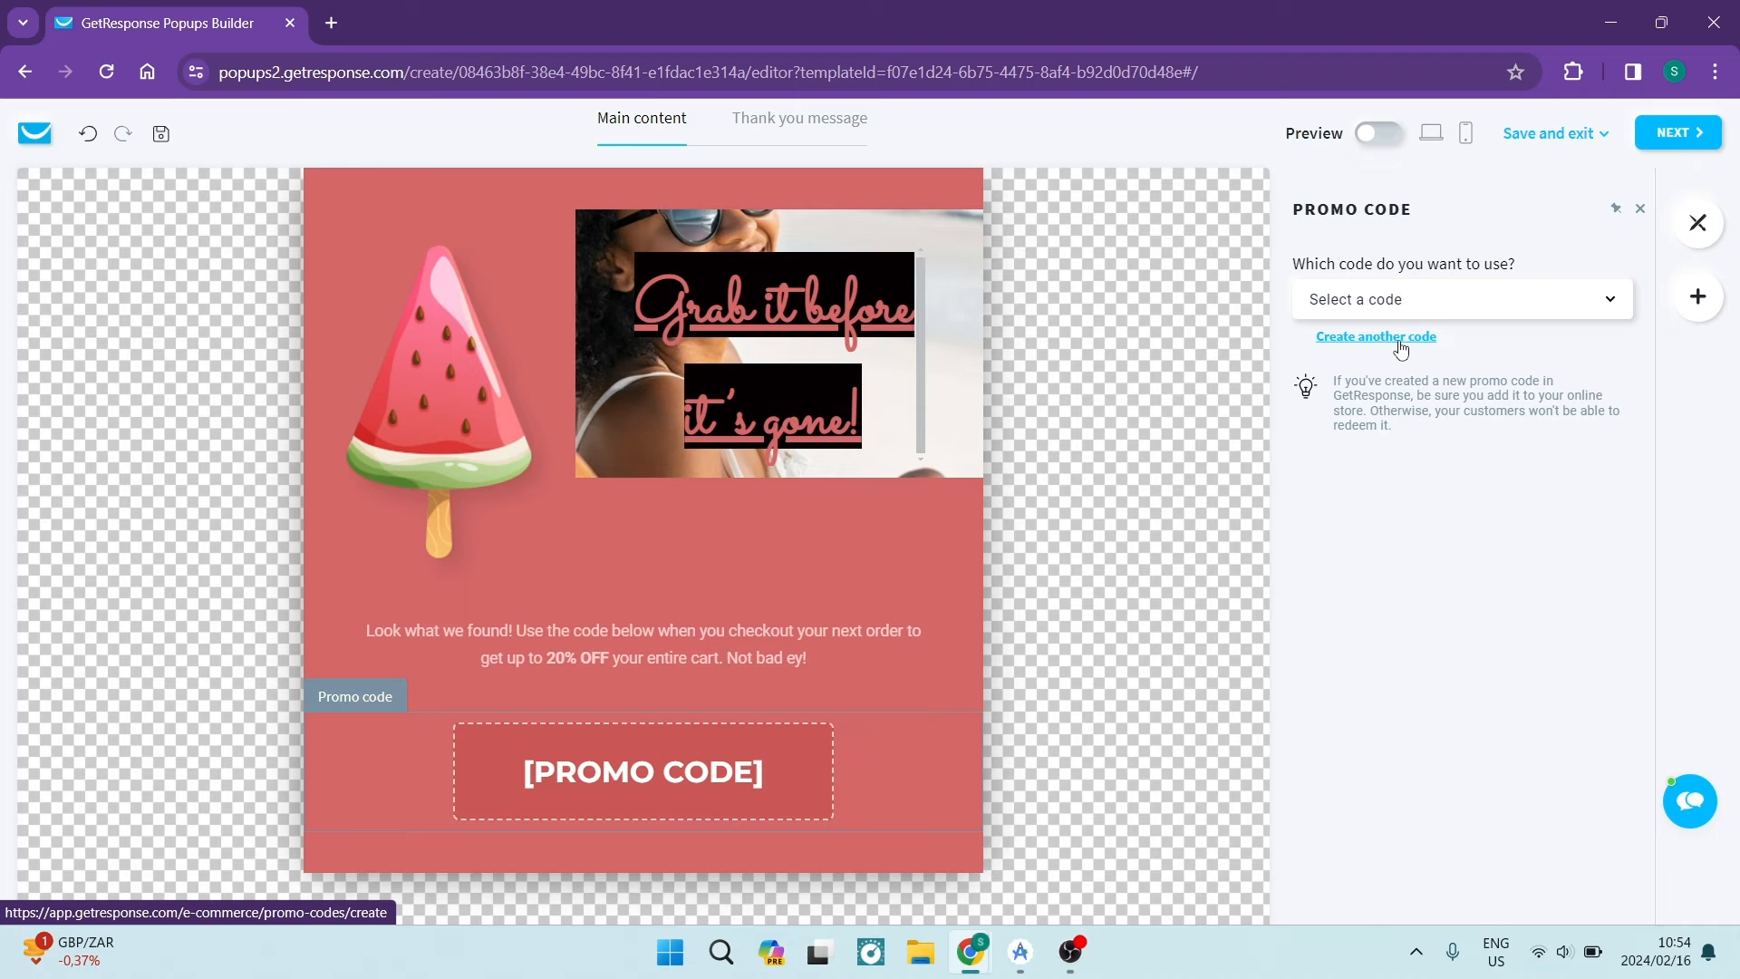
click(1375, 337)
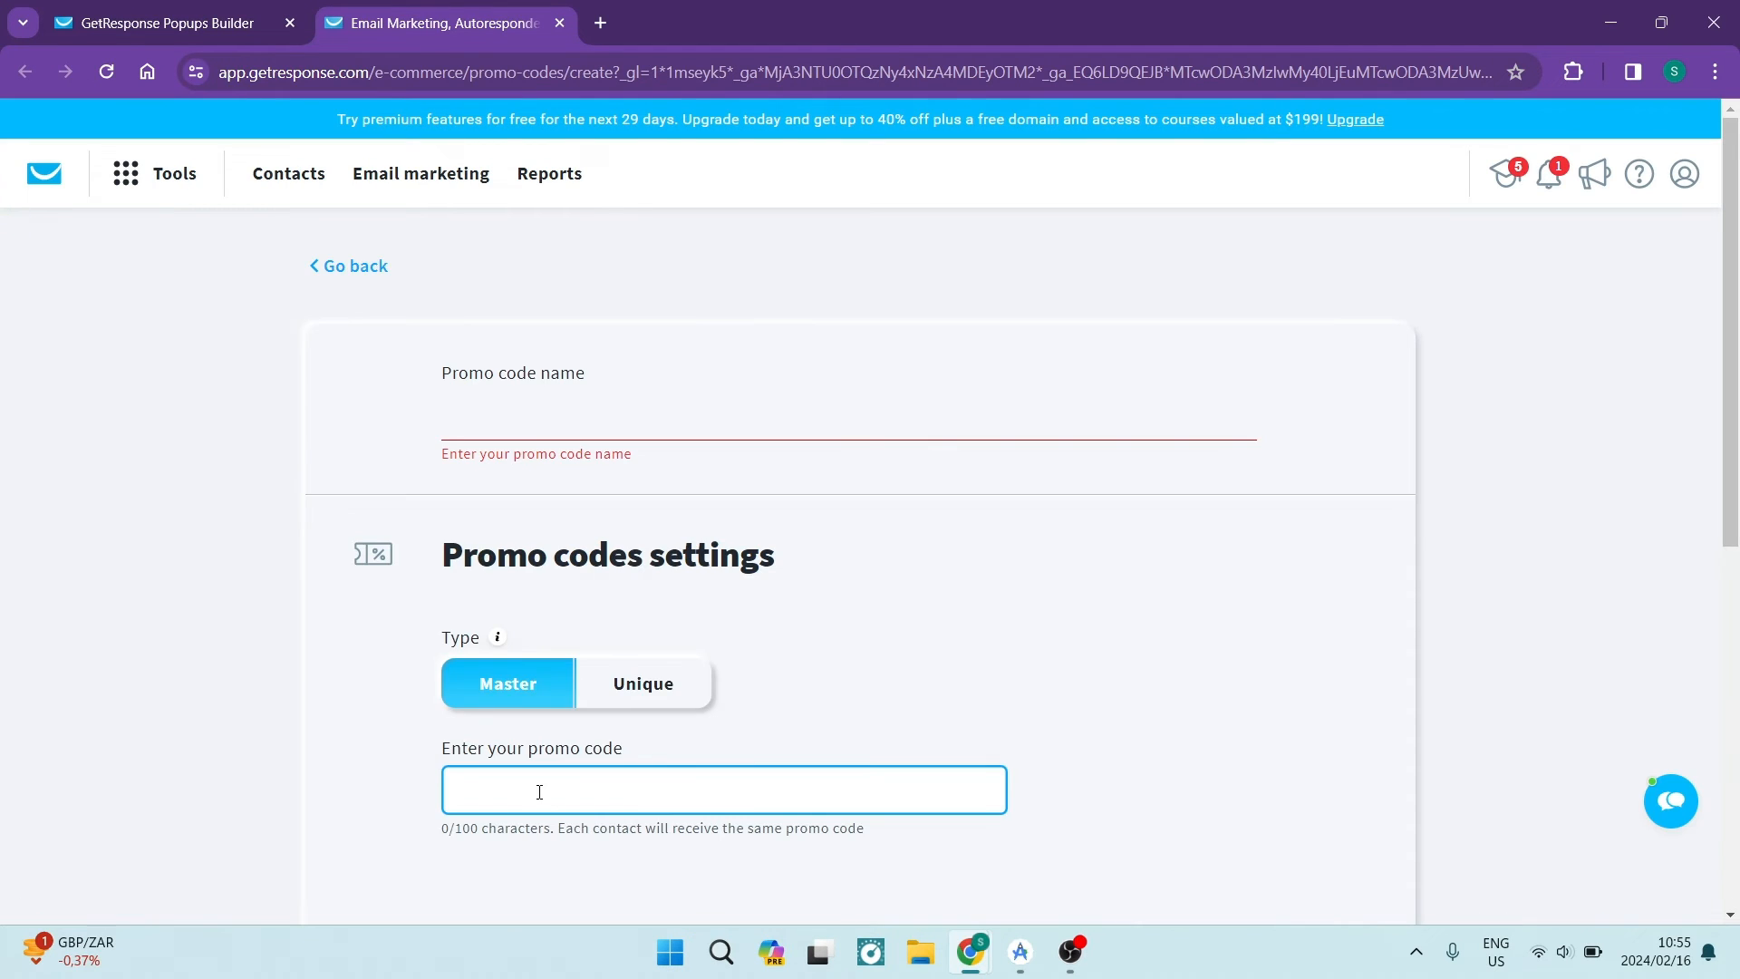
text(1010)
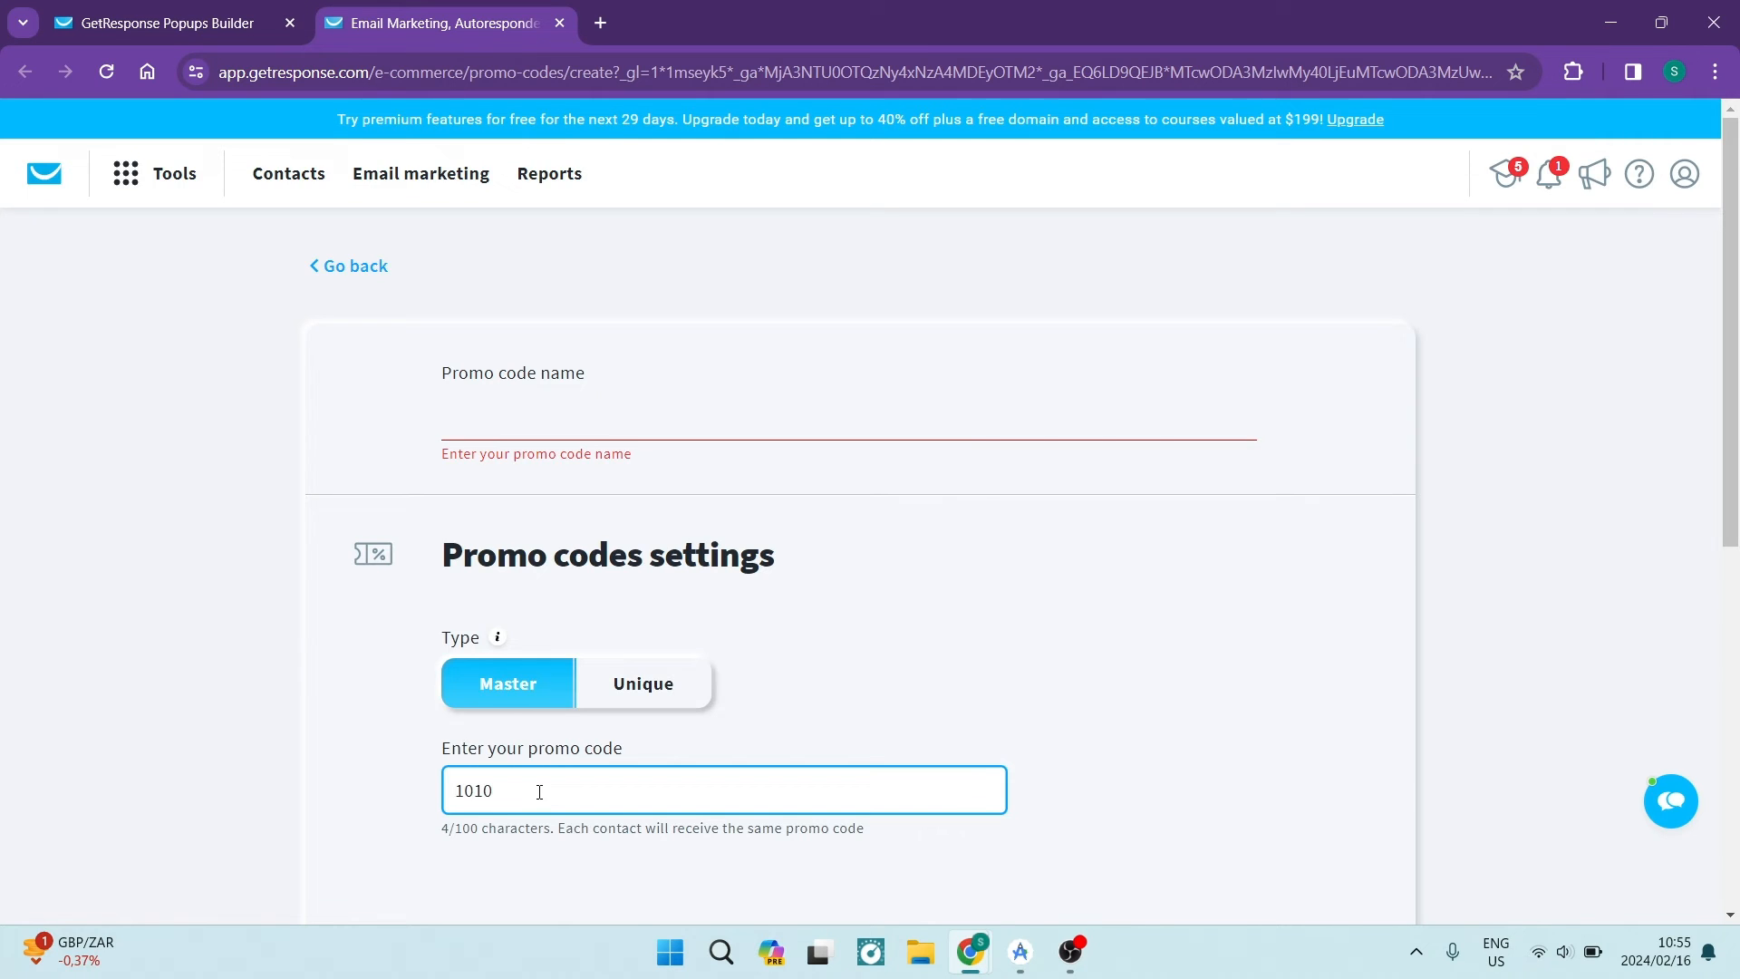
scroll(down, 3)
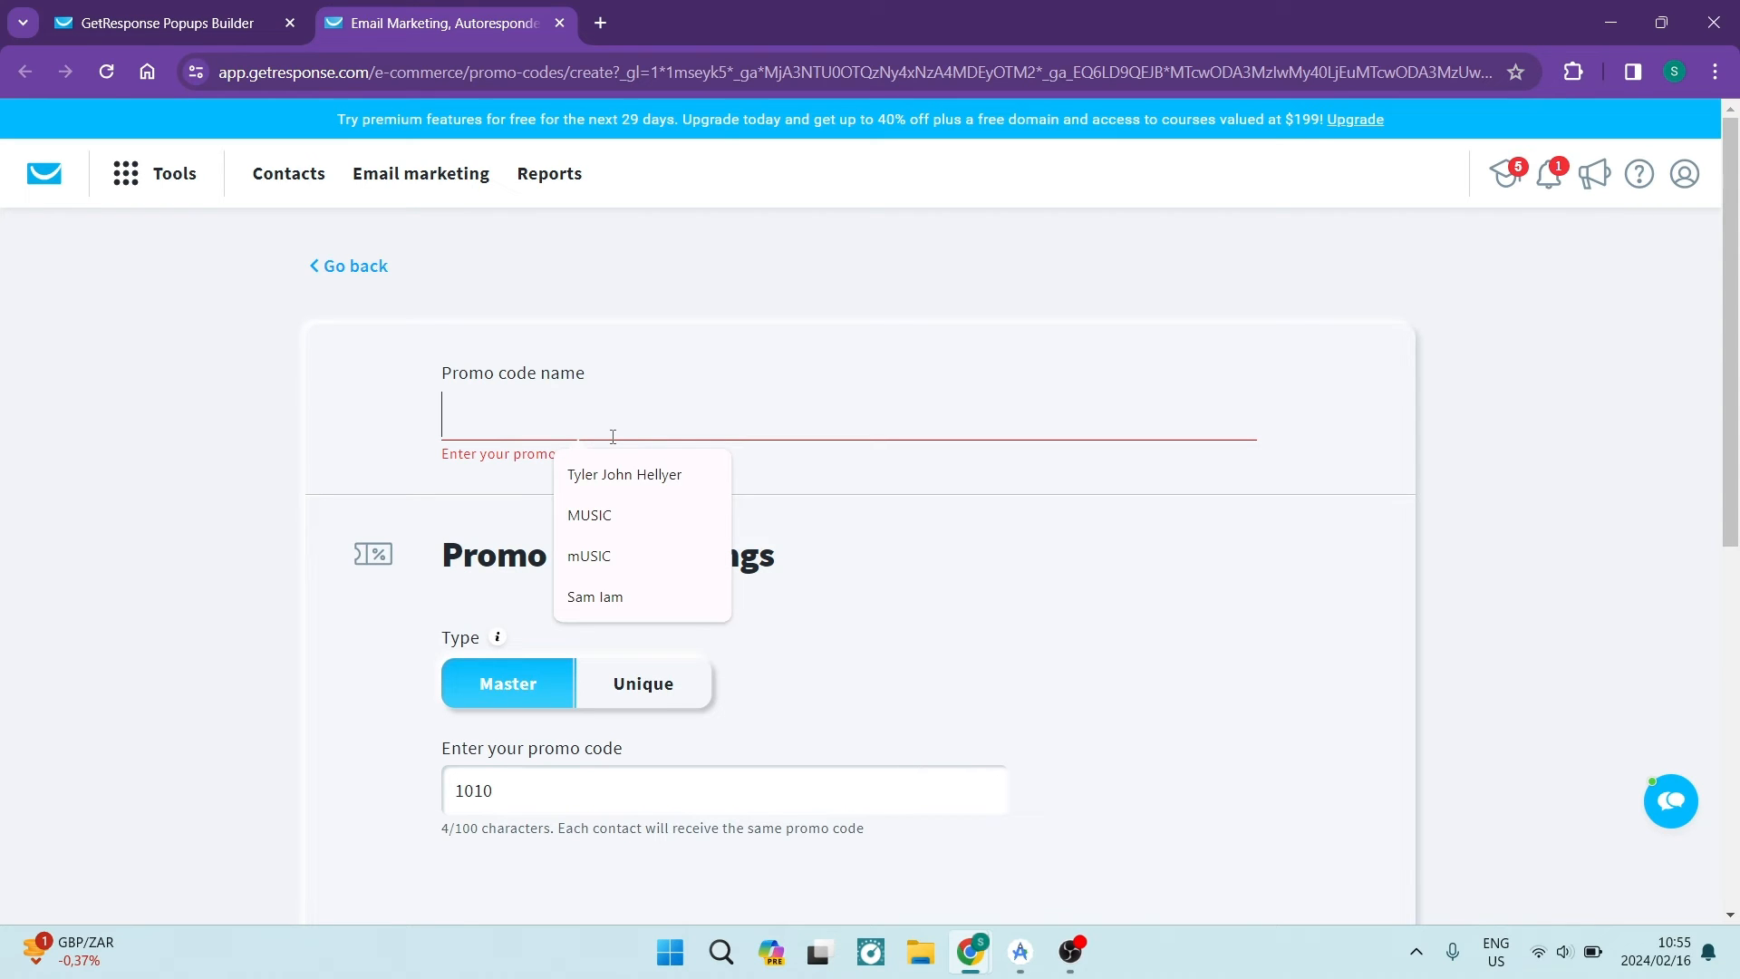
click(594, 597)
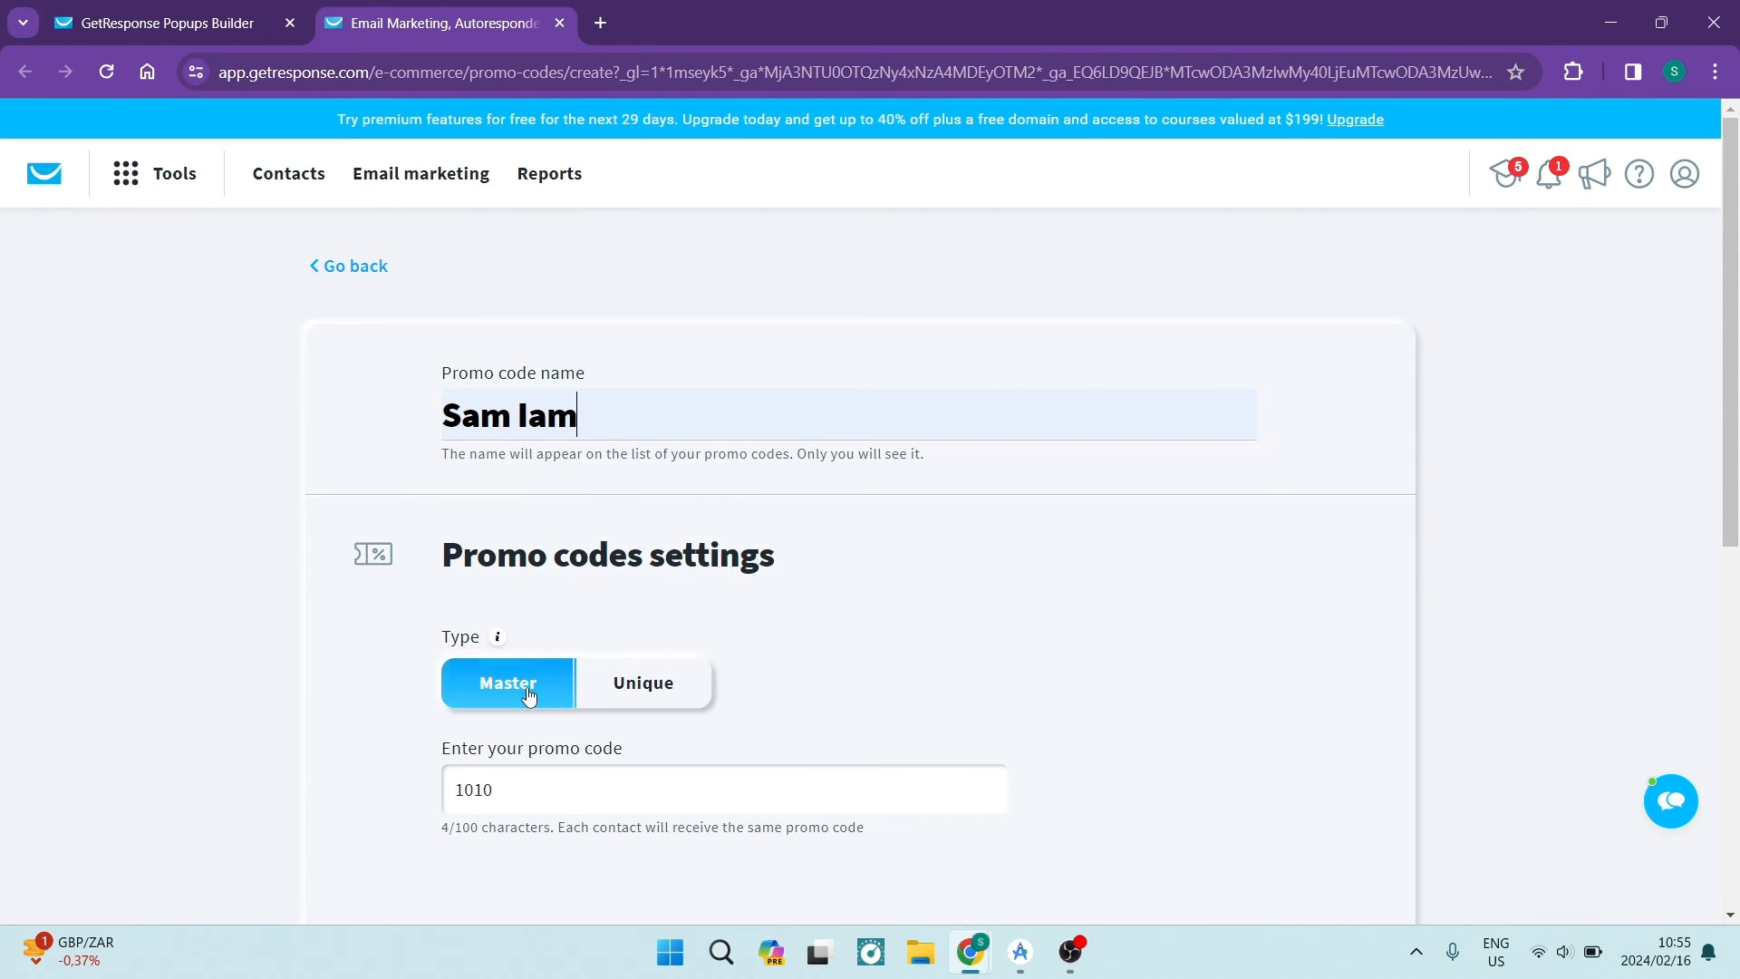
click(1232, 700)
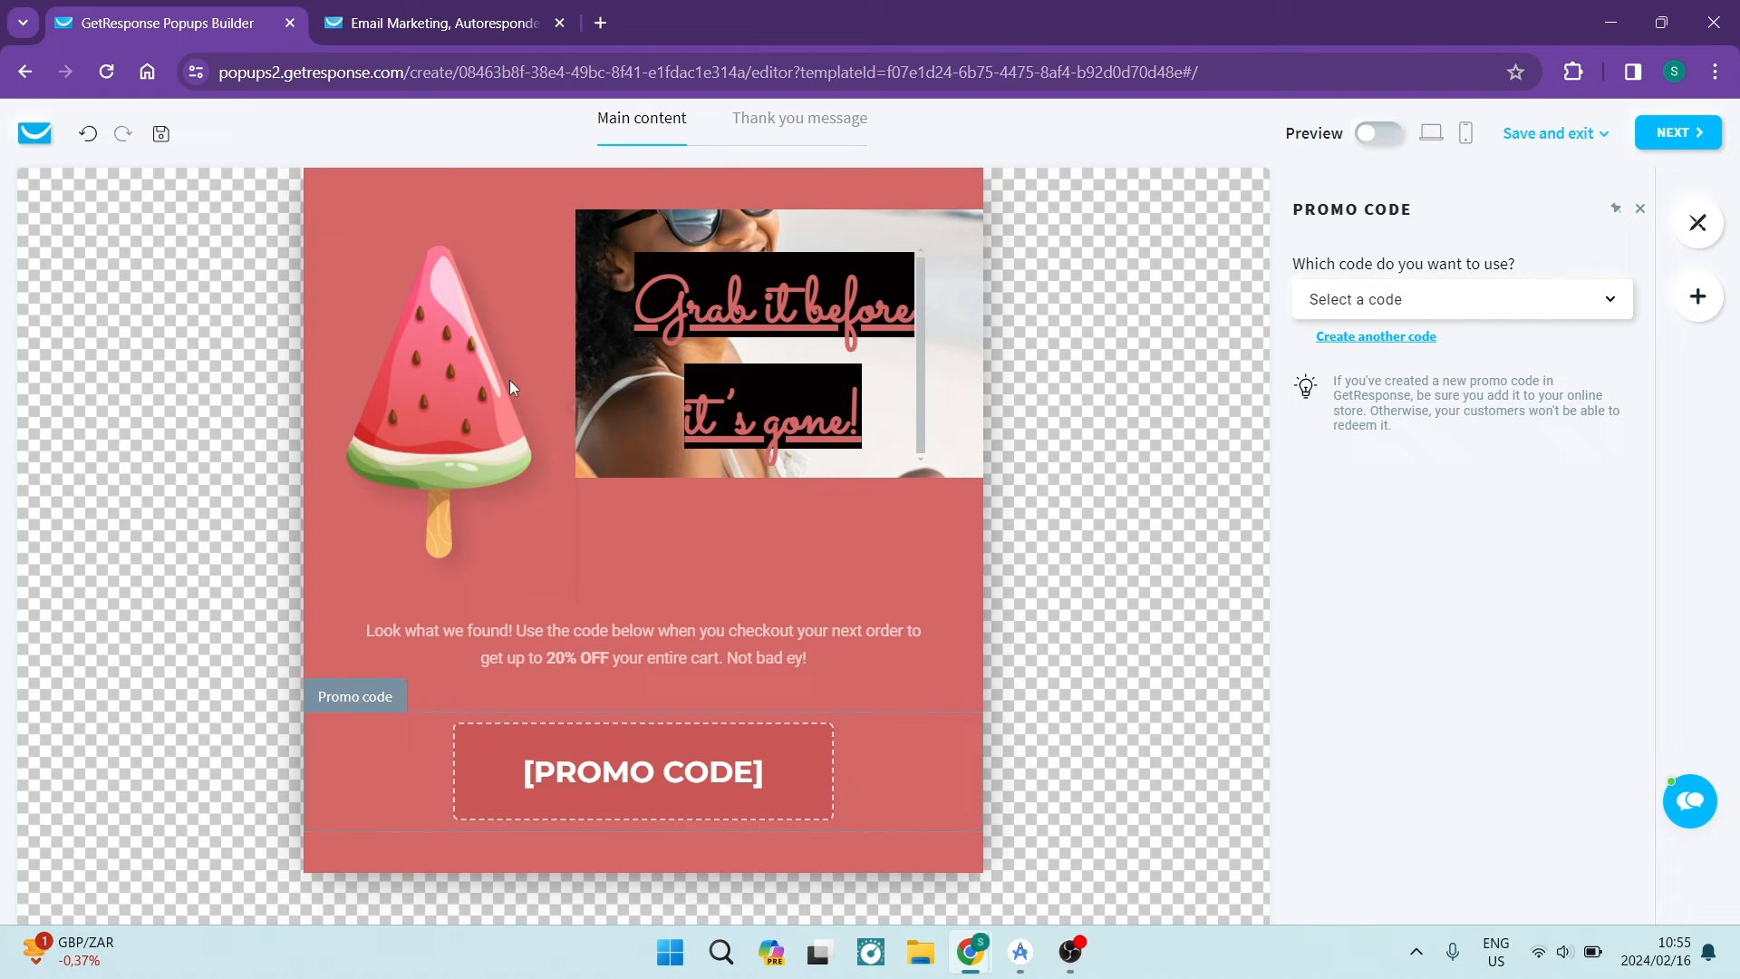
Look at the available promo codes, then save the form
click(1459, 300)
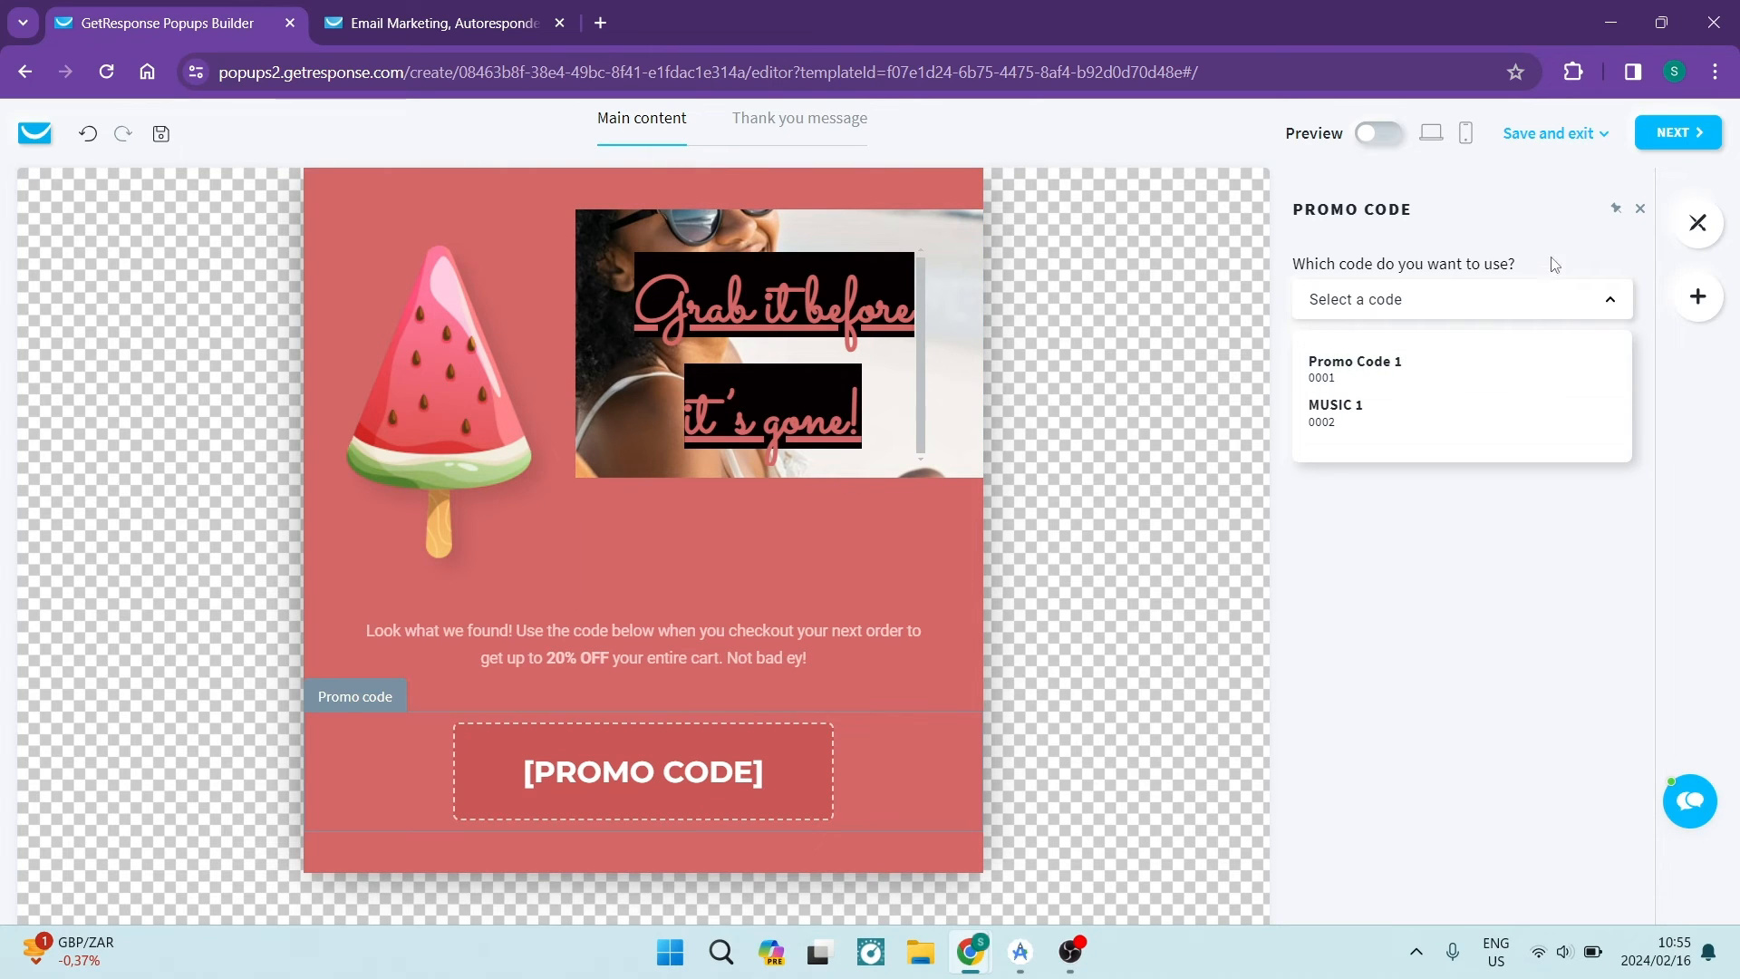
click(1458, 298)
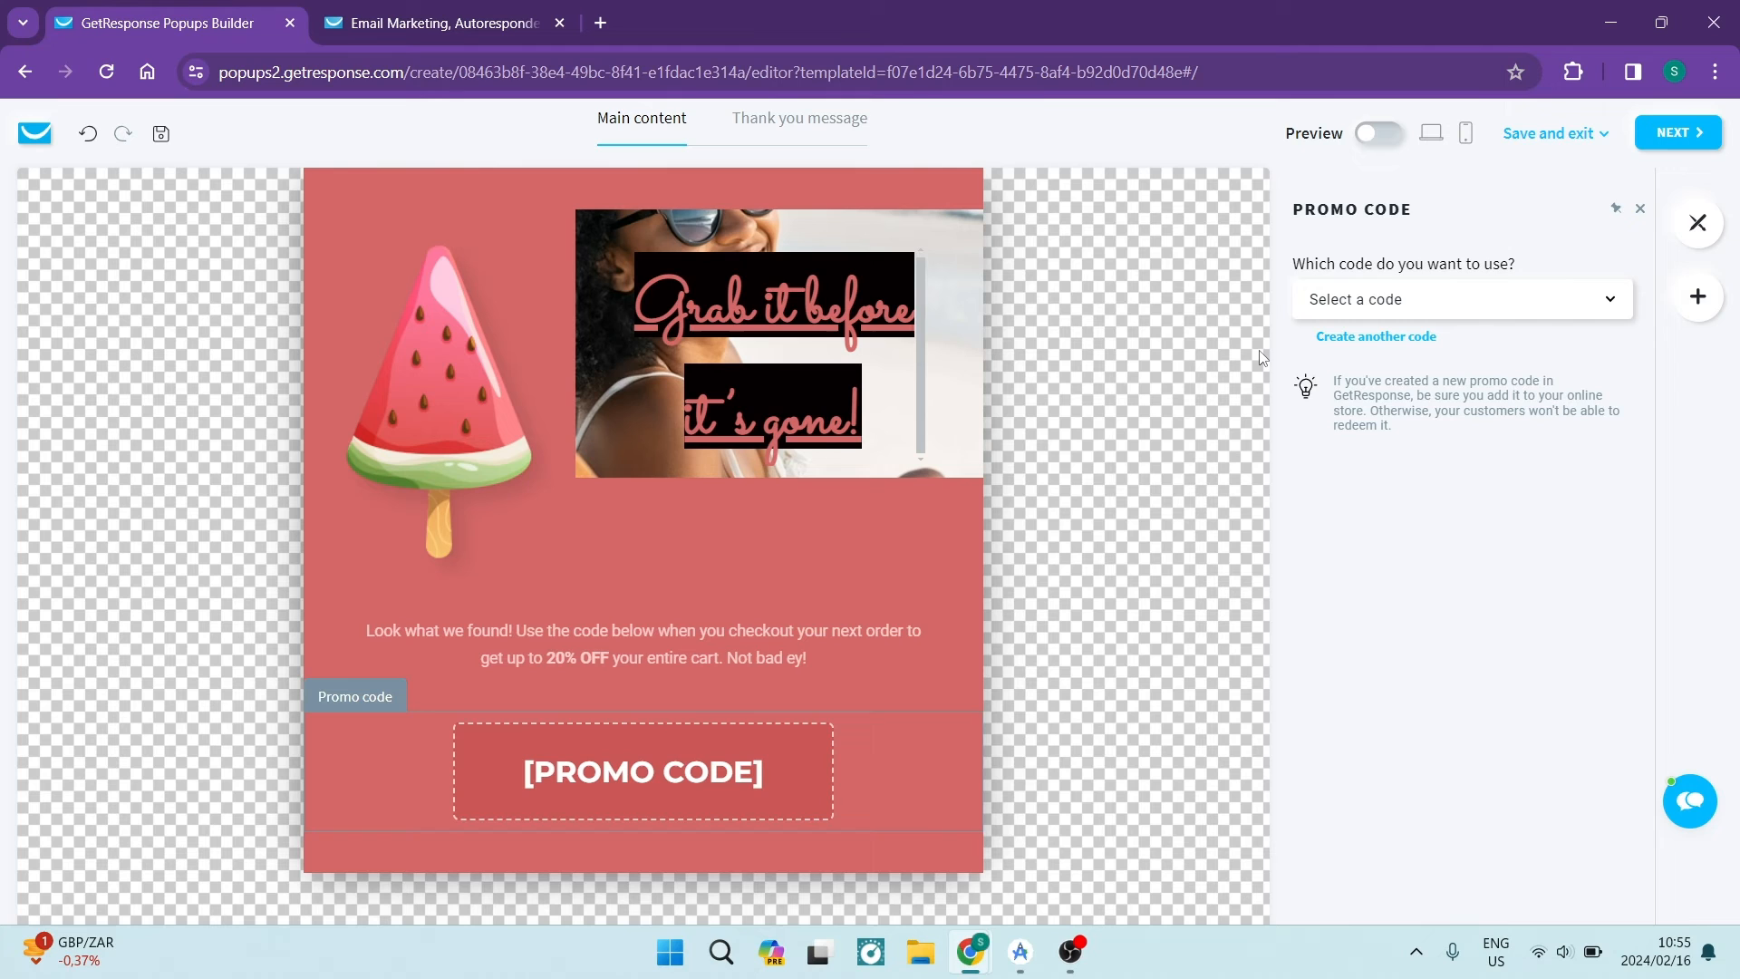
mouse_move(844, 340)
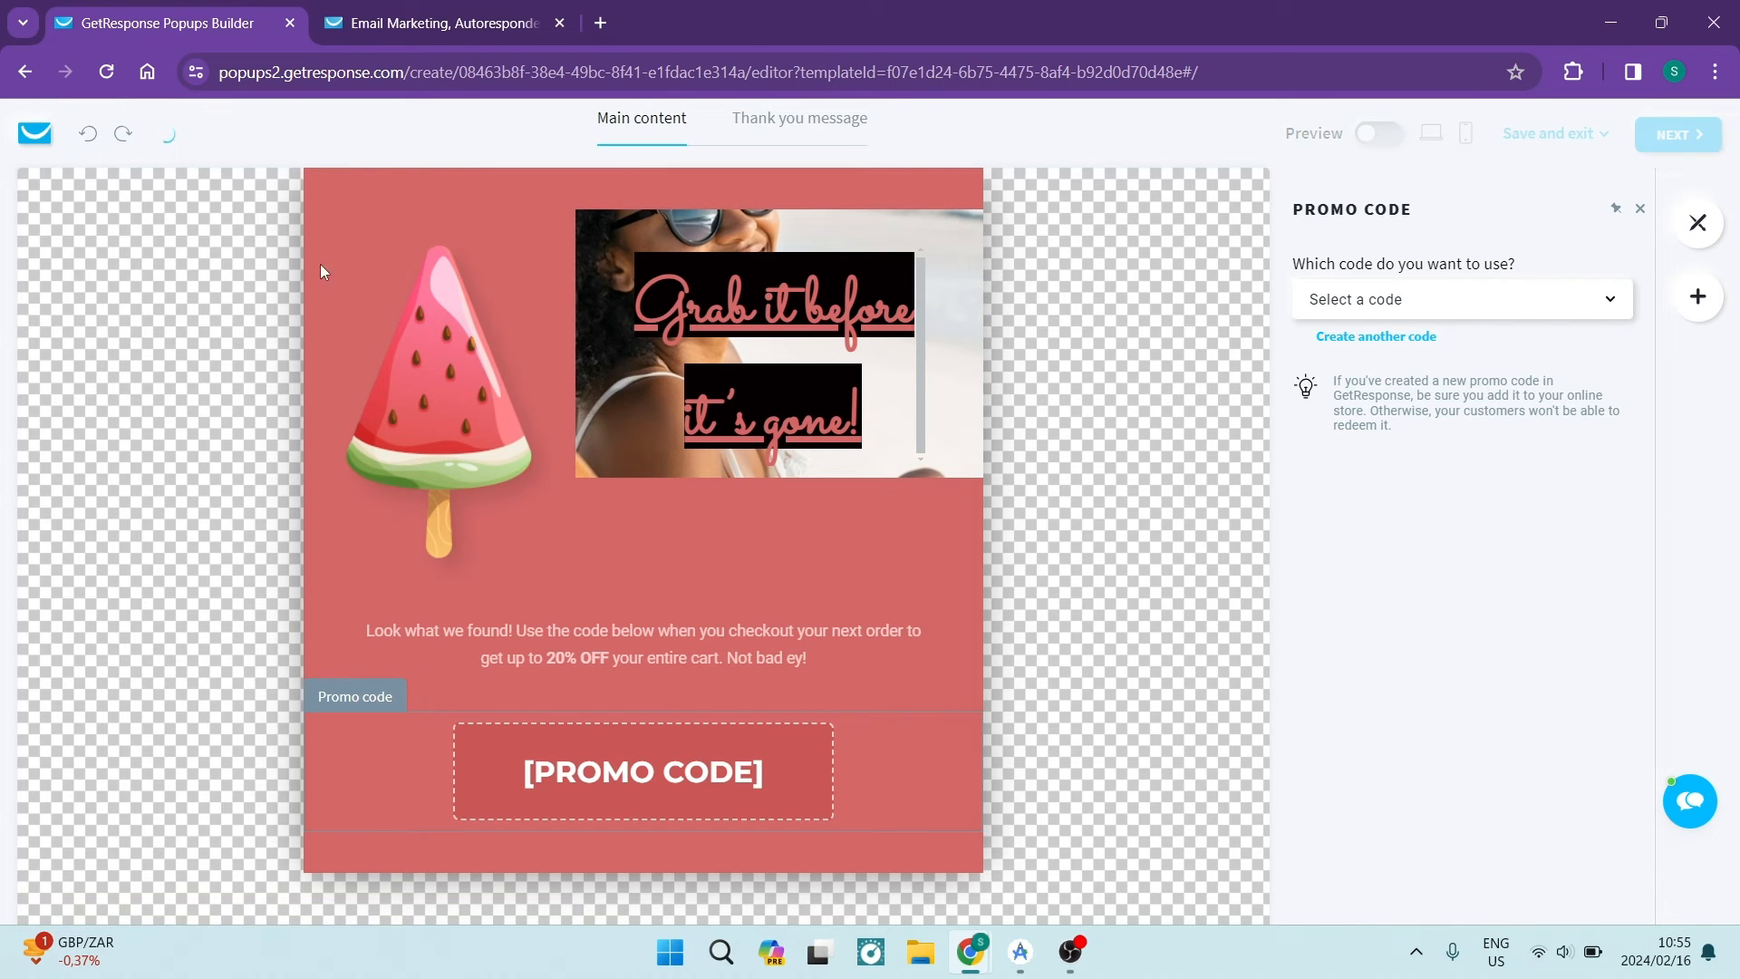
click(159, 134)
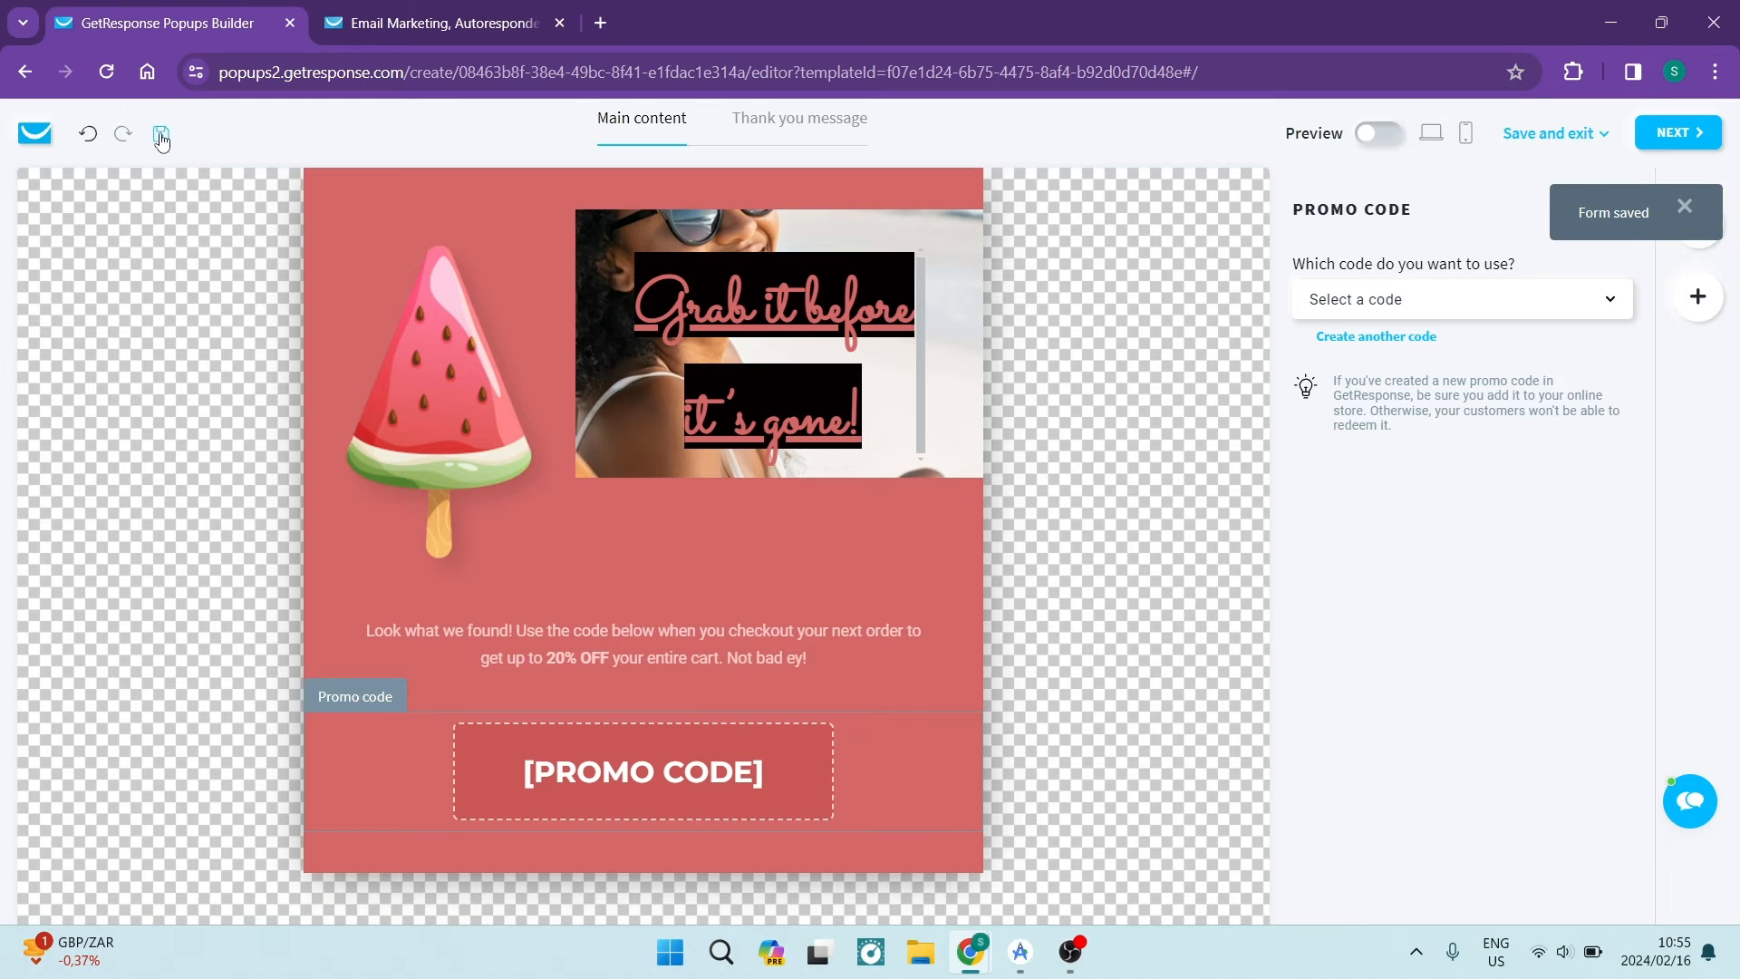
mouse_move(107, 71)
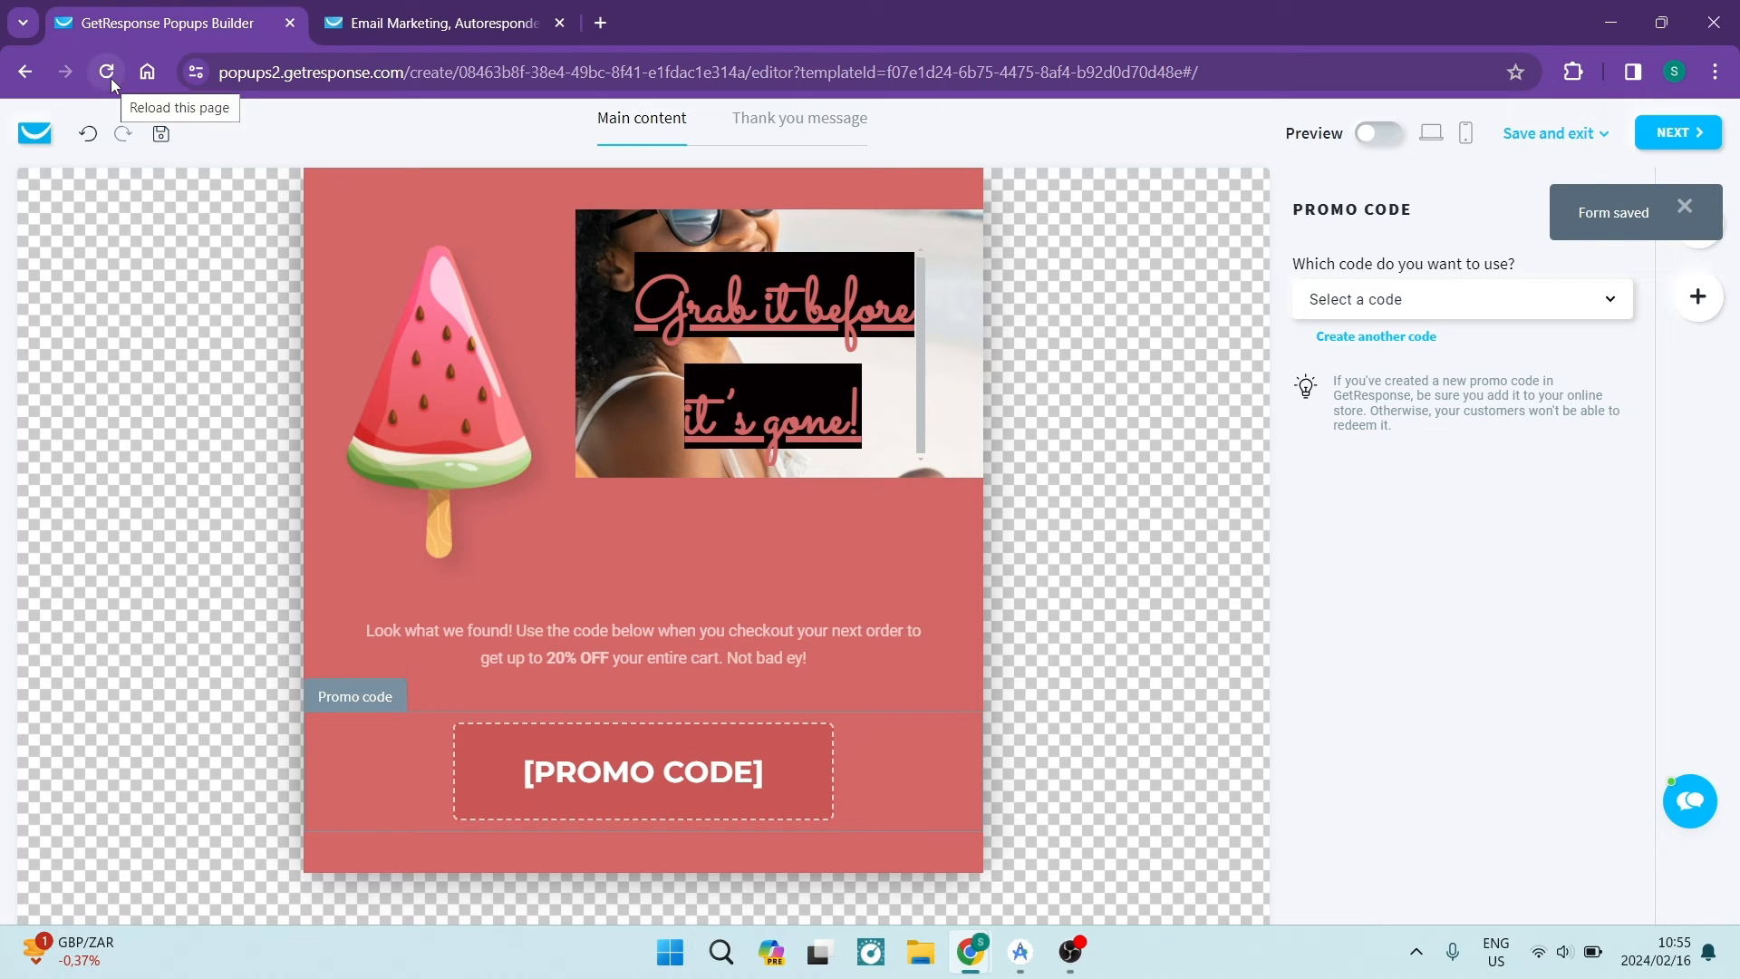
Set the promo code block to MUSIC 1, code 0002, and expand its design options
click(1458, 298)
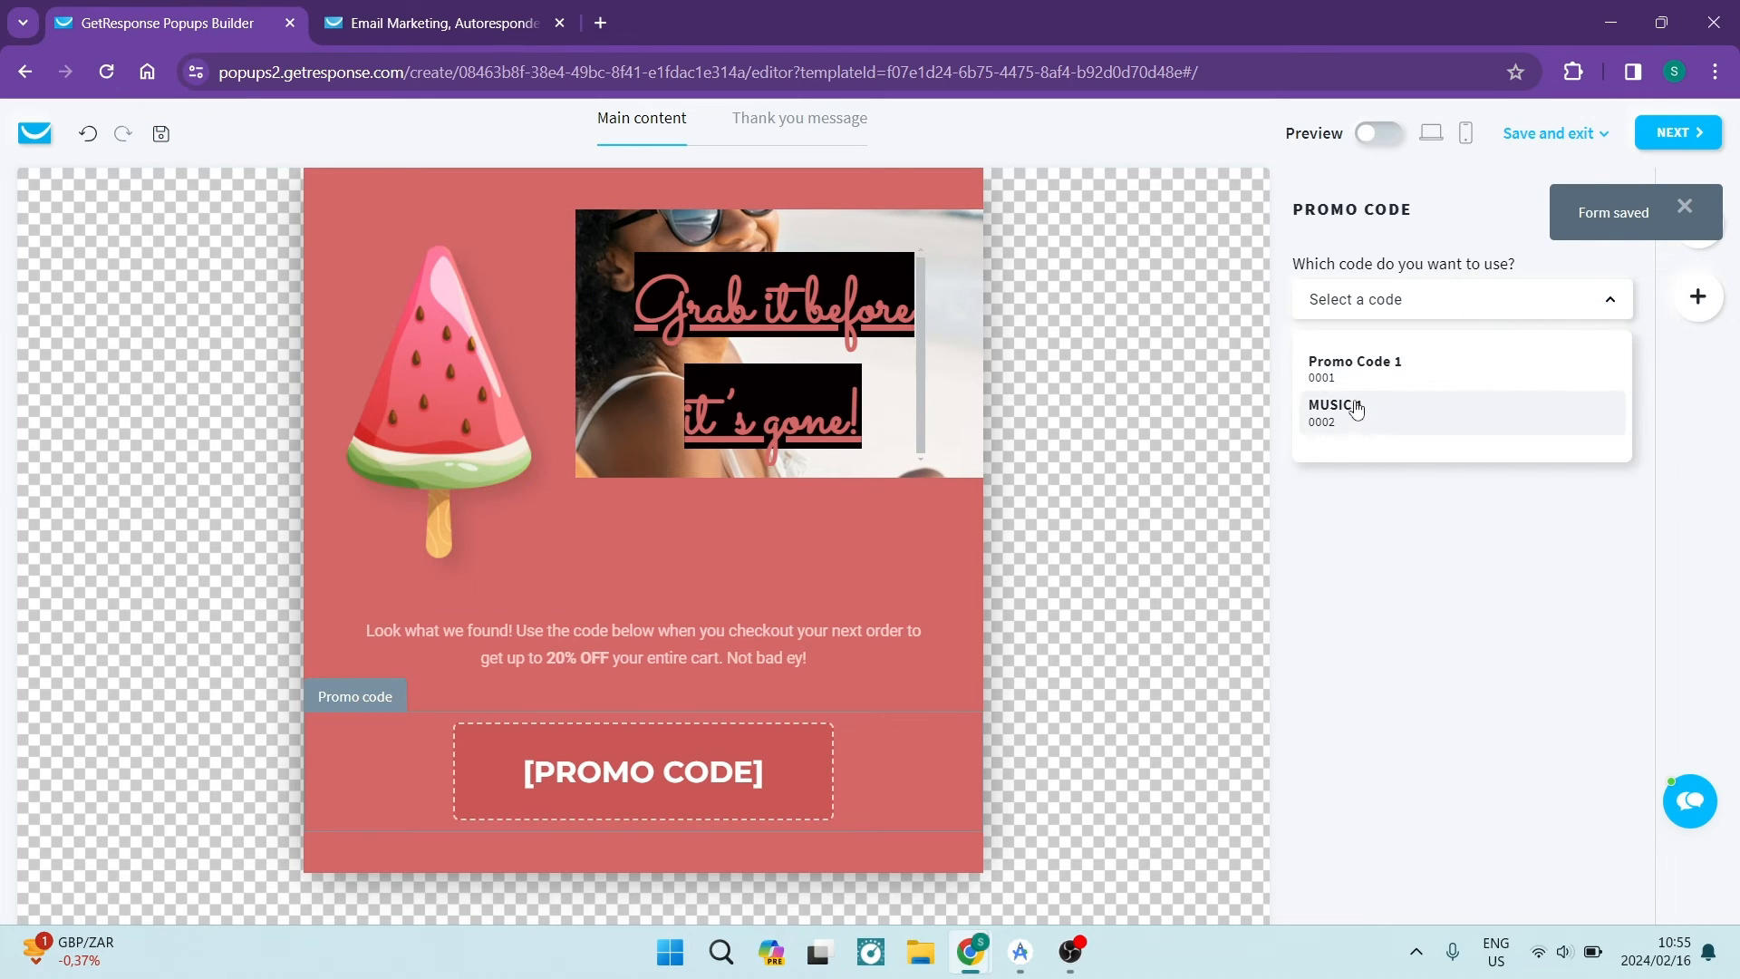
click(1349, 412)
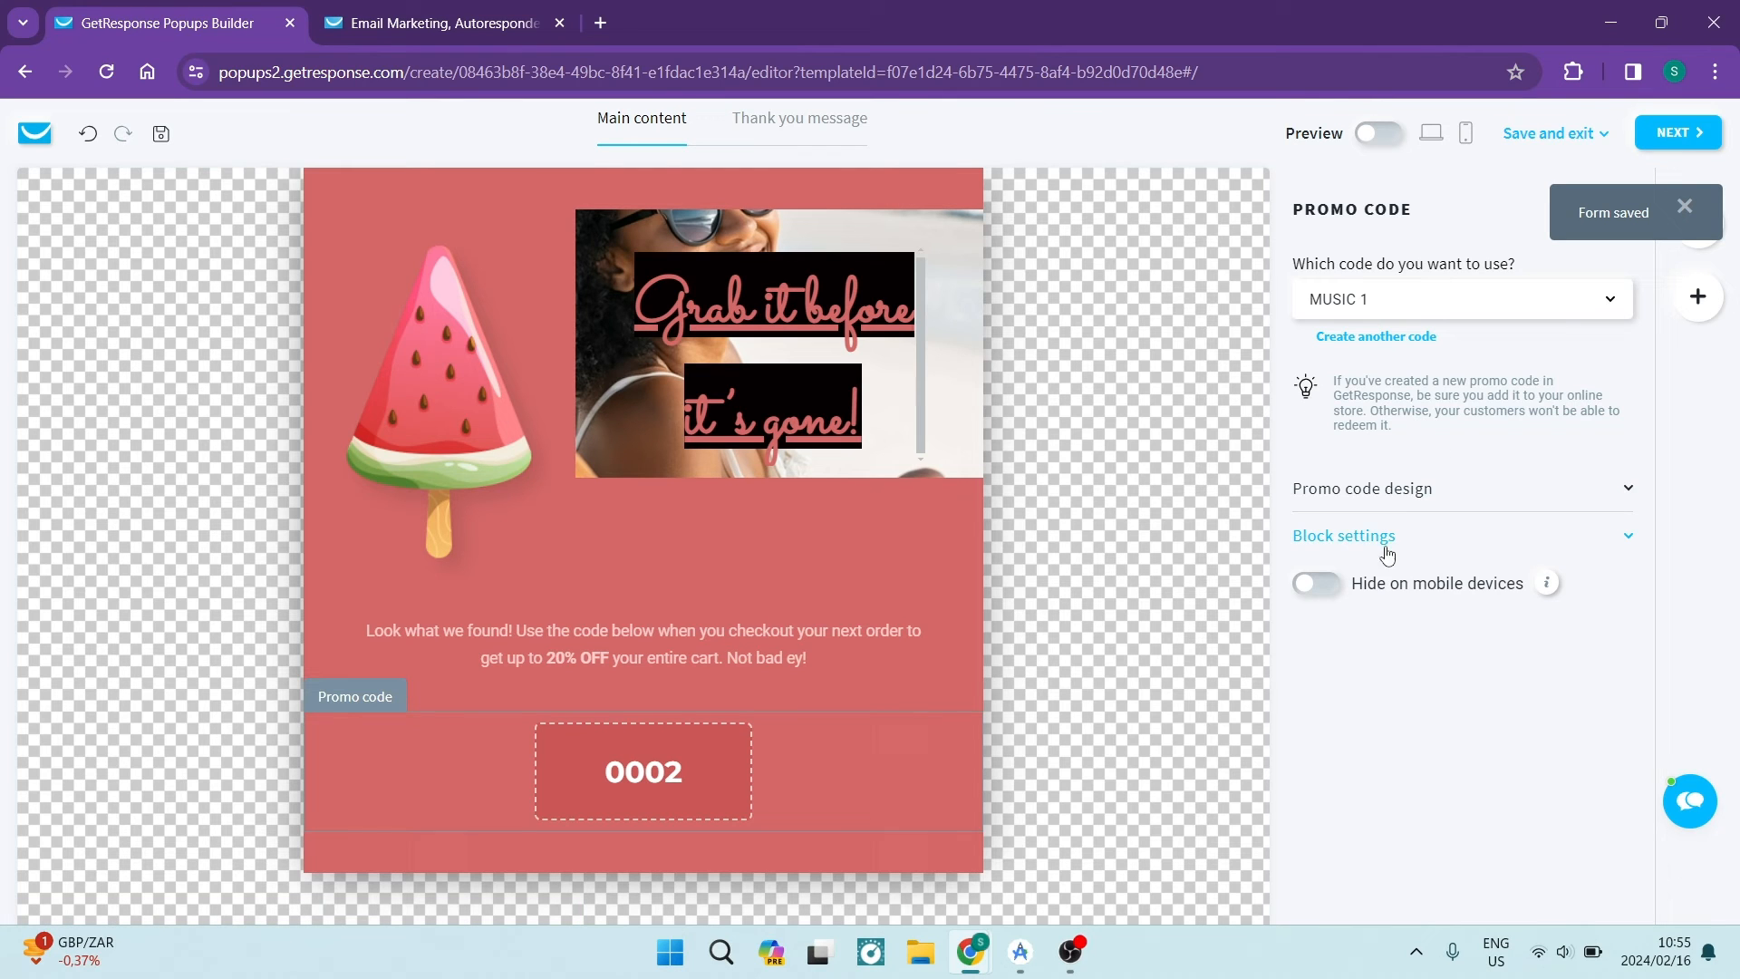
click(1361, 488)
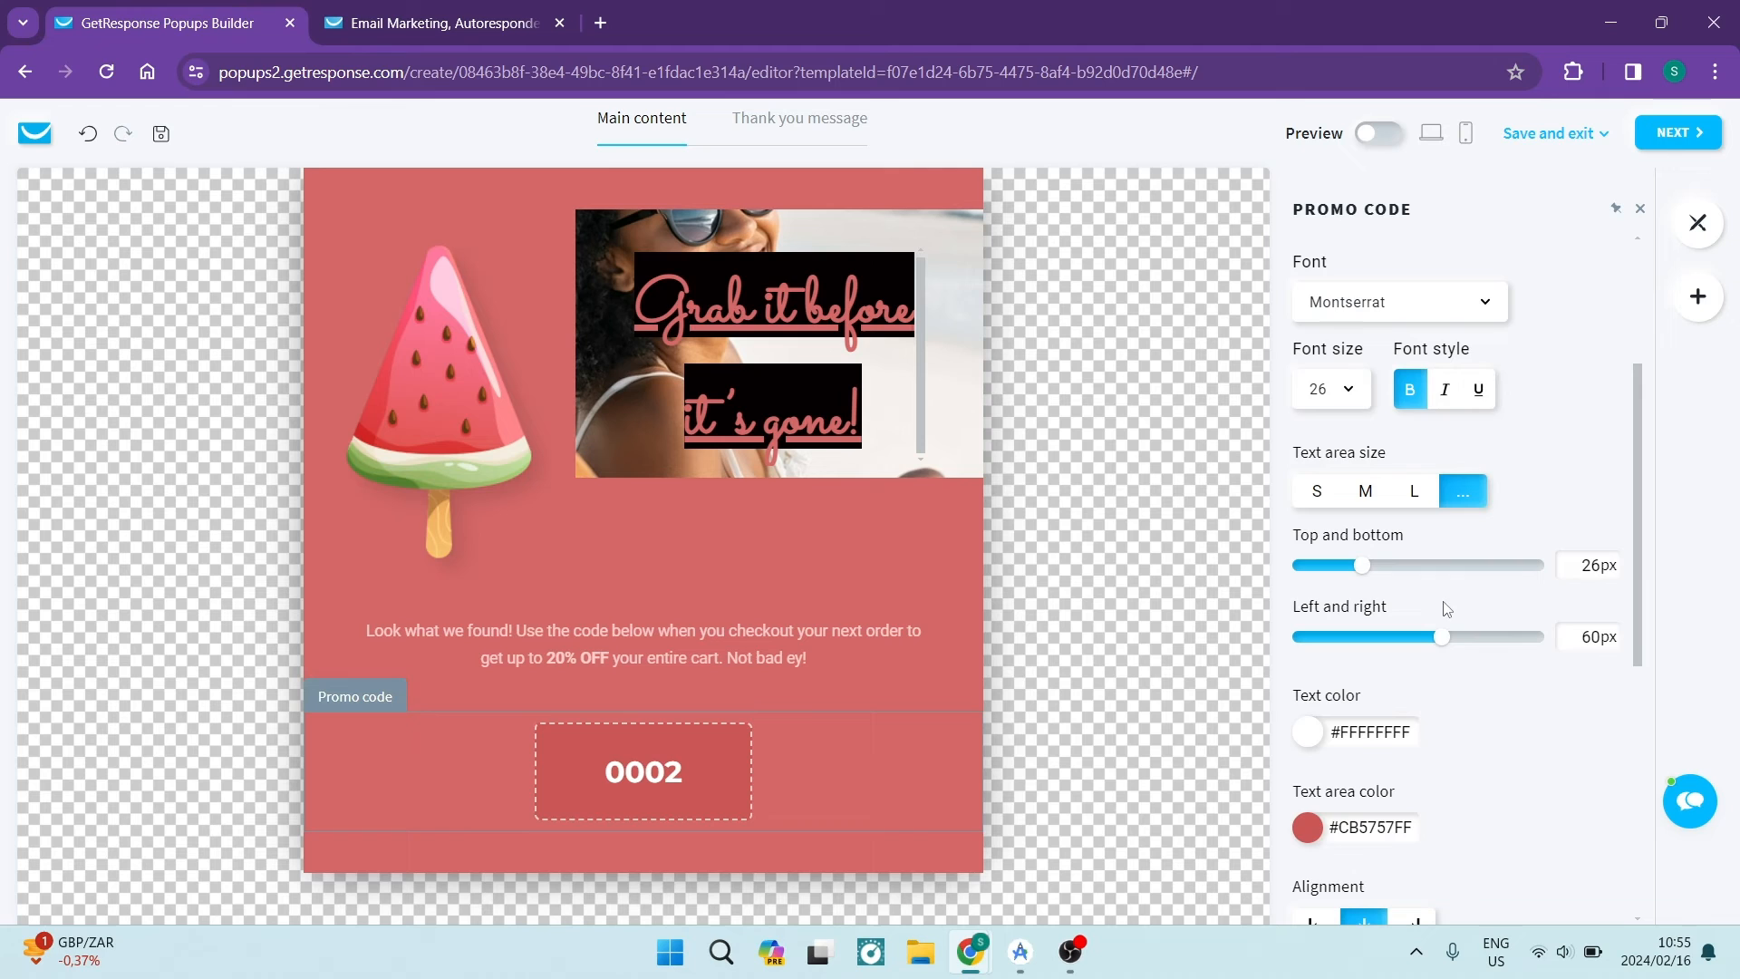
click(642, 771)
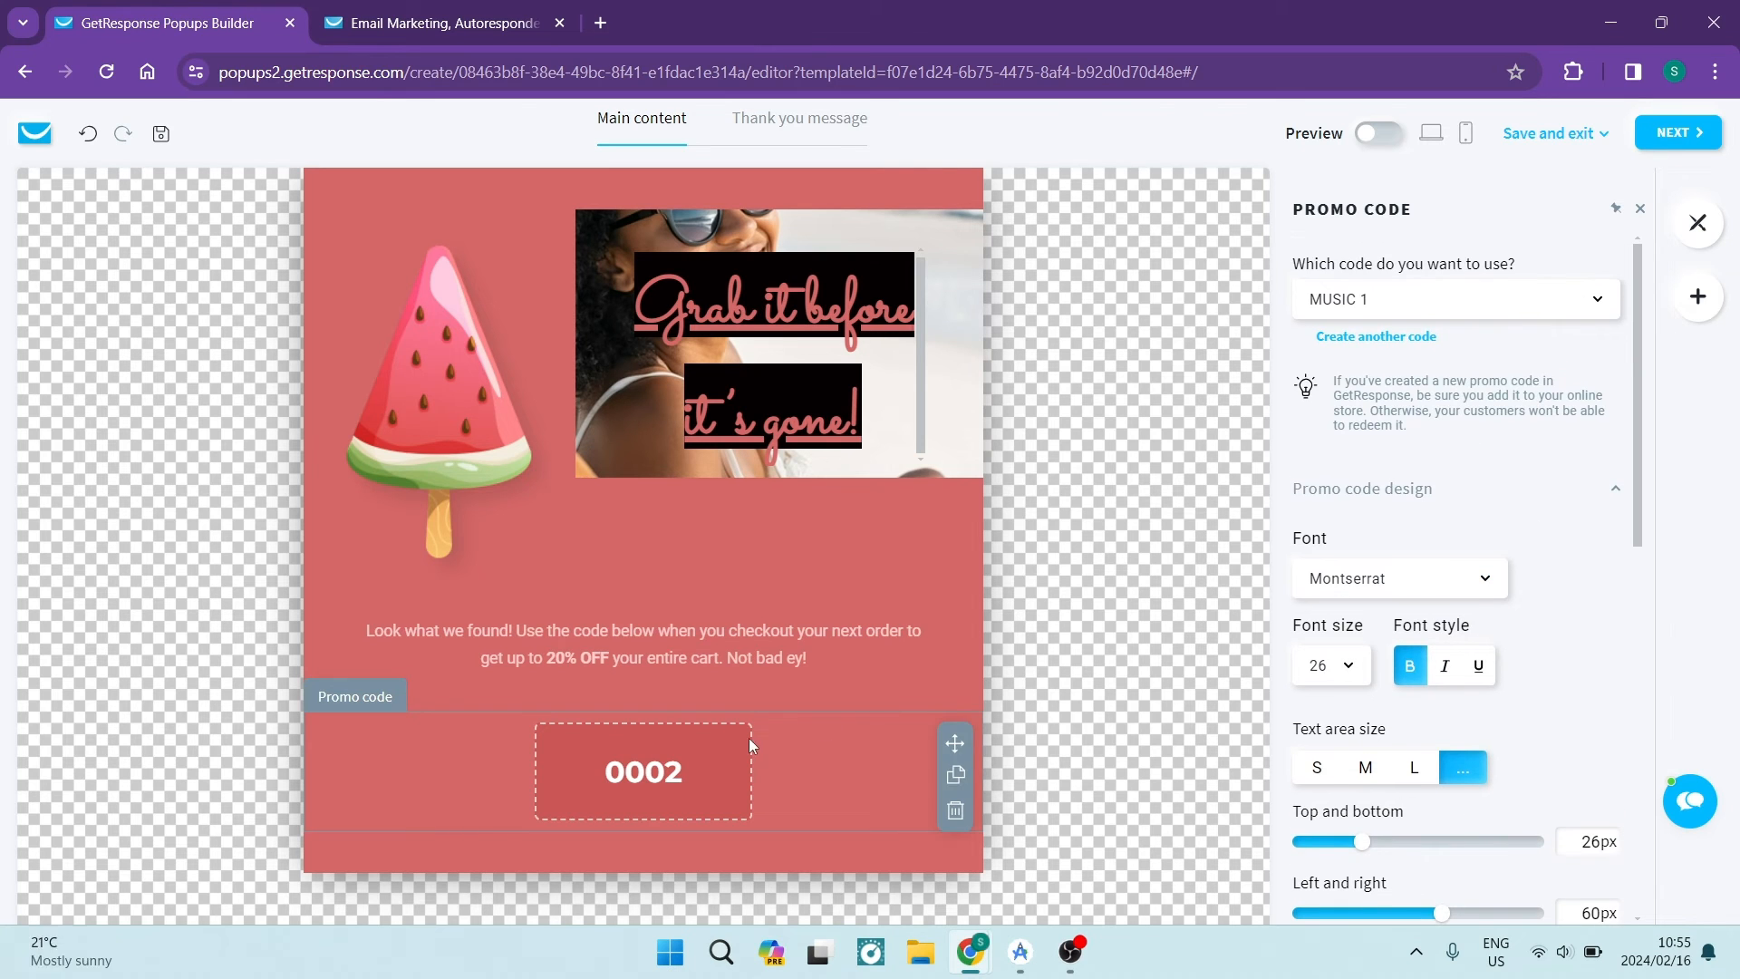
mouse_move(1696, 296)
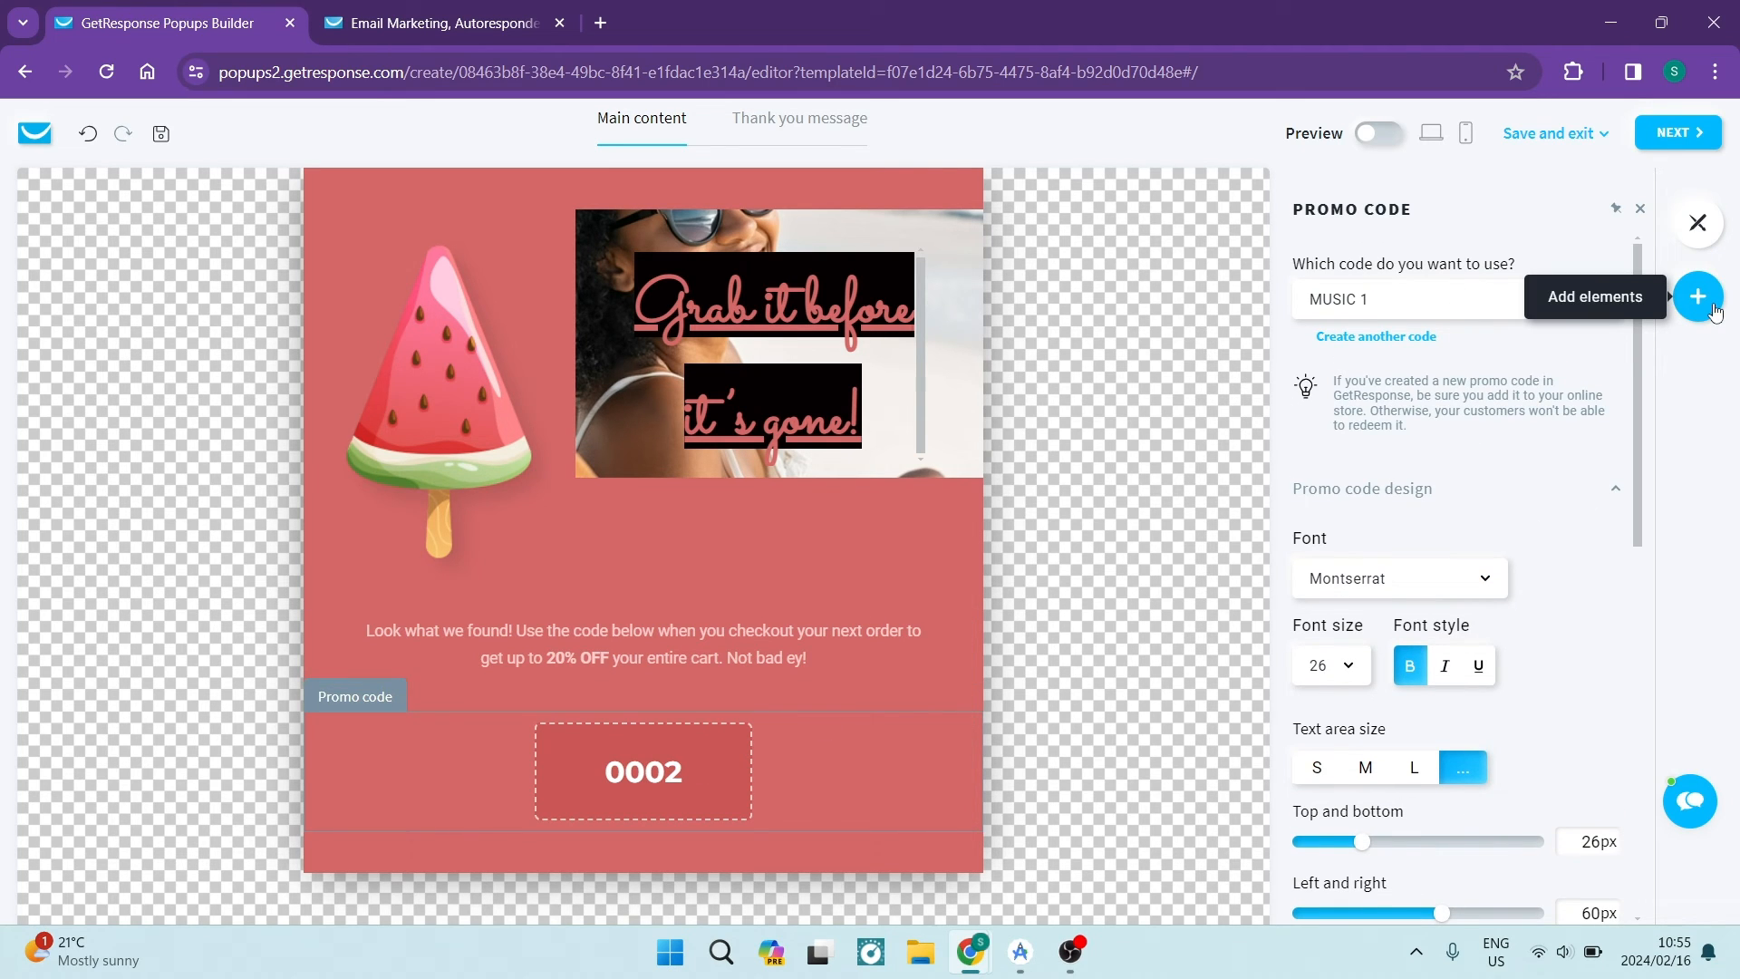
Add an evergreen countdown timer below the 0002 promo code, set to 5d 8h 24m 3s
click(1697, 297)
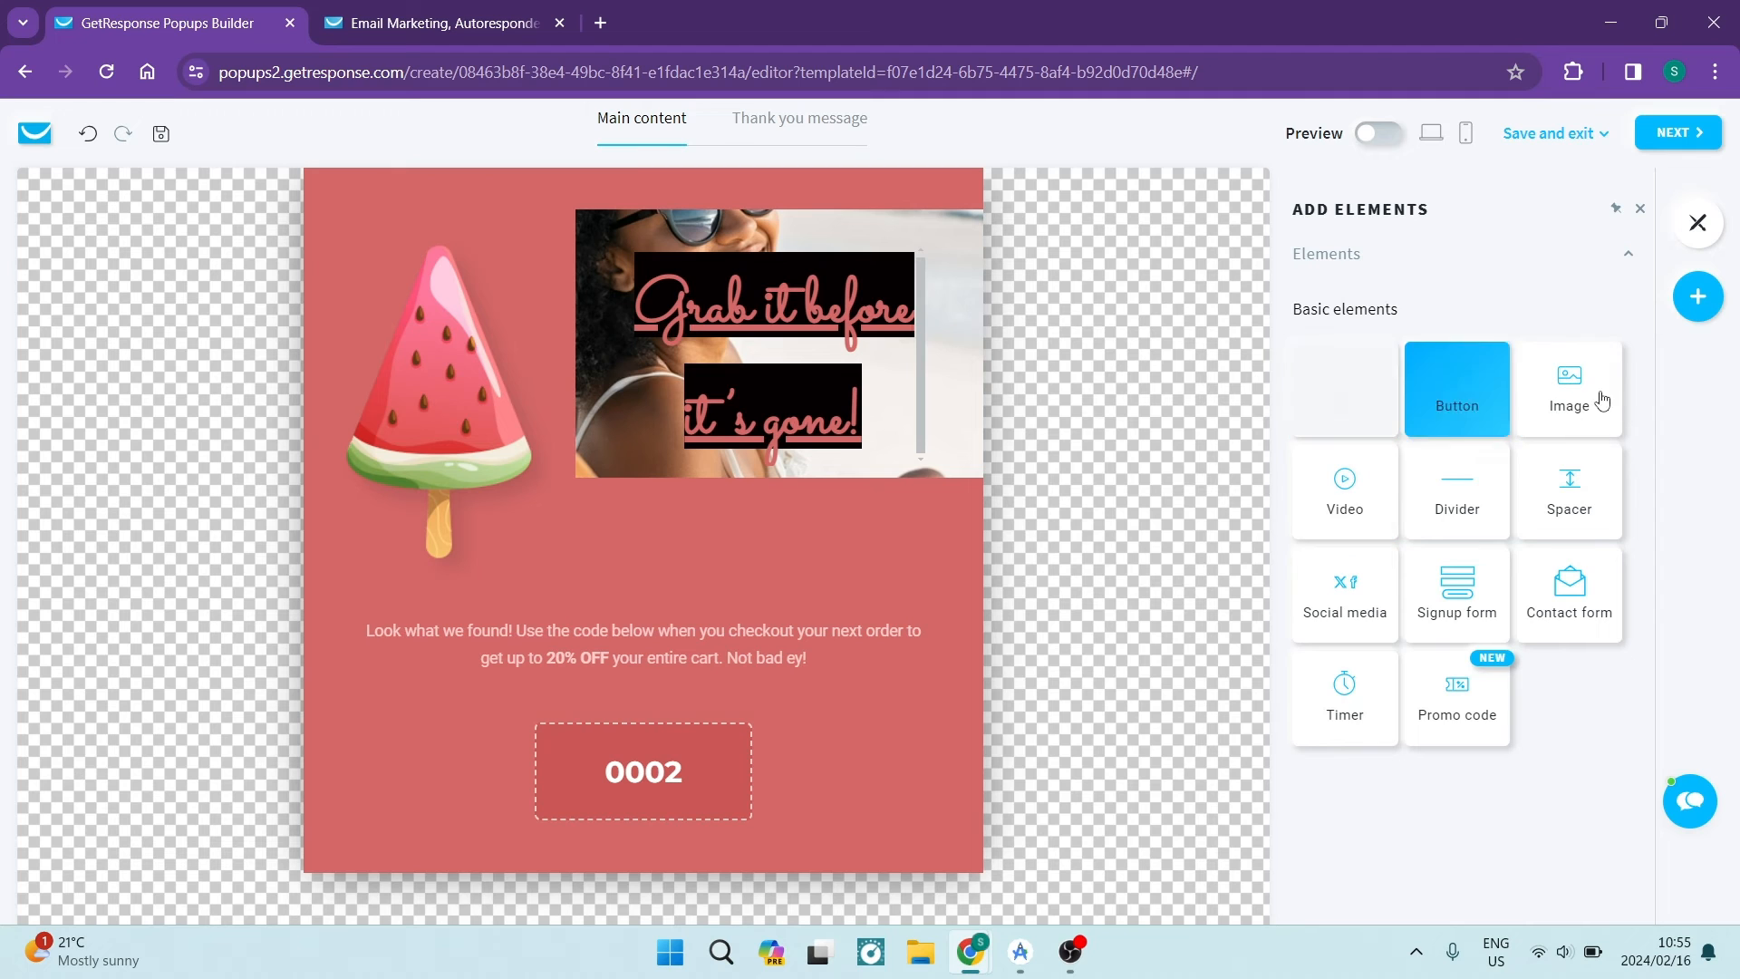
drag(1344, 694, 945, 708)
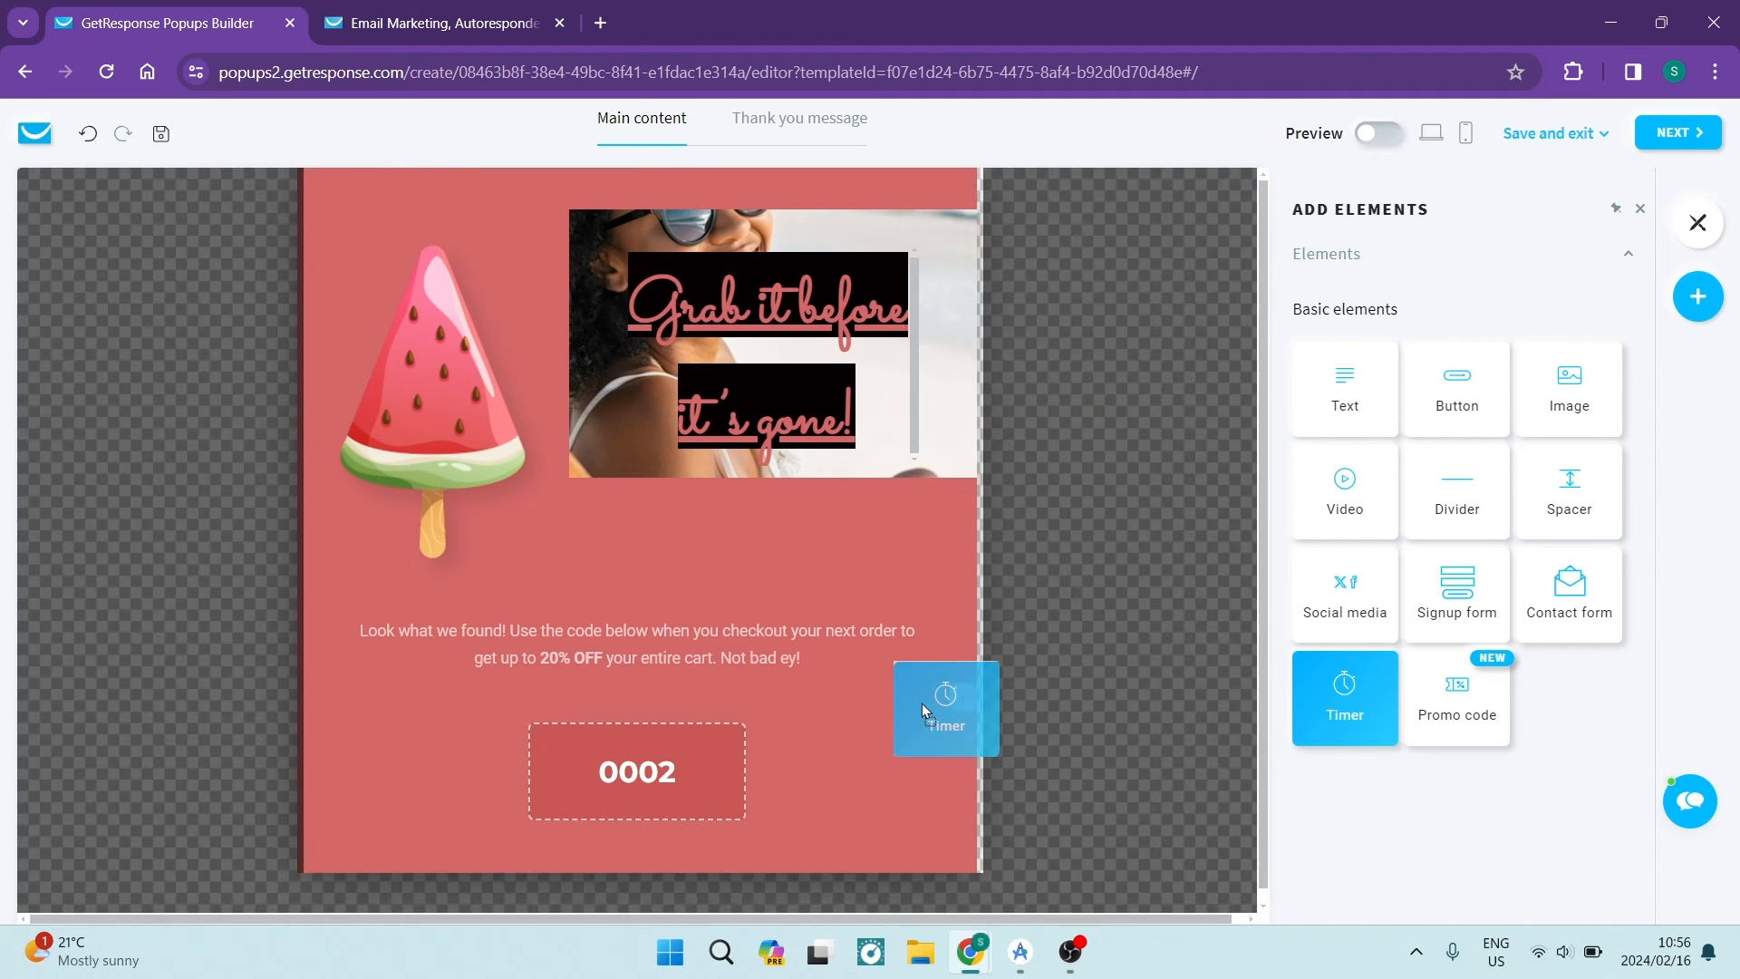
drag(1344, 697, 637, 710)
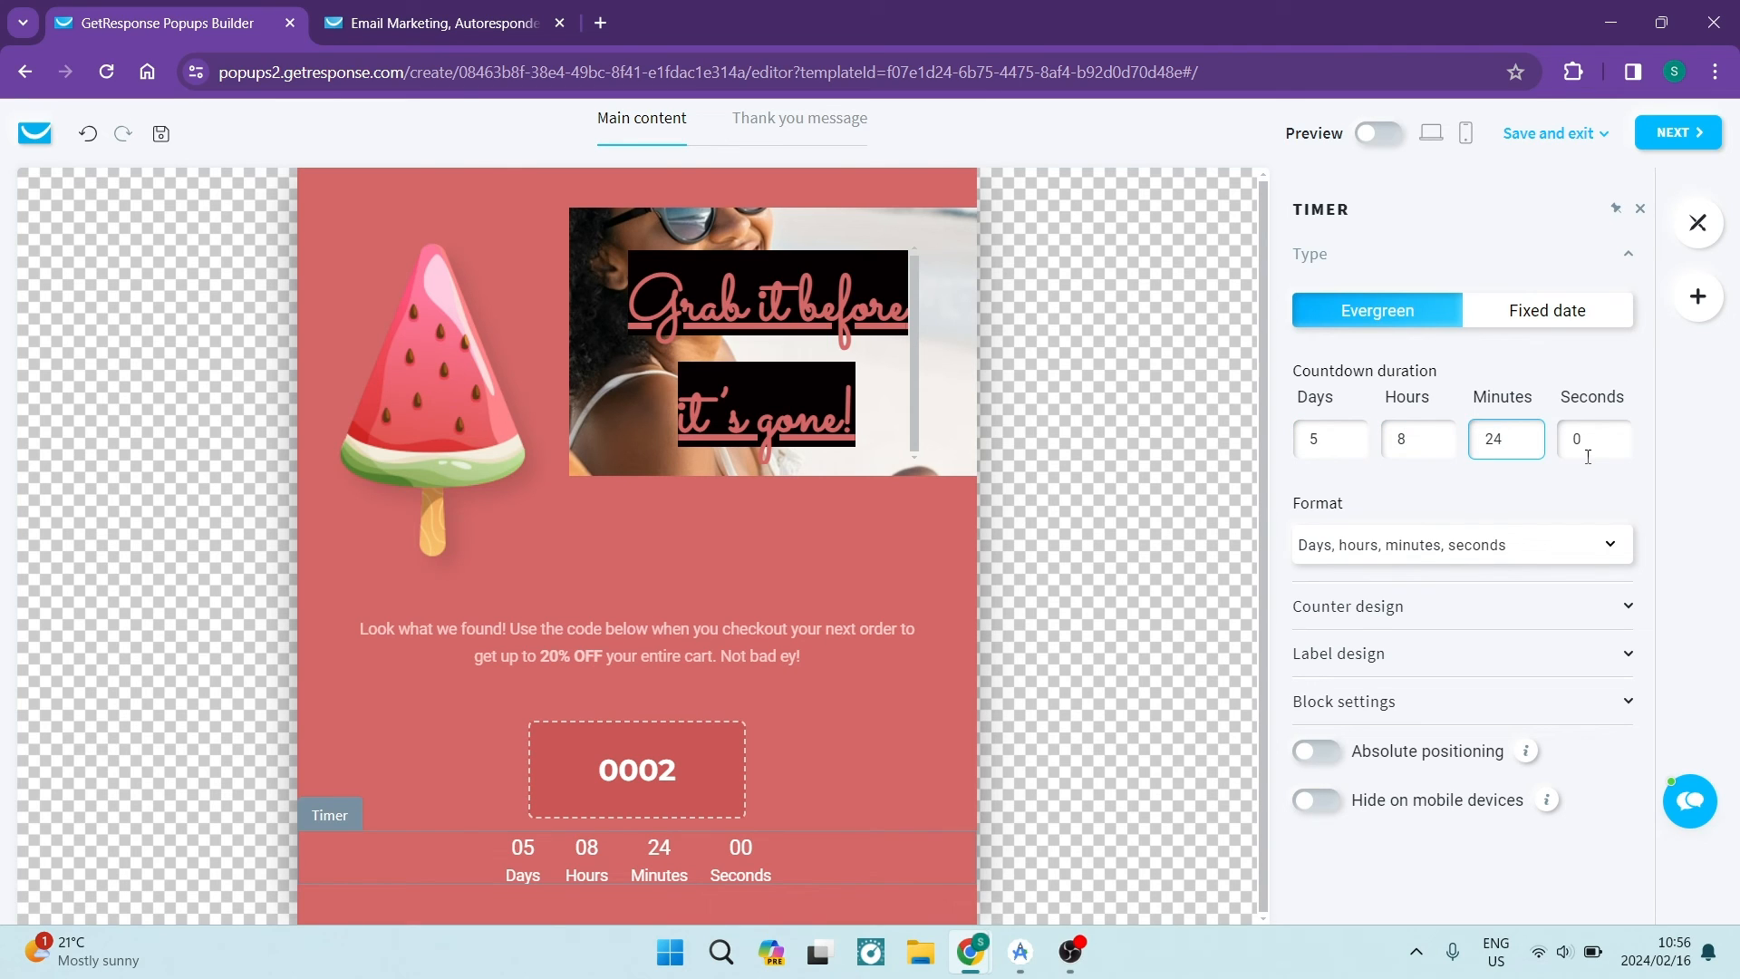
text(3)
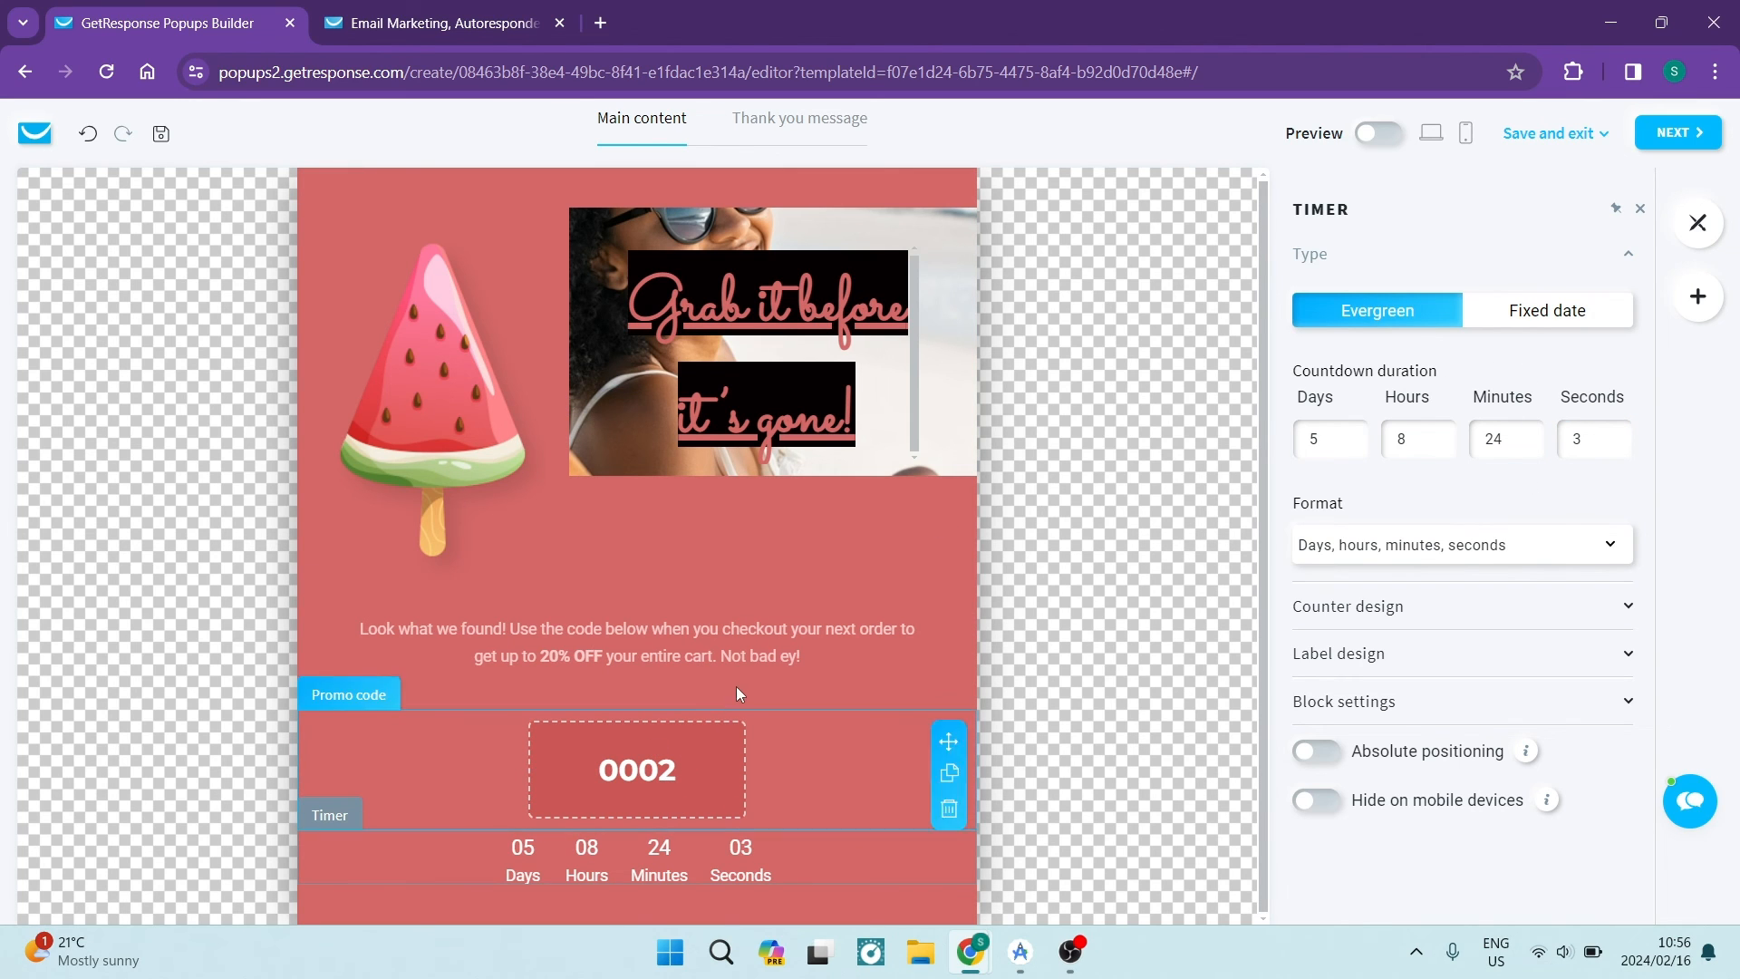
click(1549, 133)
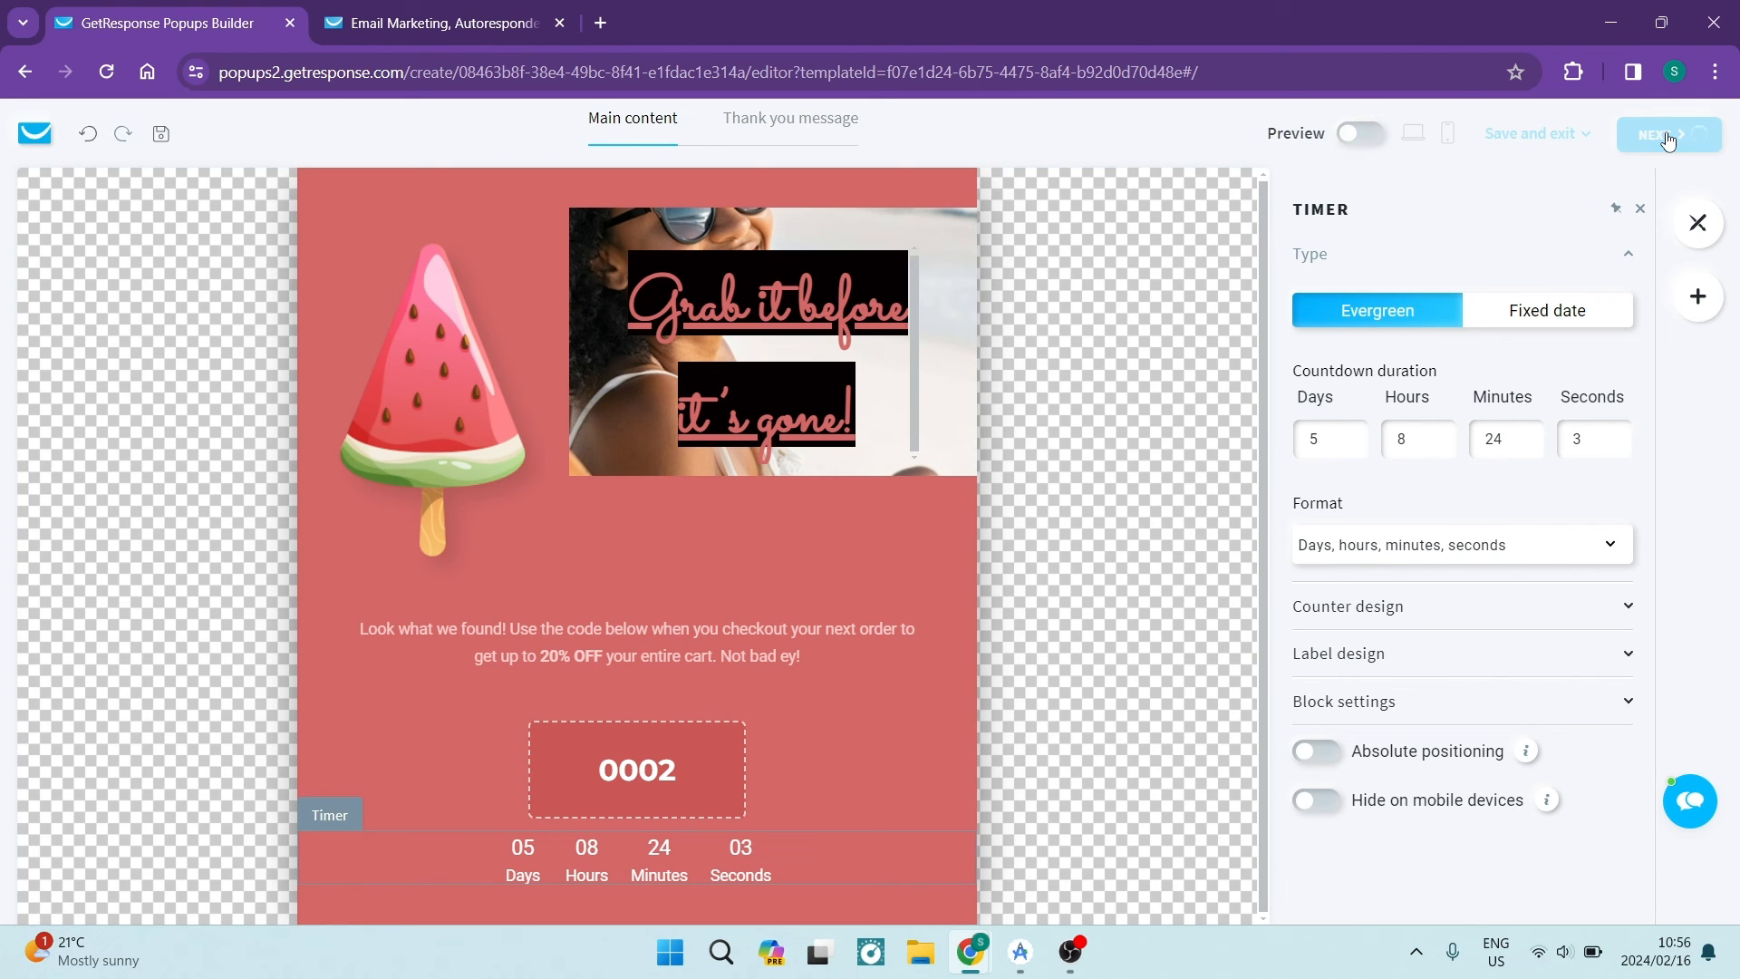
Proceed to form settings, focus the site URL field, and scroll to the embedded form code
click(1665, 134)
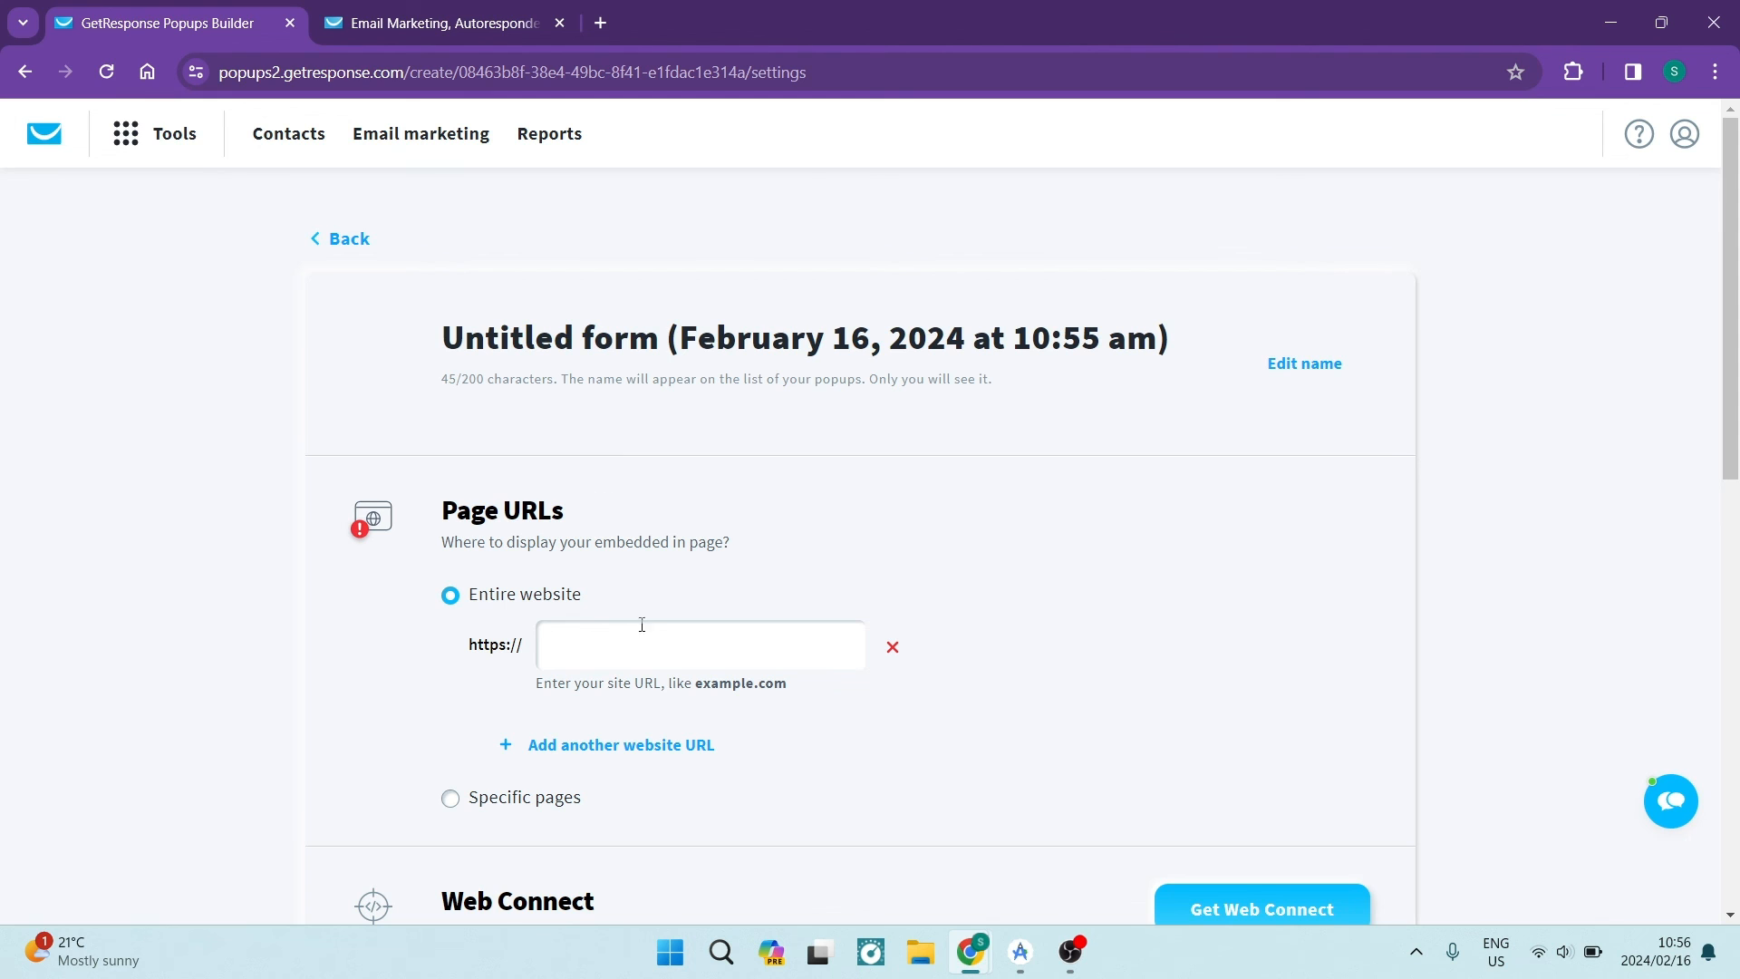
click(700, 644)
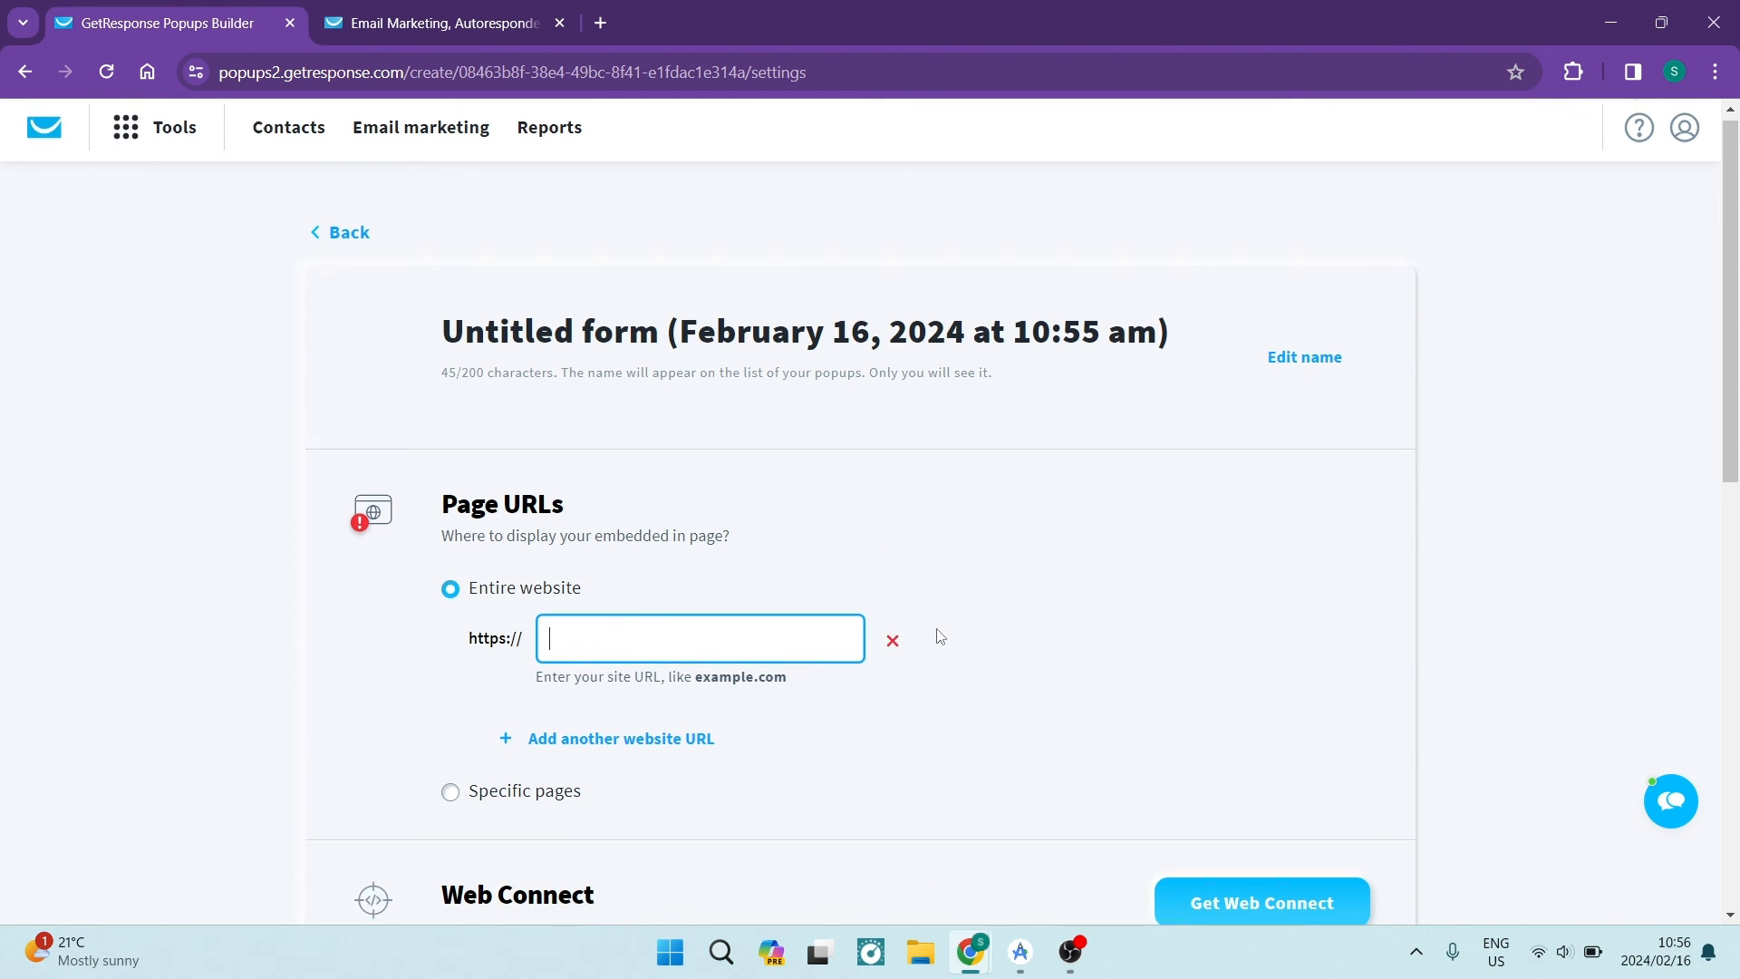
scroll(down, 3)
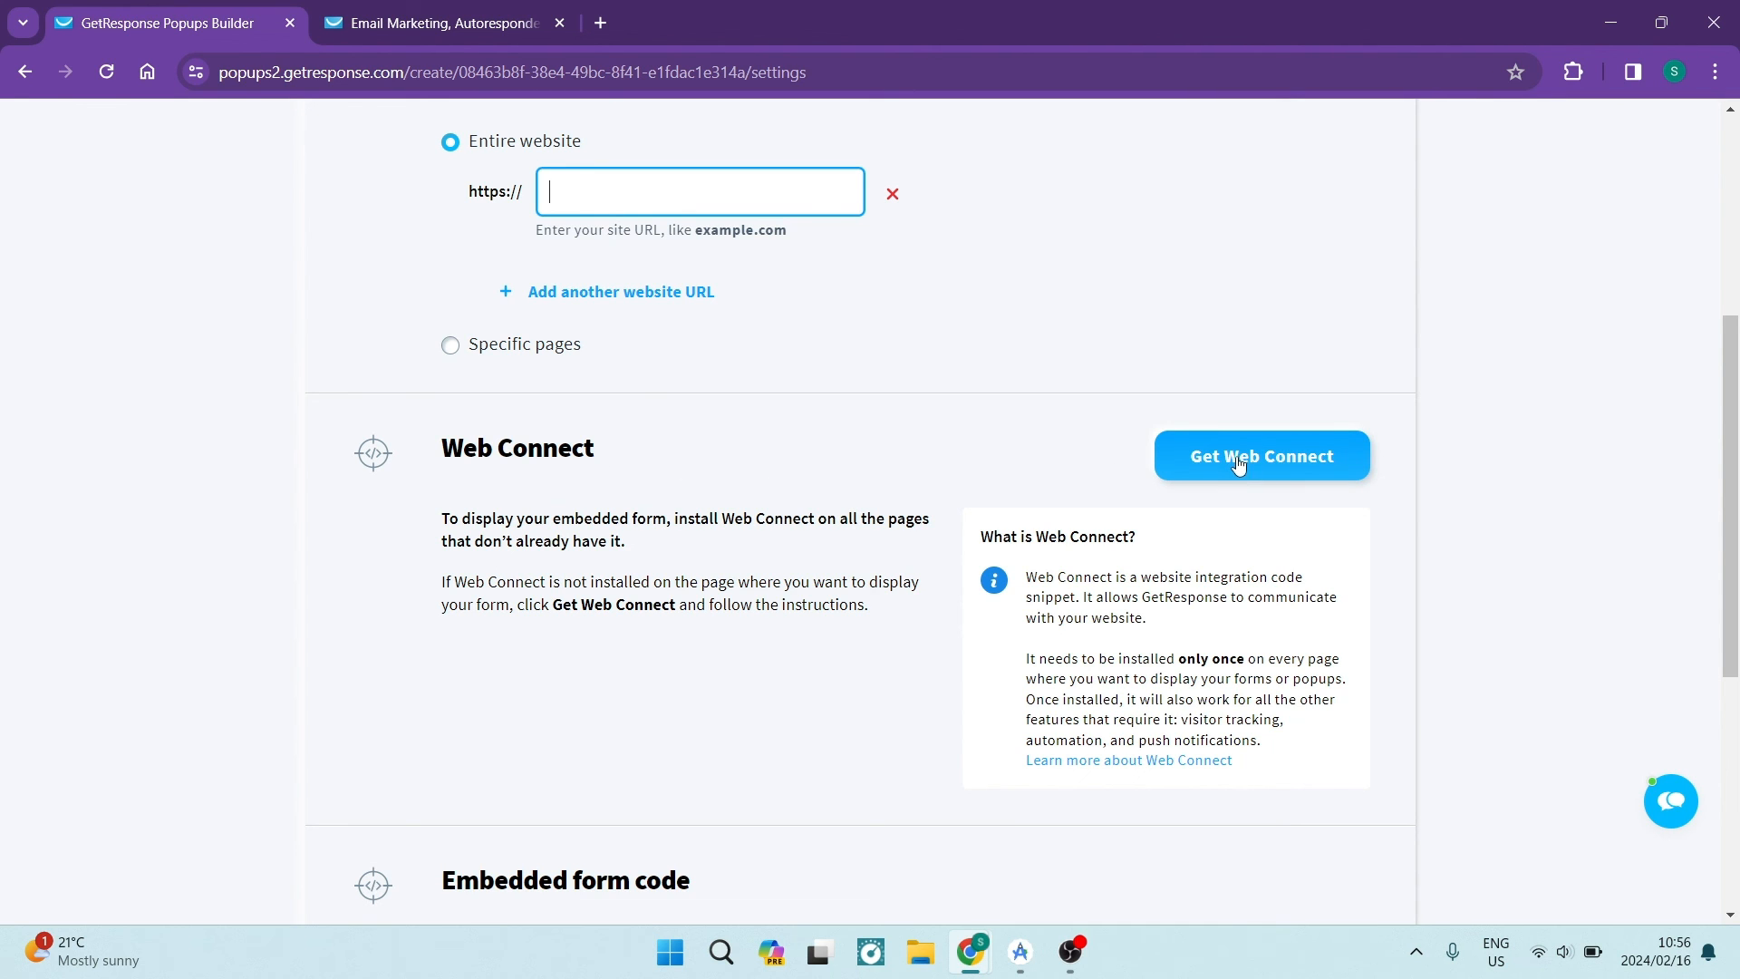
scroll(down, 3)
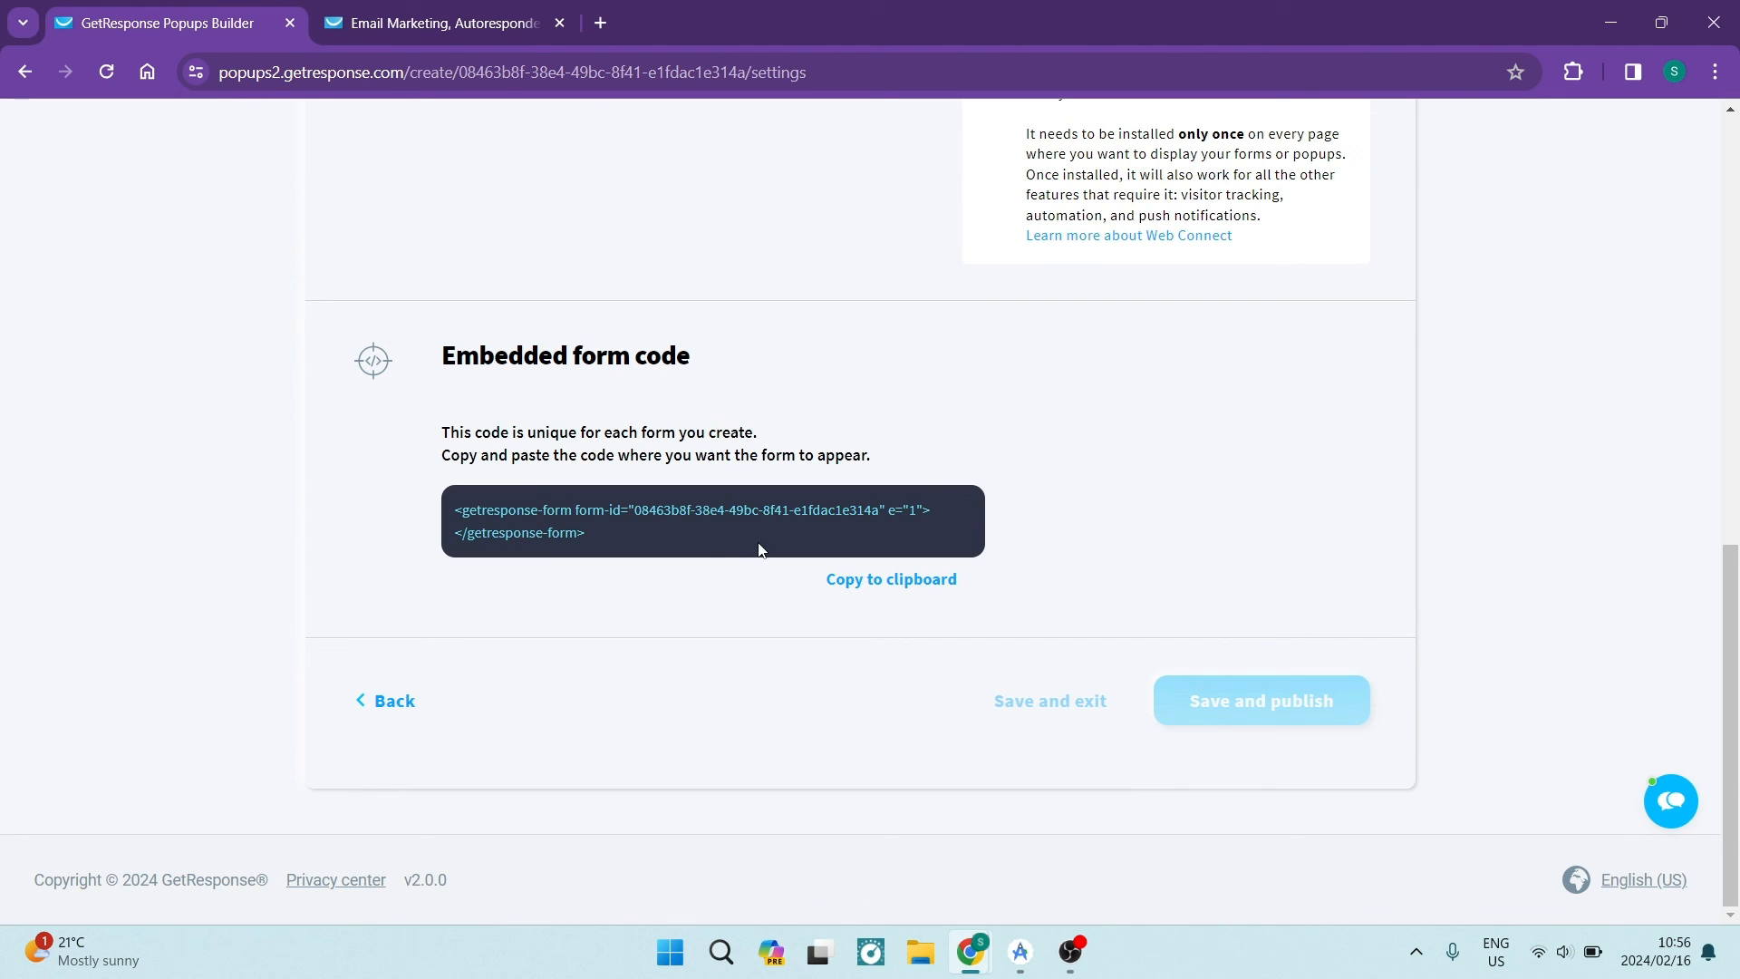
mouse_move(1206, 696)
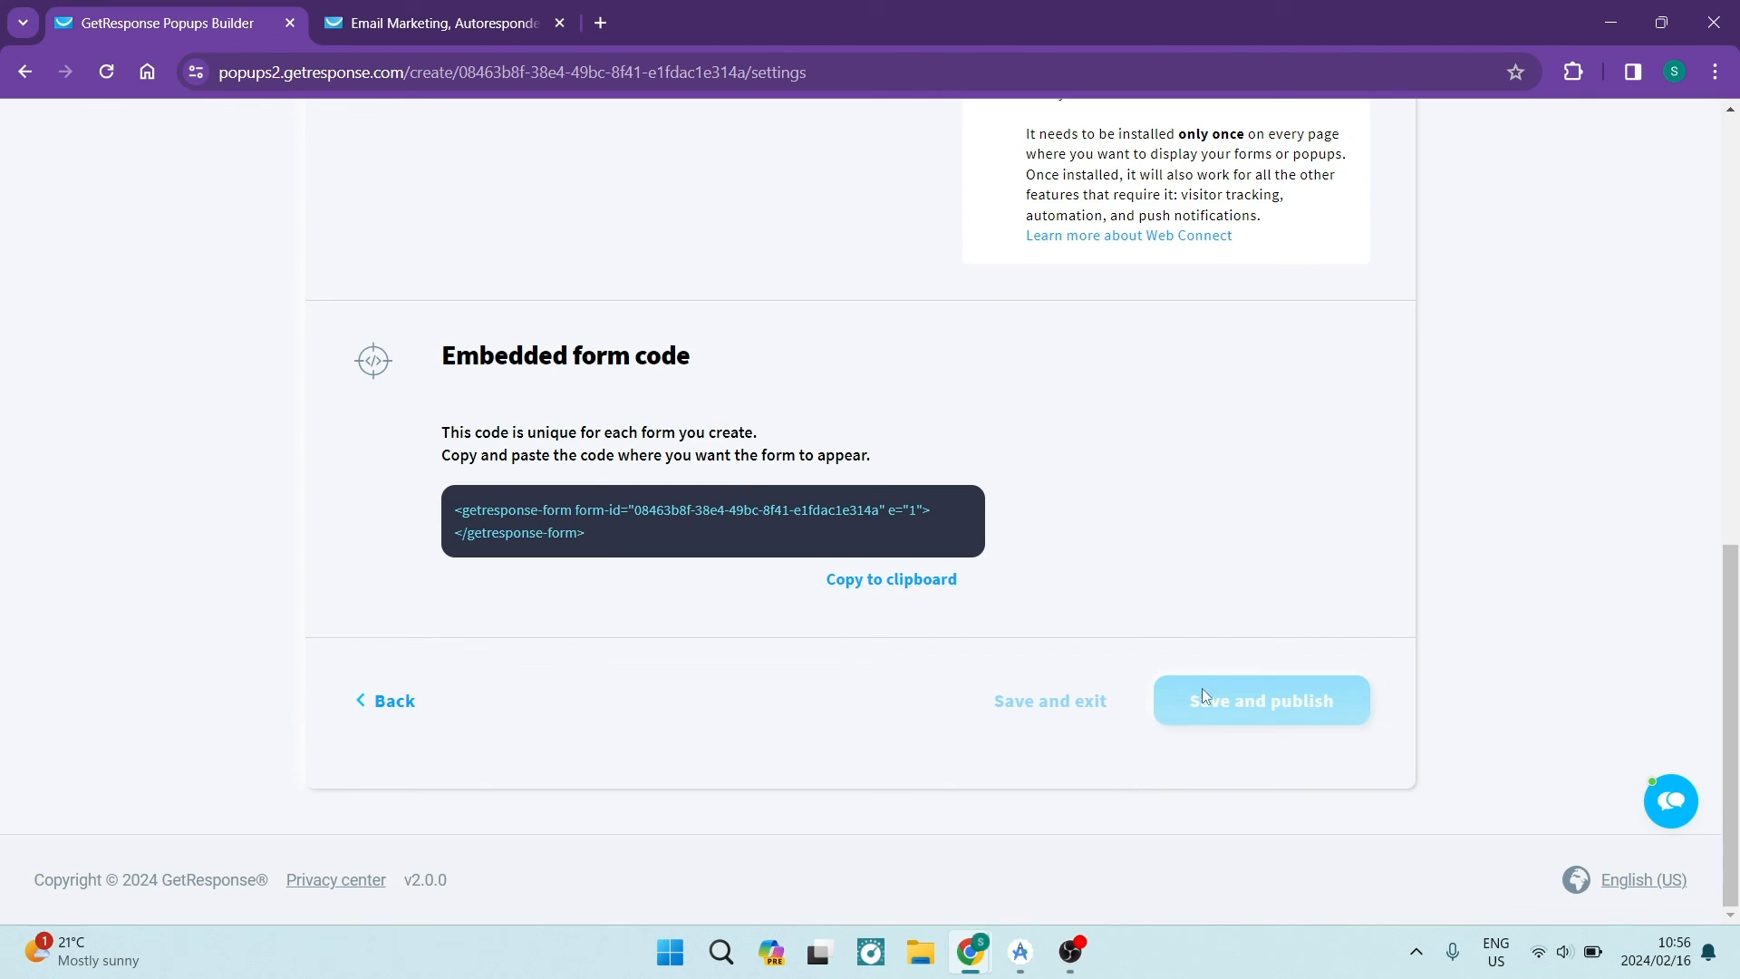
mouse_move(1214, 695)
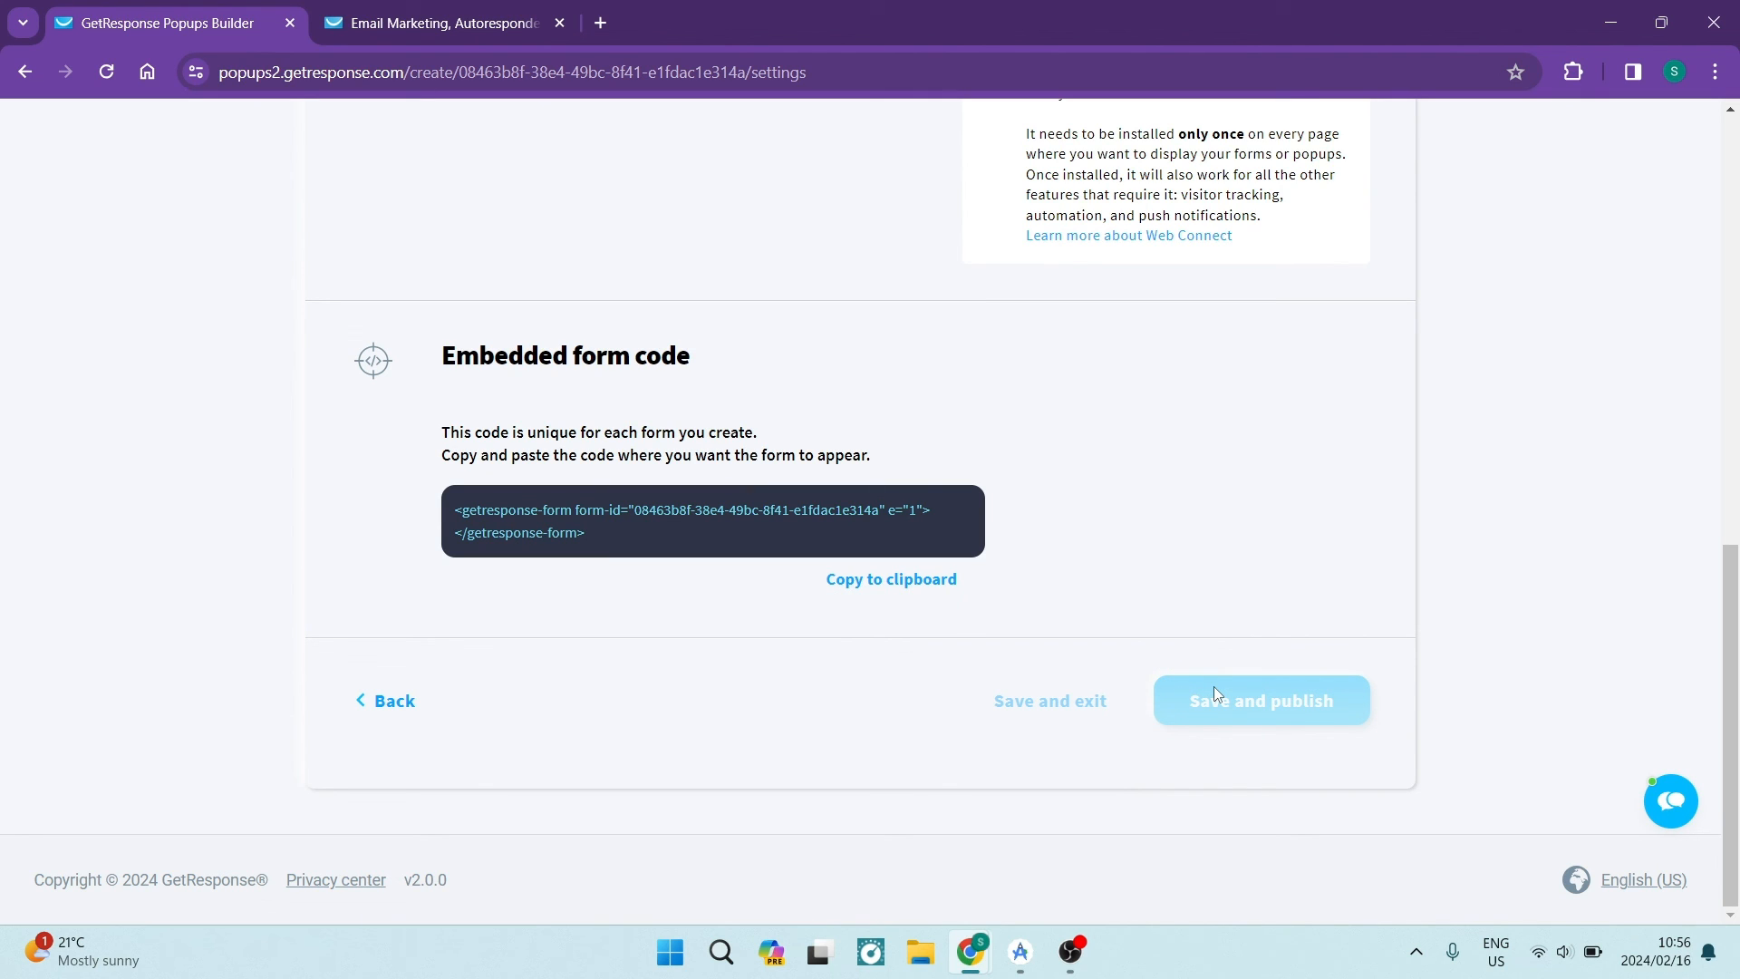